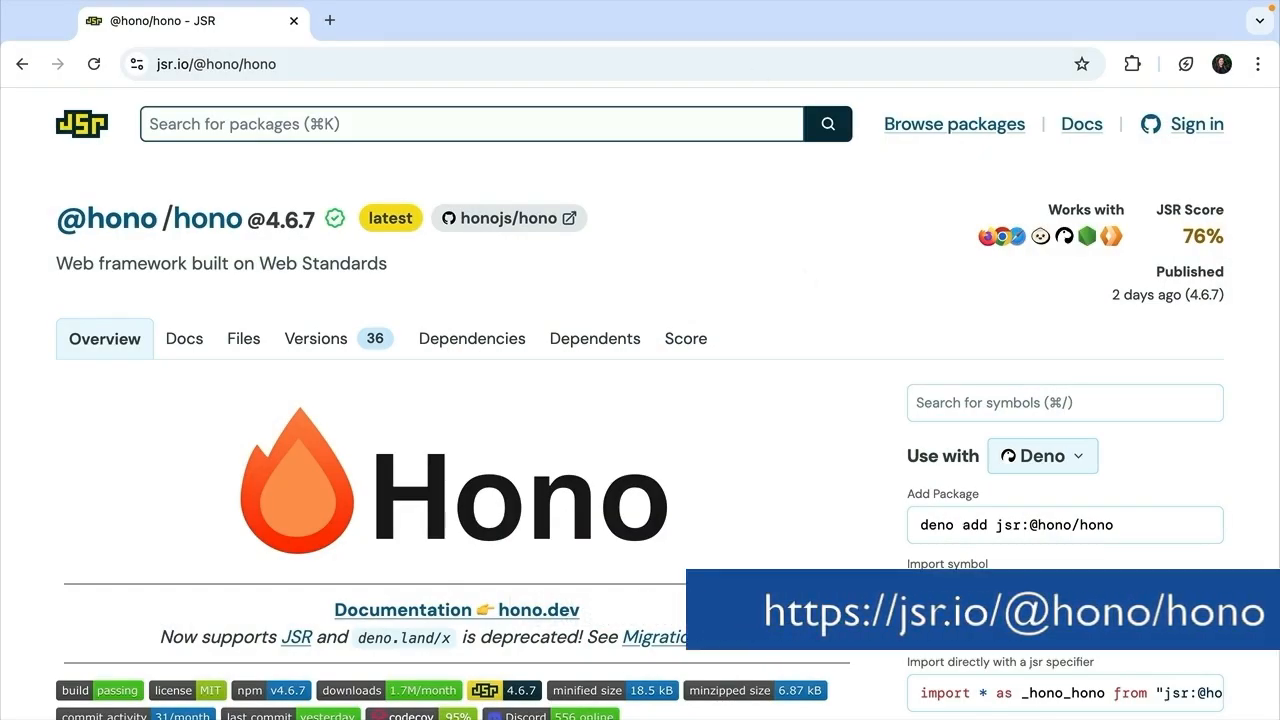
mouse_move(408, 267)
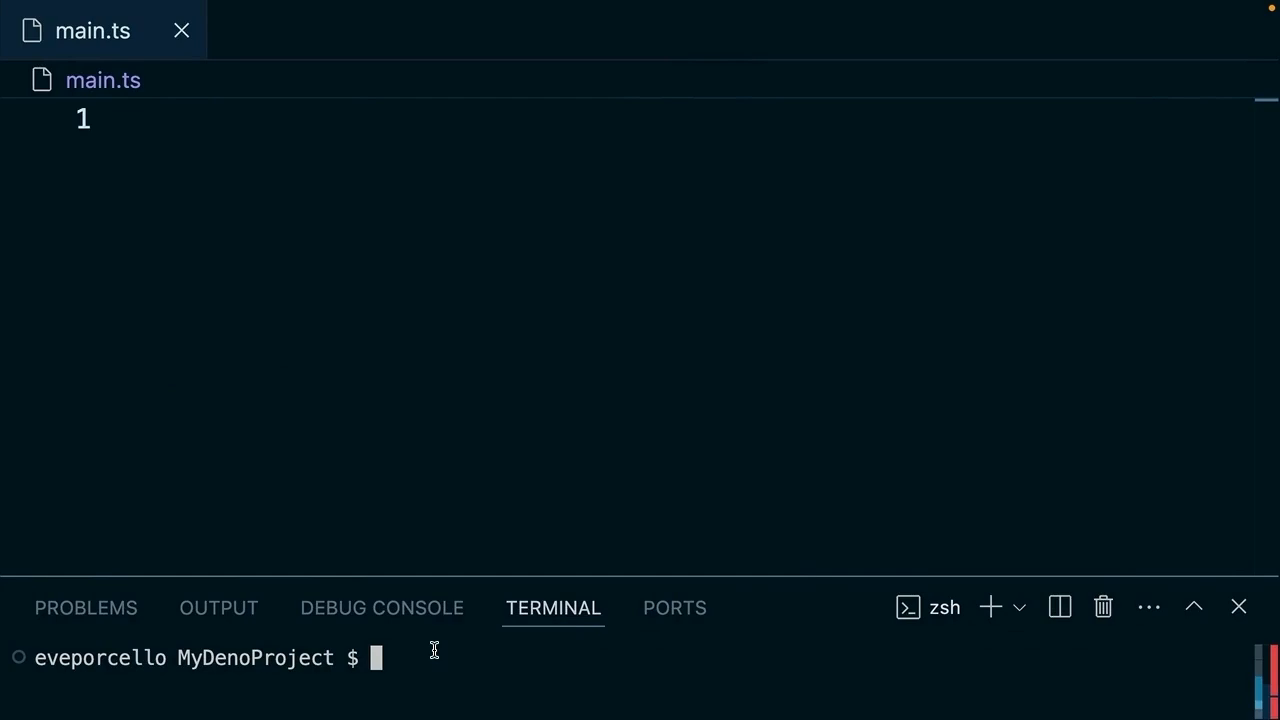
text(deno add)
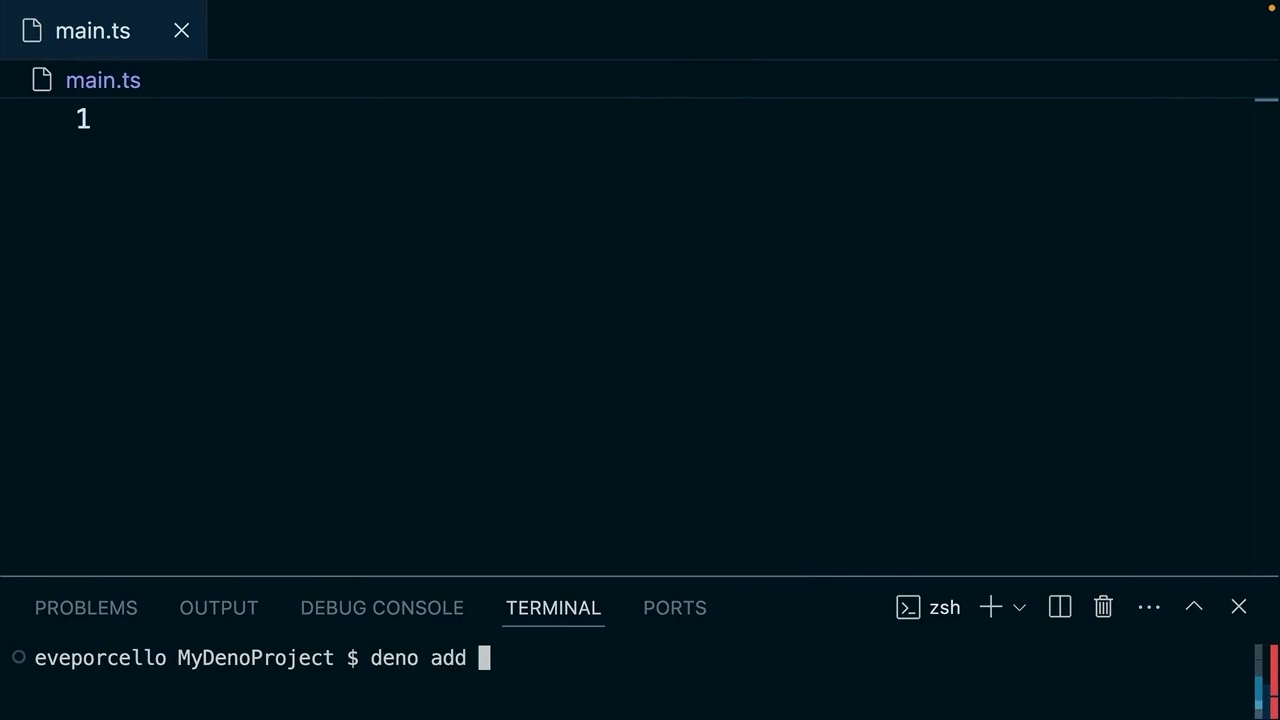
text(j)
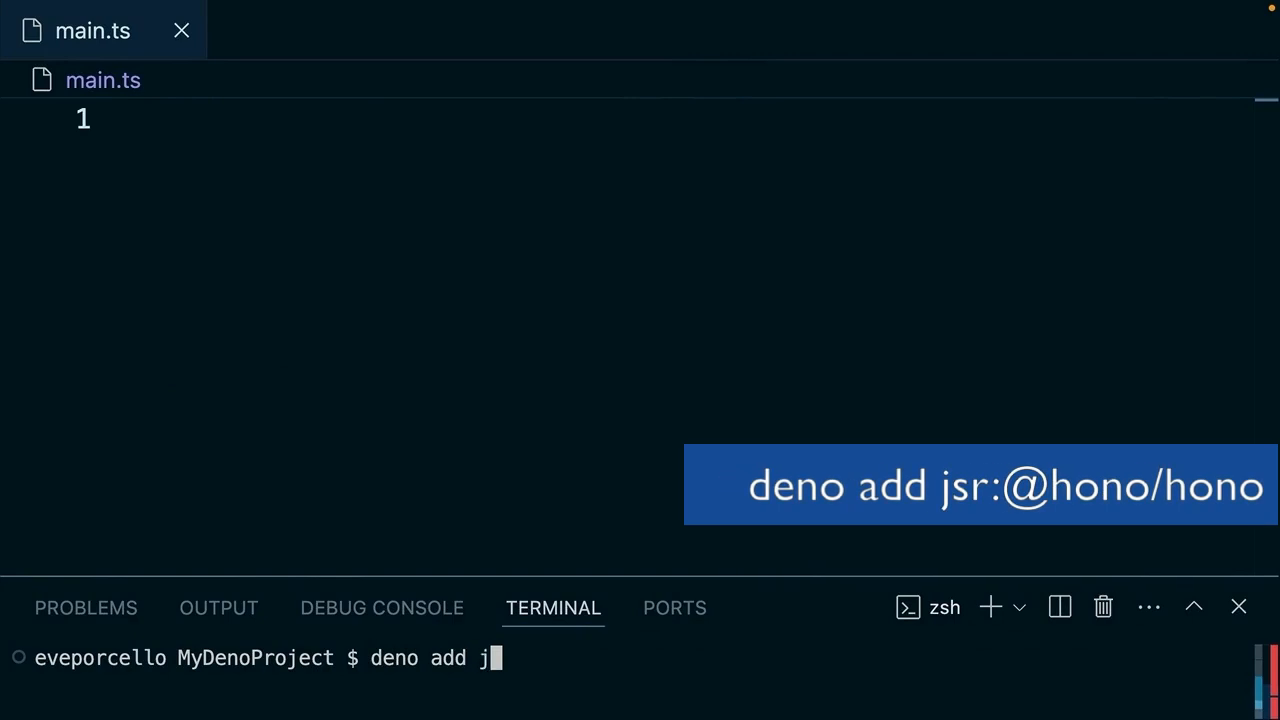
text(sr:@)
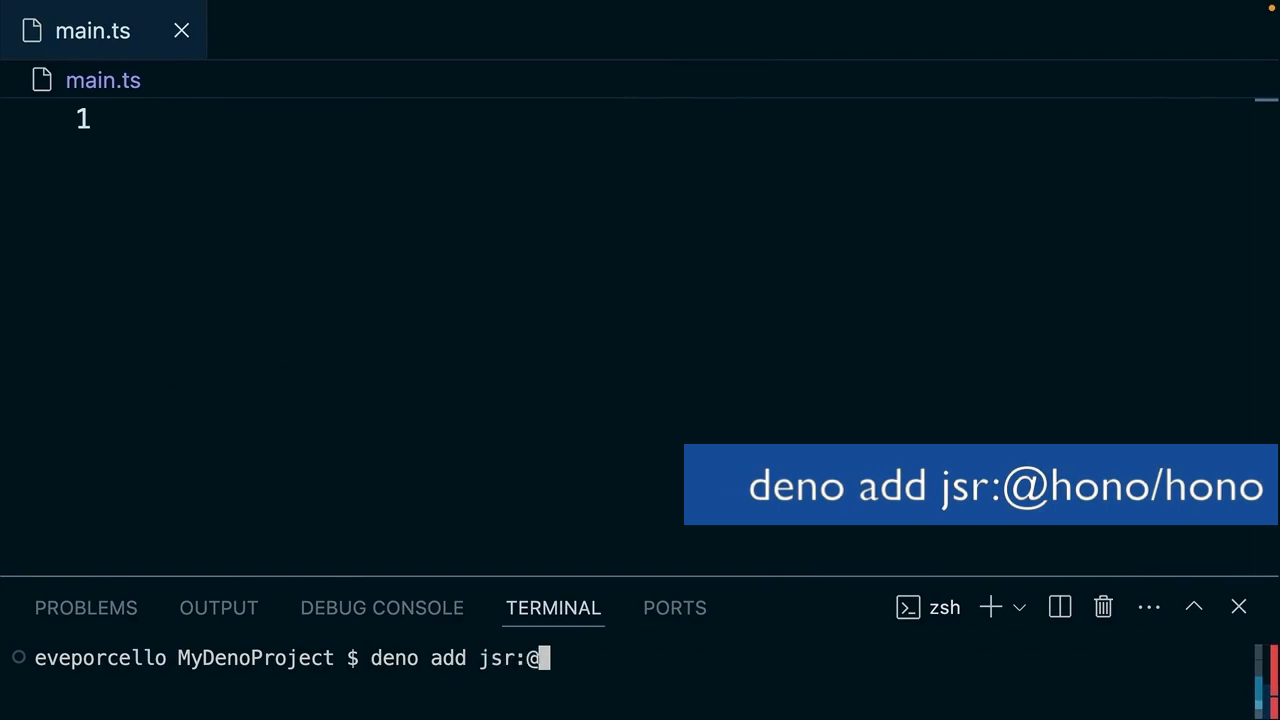
text(hono/hono)
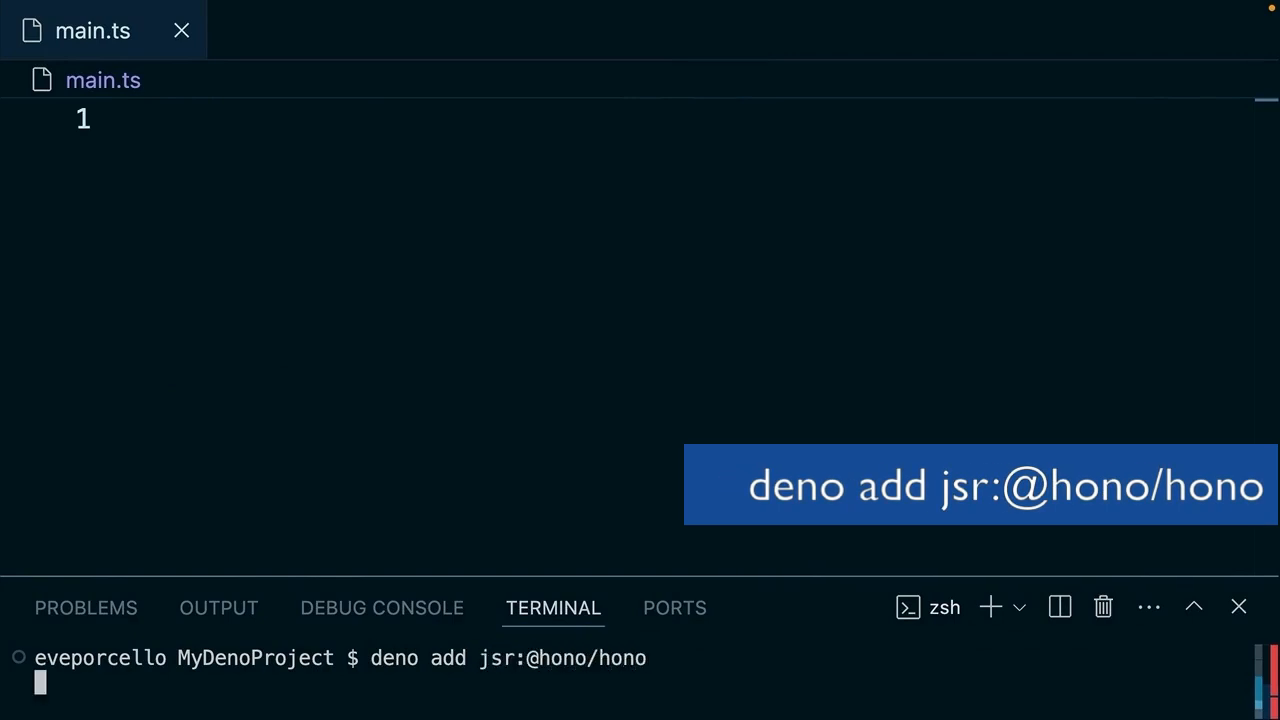
key(Return)
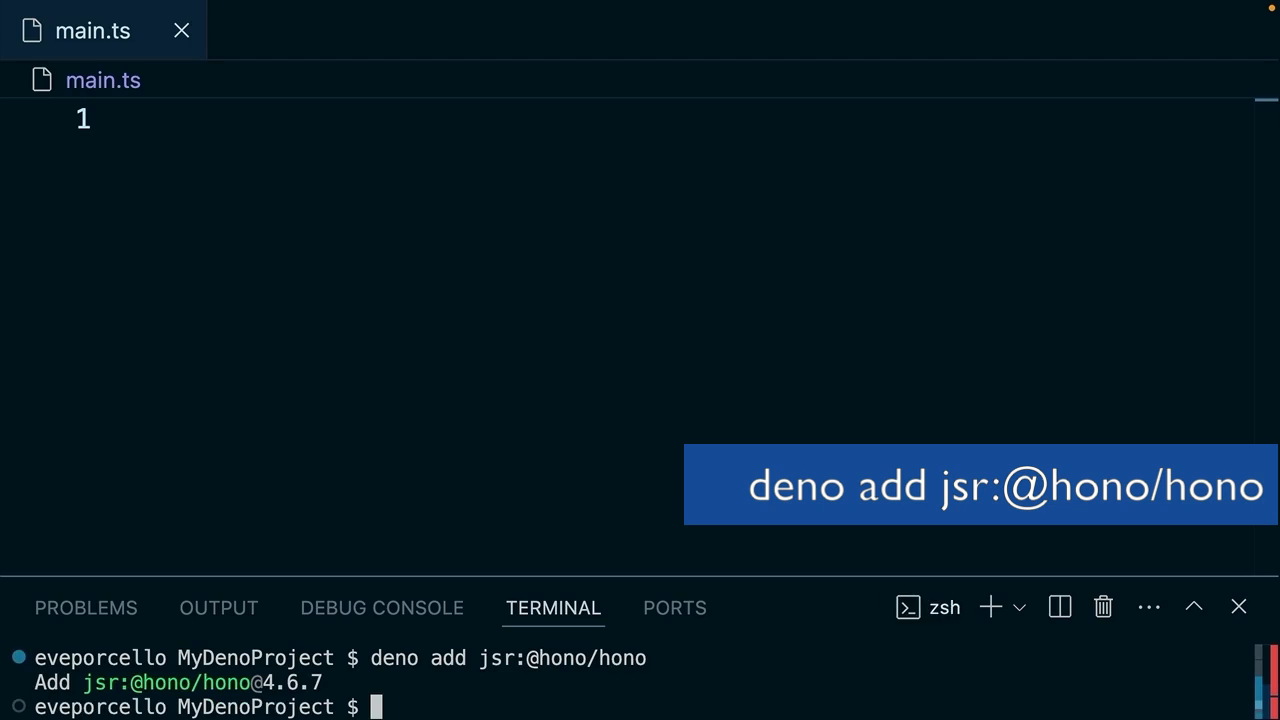
Import Hono from hono/hono in main.ts and create const app = new Hono().
click(346, 293)
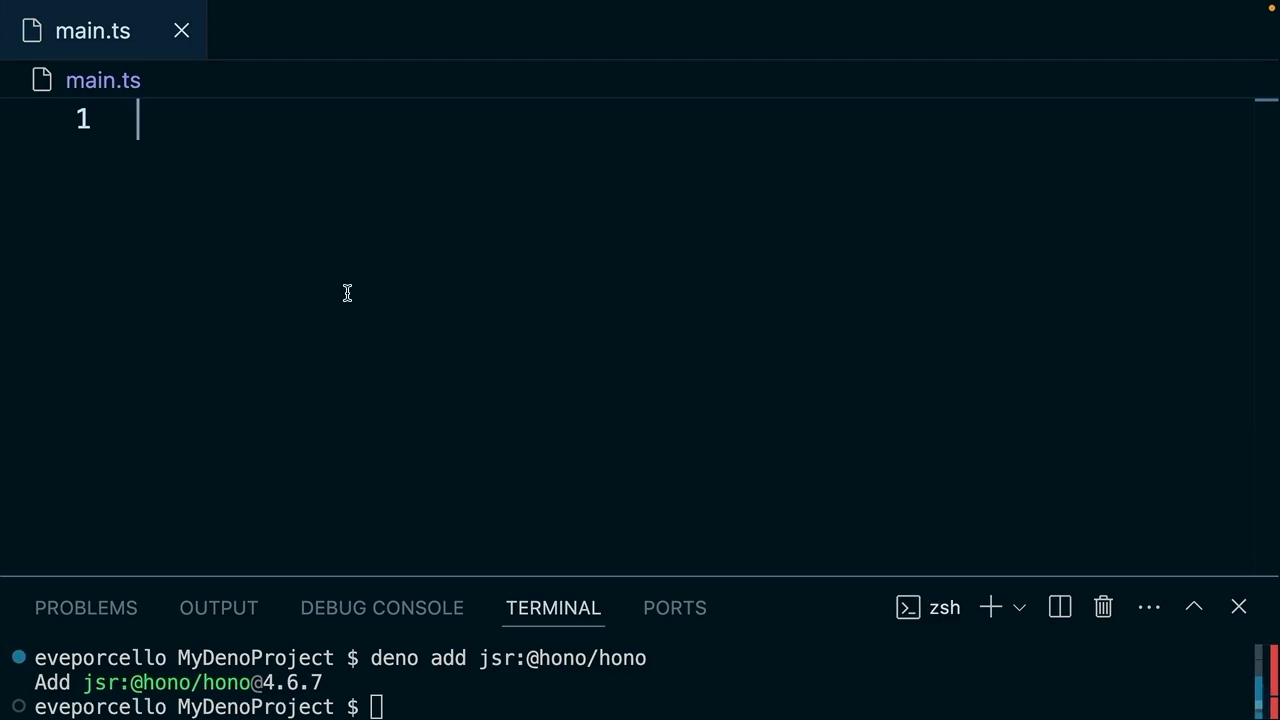
text(import)
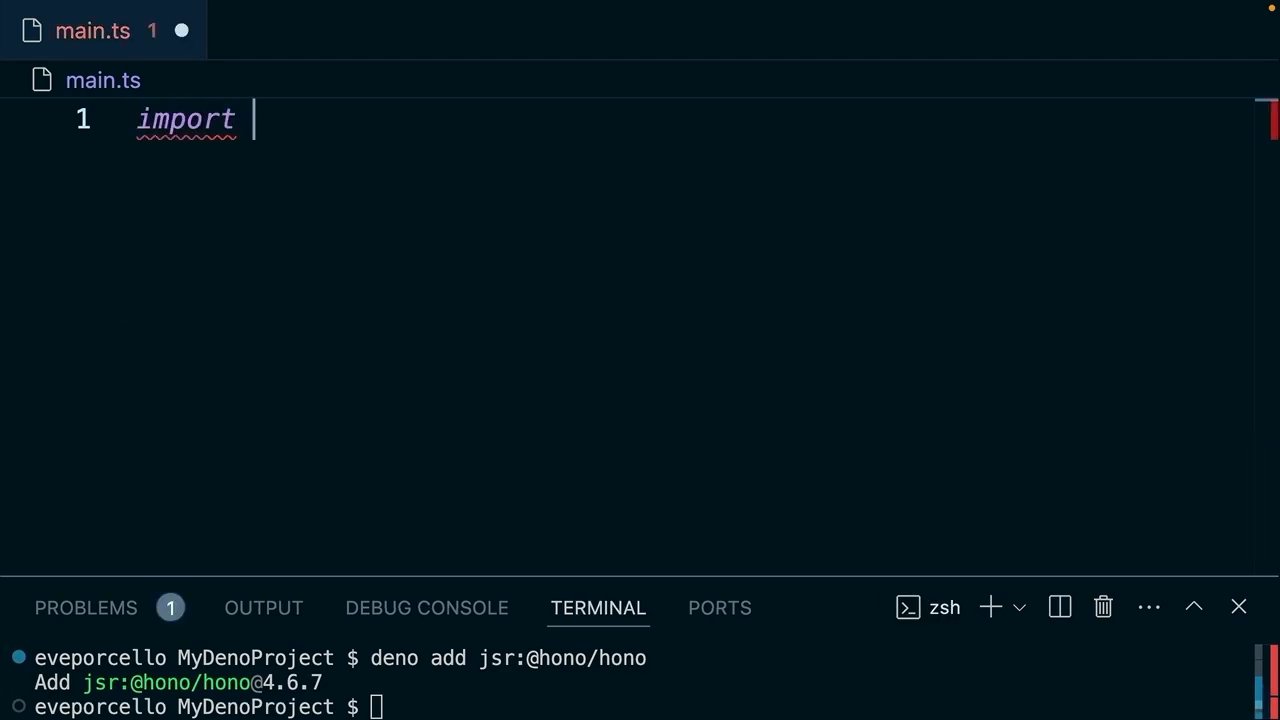
text({ Hono } from "@)
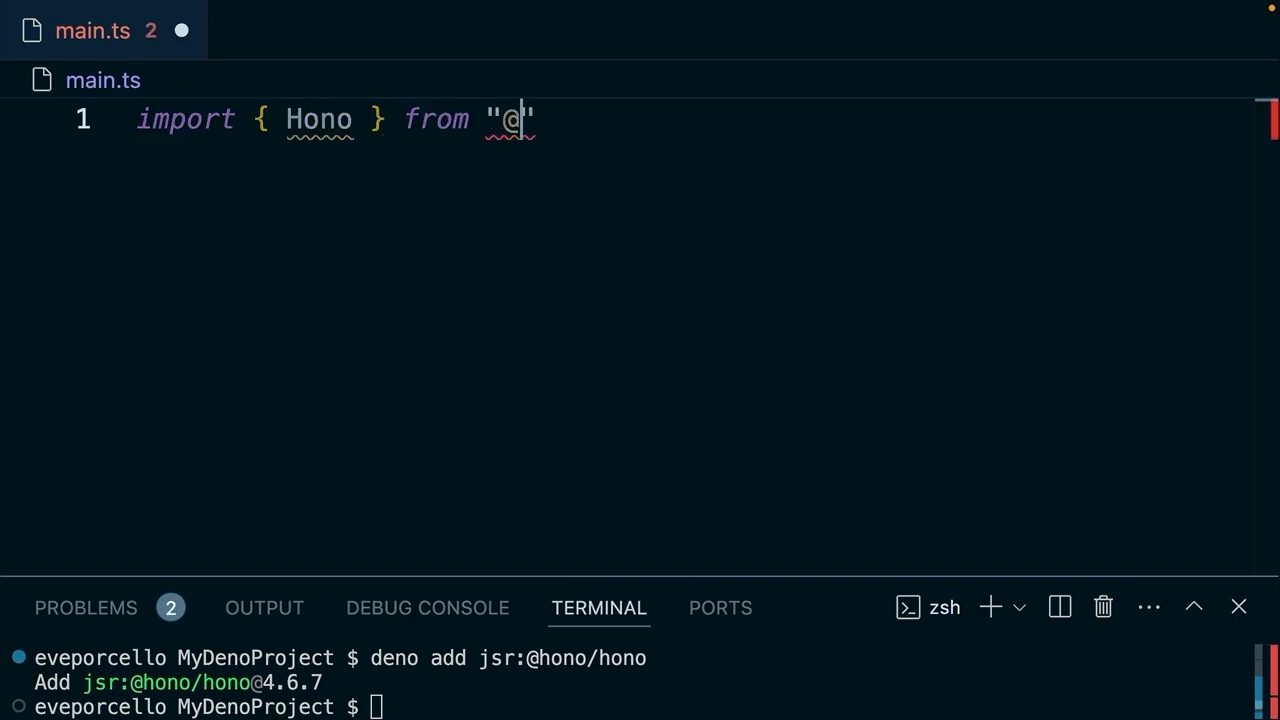
text(hono/hono)
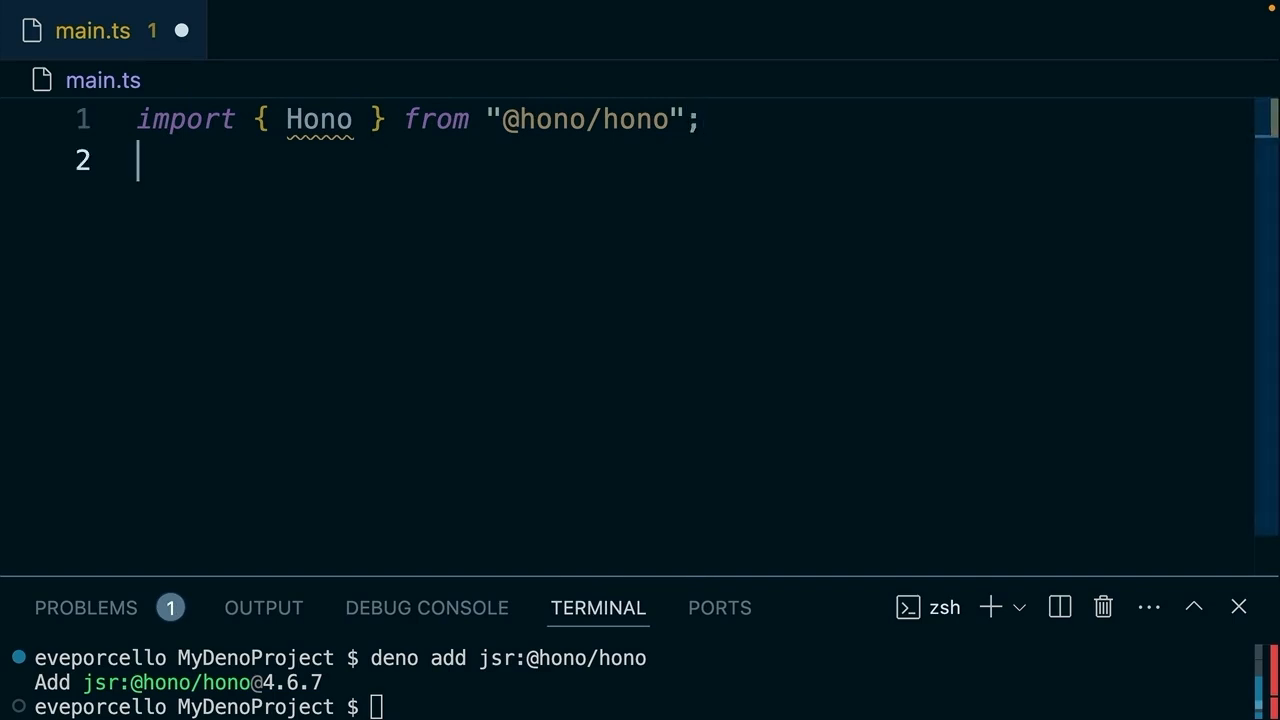
text(const app =)
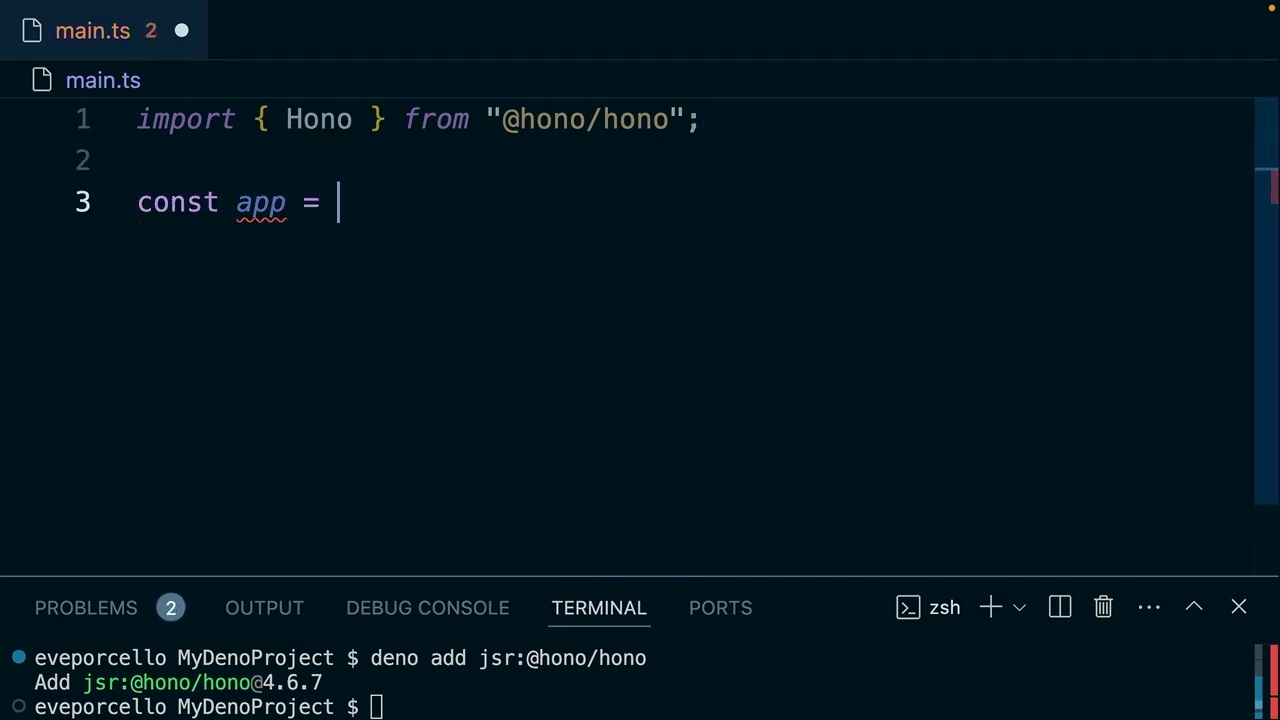
text(new Hono())
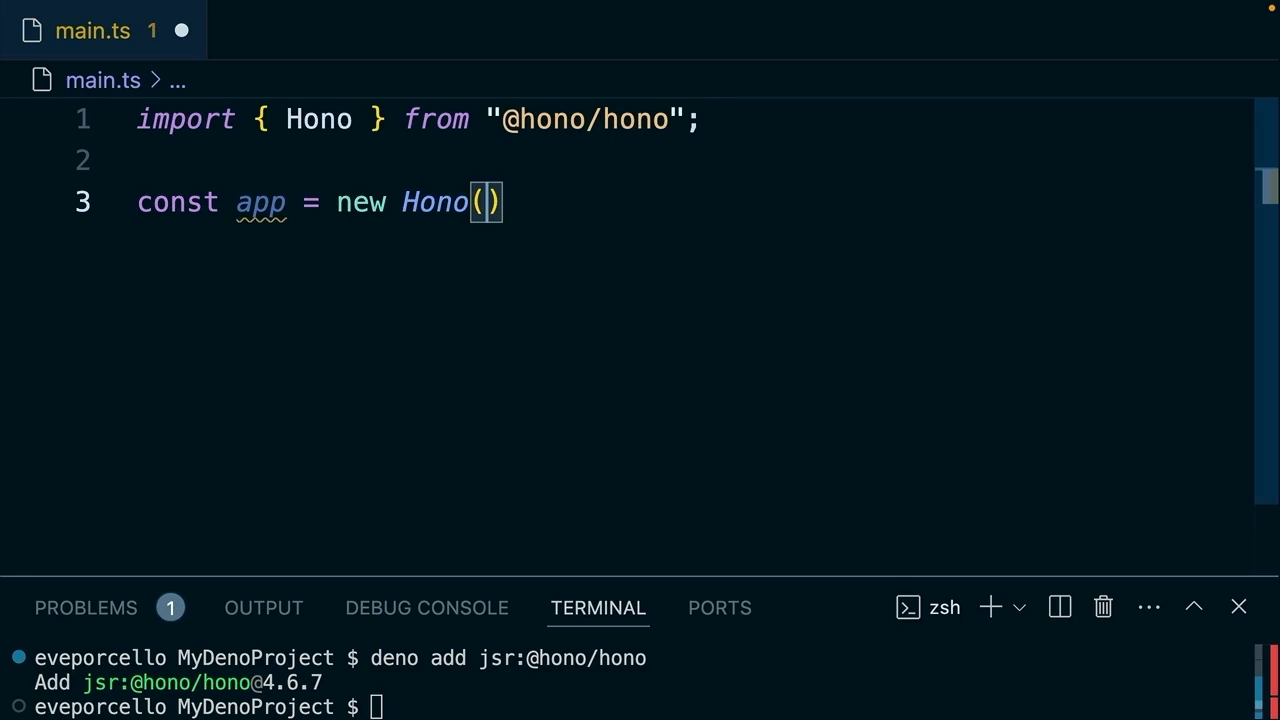
text(;)
text(app.get("/", )
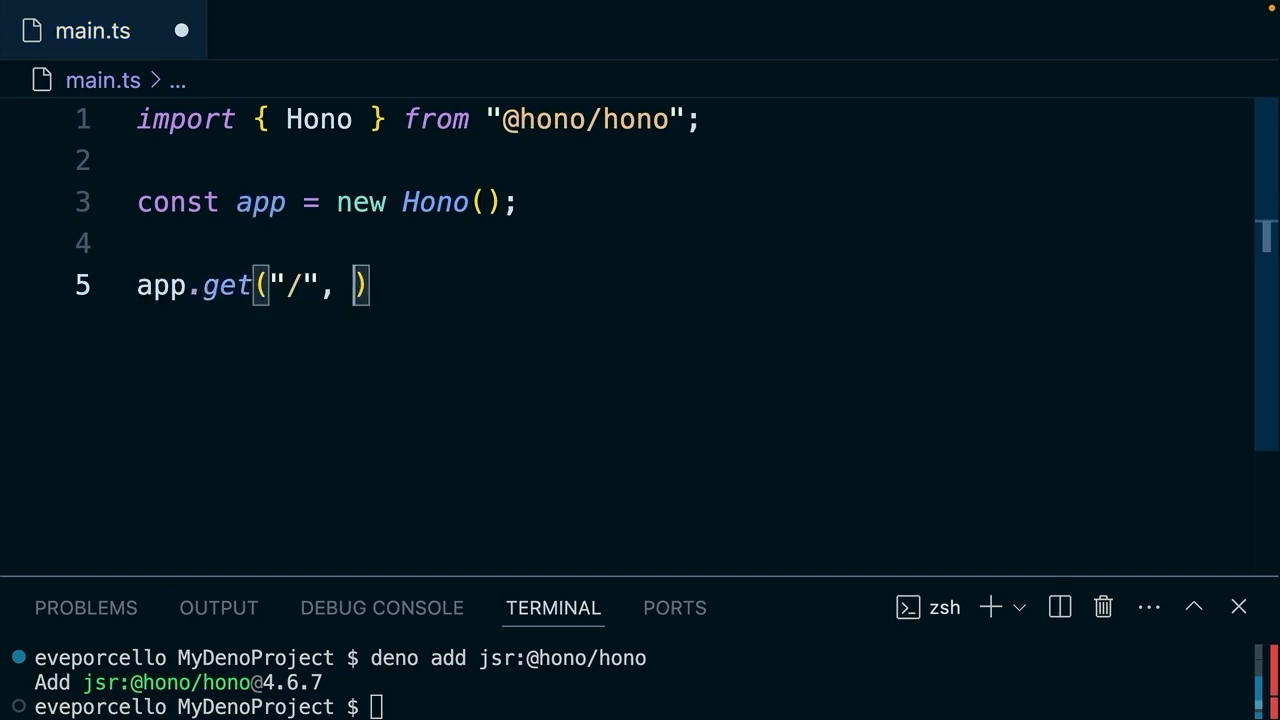
Make the root route handler return the text 'Hello from the Trees!'.
text(() => {})
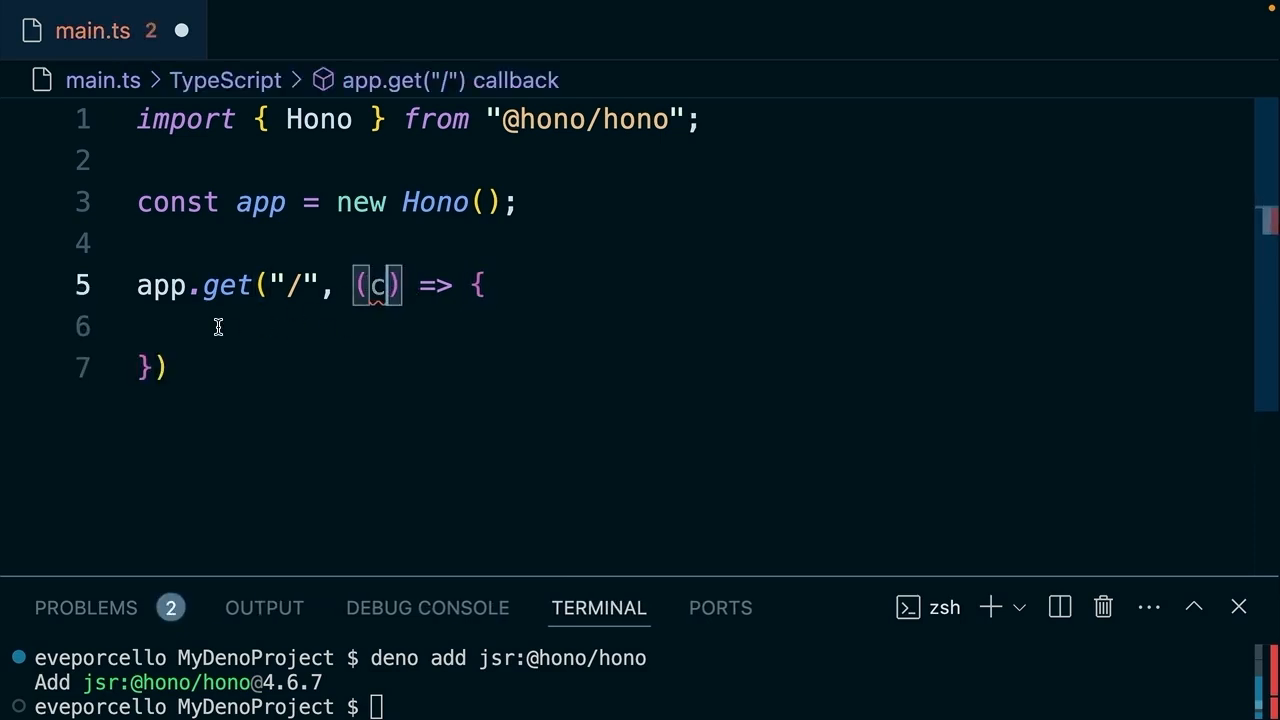
text(return)
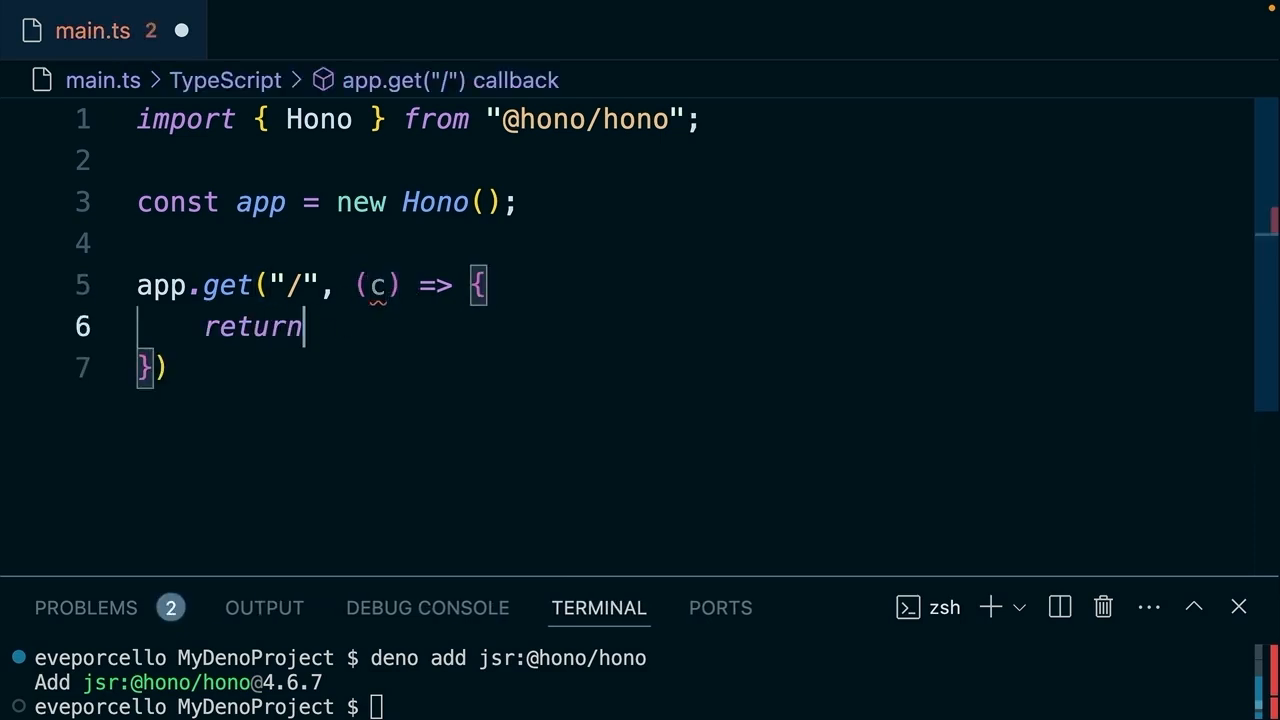
text(c.text(""))
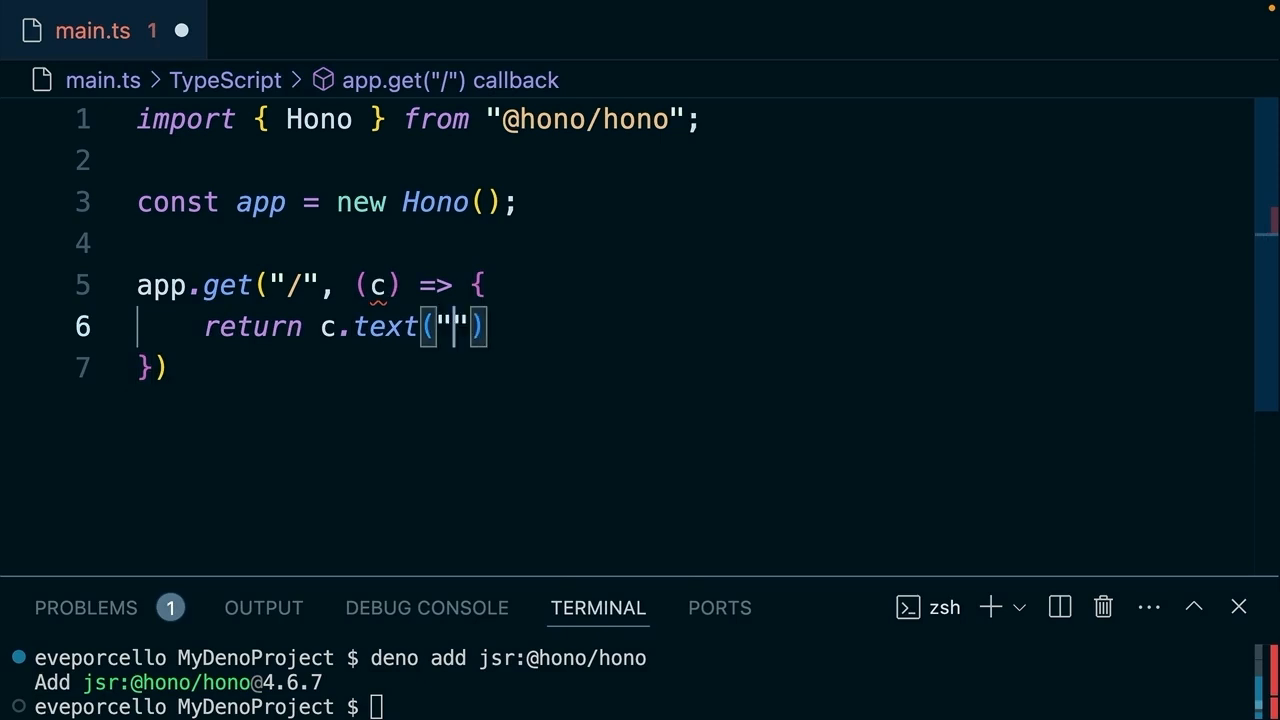
text(Hello from the)
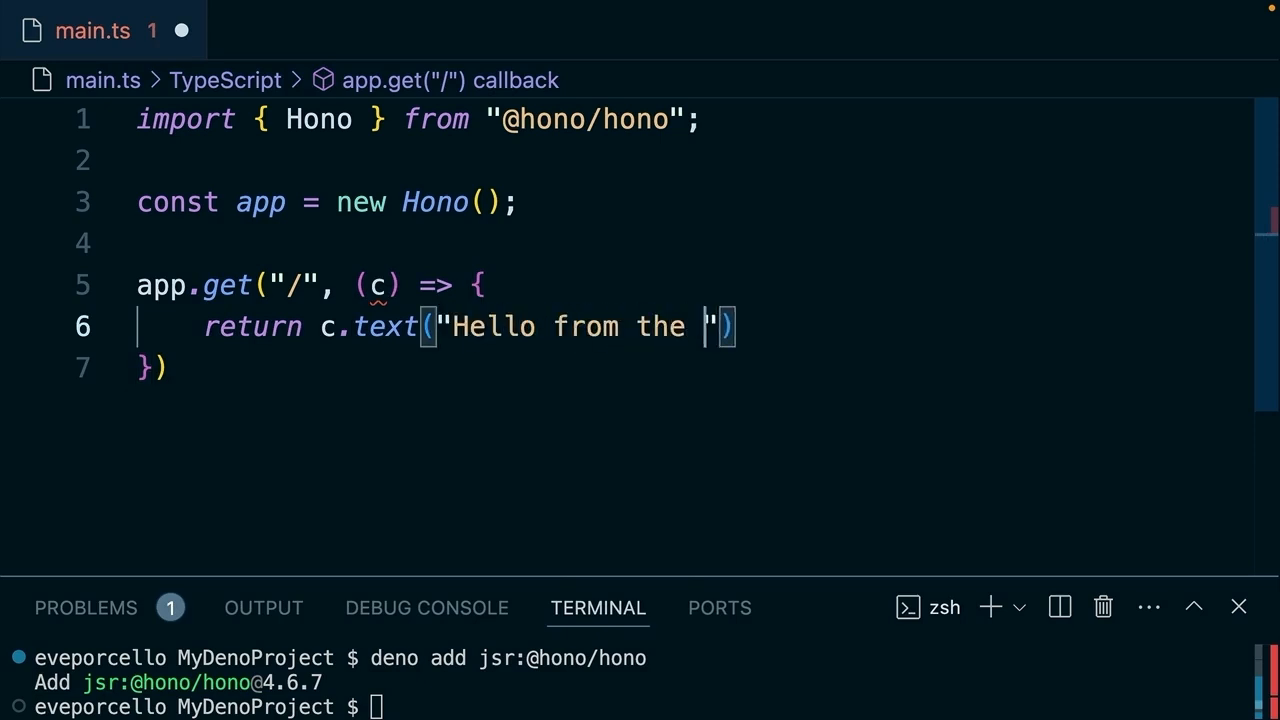
text(Trees!)
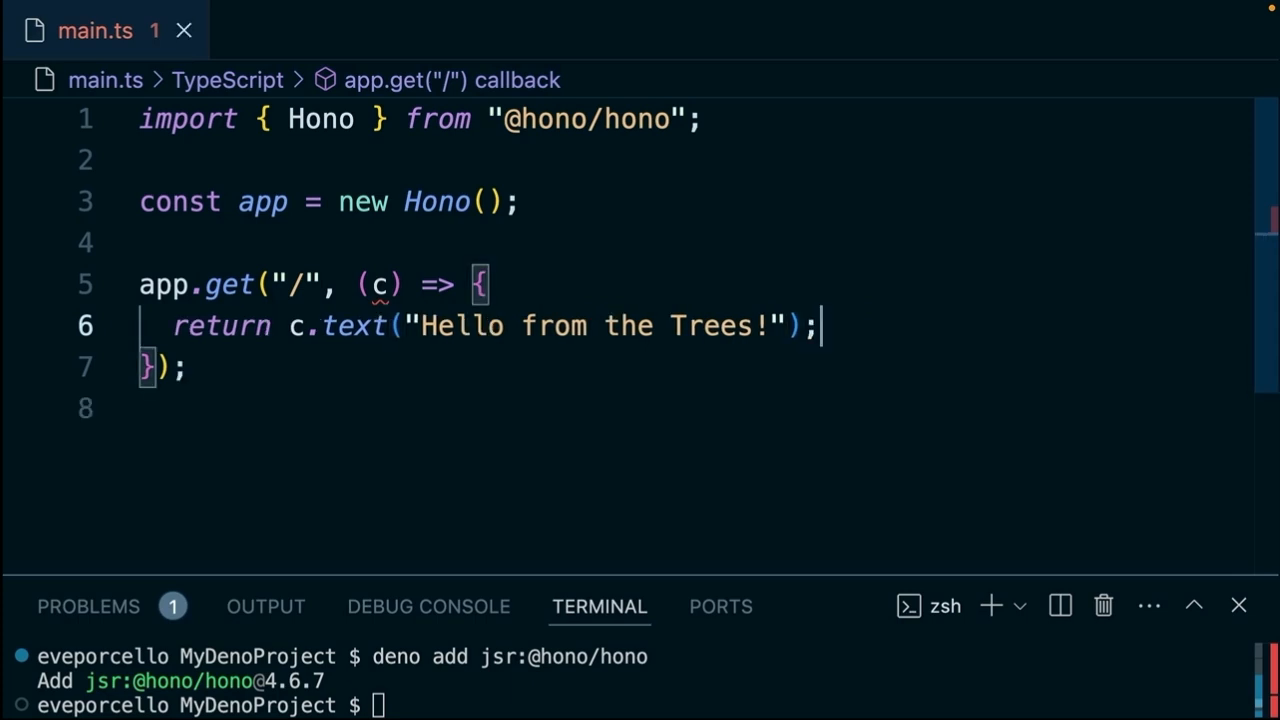
text(Deno)
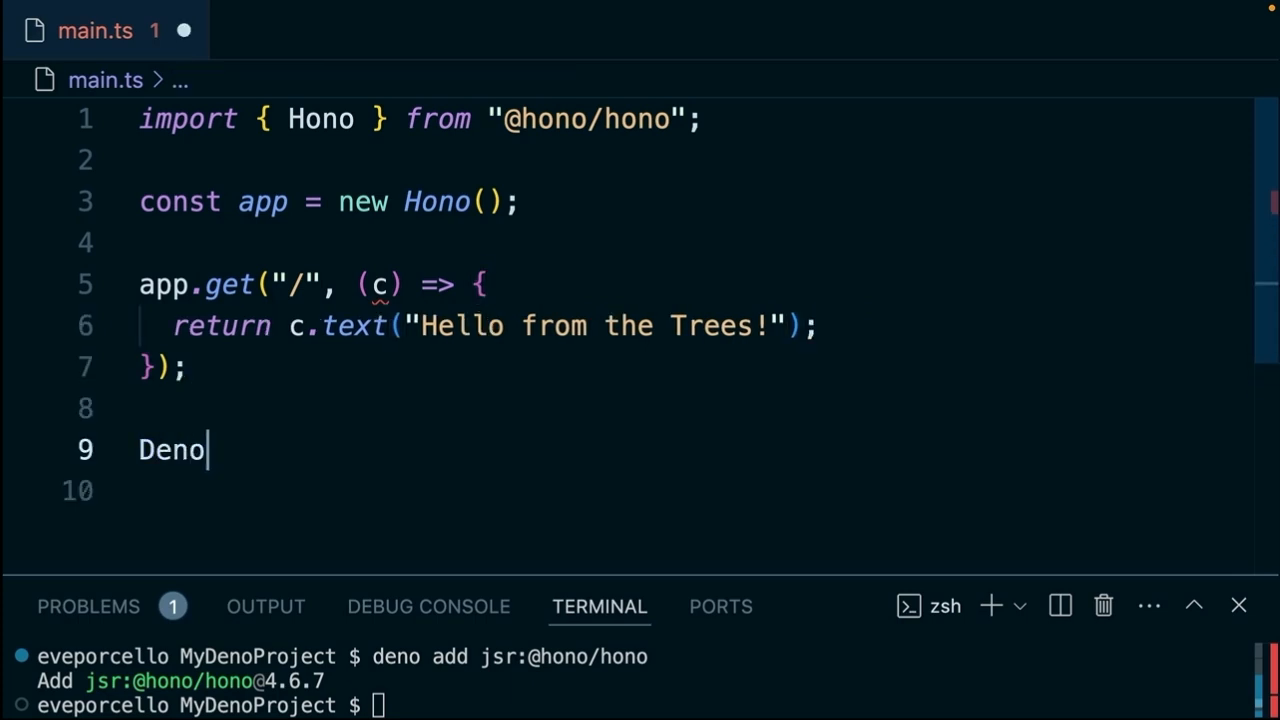
Serve the app with Deno.serve(app.fetch) and run main.ts, listening on port 8000.
text(.serve(app.fetch);)
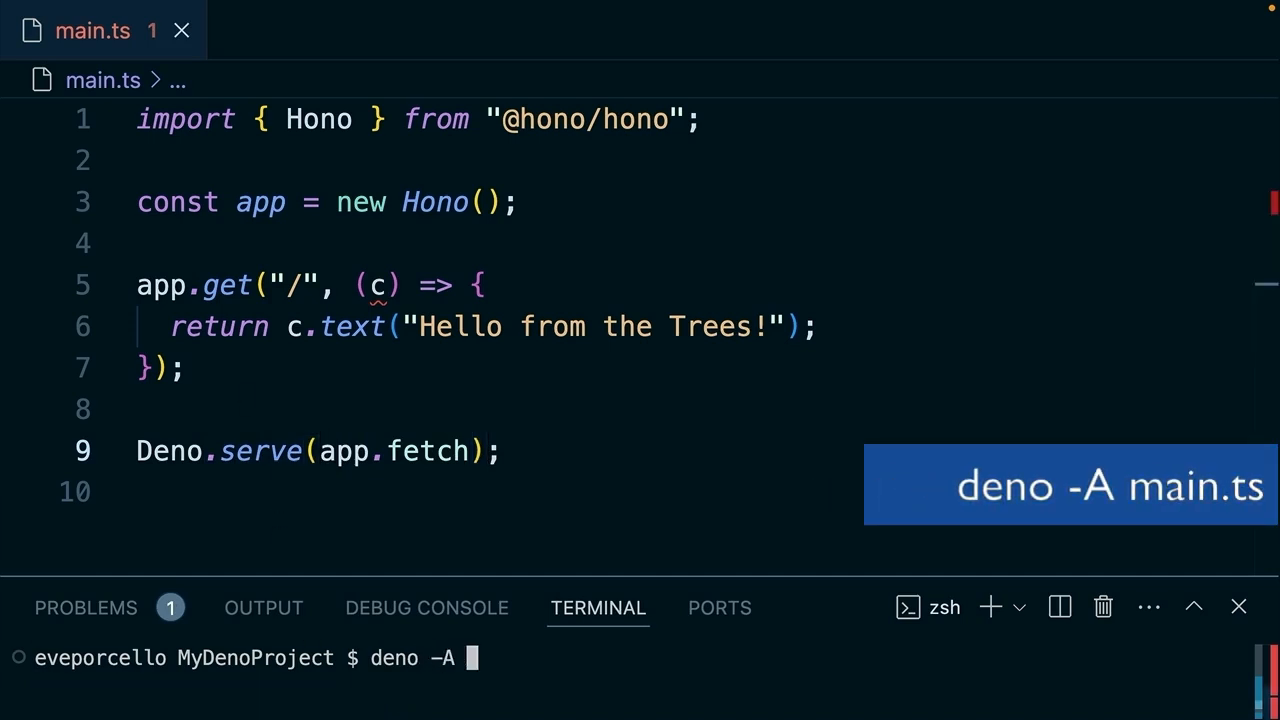
text(main.ts)
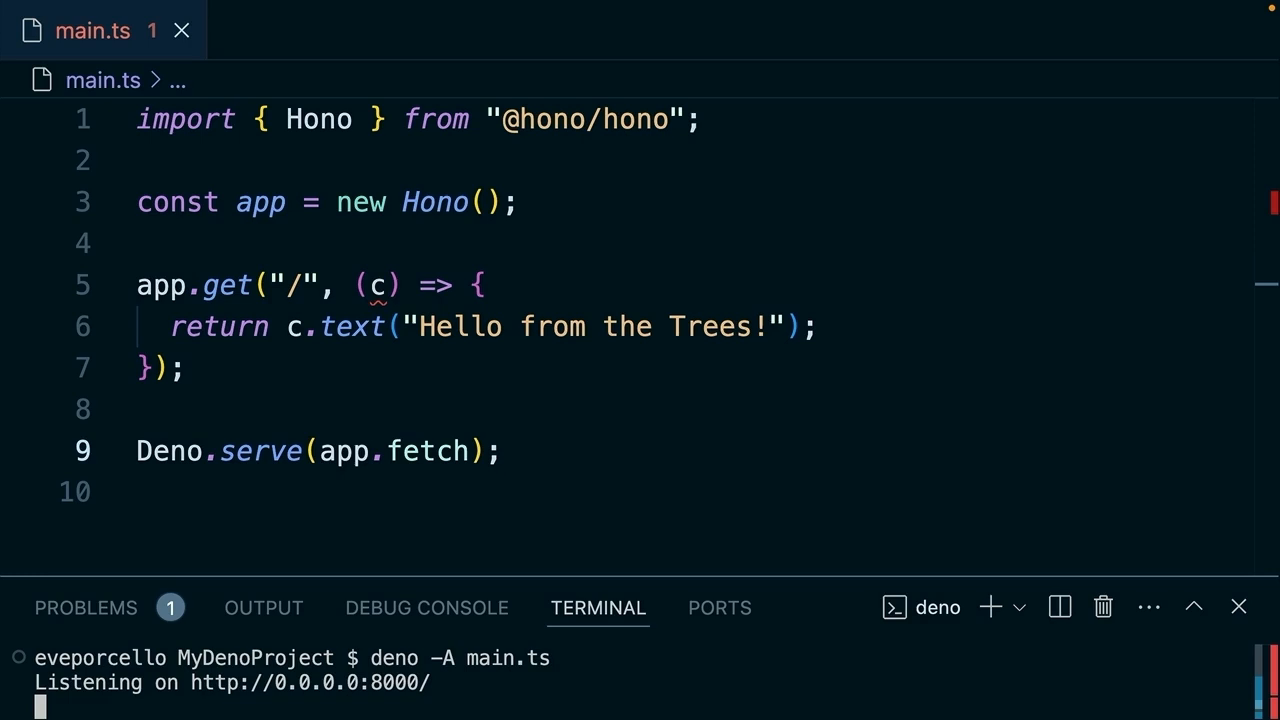
mouse_move(269, 390)
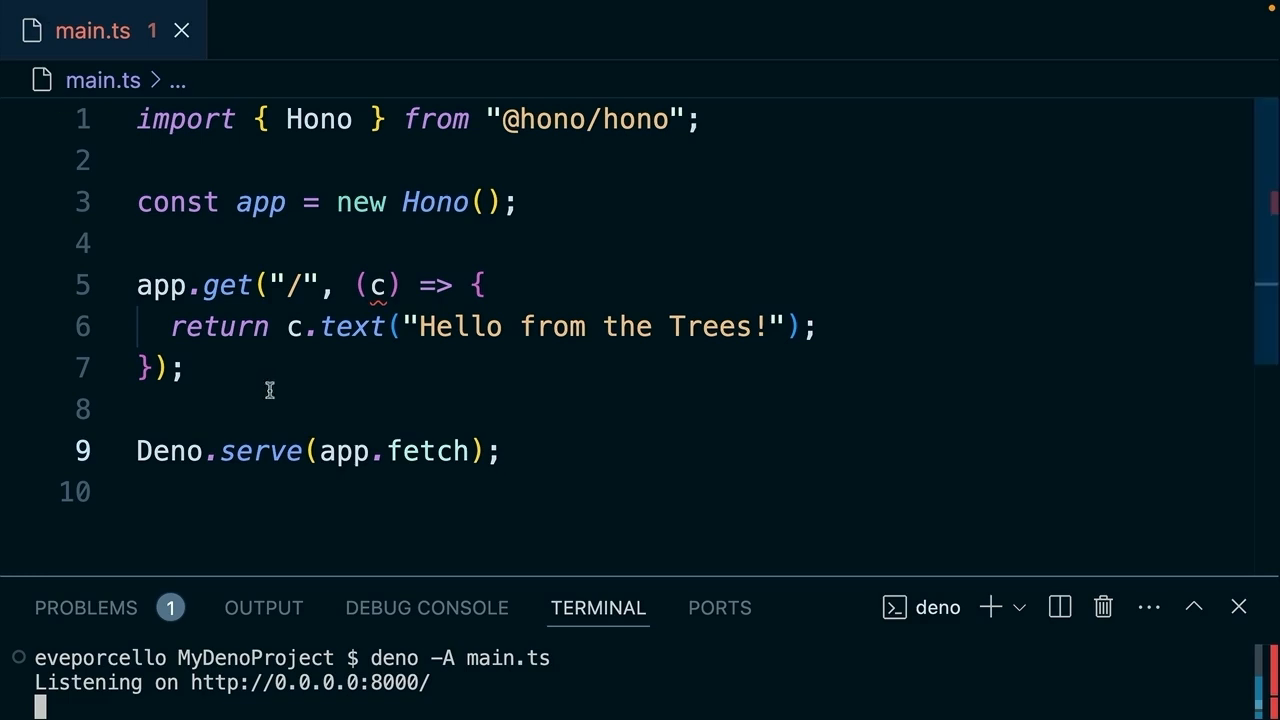
Declare the Tree interface with id, species, age and location: string fields.
scroll(down, 3)
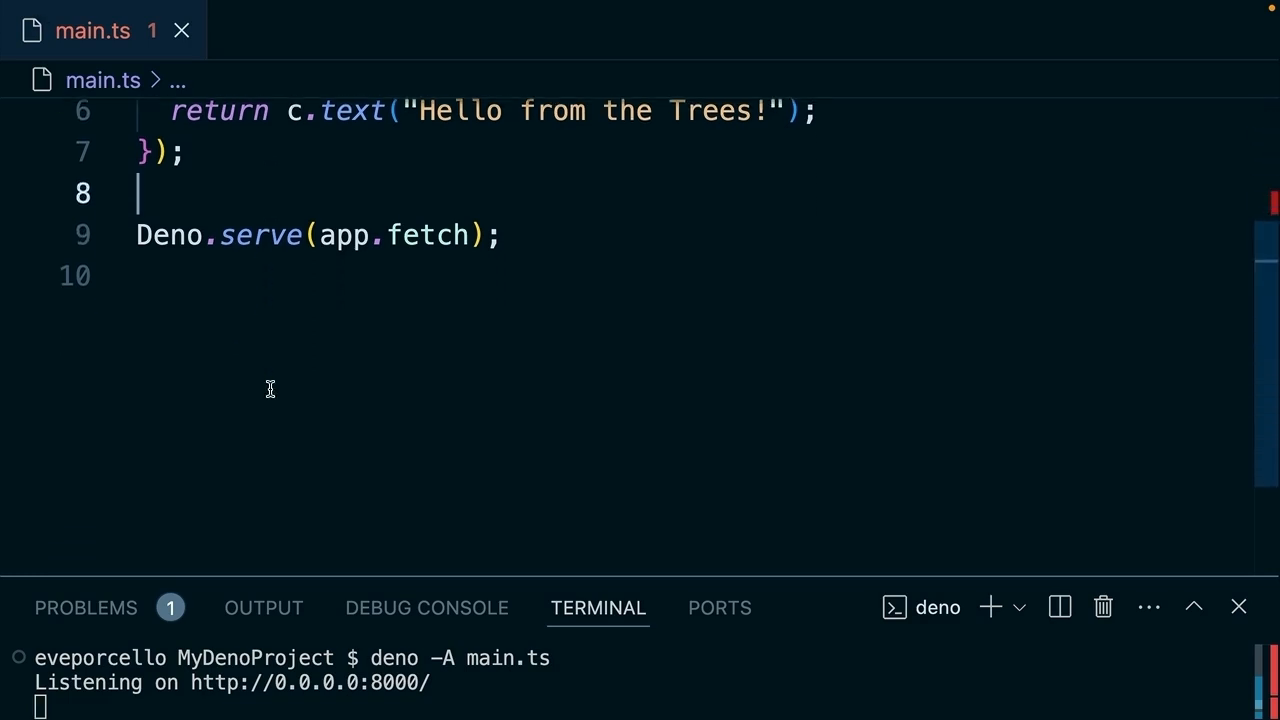
text(in)
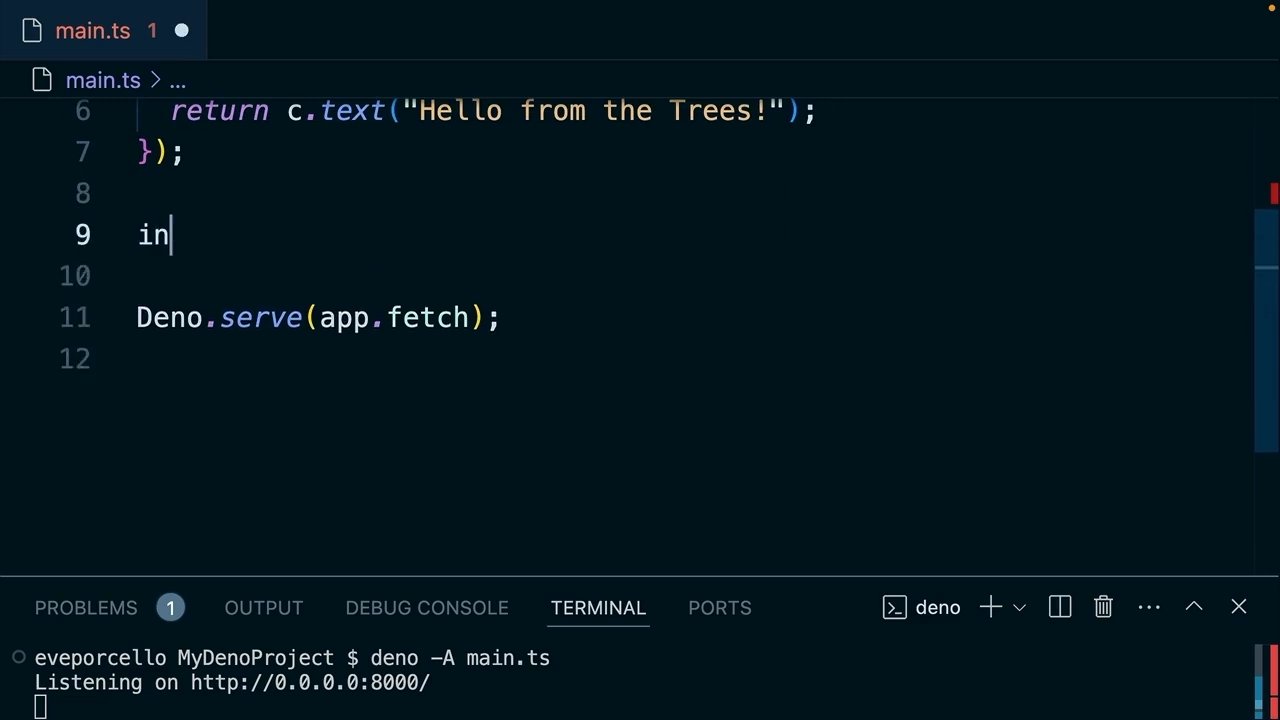
text(terface Tree {)
text(id:)
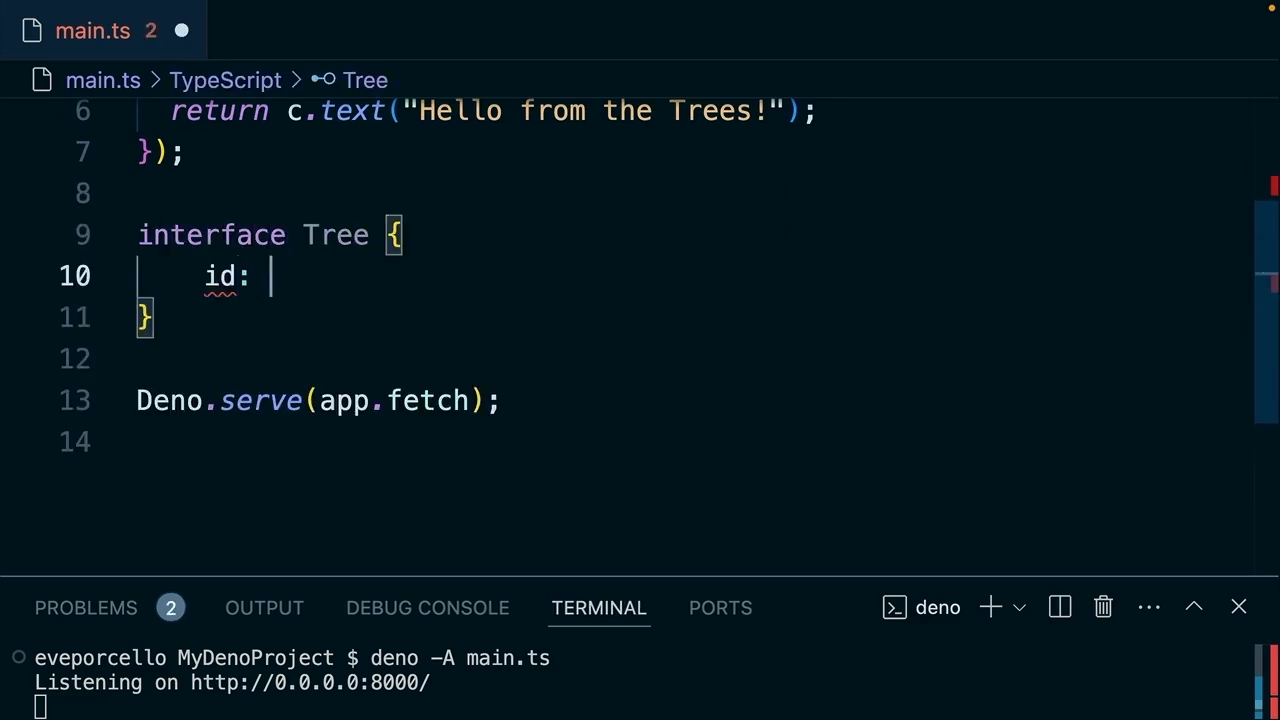
text(string;)
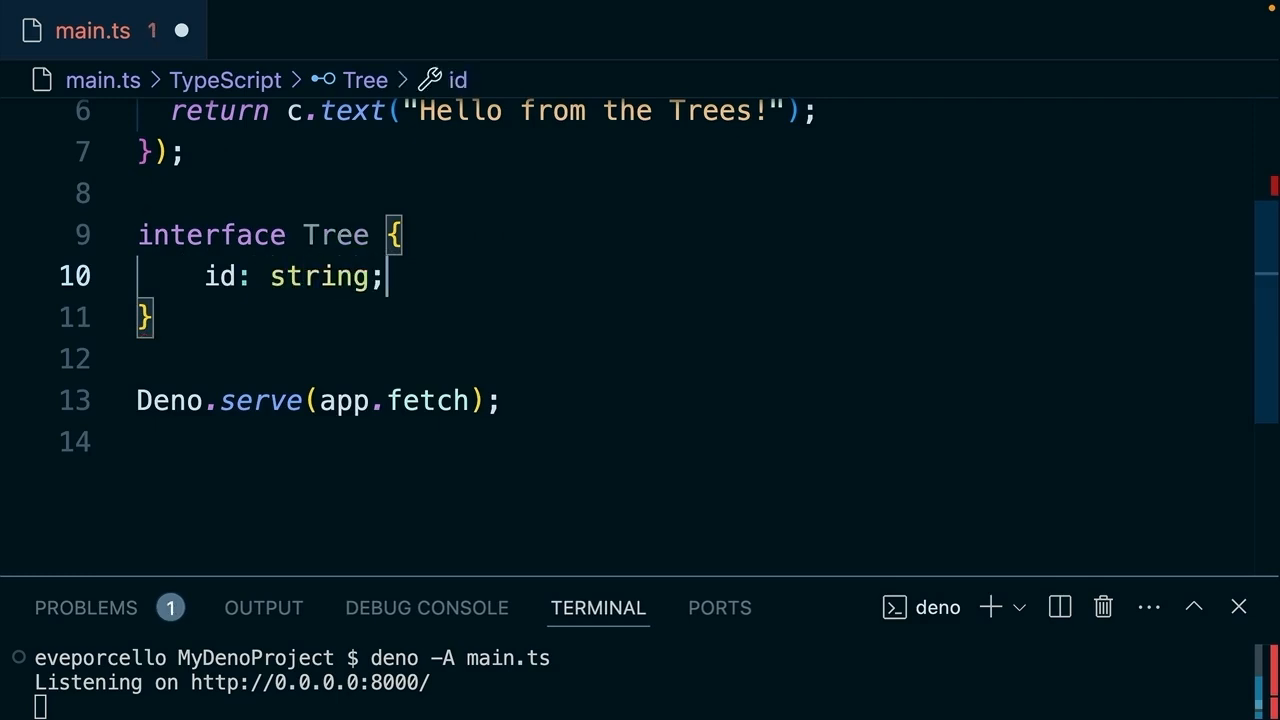
text(species: string;)
text(lo)
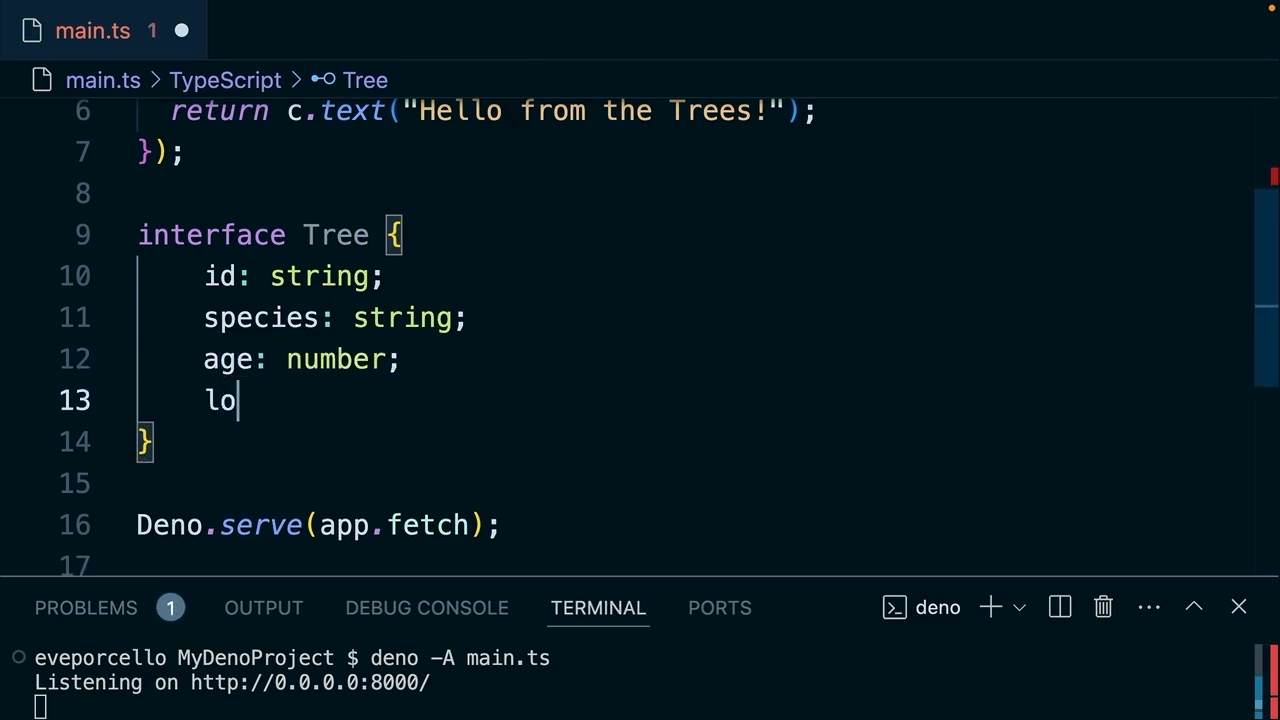
text(cation: string;)
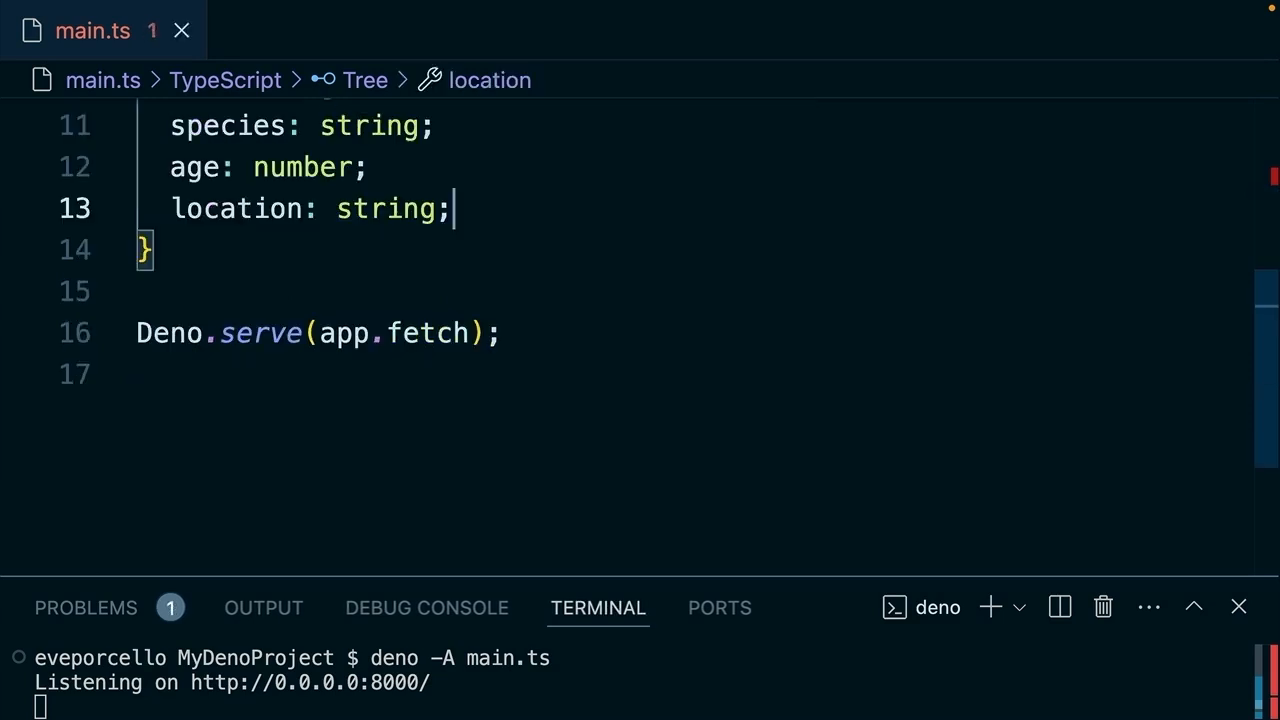
Define const oak: Tree with id "3", species oak, age 3, location Jim's Park.
key(Enter)
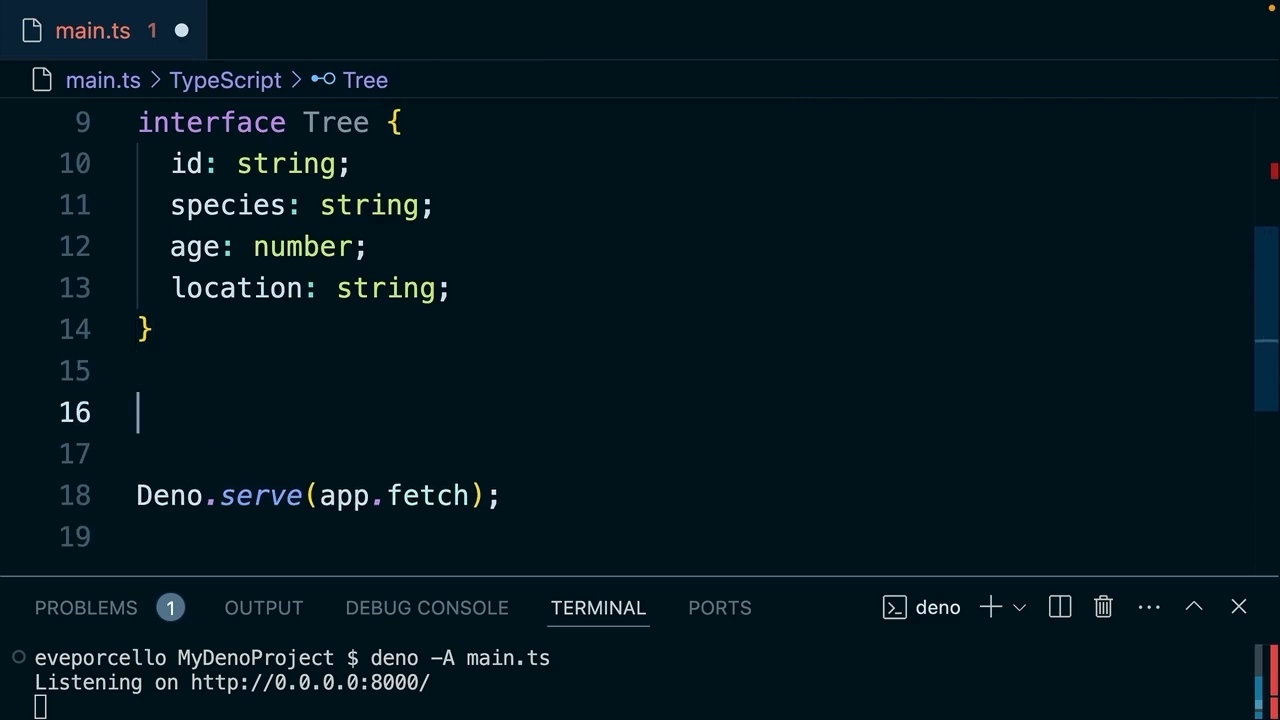
text(const oak)
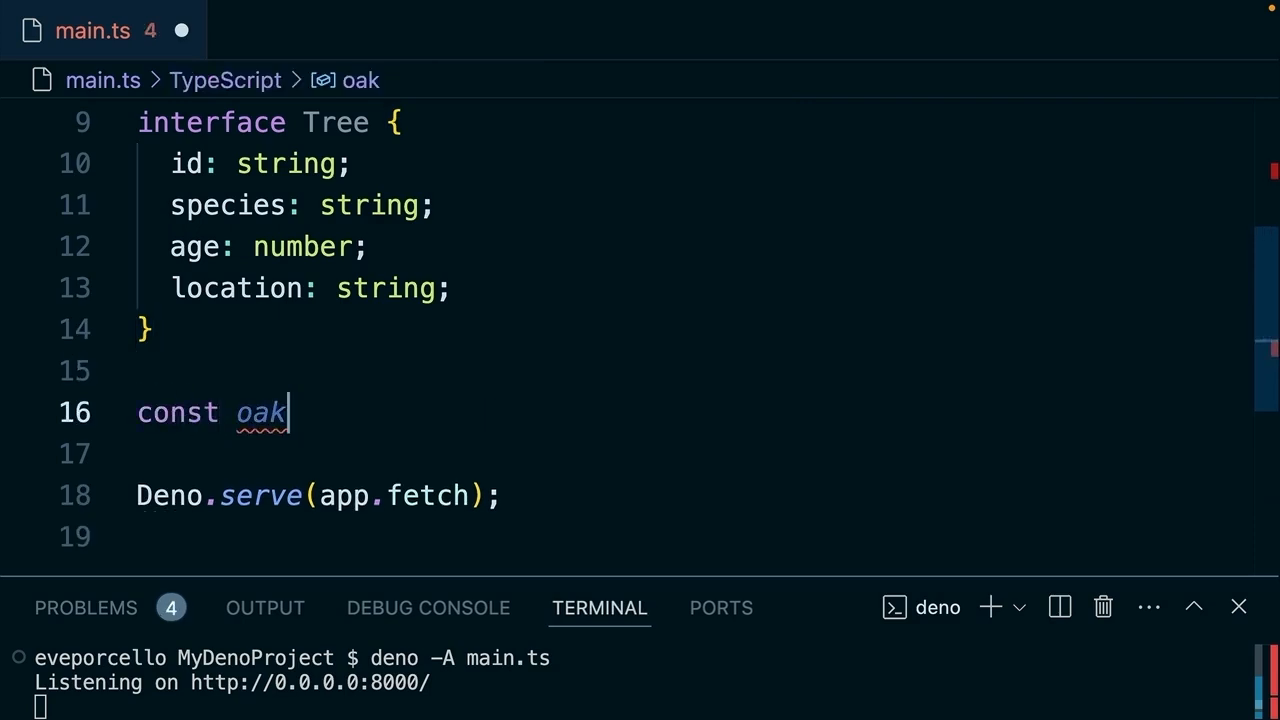
text(: Tree =)
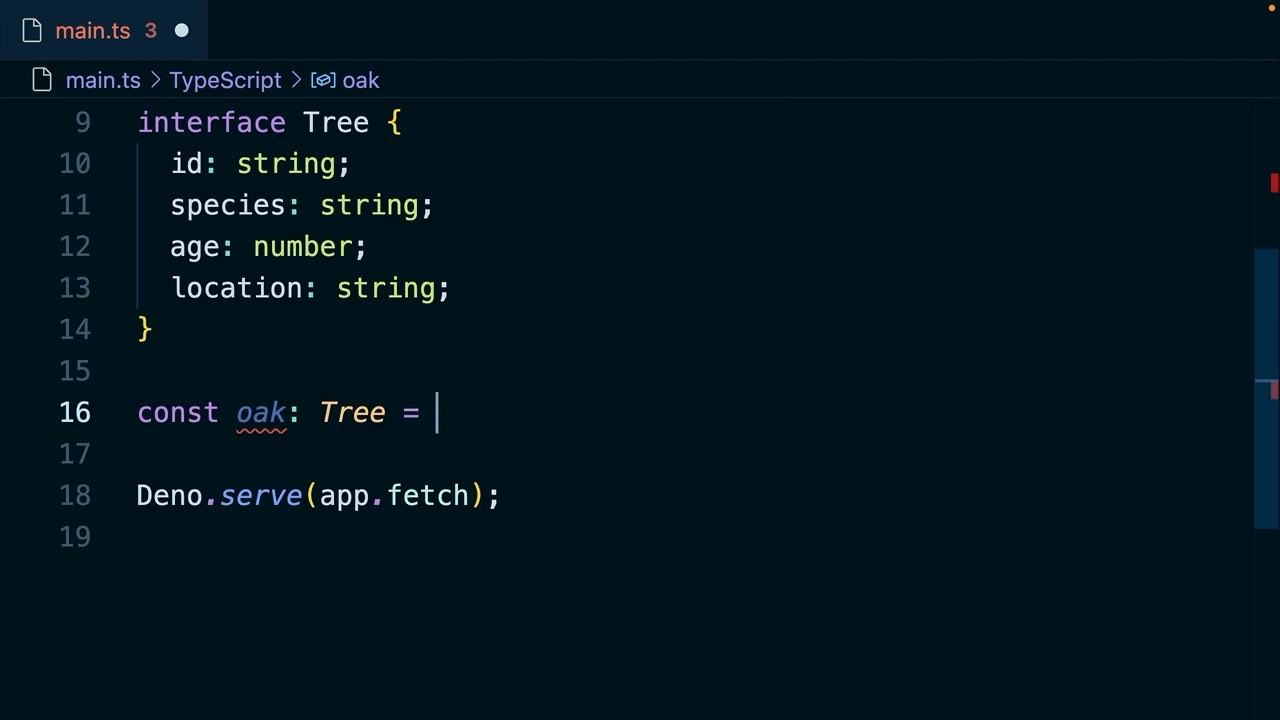
text({)
text(spe)
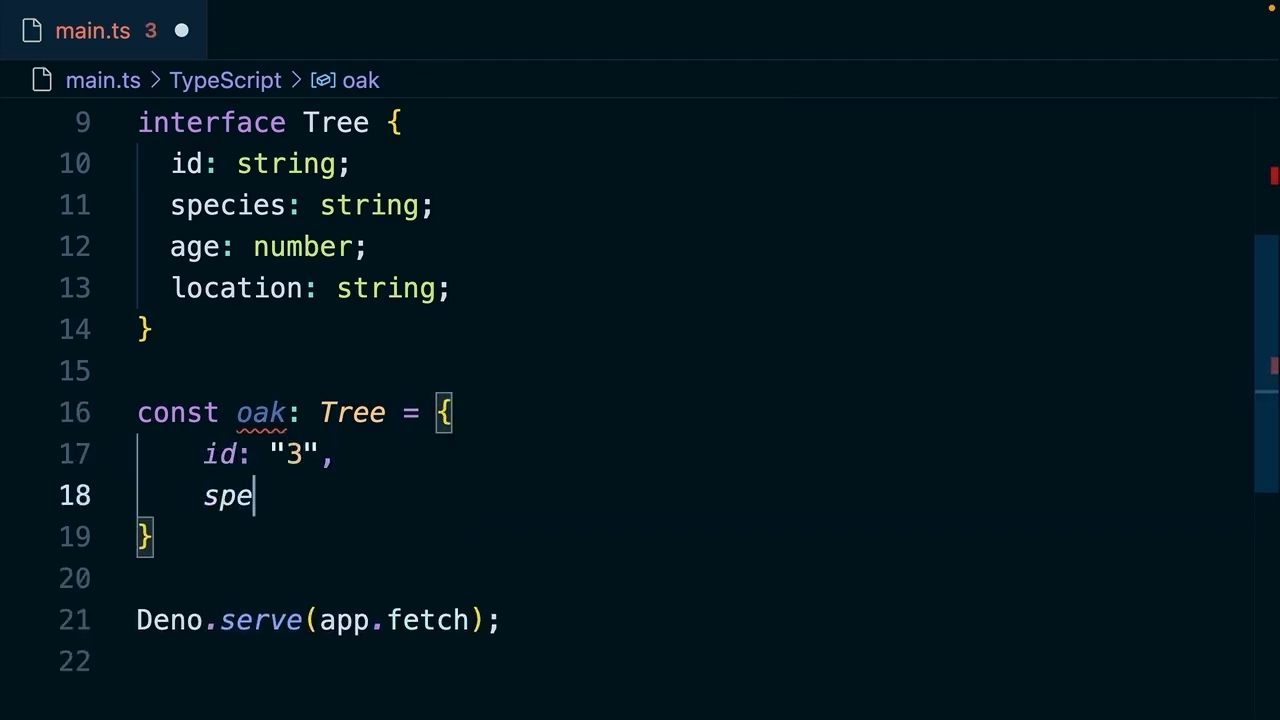
text(cies: "oak",)
text(age)
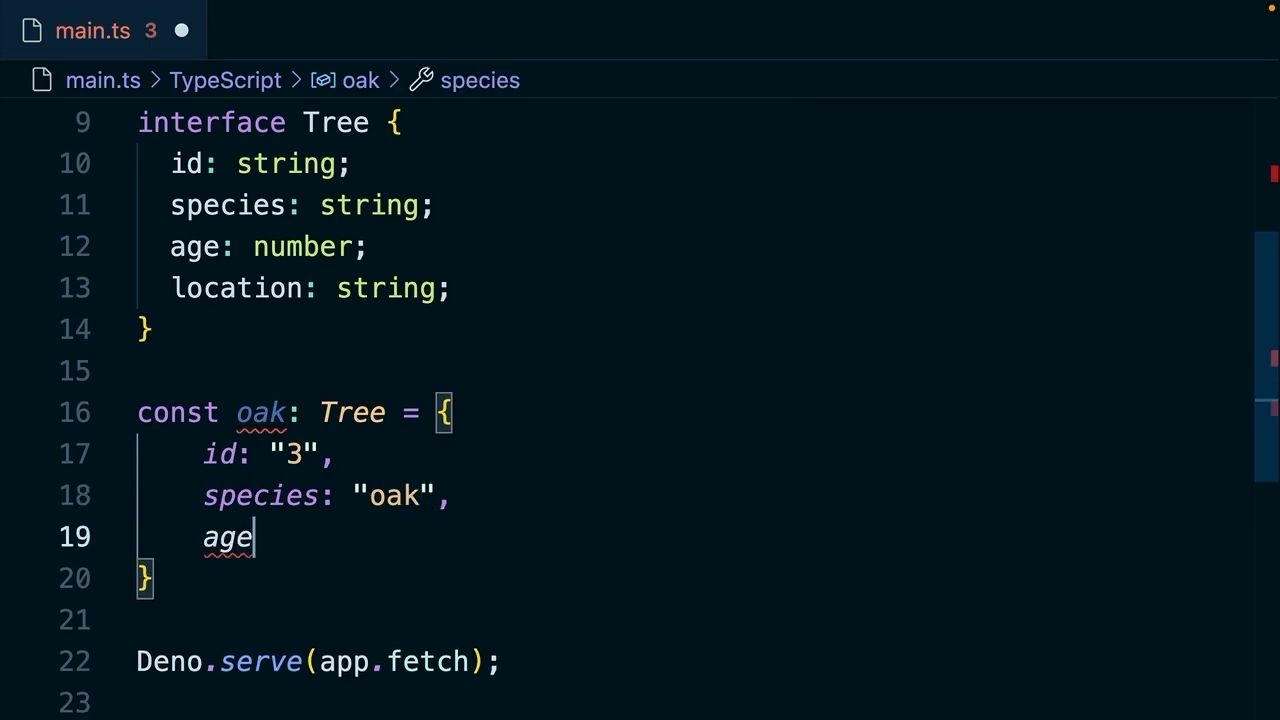
text(: 3,)
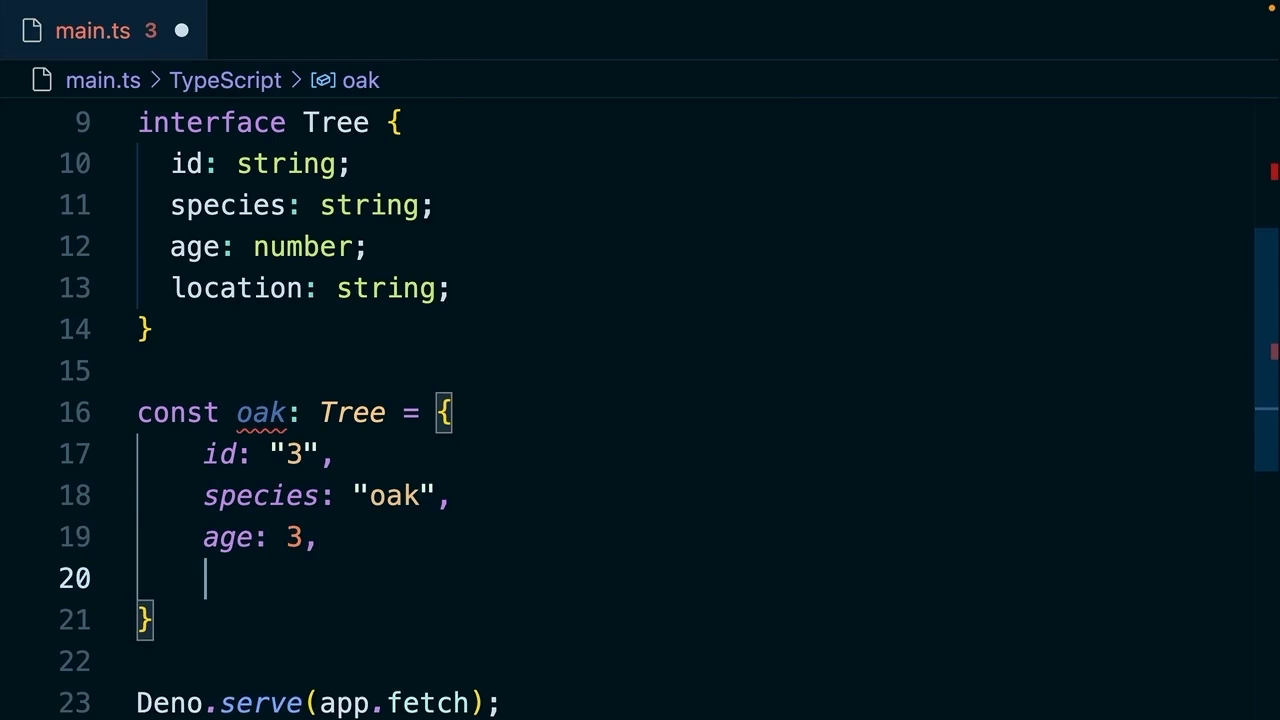
text(location:)
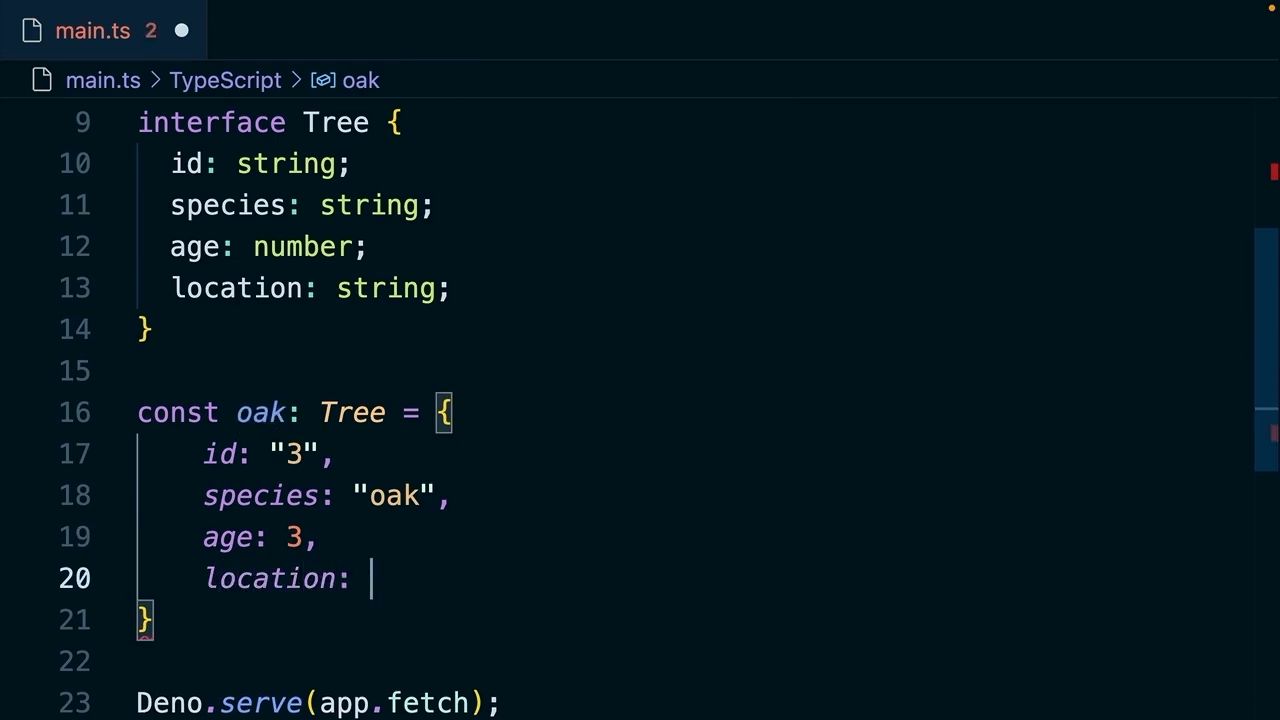
text("Jim's Park")
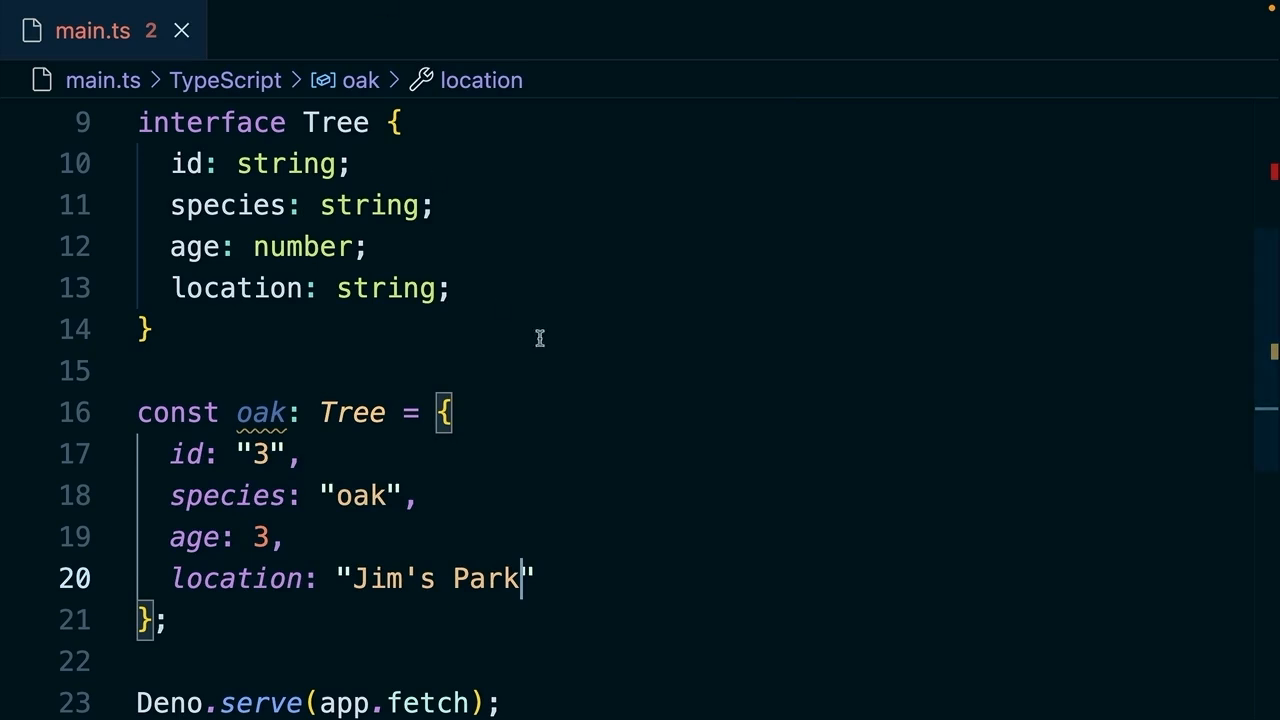
scroll(down, 3)
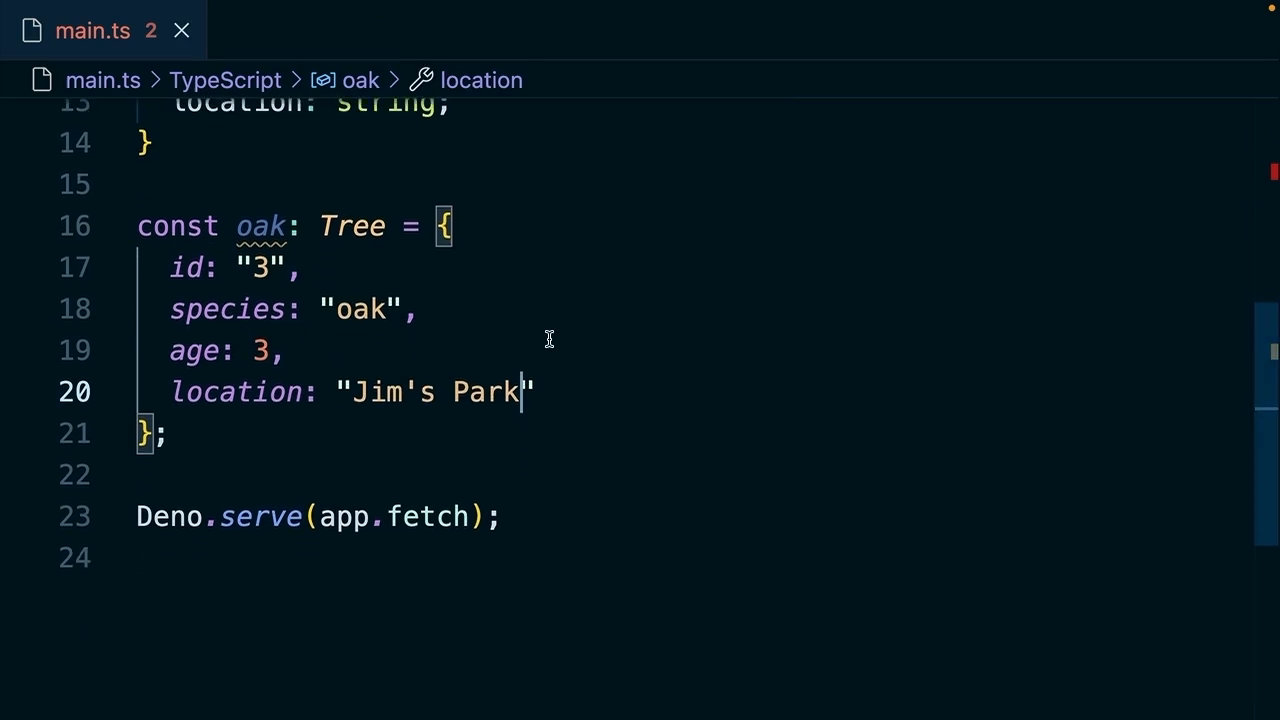
key(Enter)
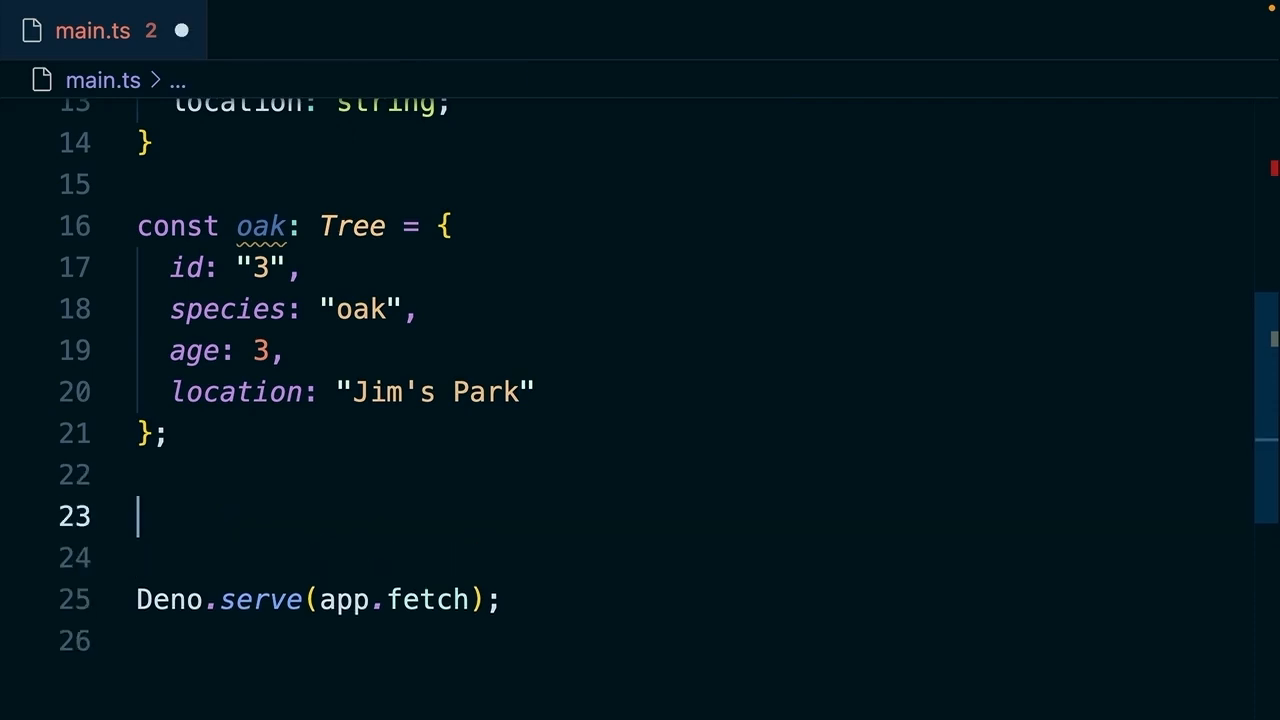
Declare a setItem function taking a string key and a Tree value.
text(const set)
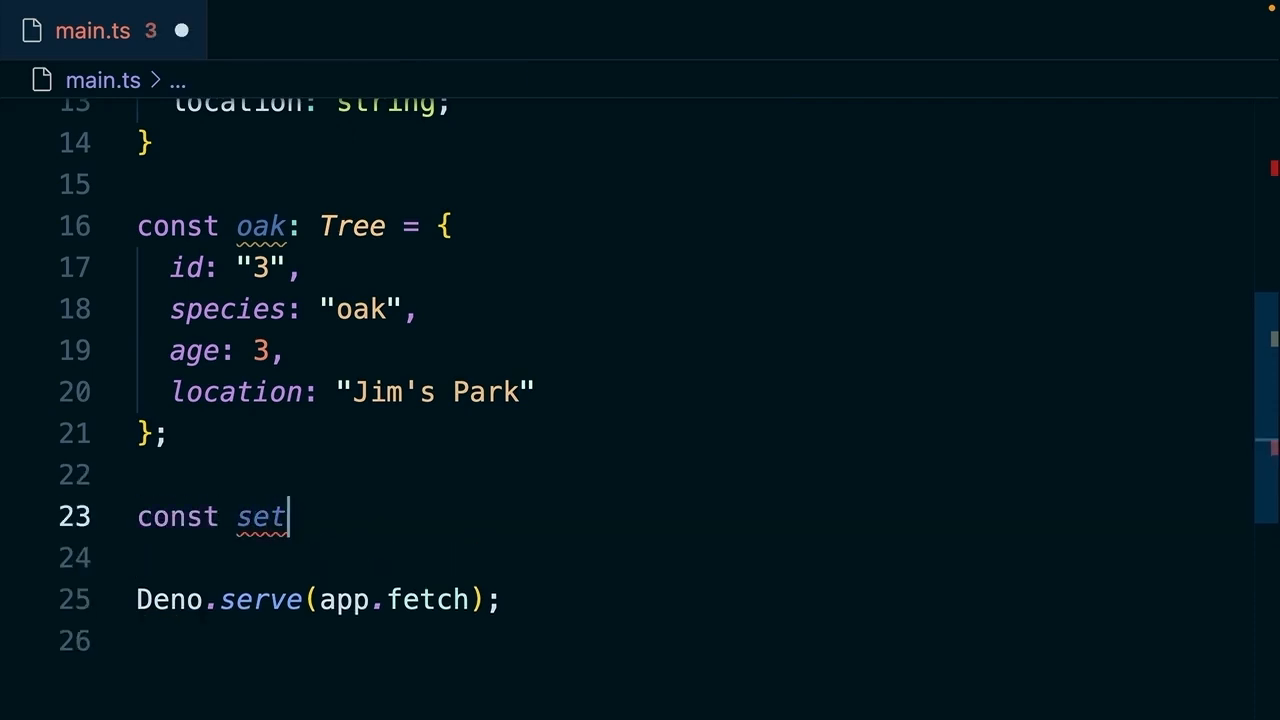
text(Item)
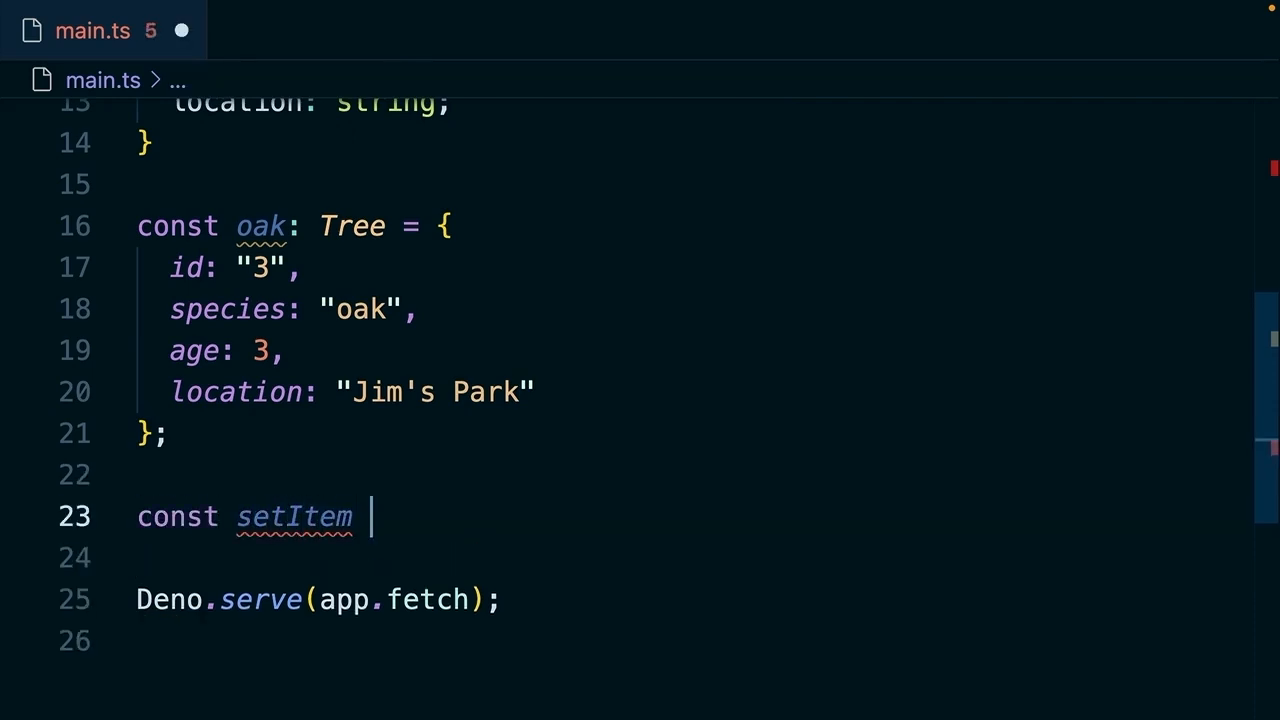
text(=)
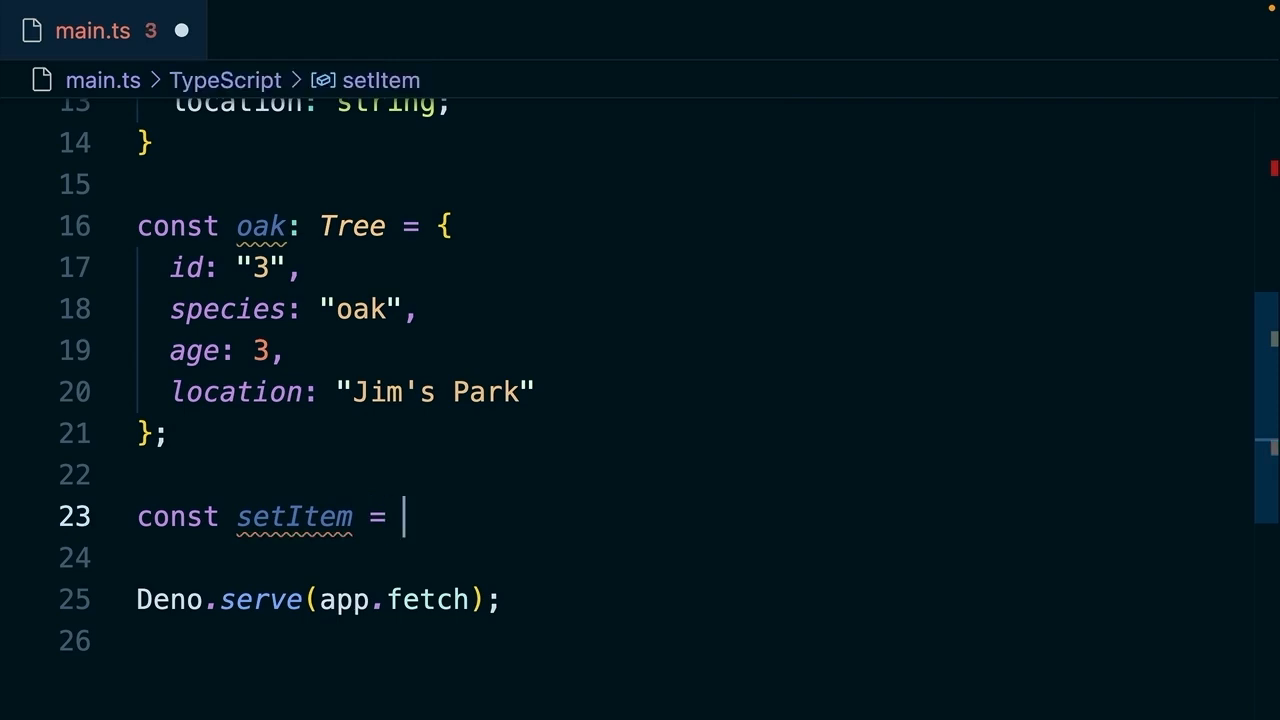
text((key: str)
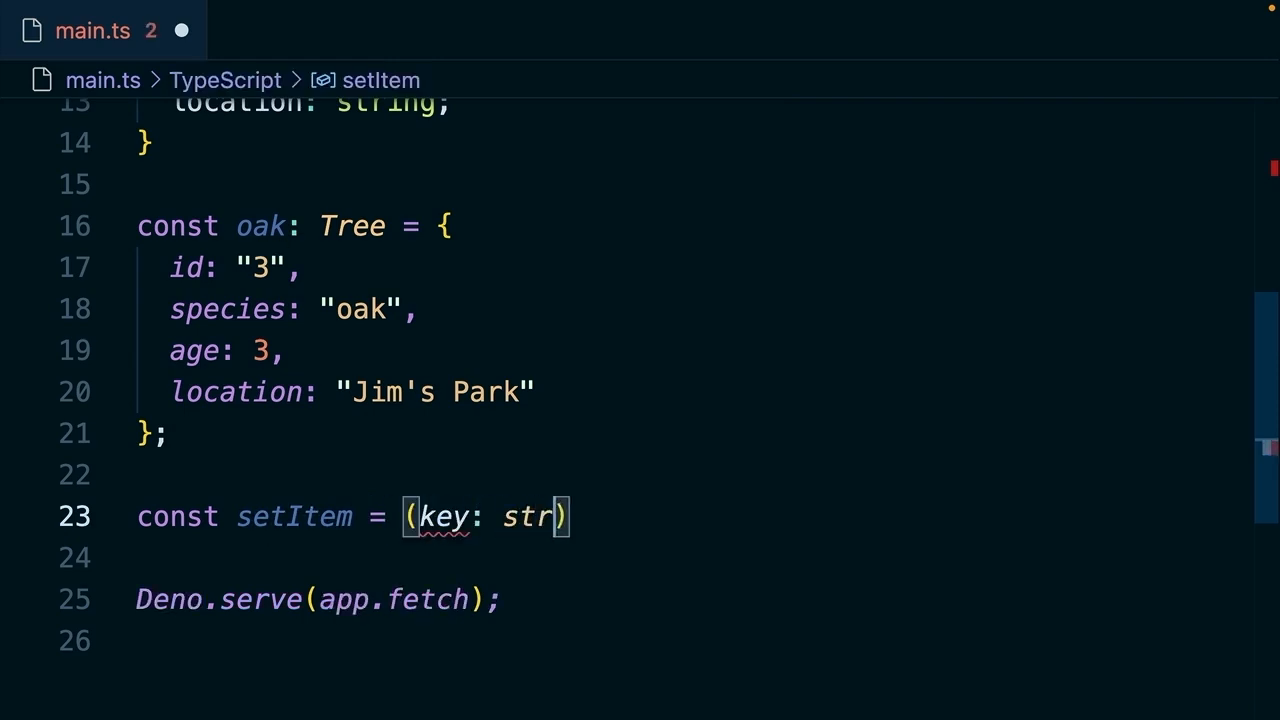
text(ing, valu)
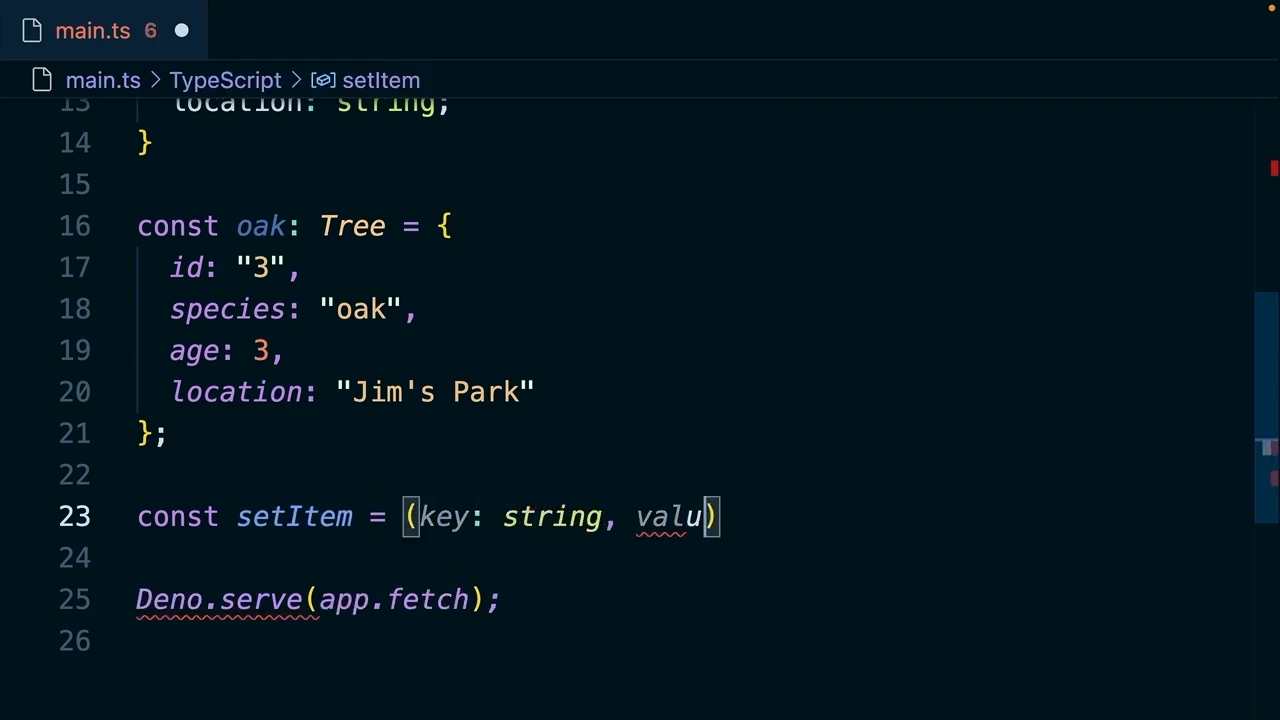
text(e:)
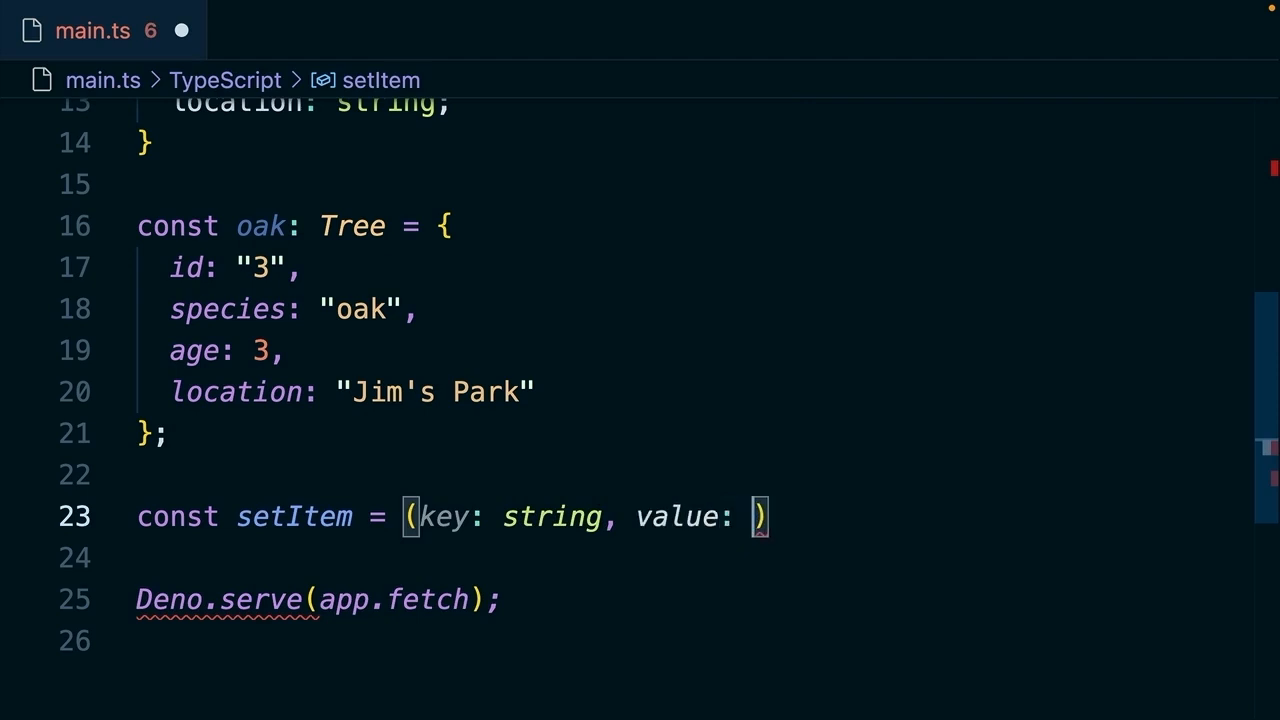
text(Tree)
click(690, 558)
text(loca)
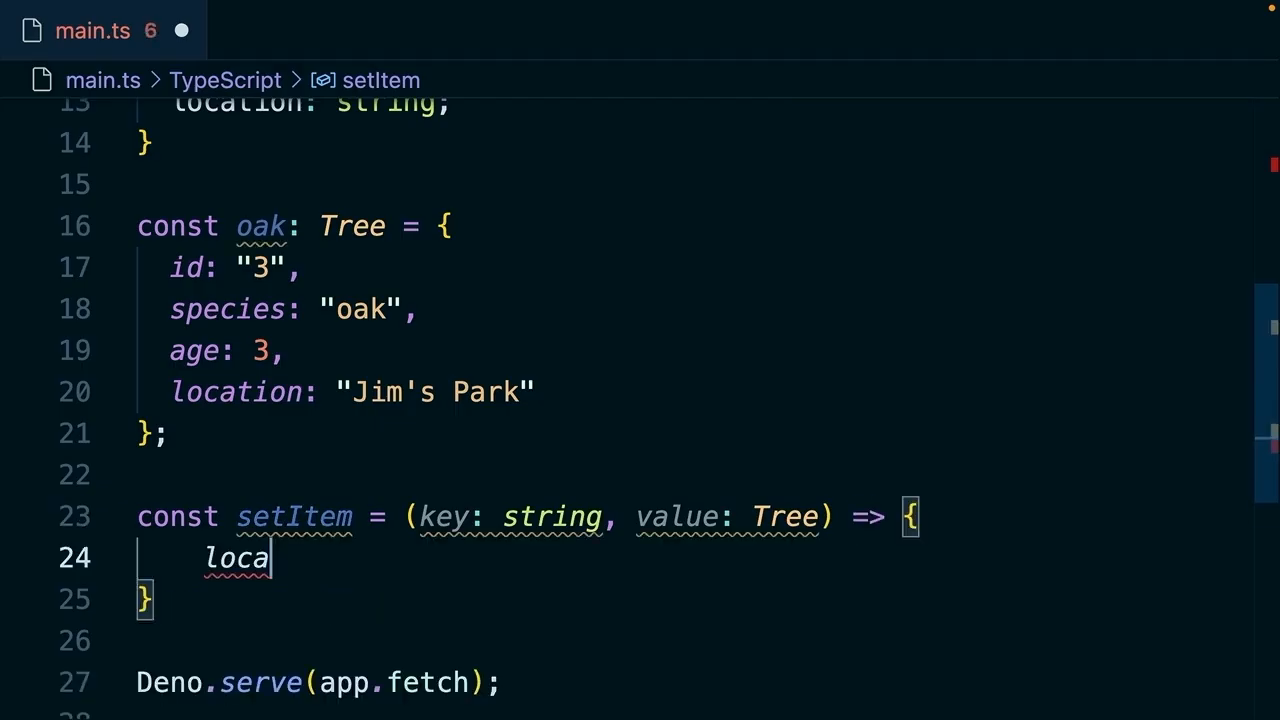
Make setItem call localStorage.setItem(key, JSON.stringify(value)).
text(lSto)
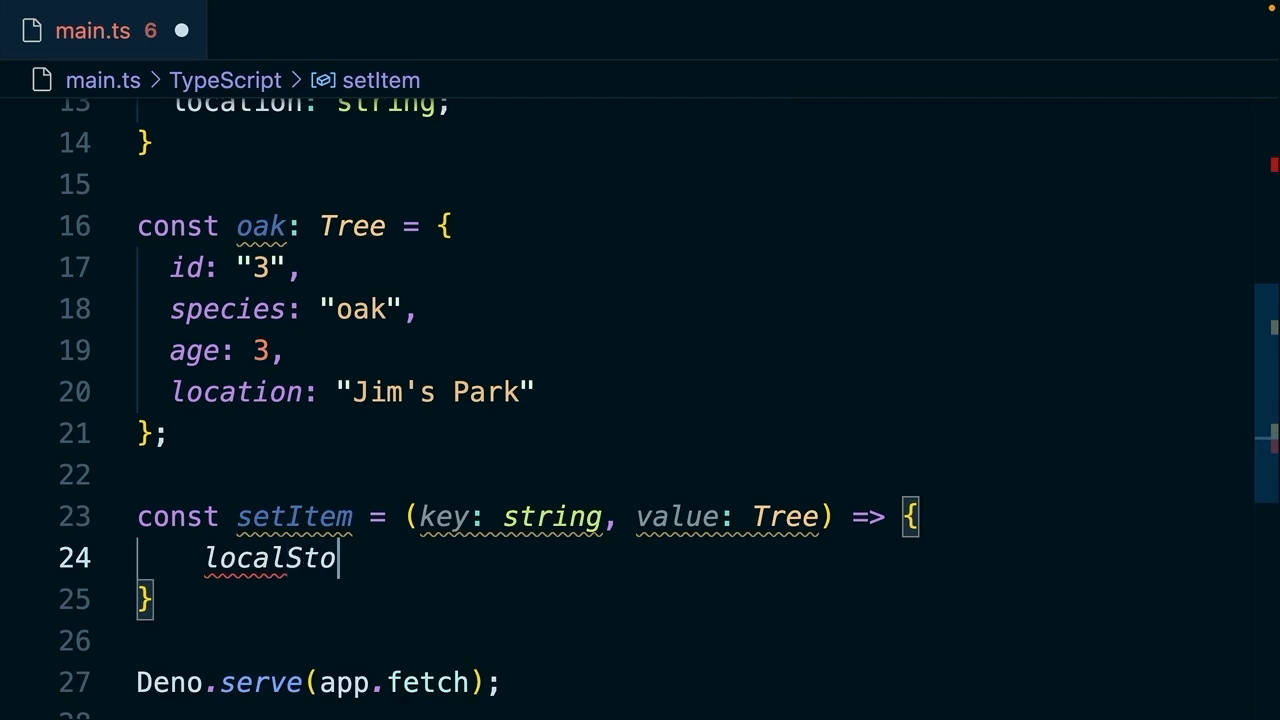
text(rage.setIt)
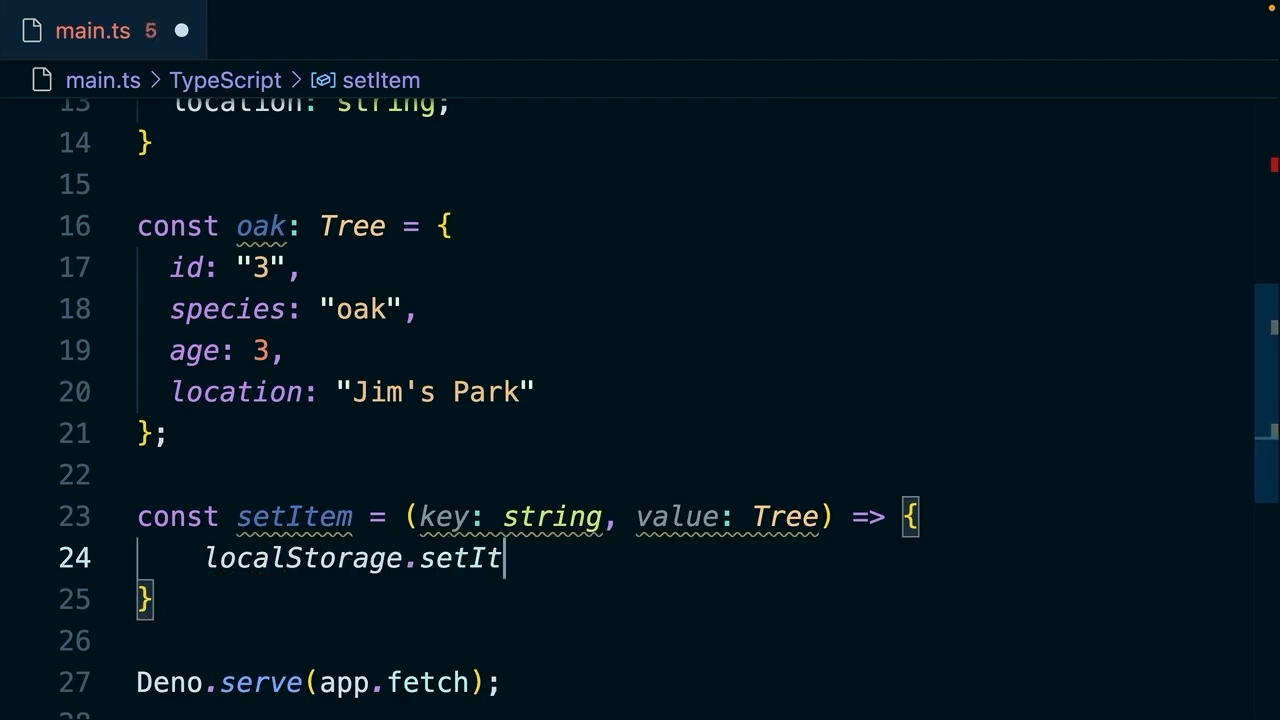
text(em(key))
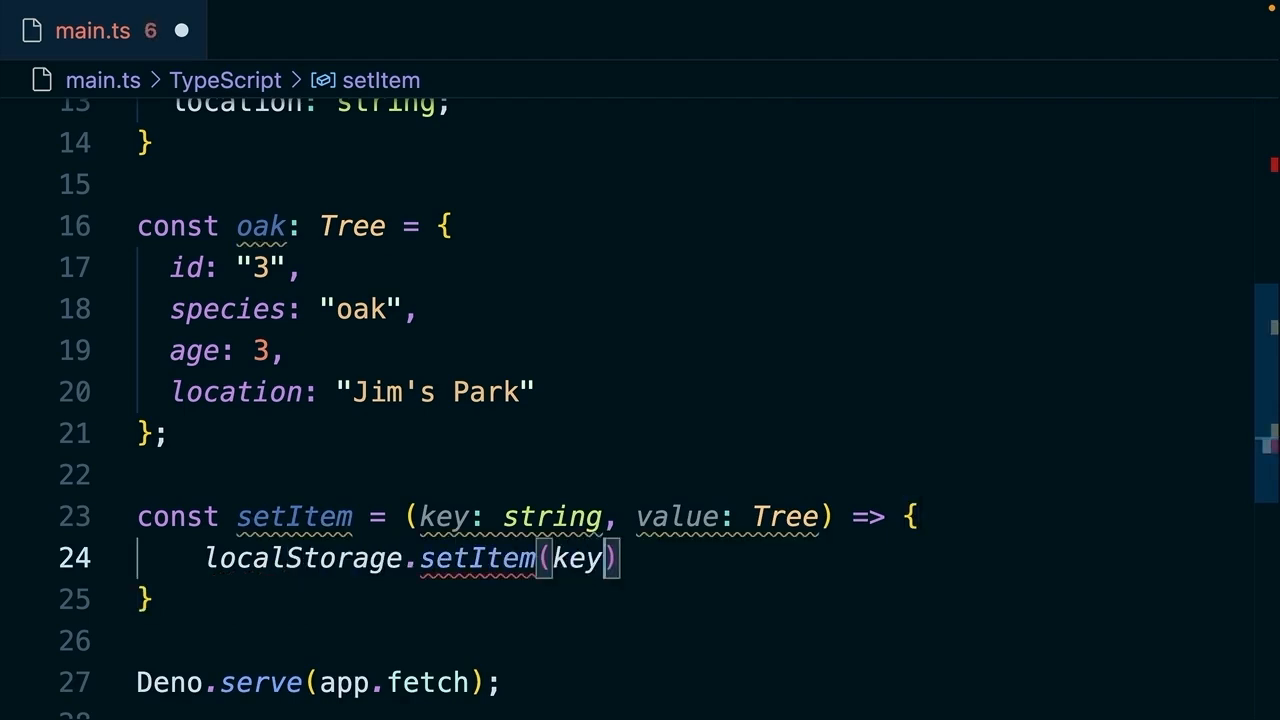
text(, J)
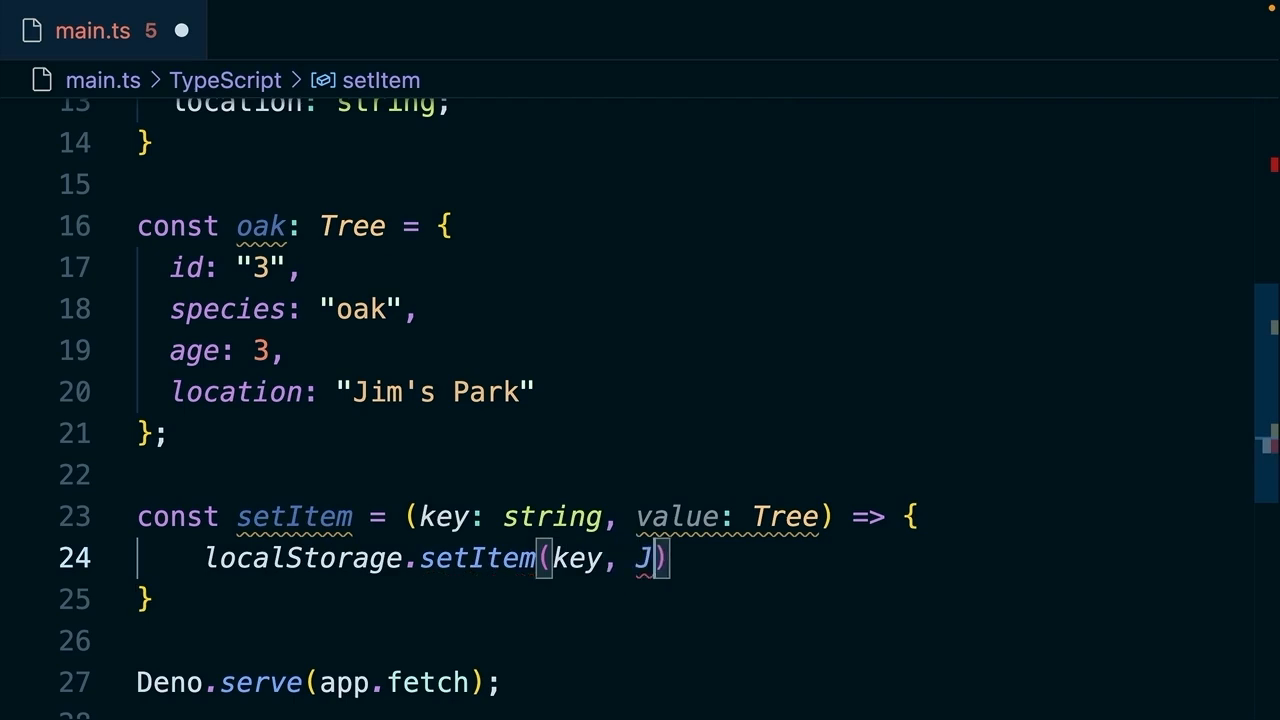
text(SON.s)
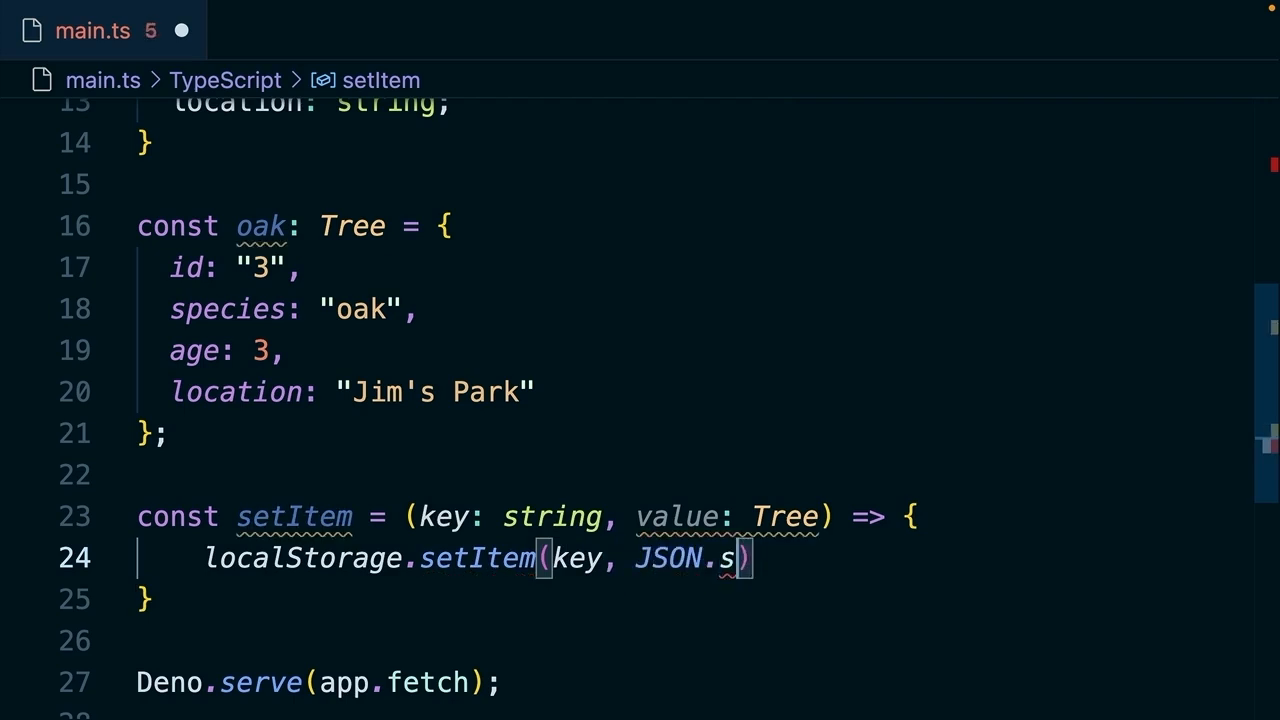
text(tringify(value)
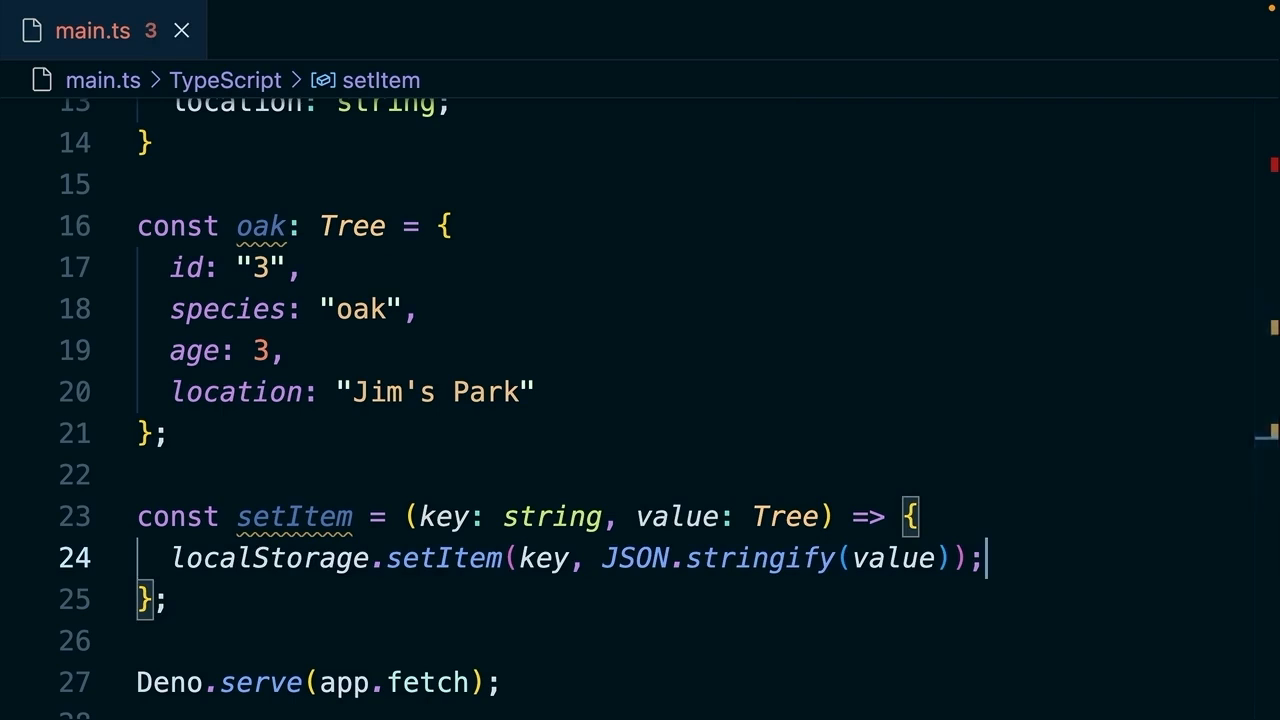
mouse_move(462, 478)
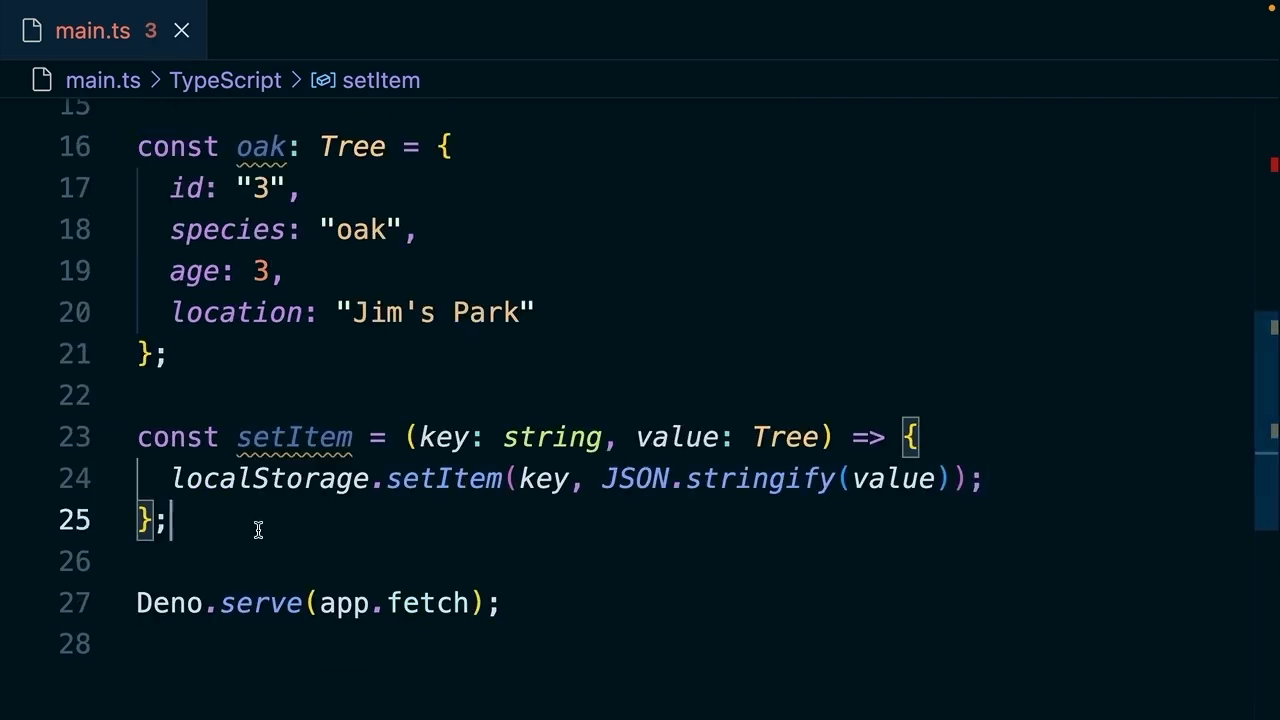
Declare getItem(key: string) with a Tree | null return type.
text(const get)
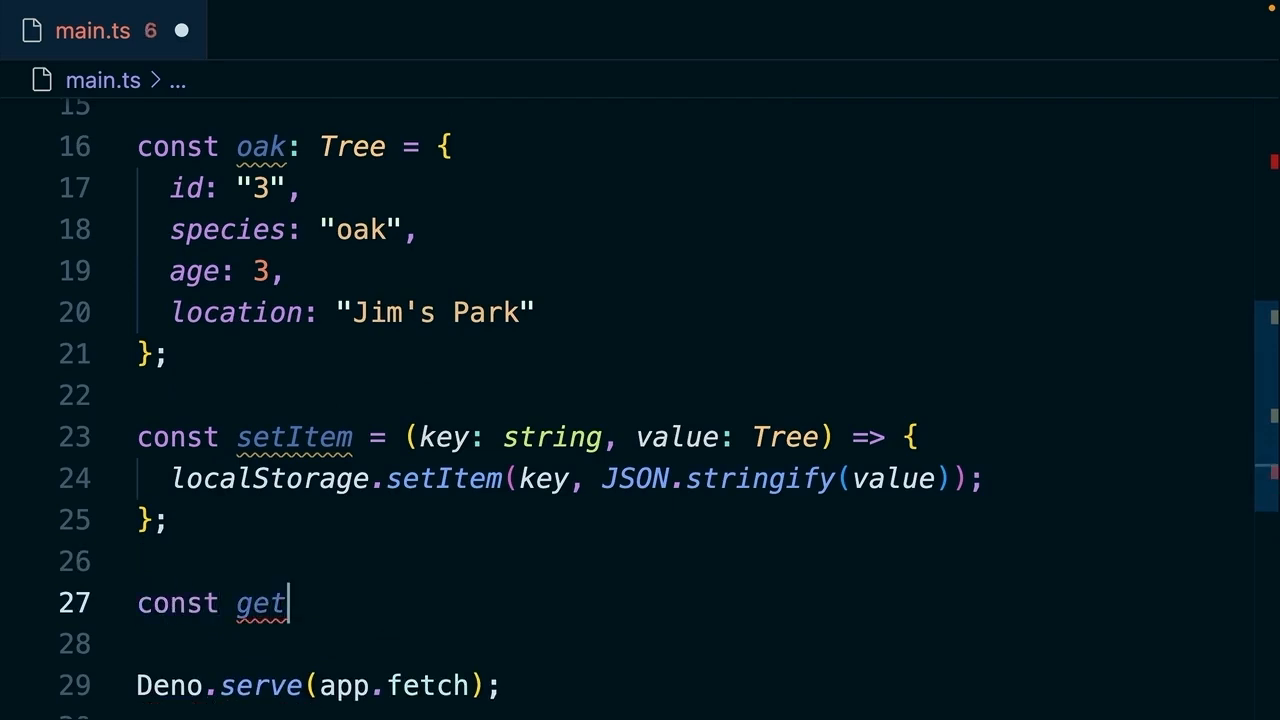
text(Item = ())
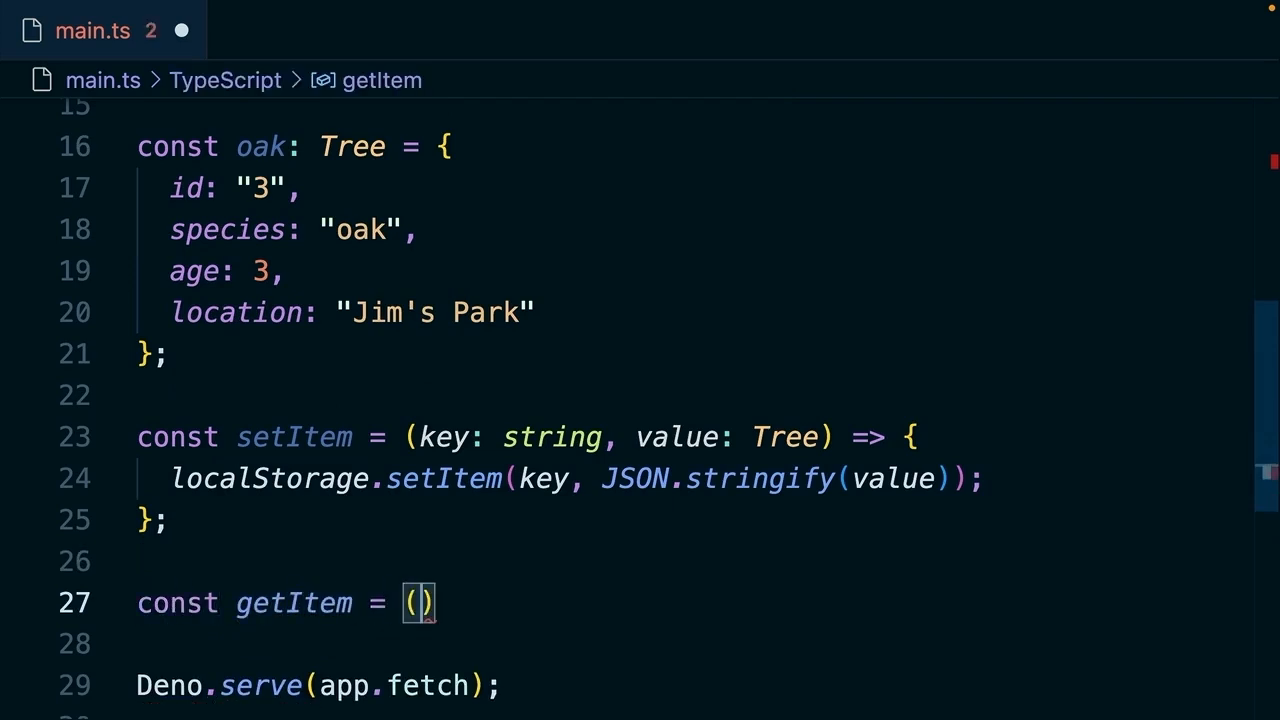
text(key: string)
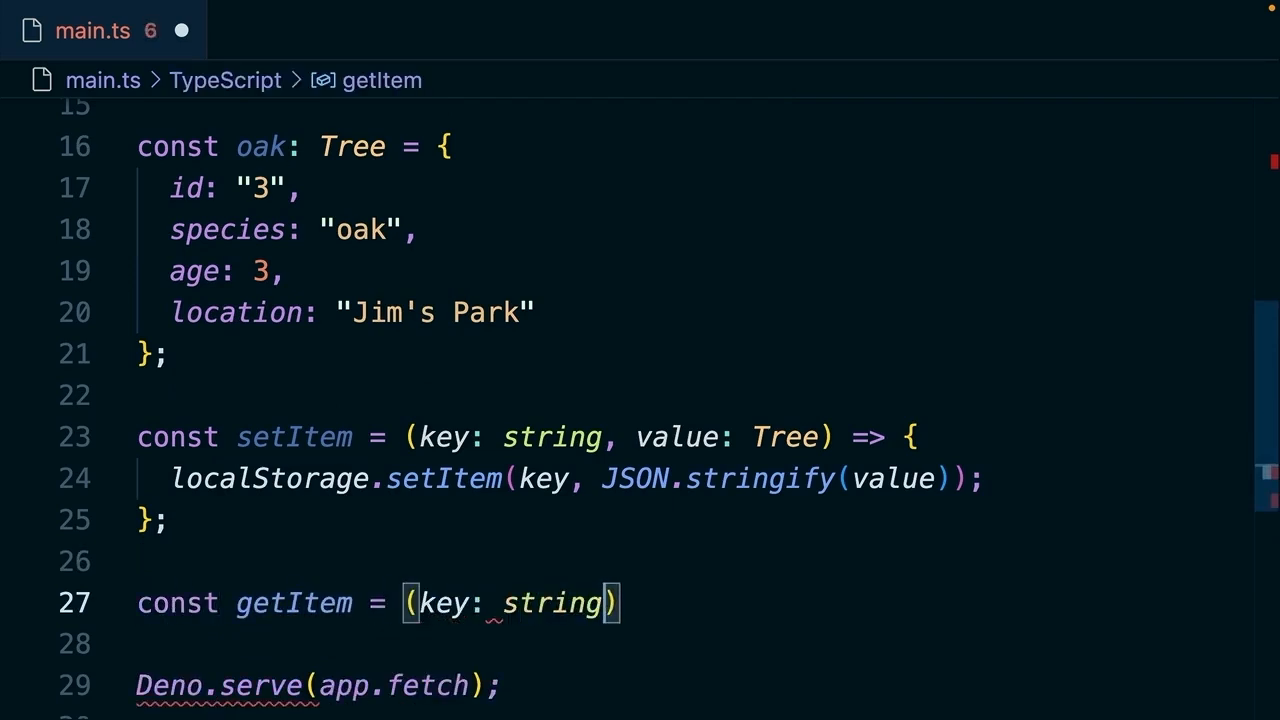
text(: Tree)
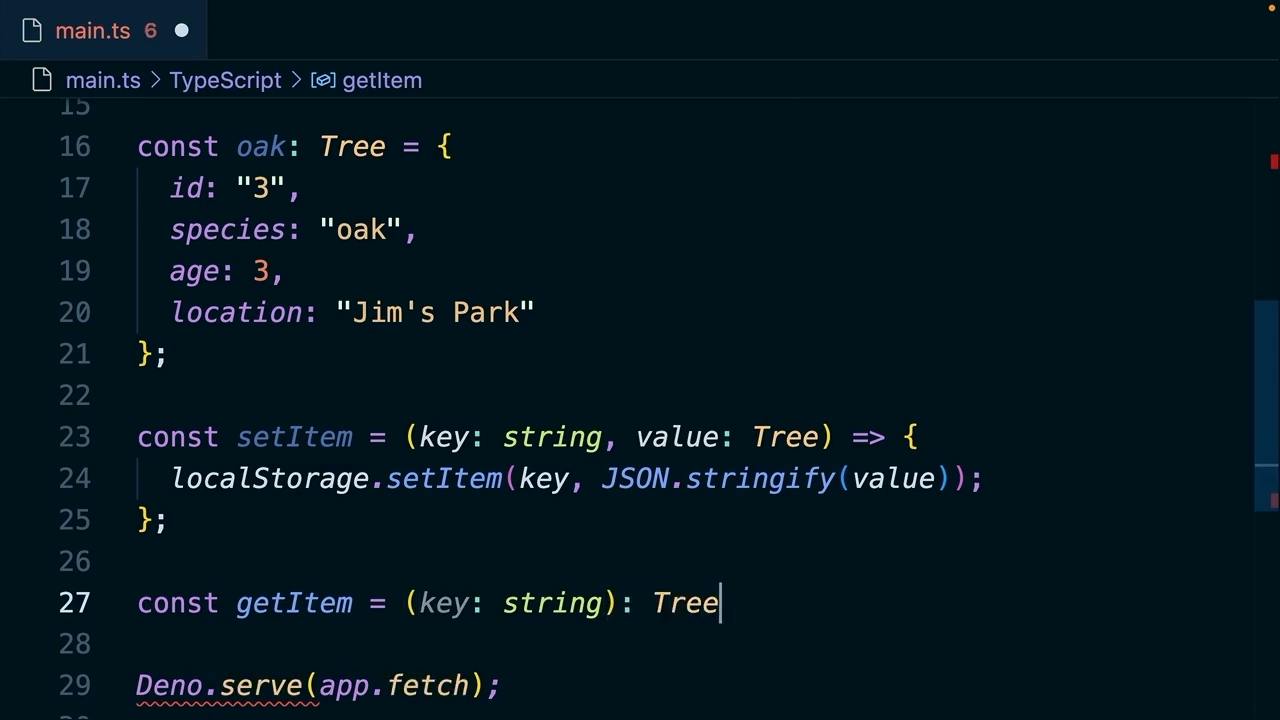
text(| null)
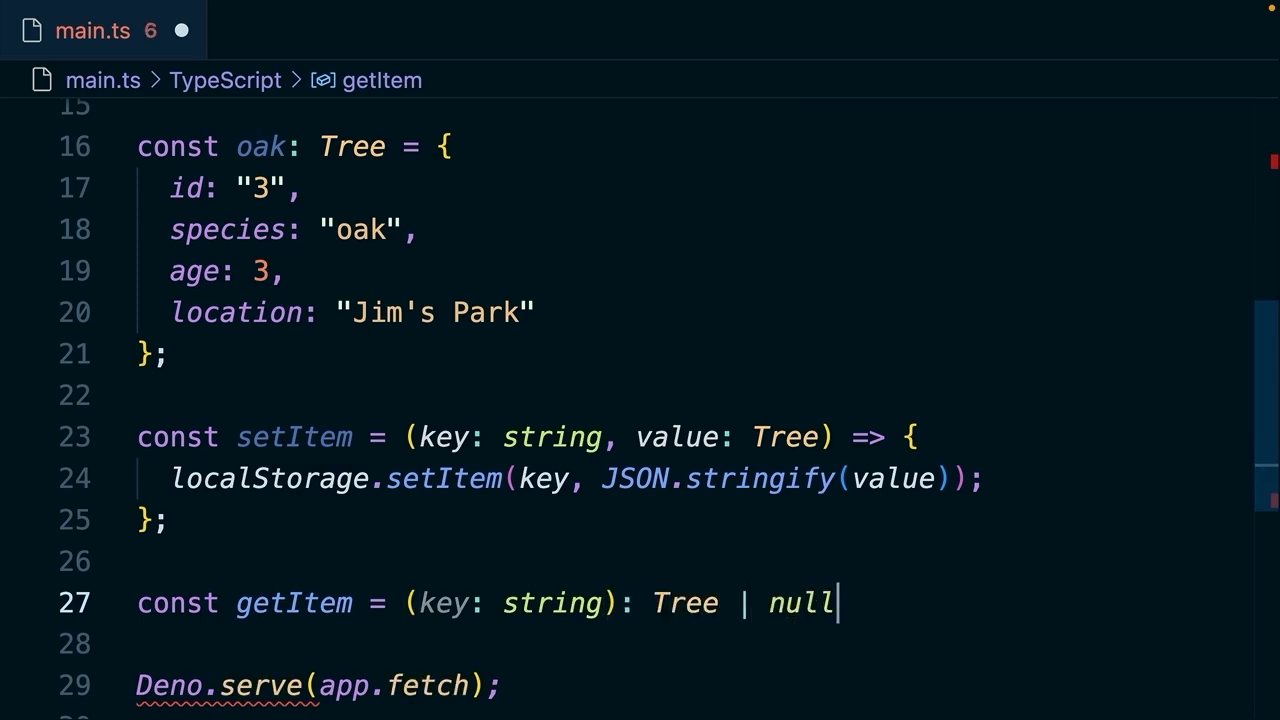
text(=> {)
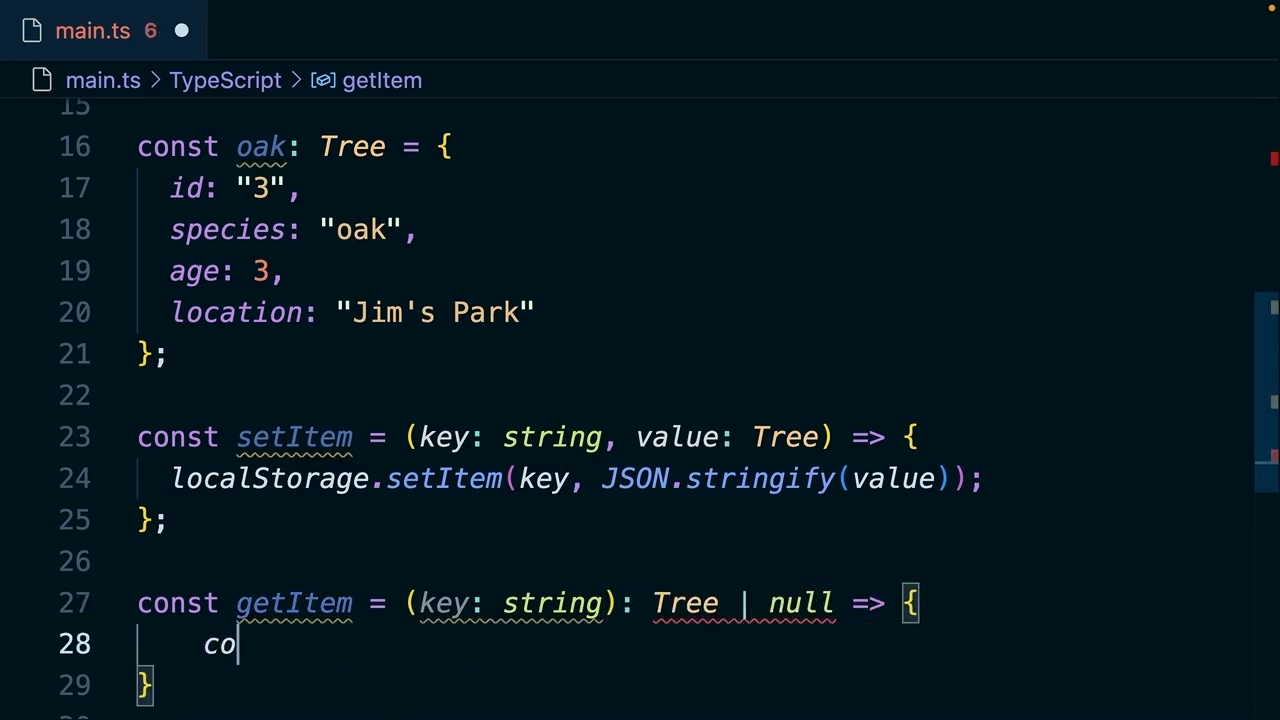
Read the key from localStorage and return JSON.parse(item) or null.
text(nst item =)
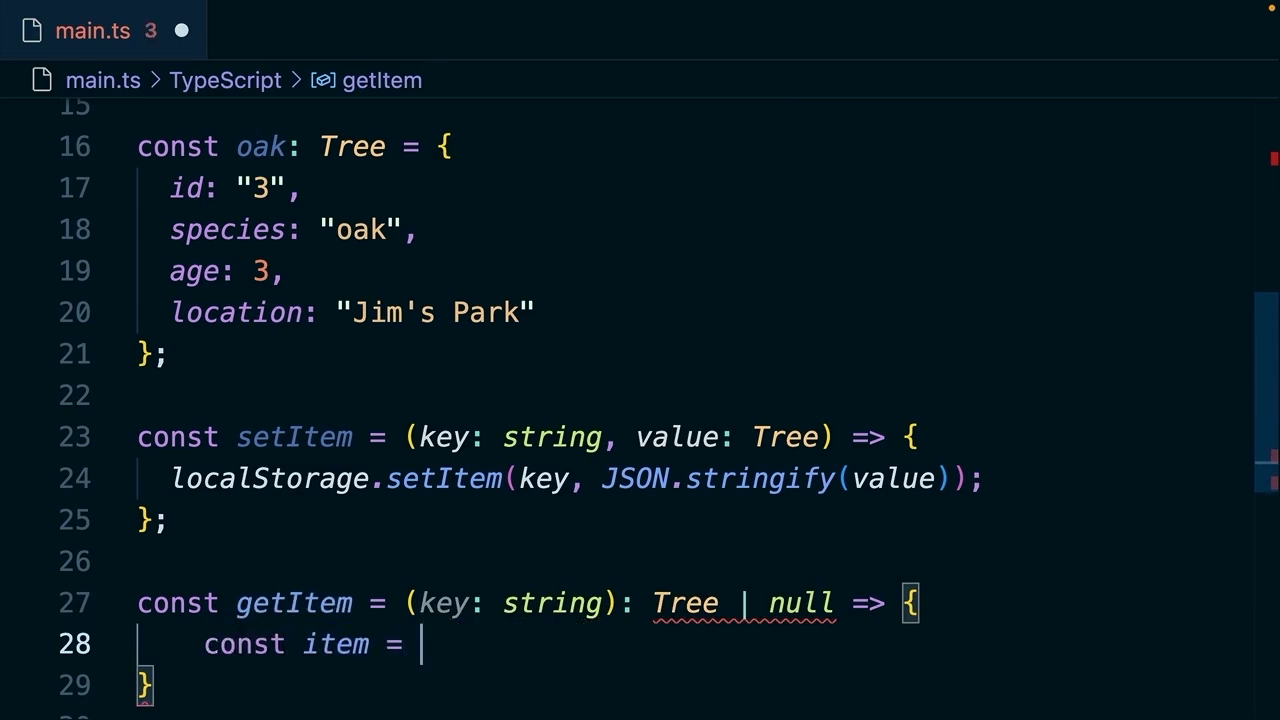
text(localStorage.ge)
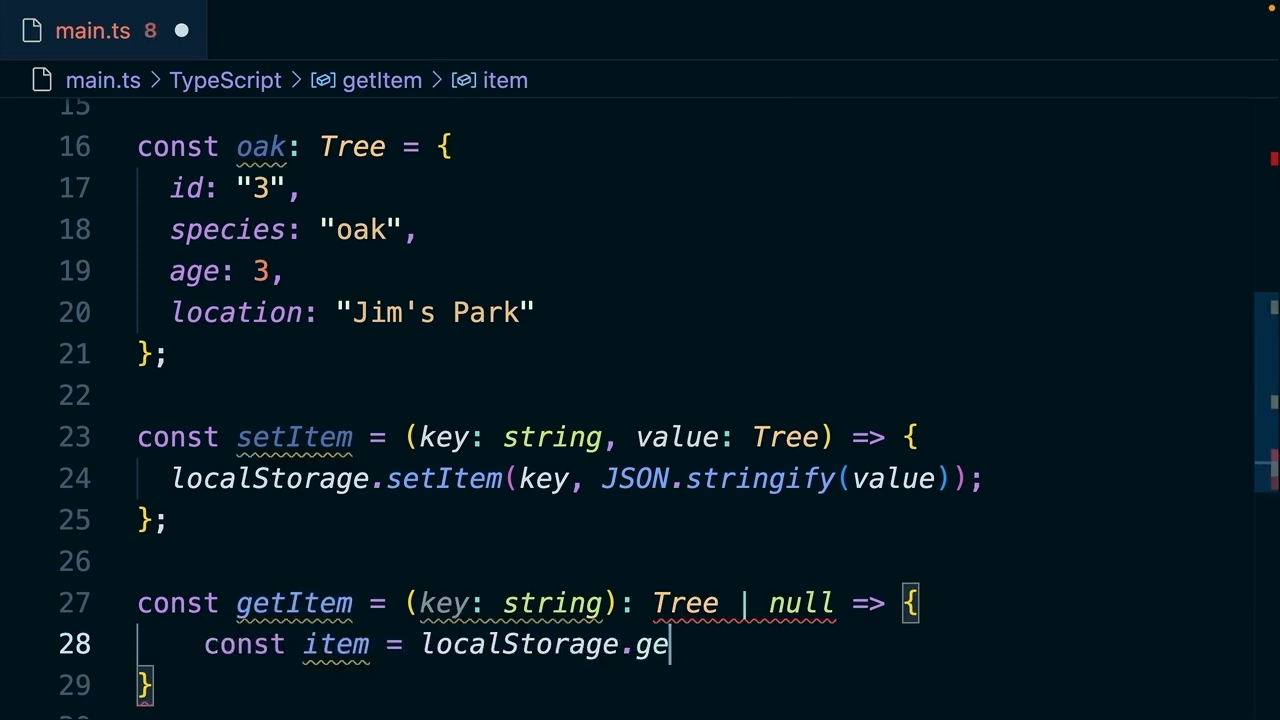
text(tItem(key);)
text(return)
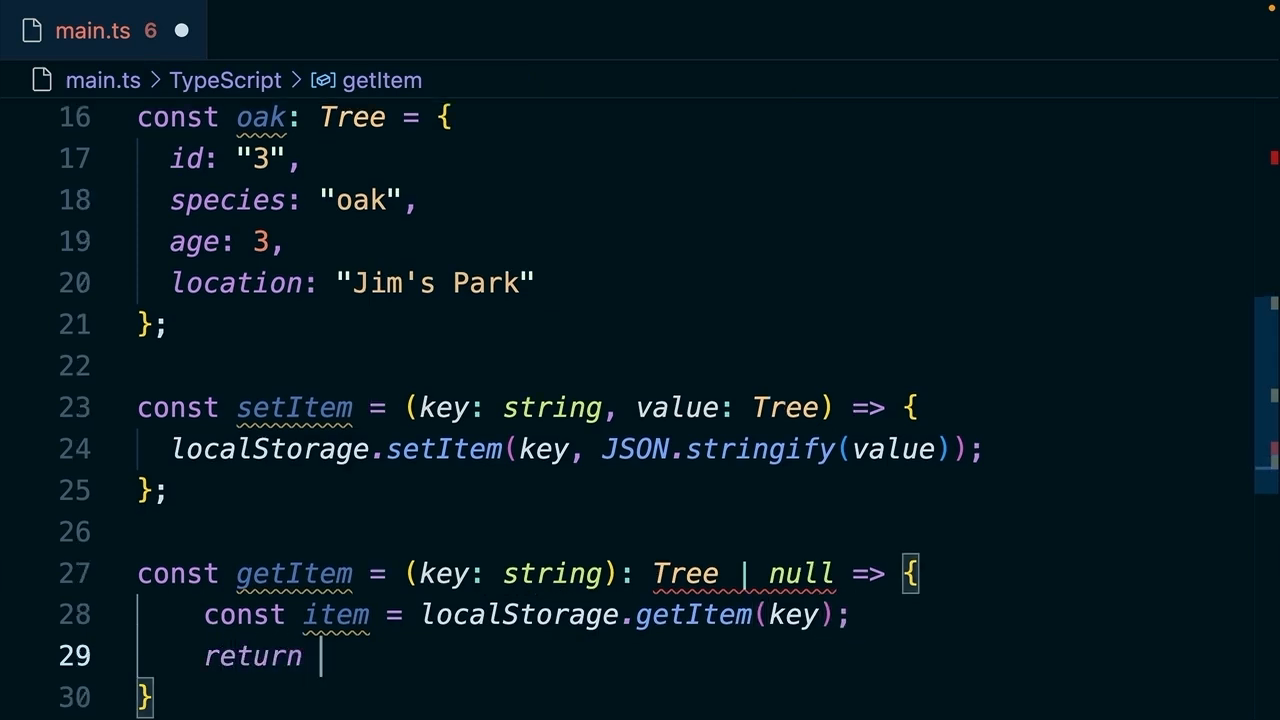
text(item ? JS)
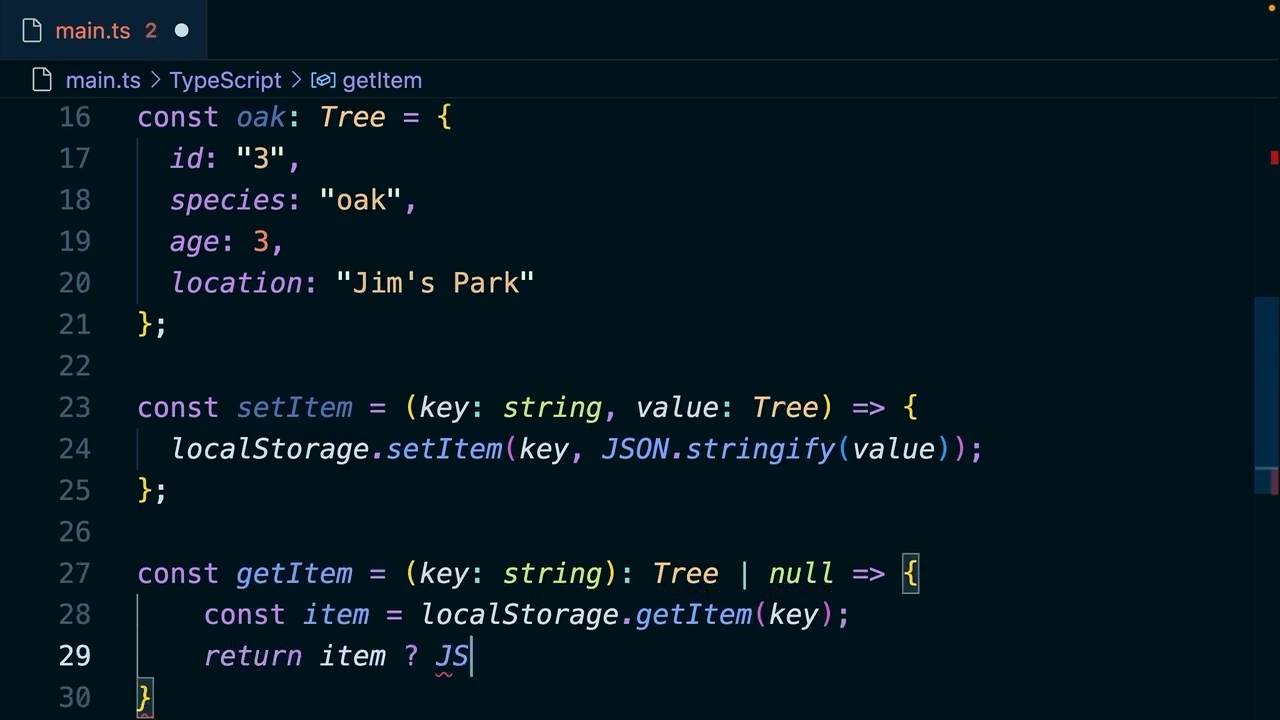
text(ON.par)
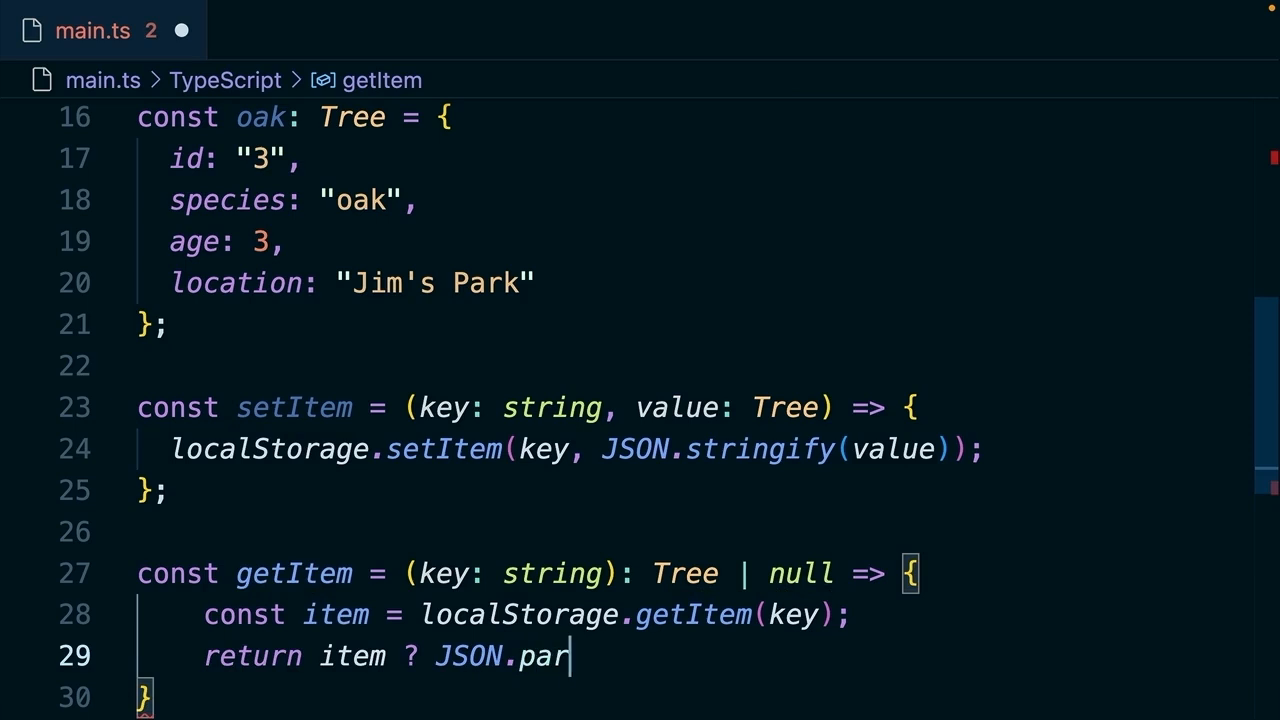
text(se(item) : nu)
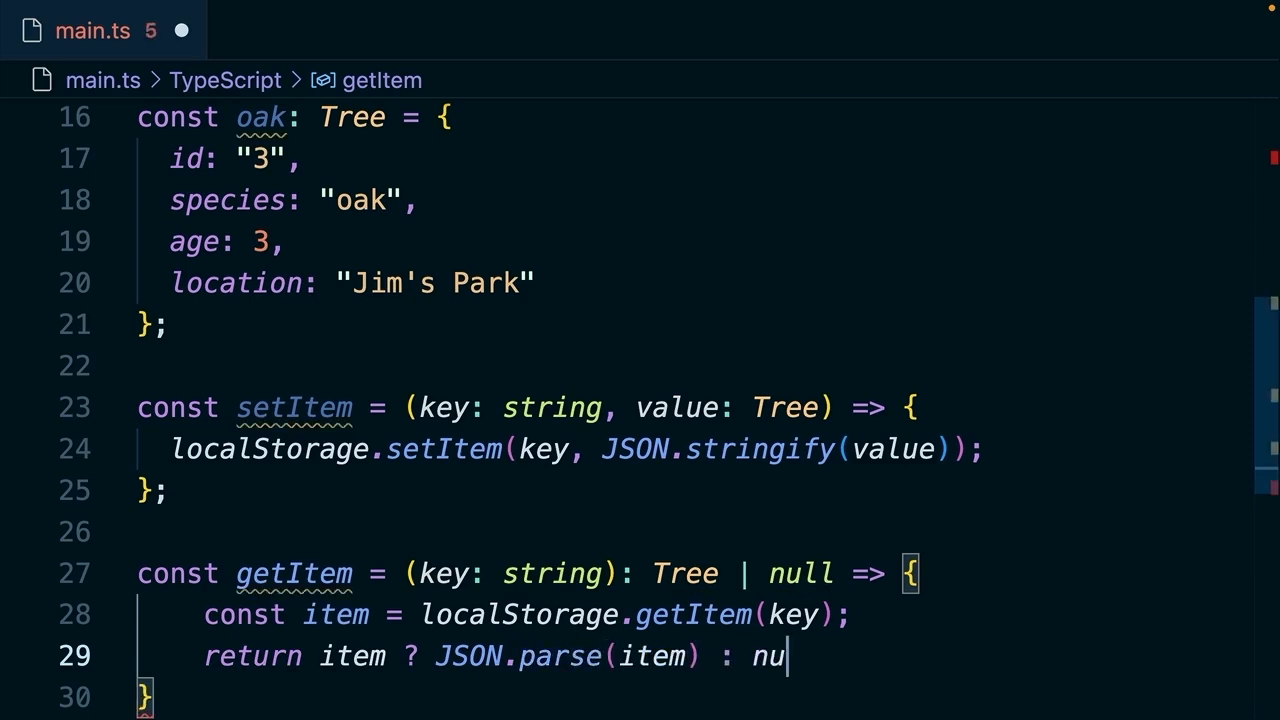
text(ll;)
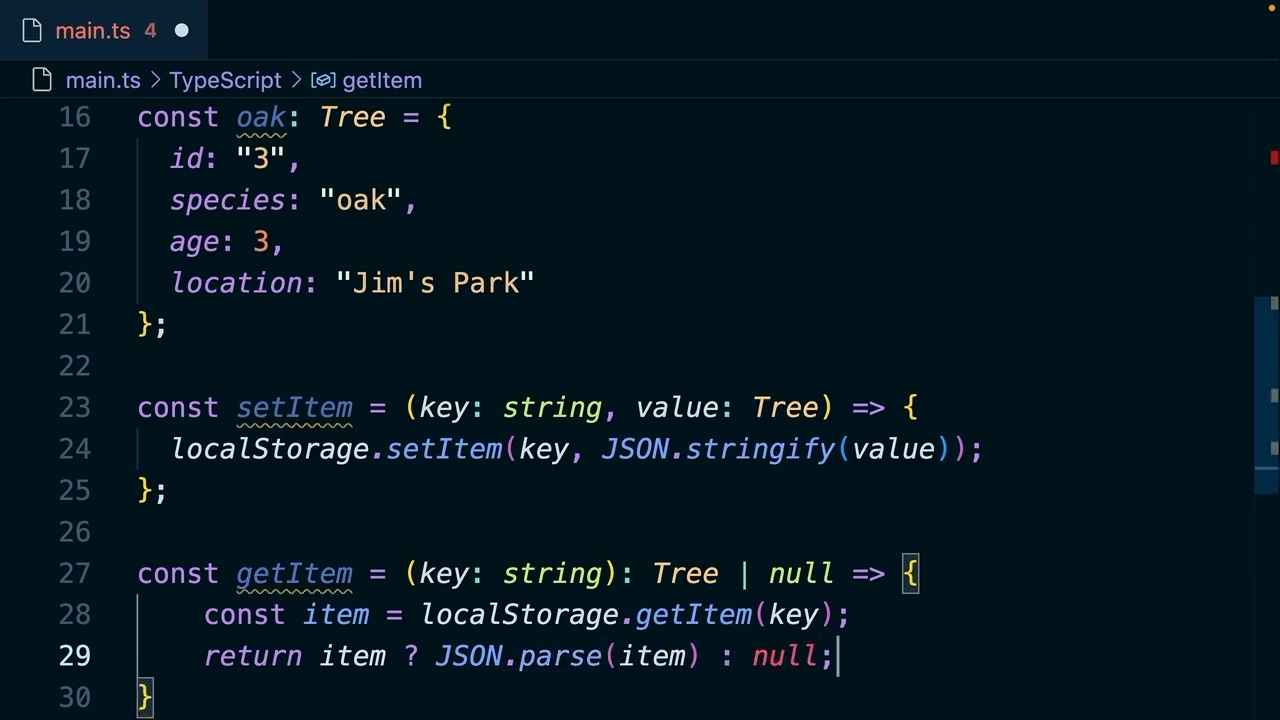
text(setItem()
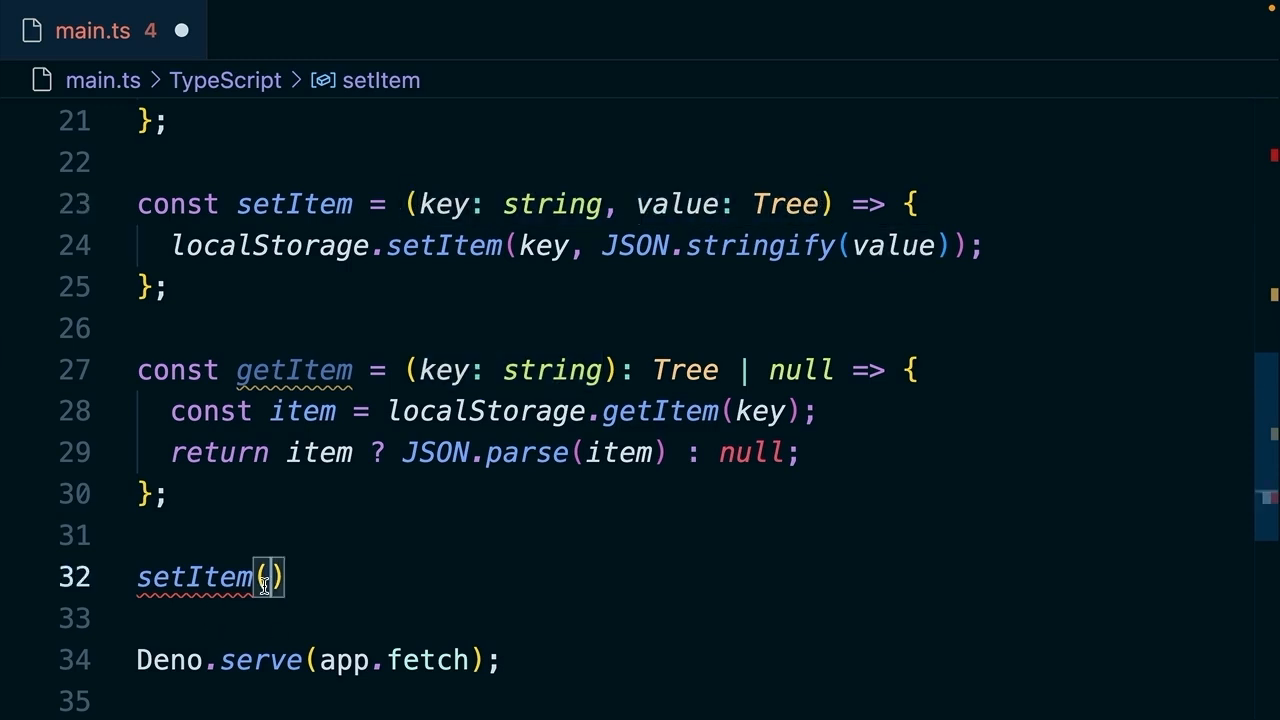
Store oak in localStorage under the key trees_${oak.id}.
text(`trees_)
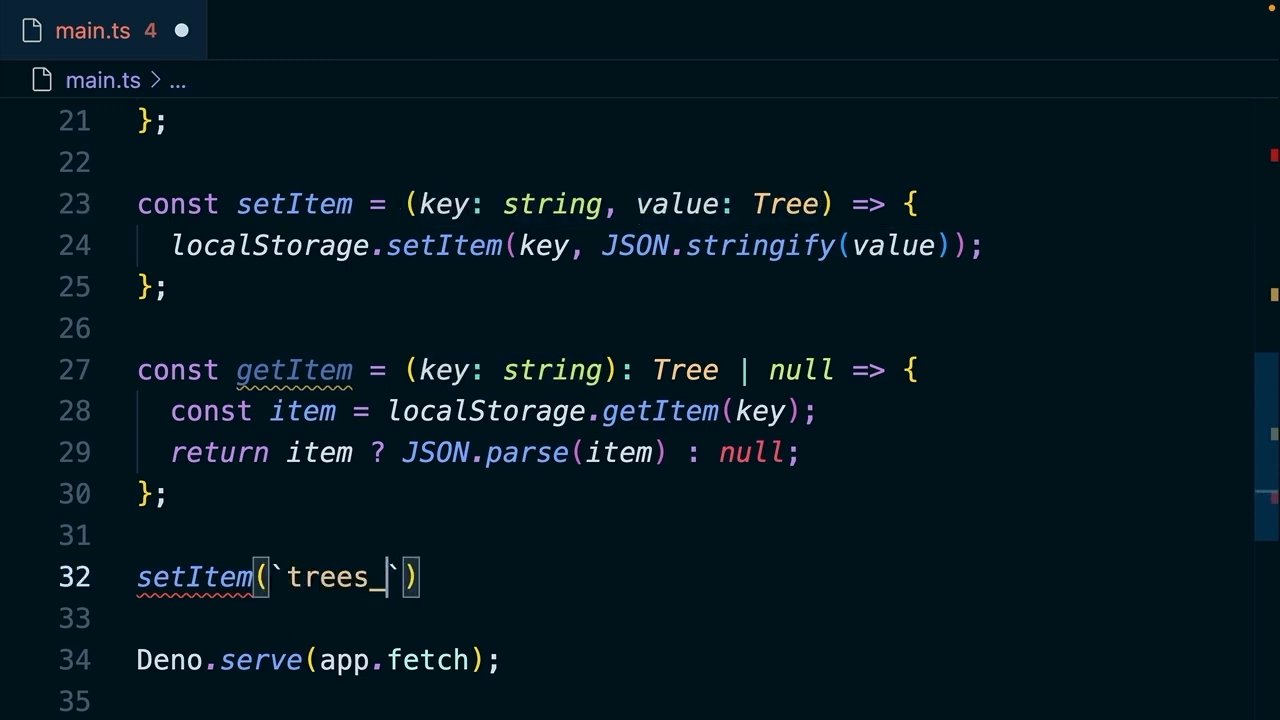
text($)
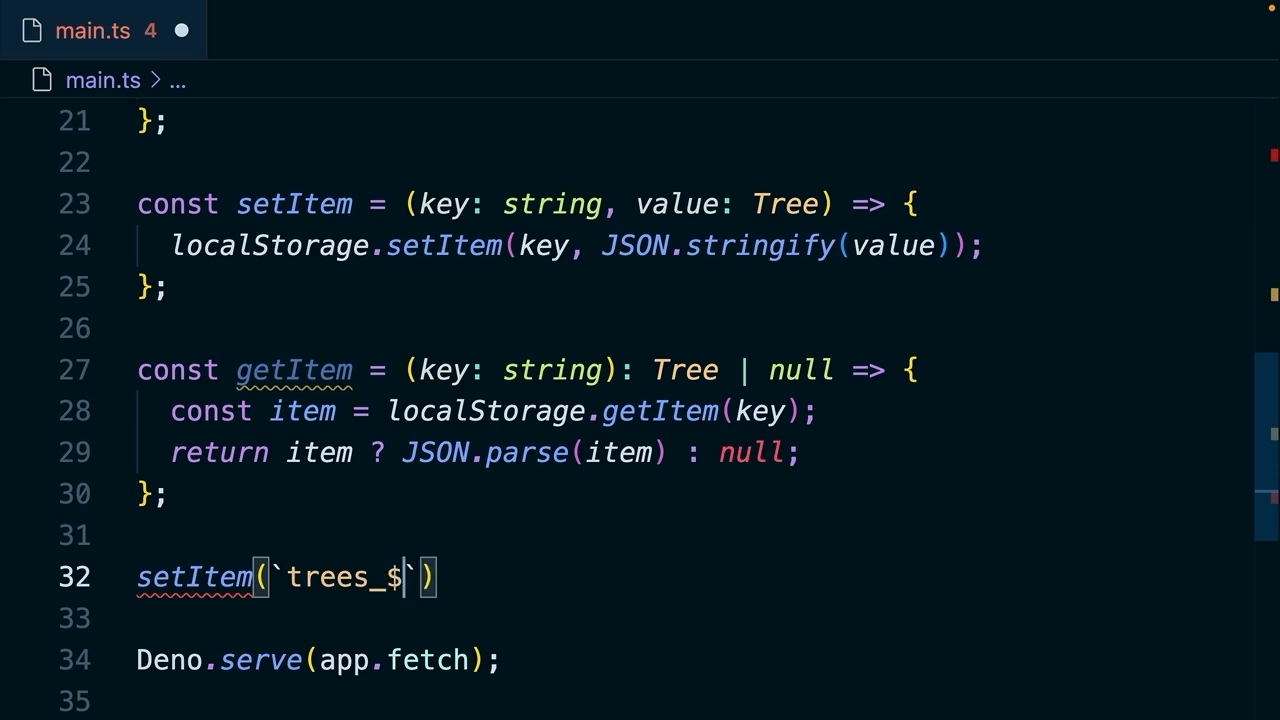
text({oak.id)
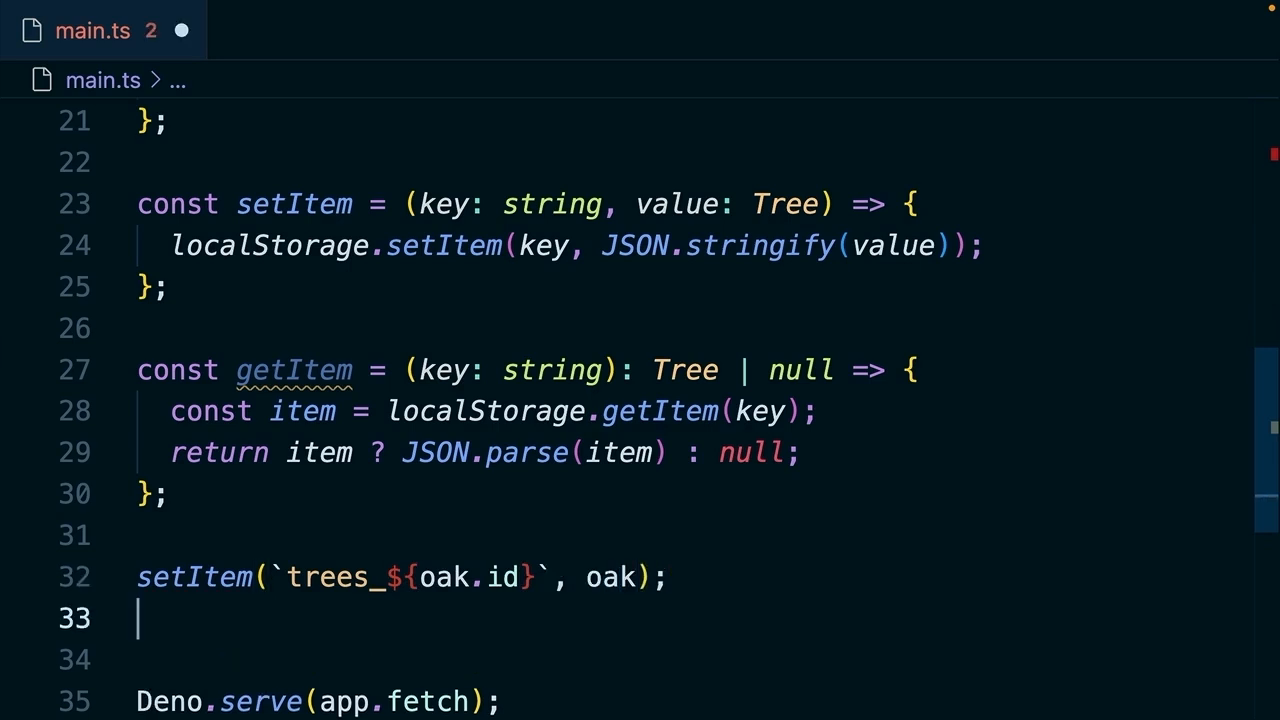
Read trees_${oak.id} back into const newTree using getItem.
text(const ne)
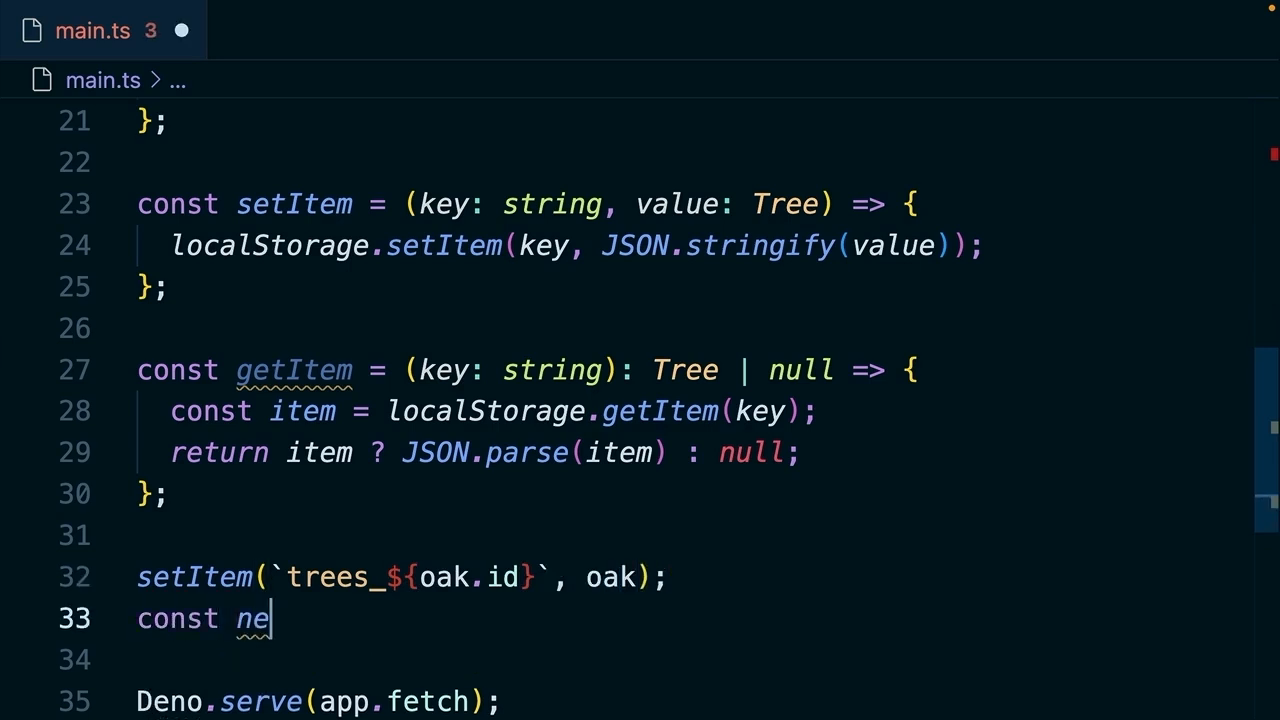
text(wTree =)
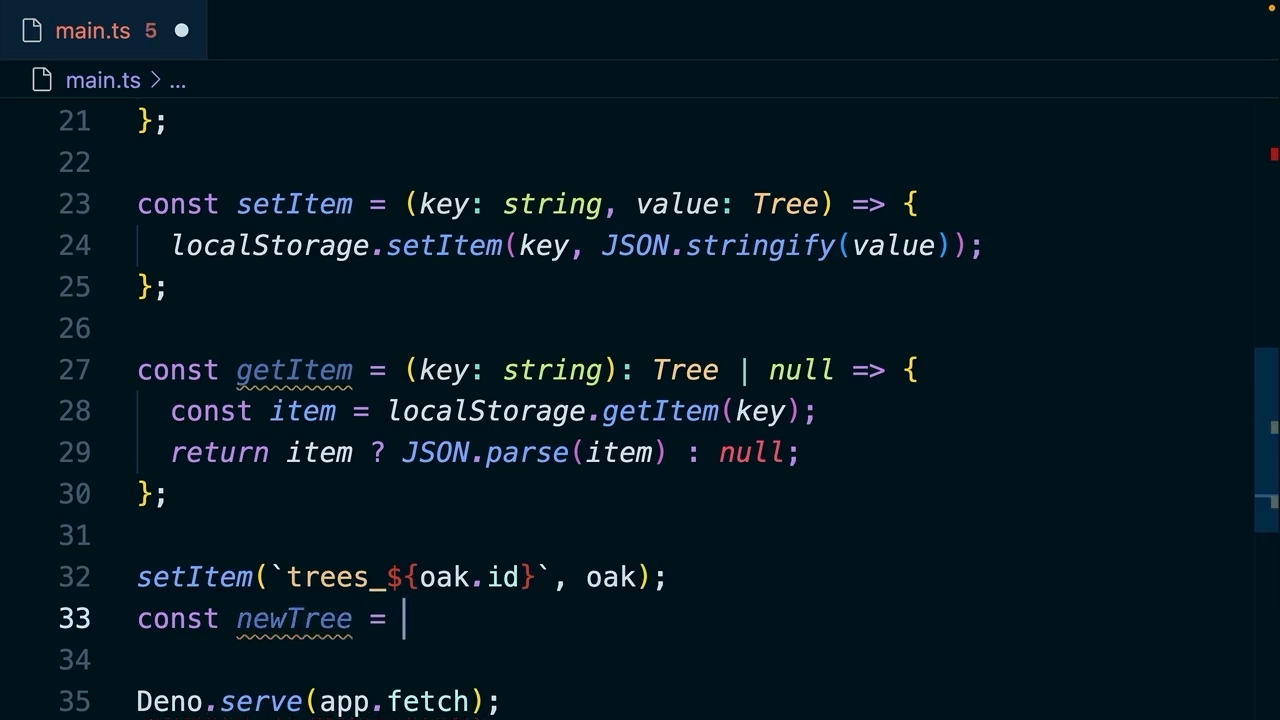
text(getItem())
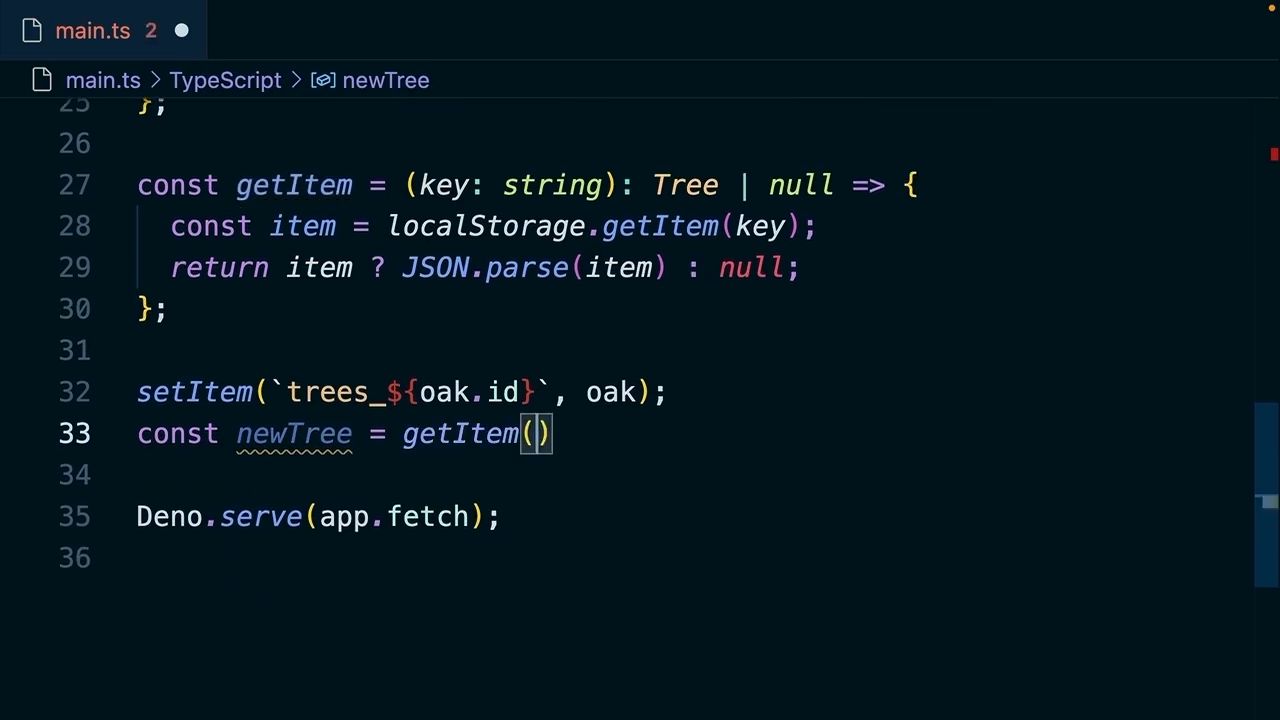
text(`tree`)
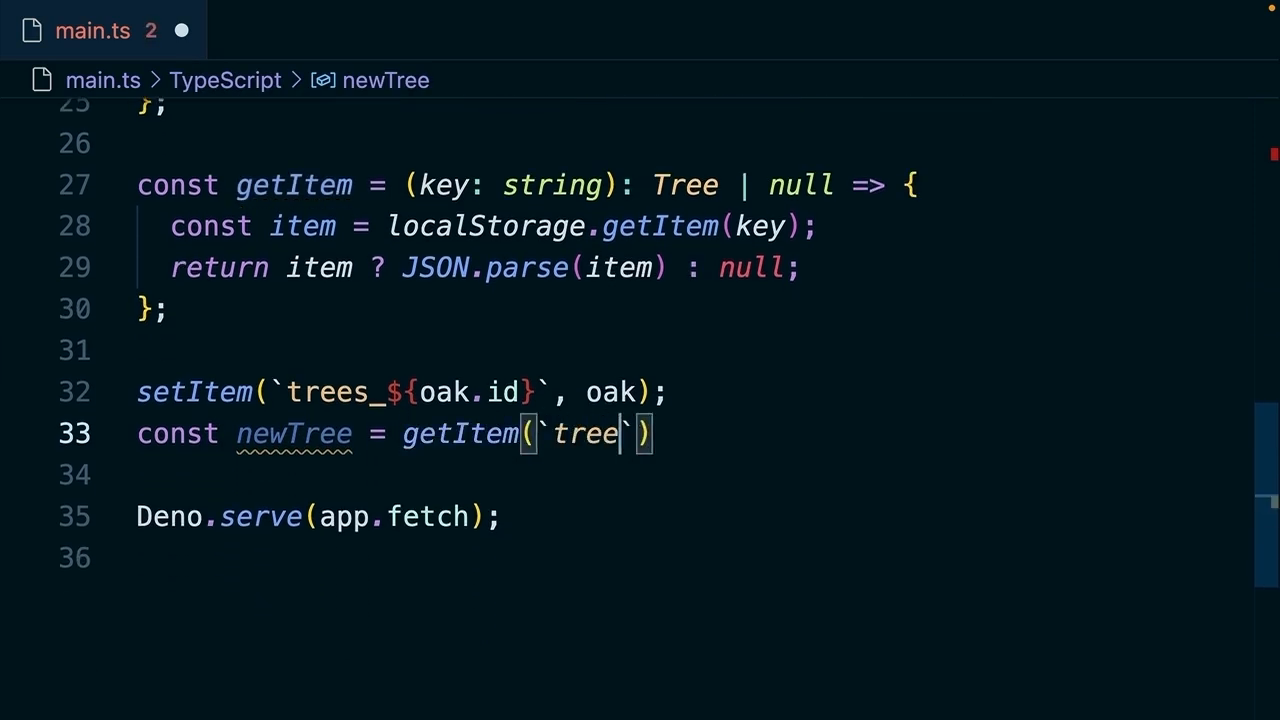
text(s_)
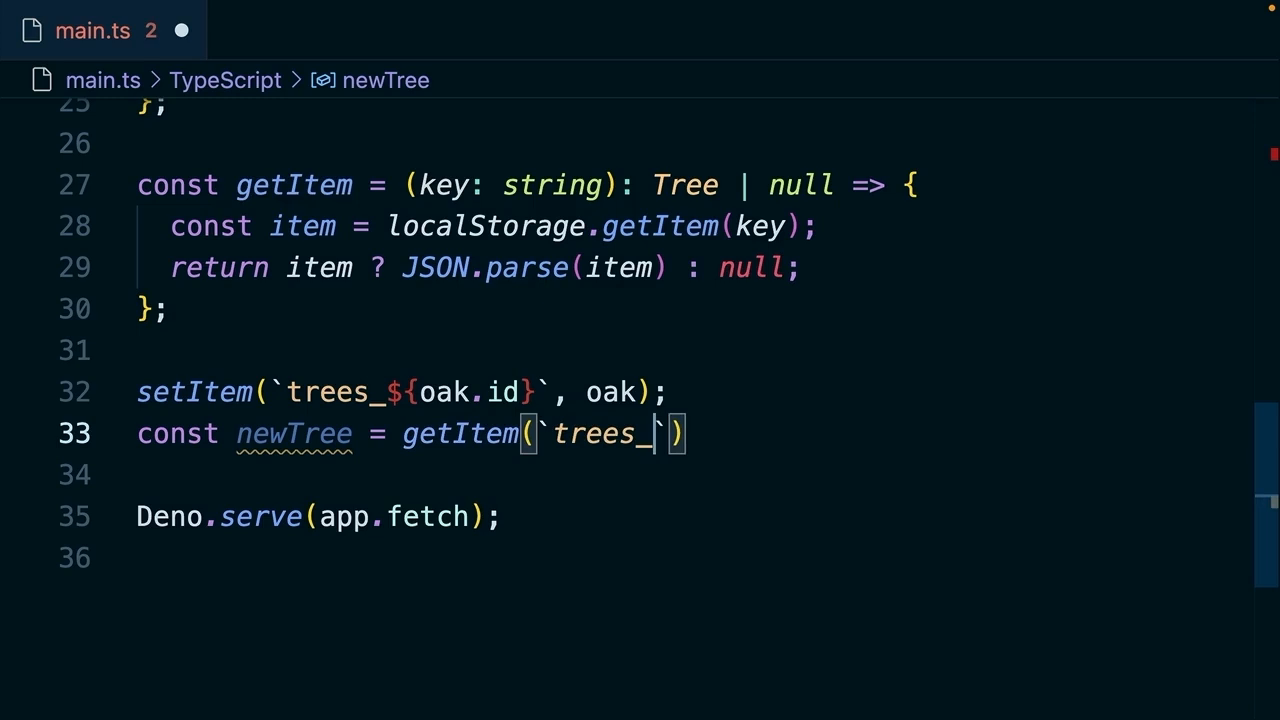
text(${oak})
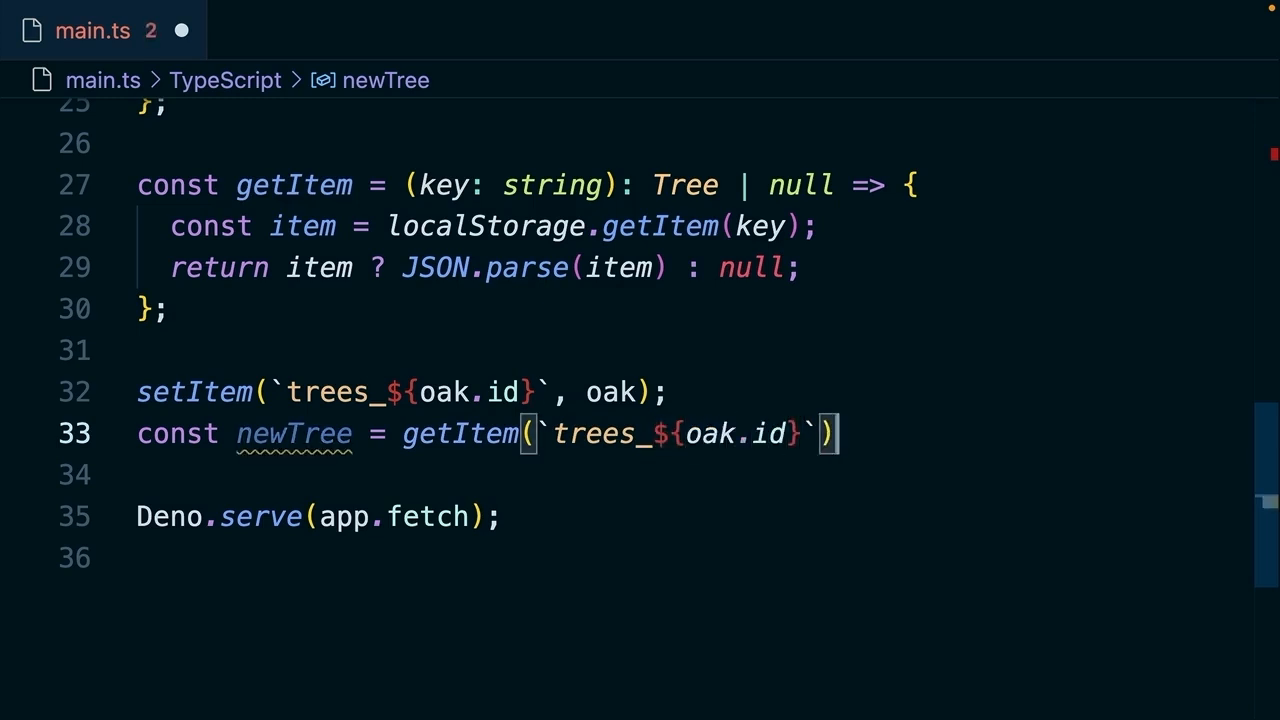
text(console.log(newTree);)
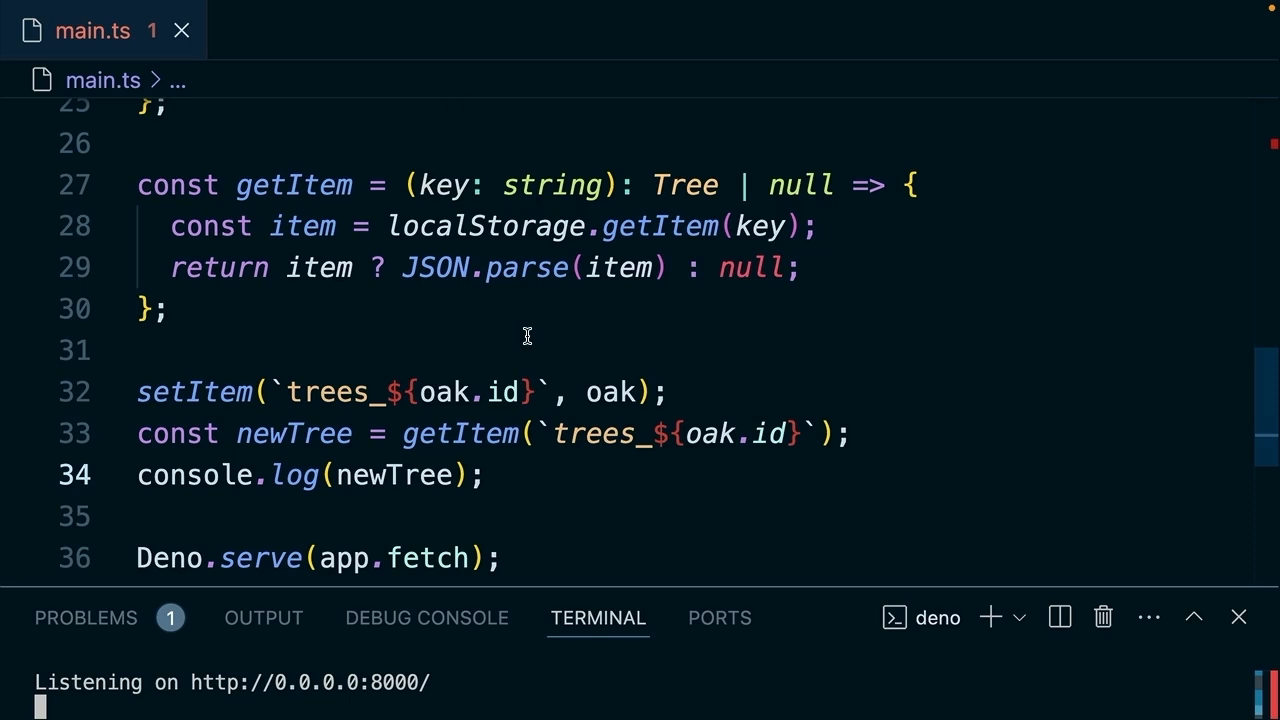
Change oak's age from 3 to 4 and rerun the Deno server.
scroll(up, 3)
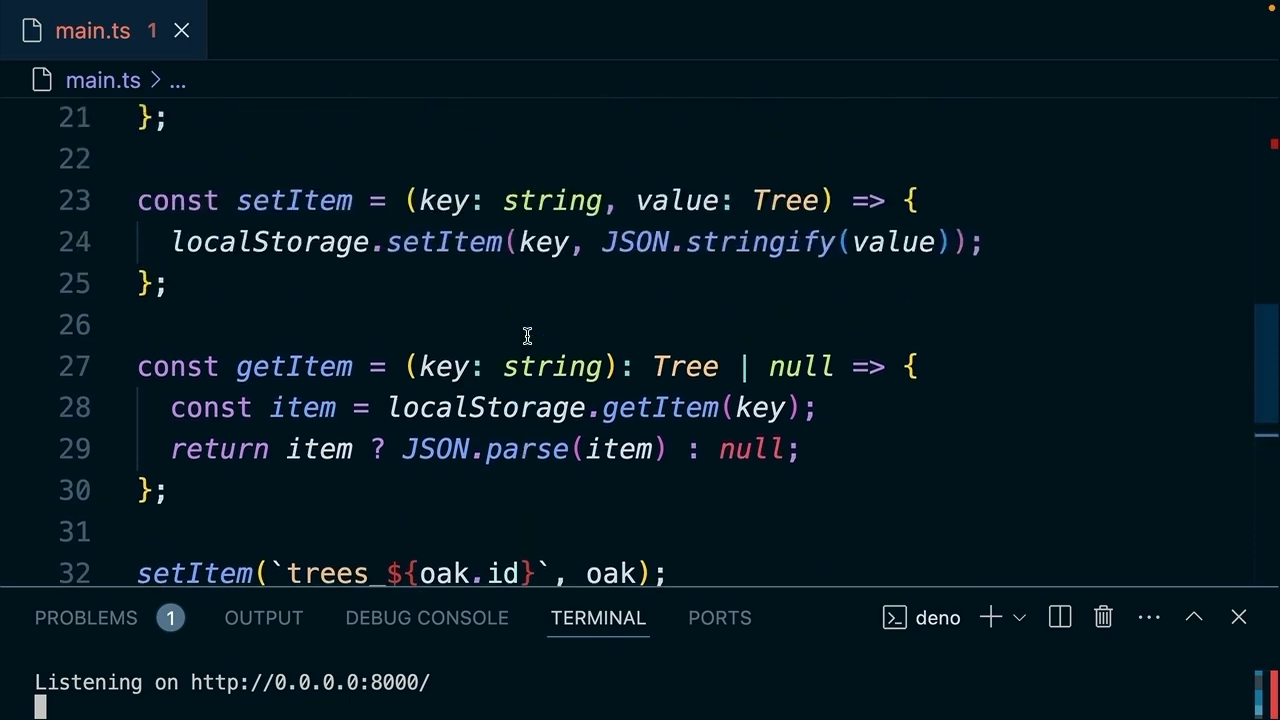
scroll(up, 3)
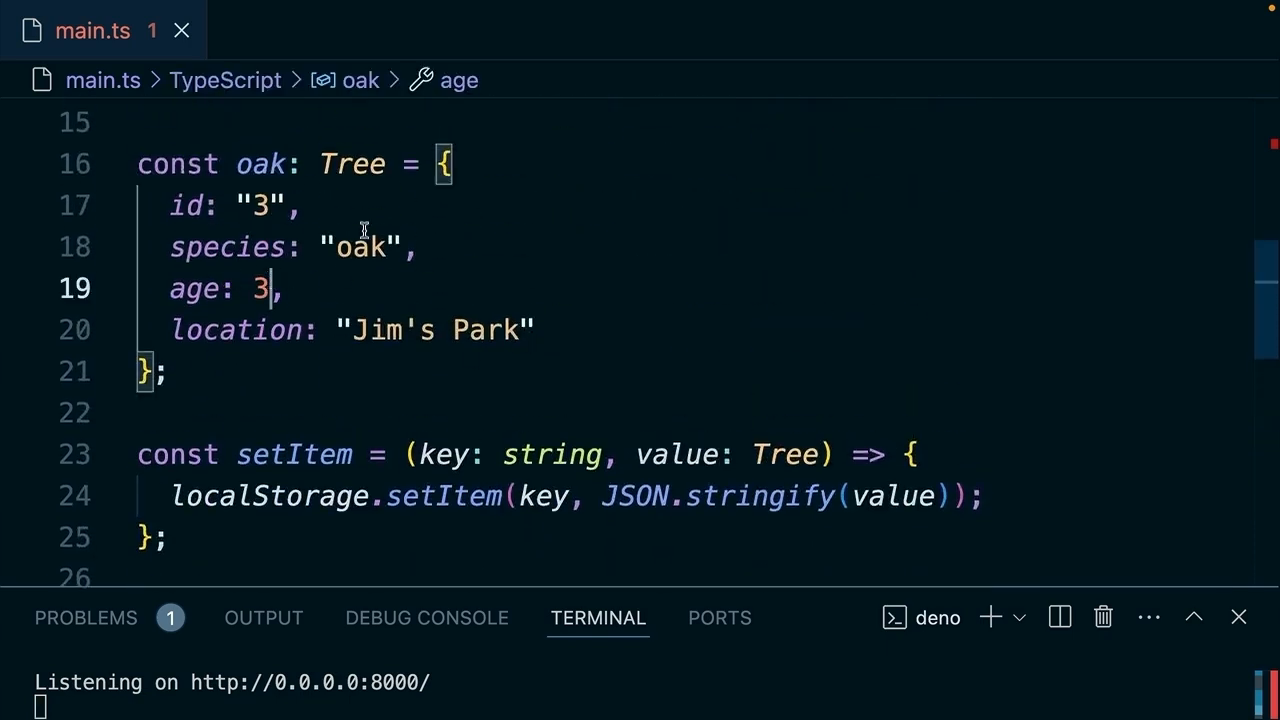
key(Backspace)
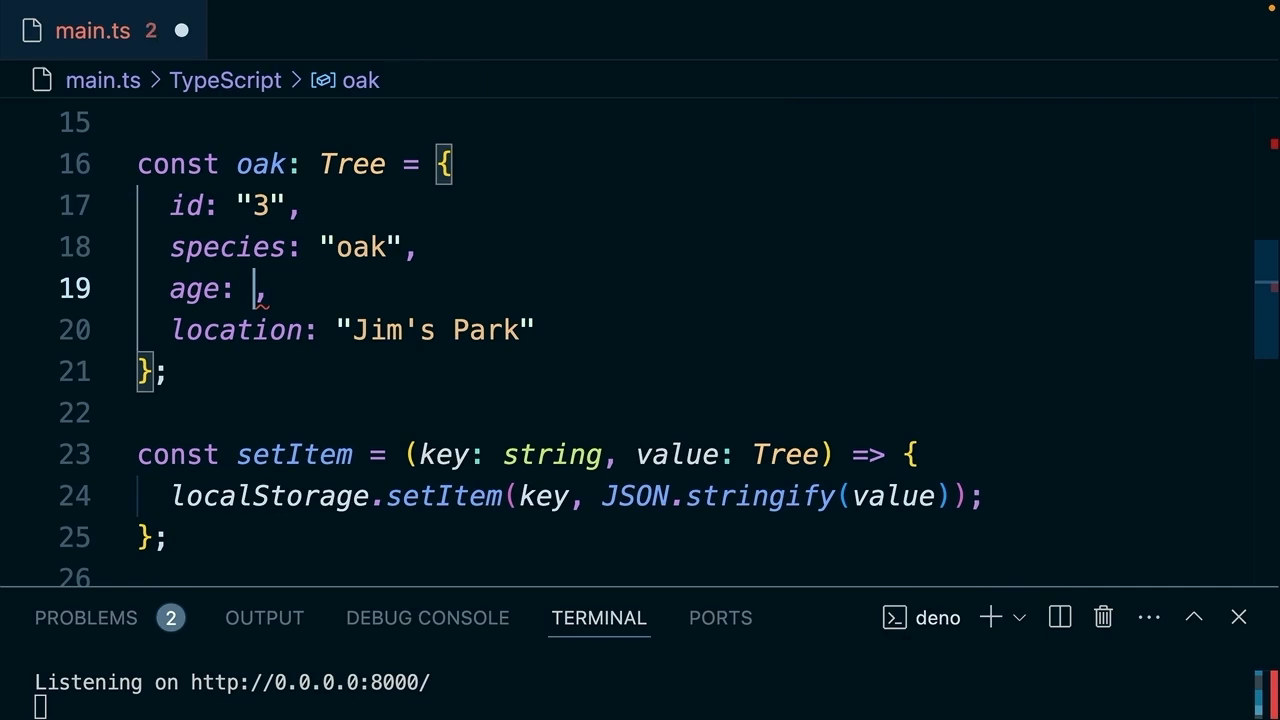
text(4)
click(640, 707)
text(deno -A main.ts)
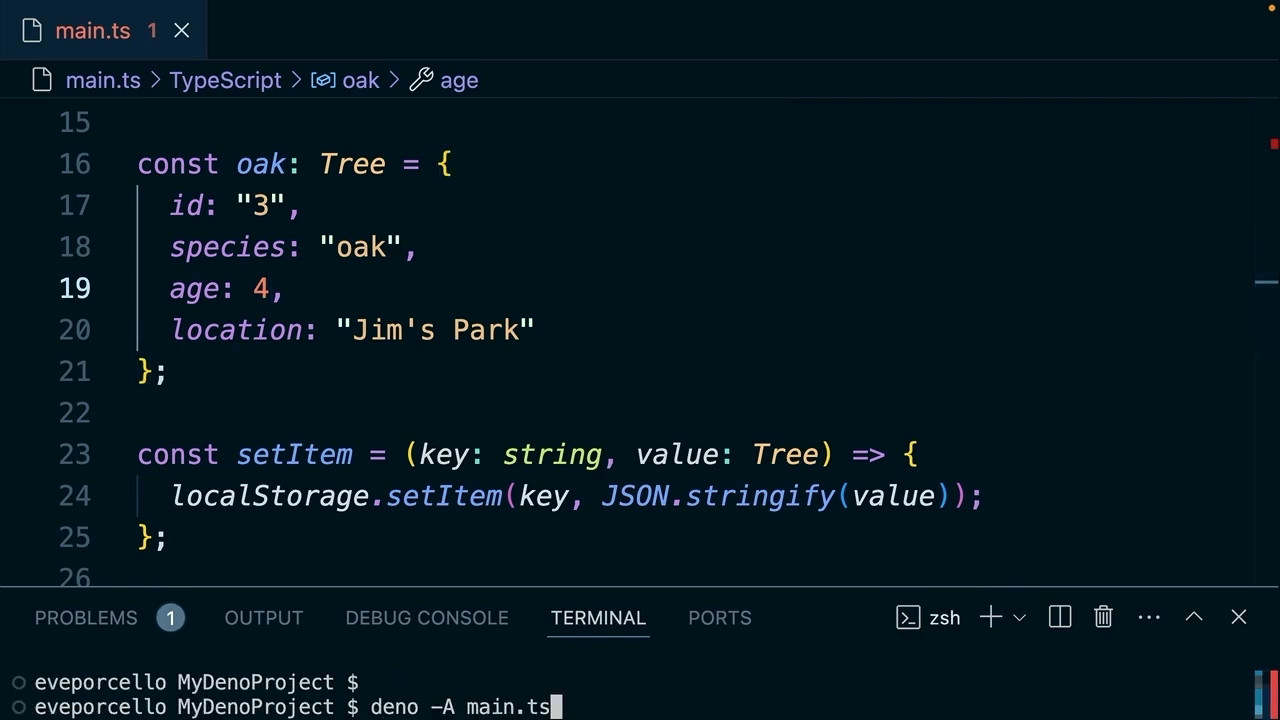
key(Return)
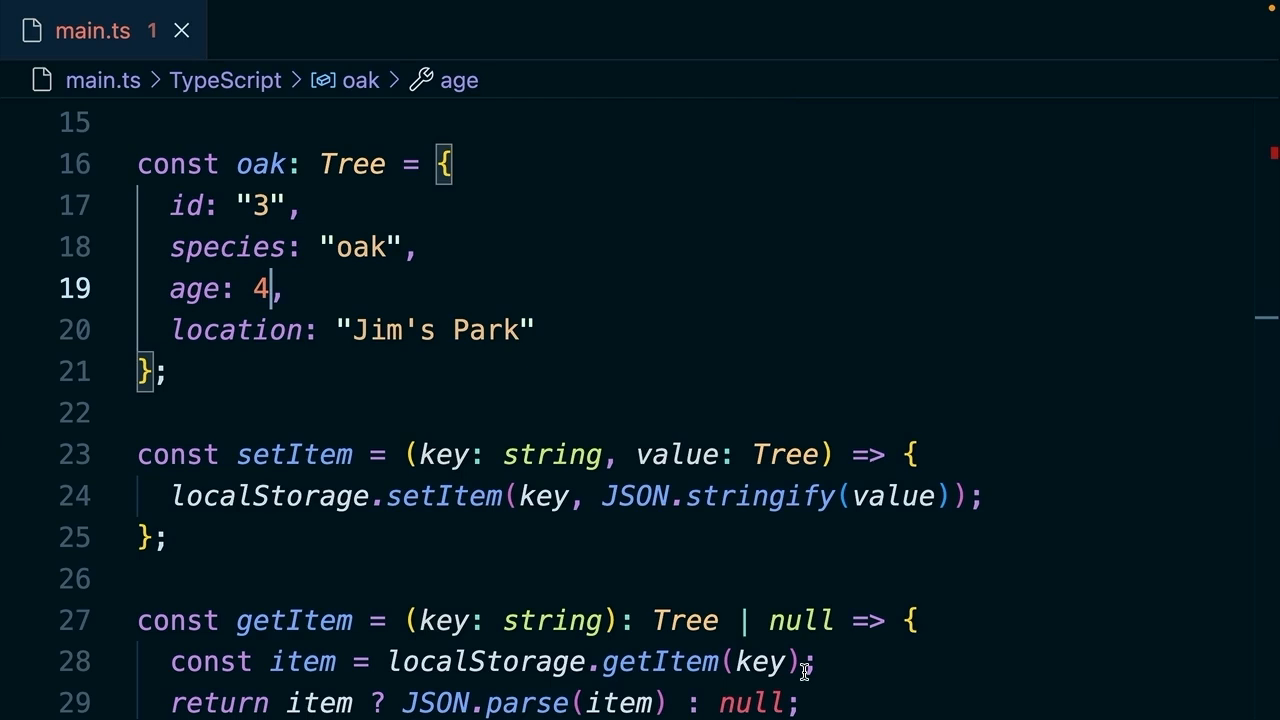
Add an app.post route for /trees with an async (c) handler.
scroll(down, 3)
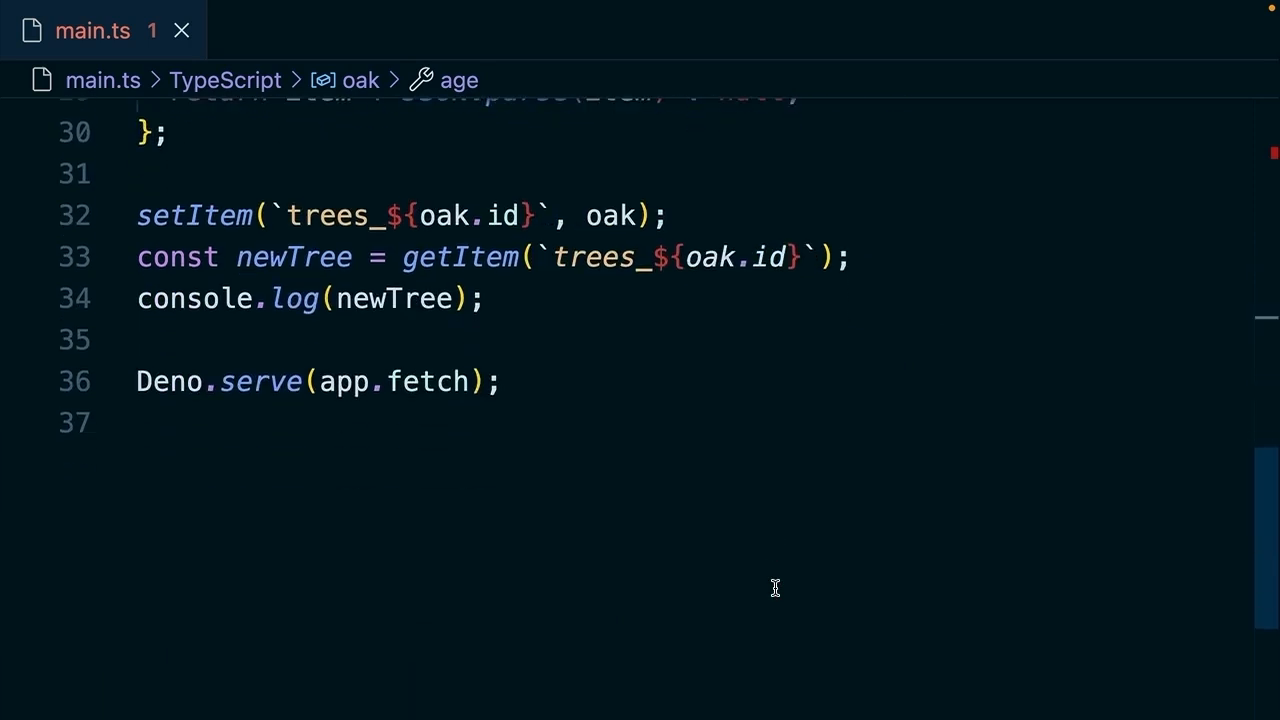
text(app)
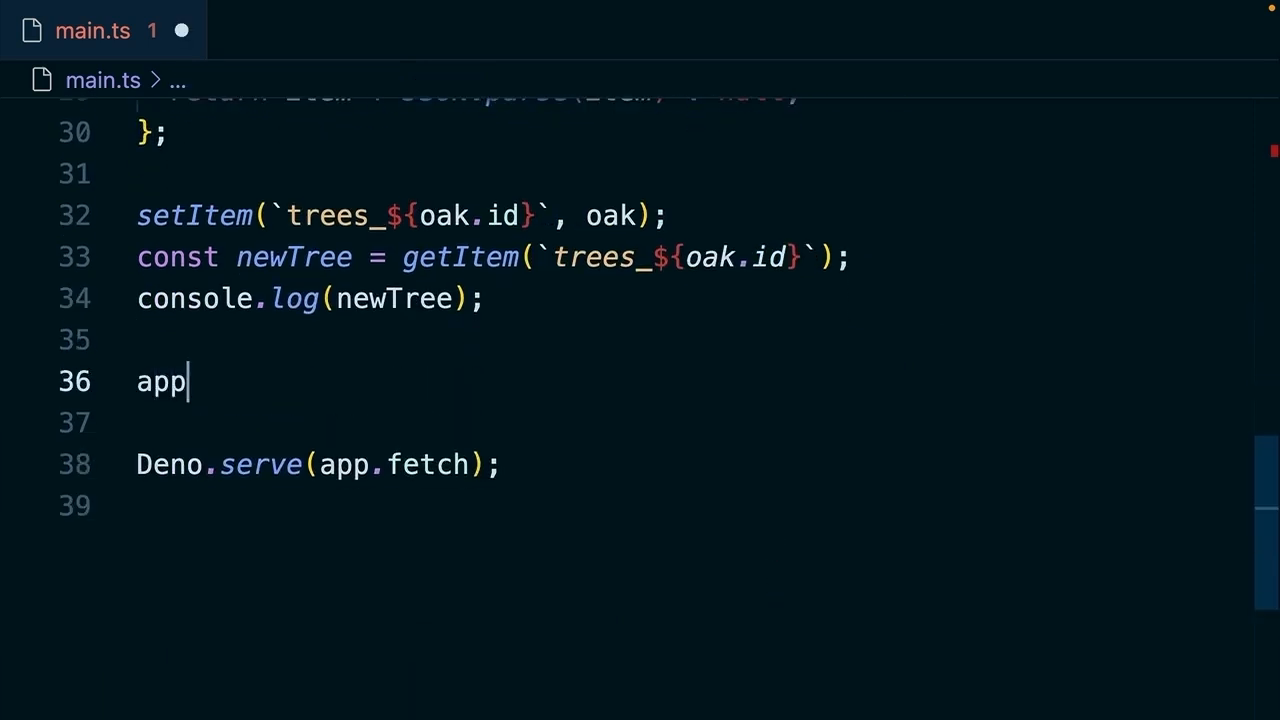
text(.post())
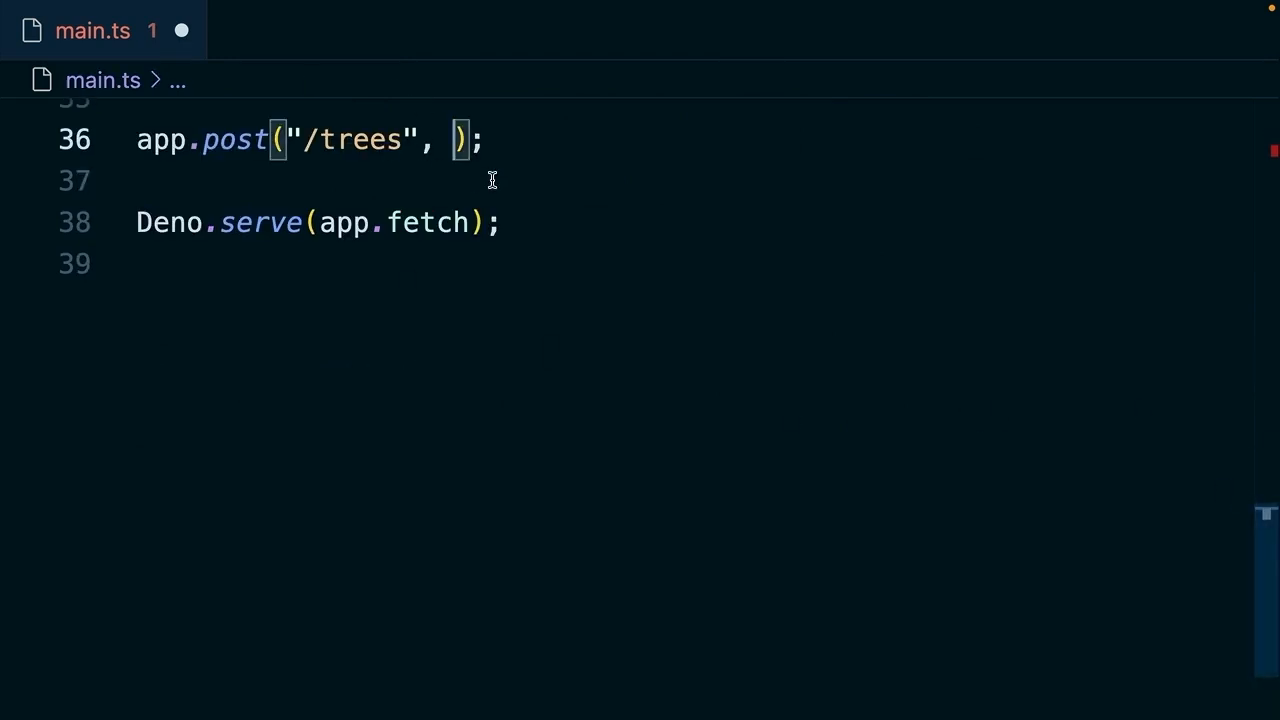
text(async () => {)
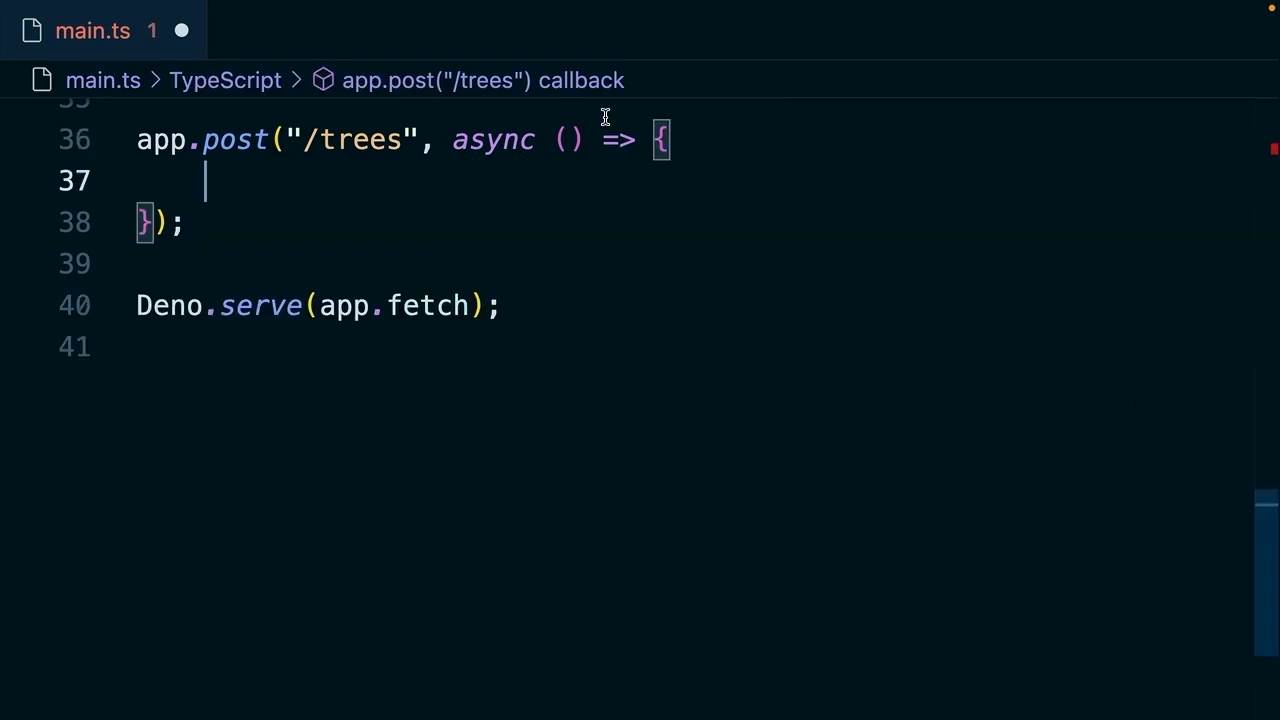
text(c)
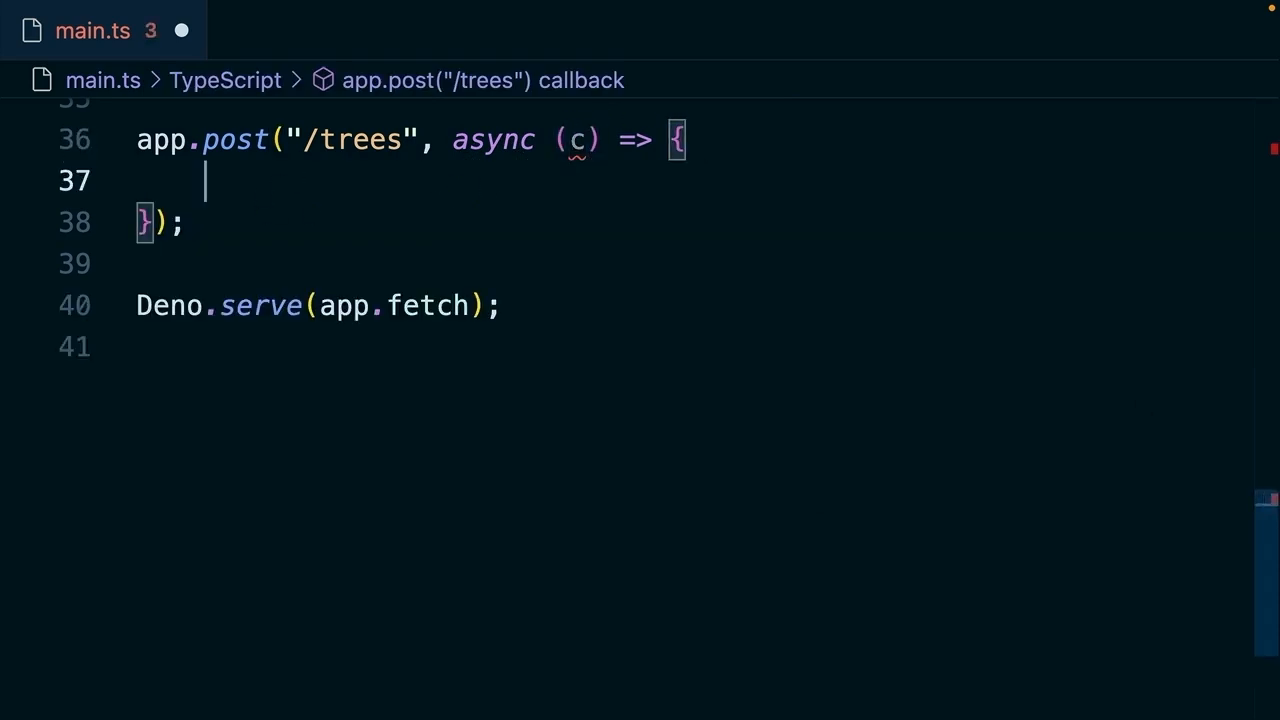
Parse the request body into treeDetails and assign it to a Tree constant.
text(const treeDetails = await)
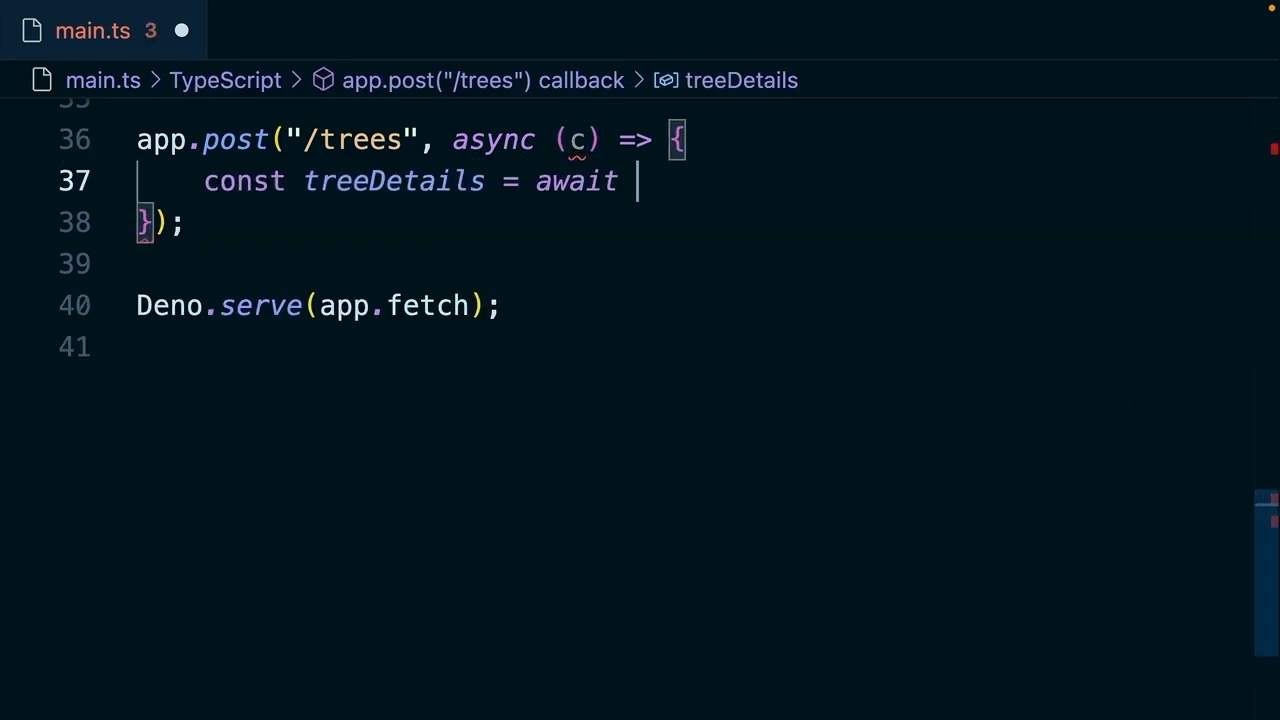
text(c.req.jso)
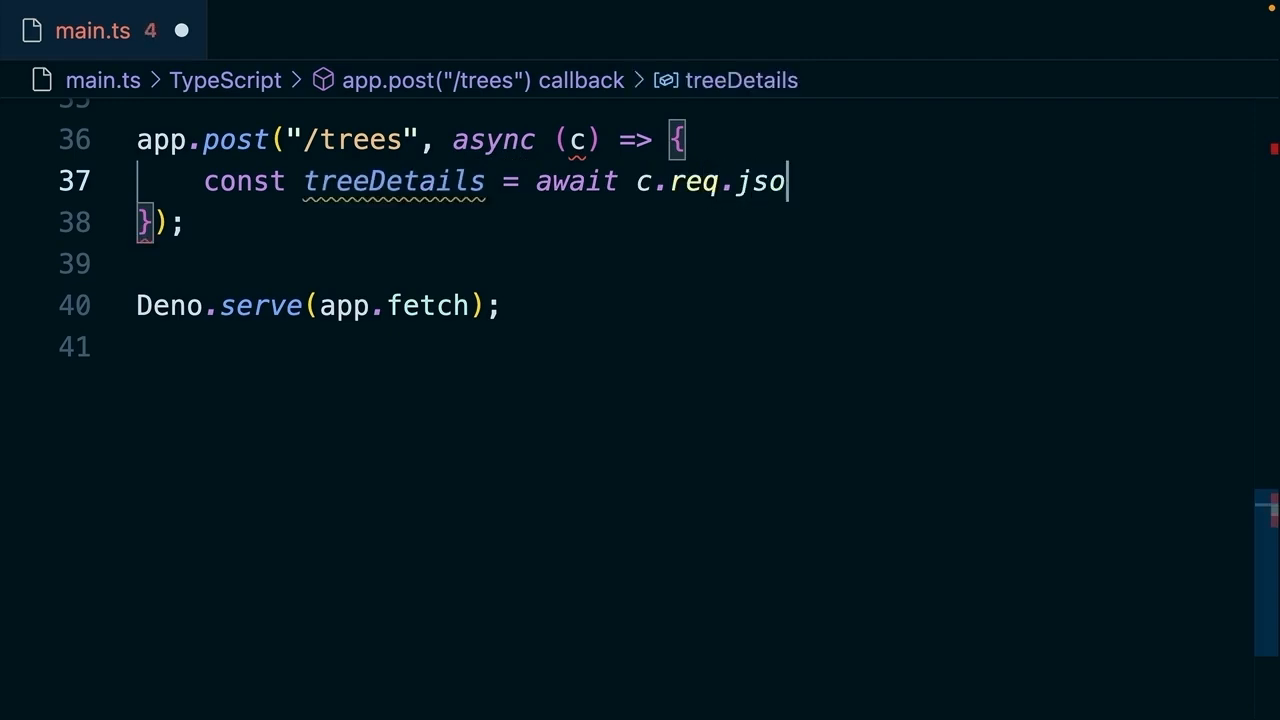
text(n();)
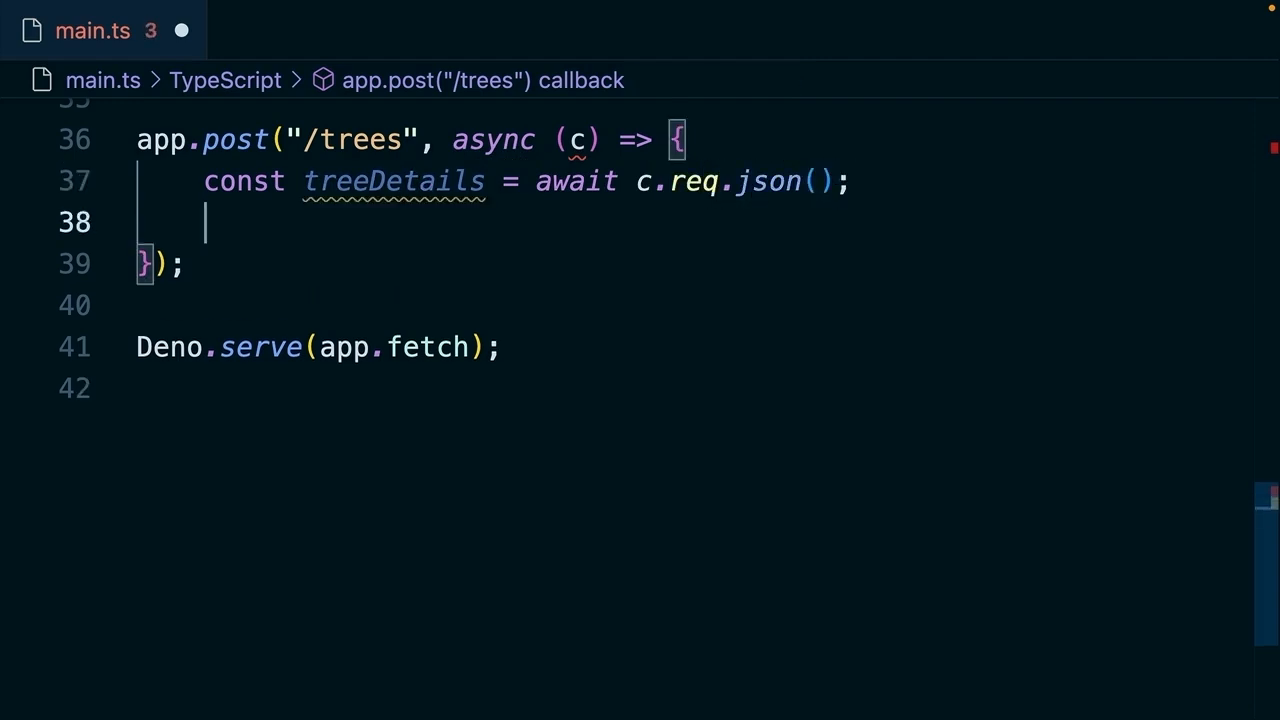
text(const t)
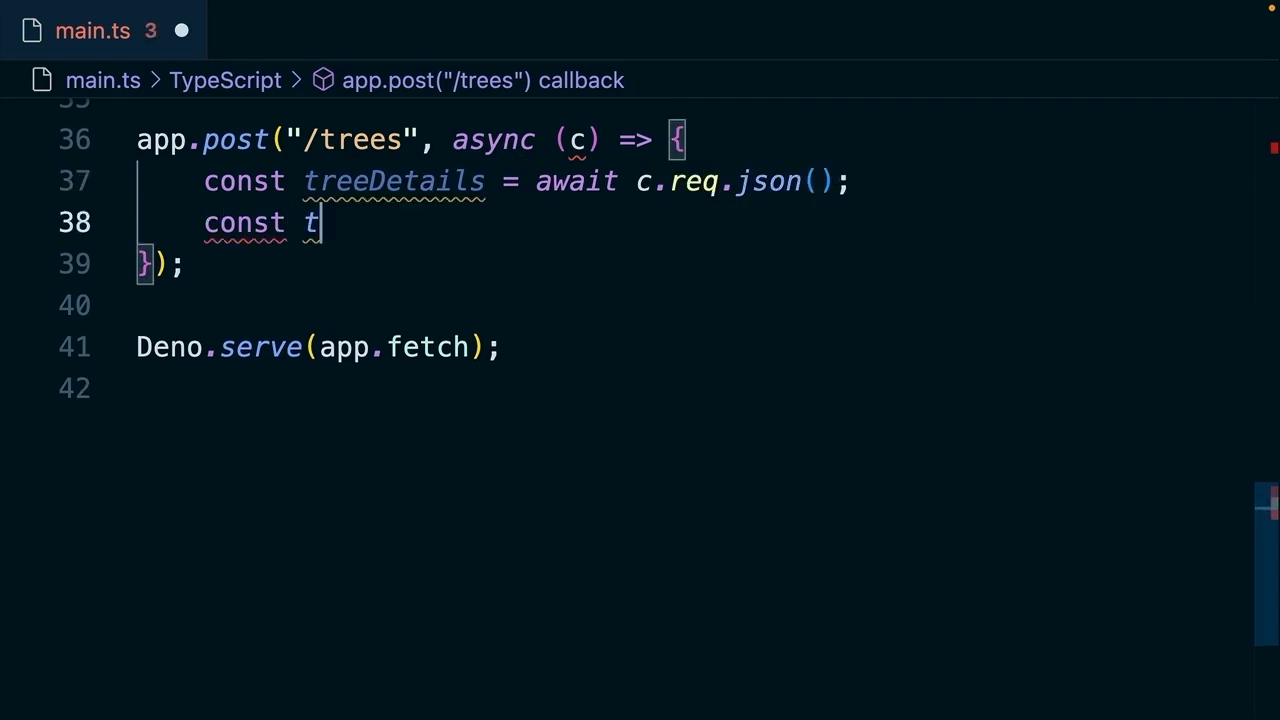
text(ree: Tre)
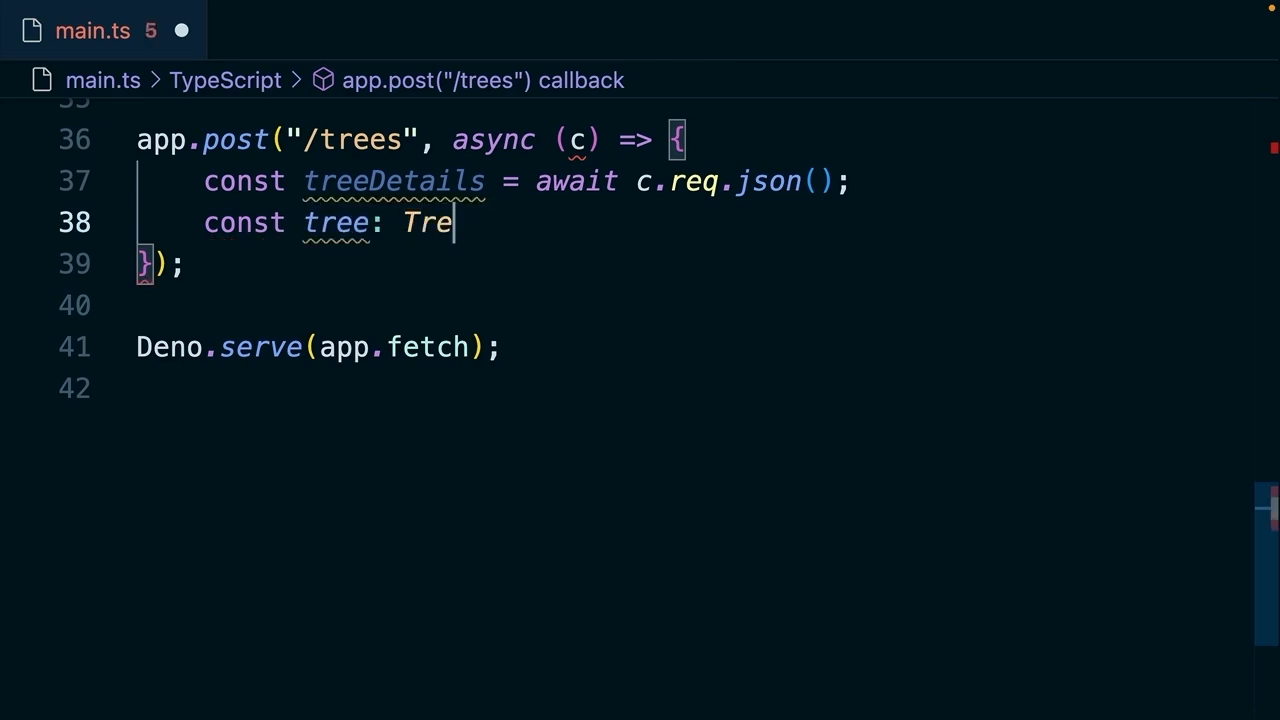
text(e =)
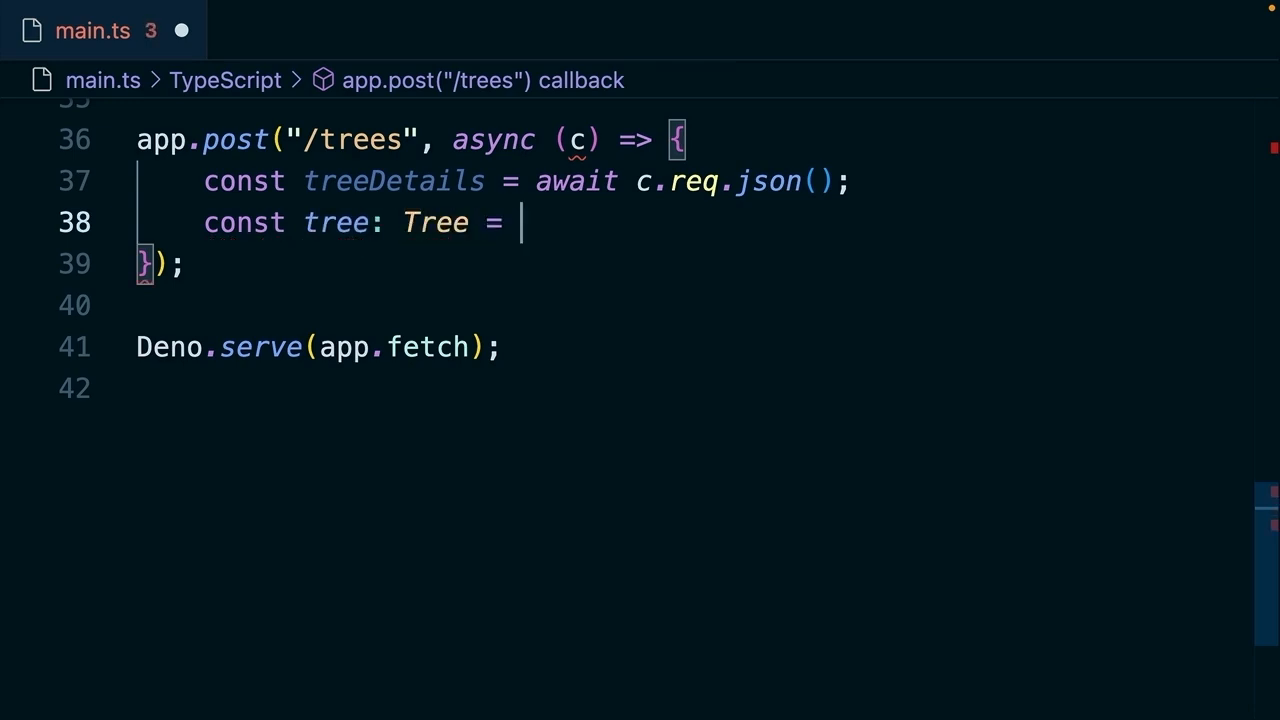
text(treeDetails)
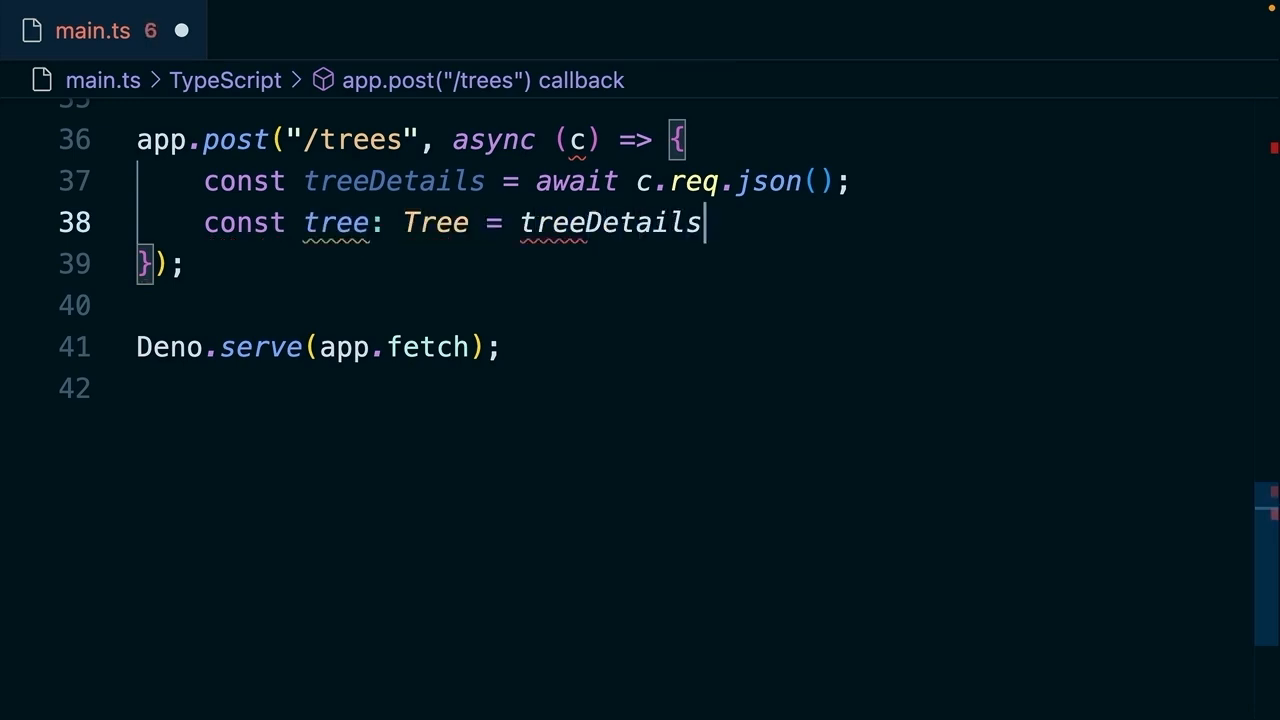
Save the tree under trees_${tree.id} and return a 'We just added a ${tree.species}' message.
text(setItem)
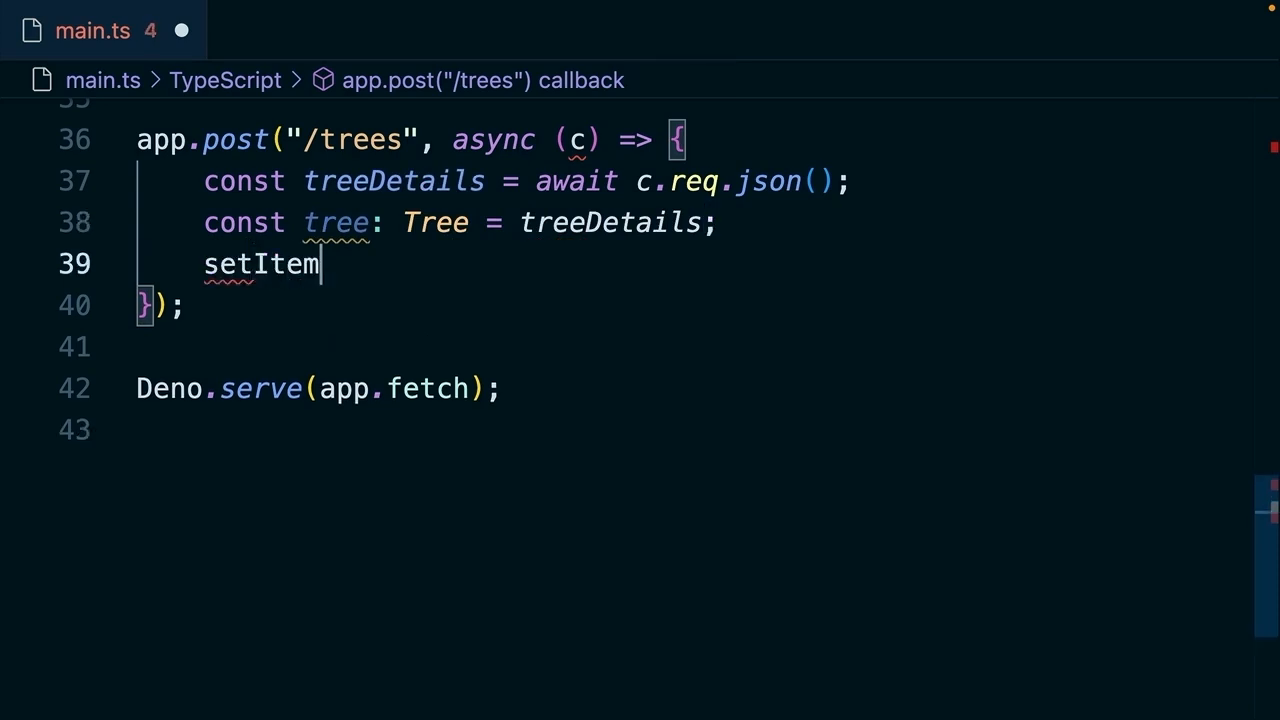
text((``))
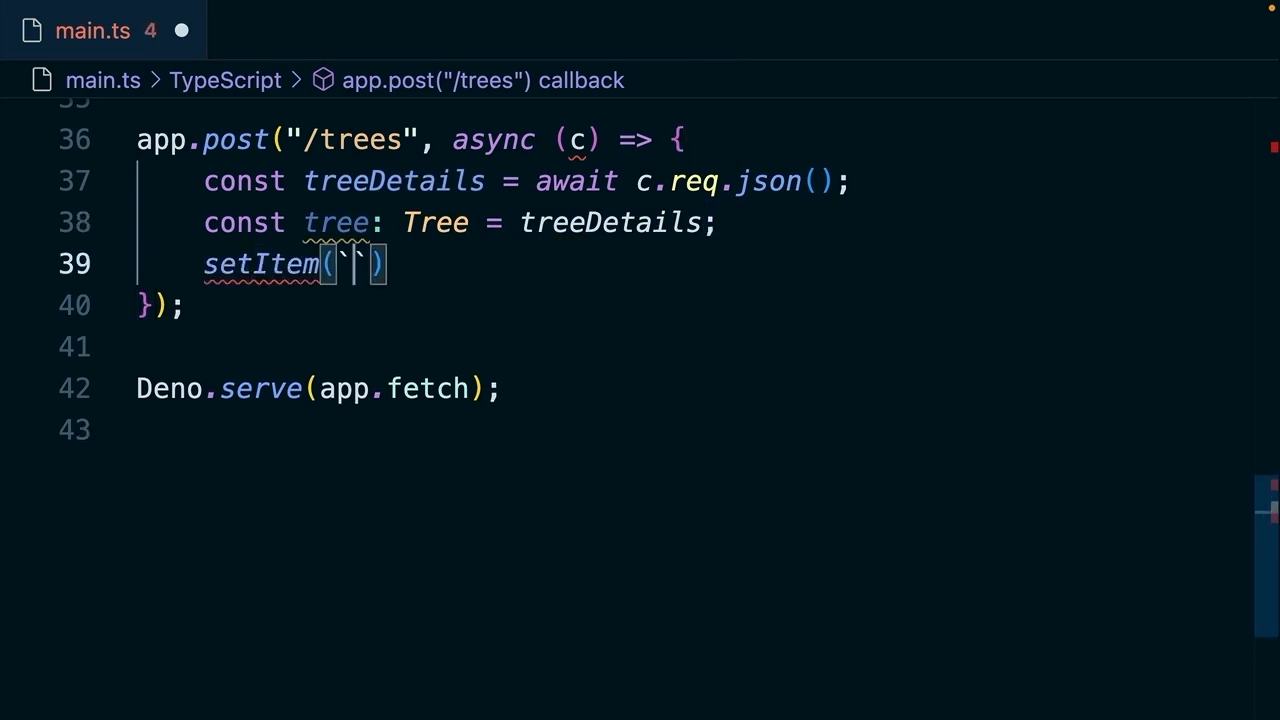
text(trees)
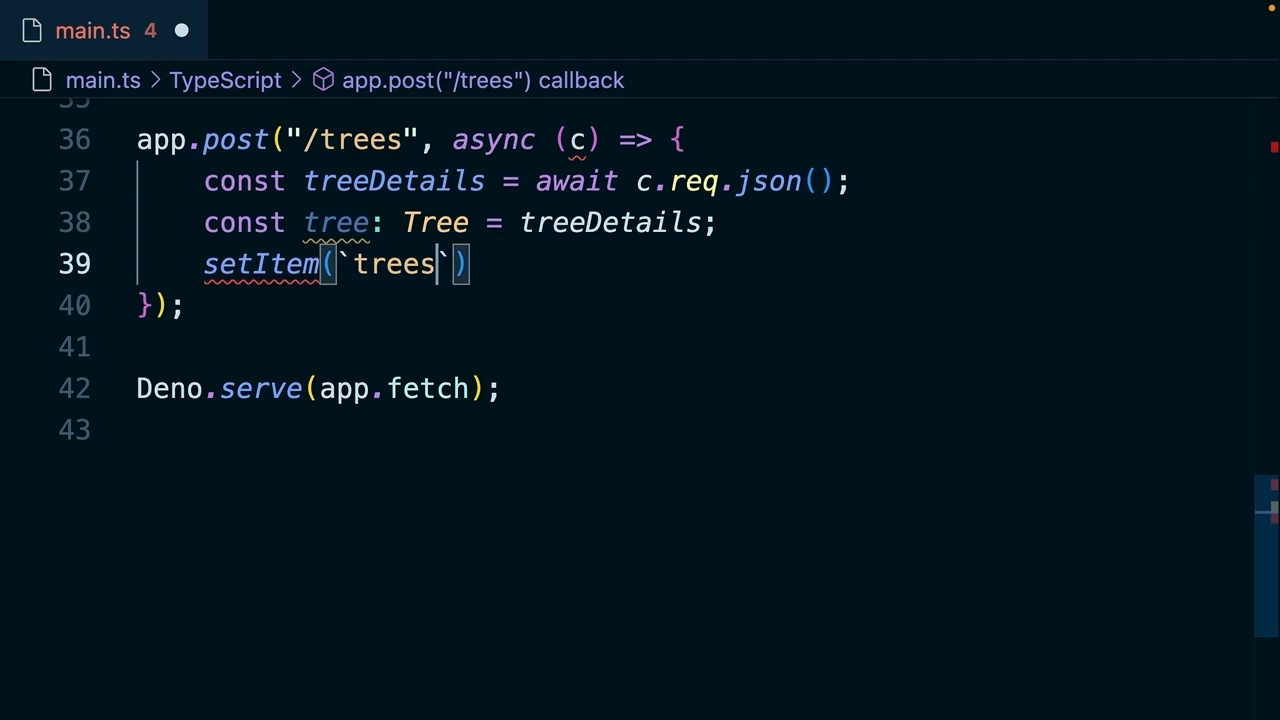
text(_${)
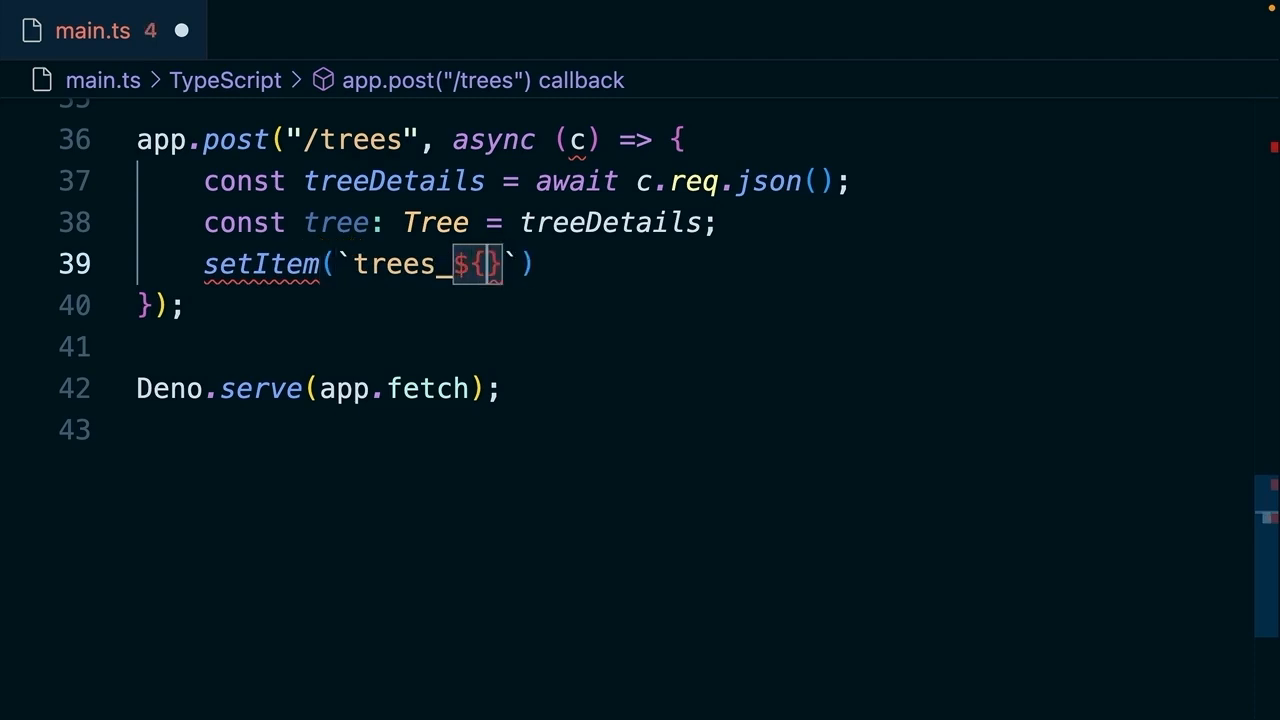
text(tree.id)
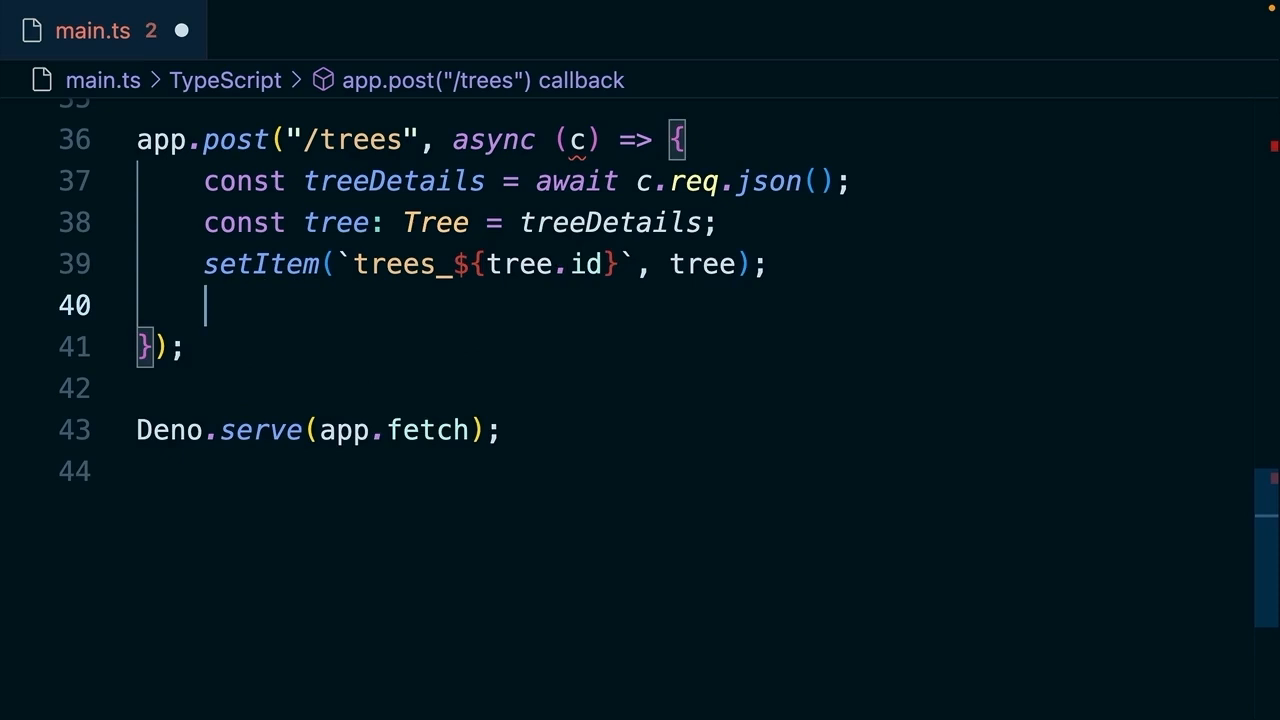
text(return c.json({)
text(mess)
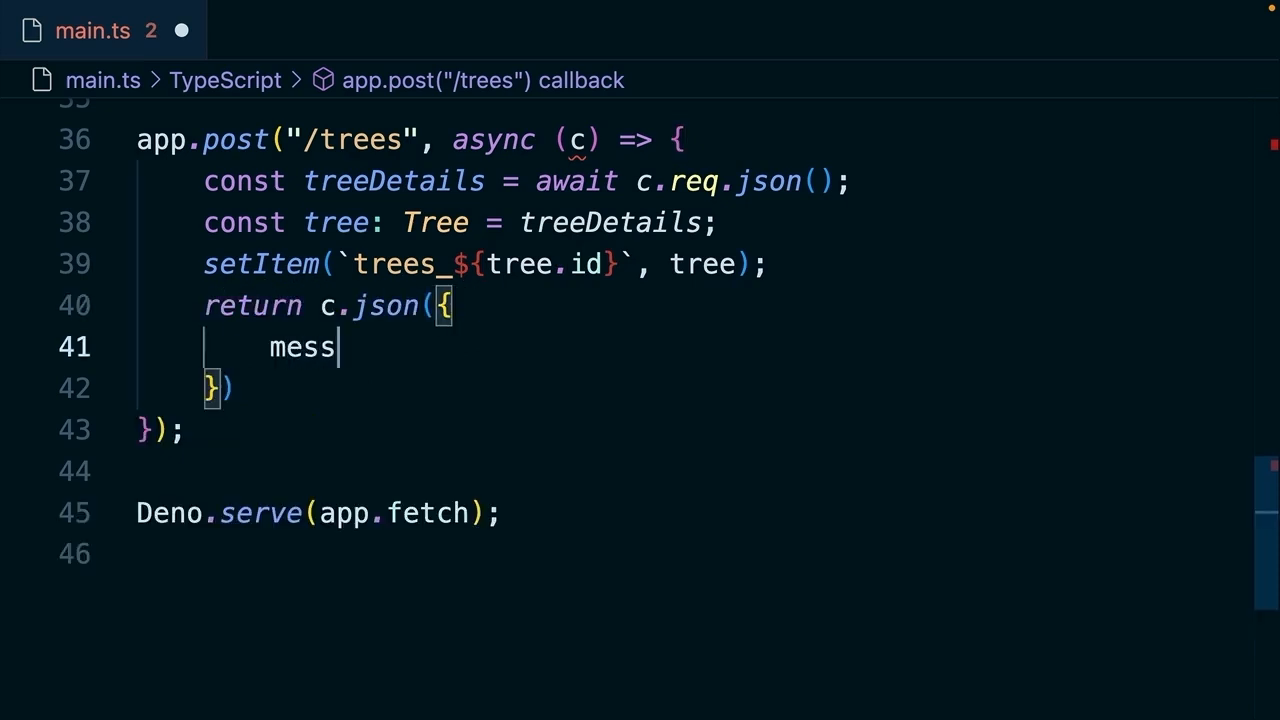
text(age: `We just added)
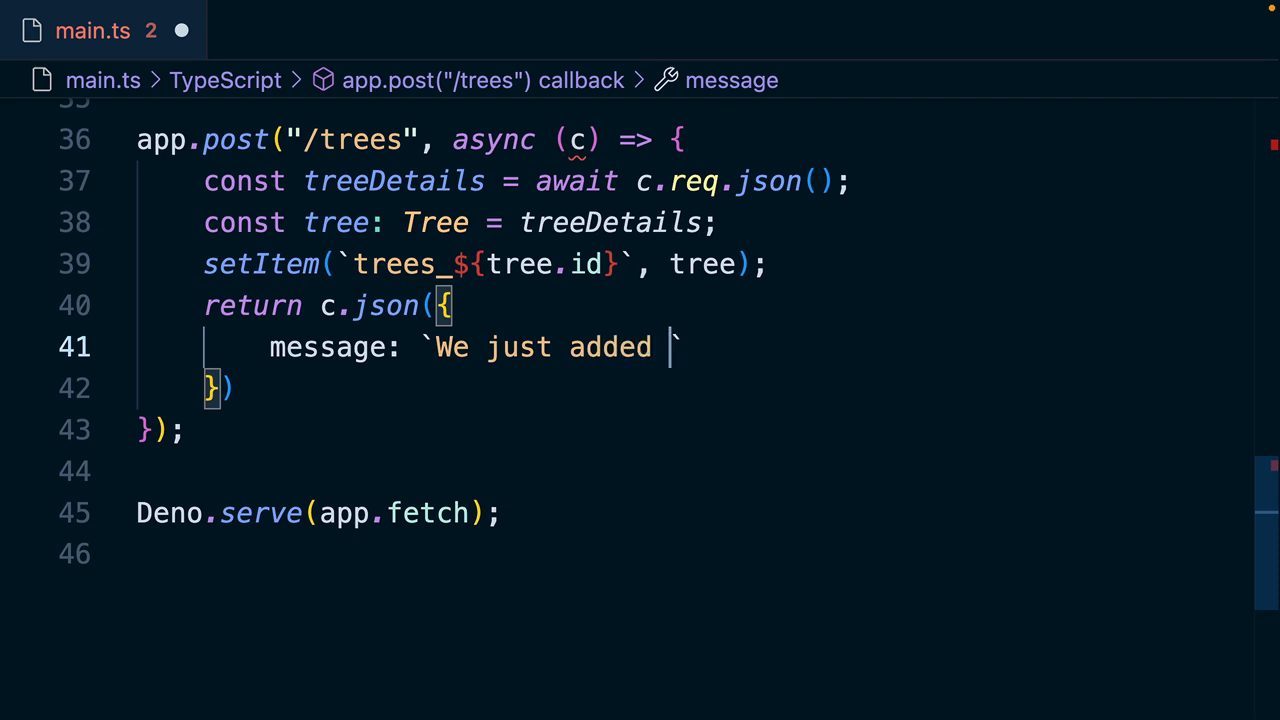
text(a ${tree.species})
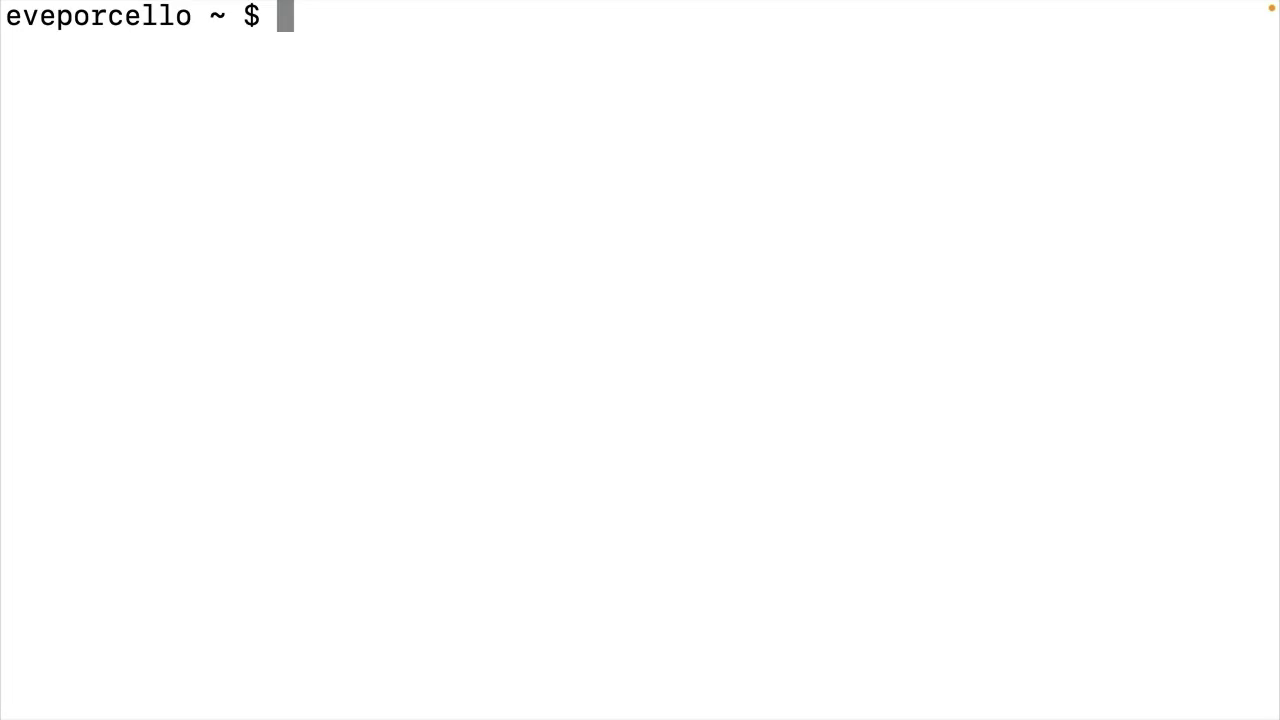
mouse_move(548, 93)
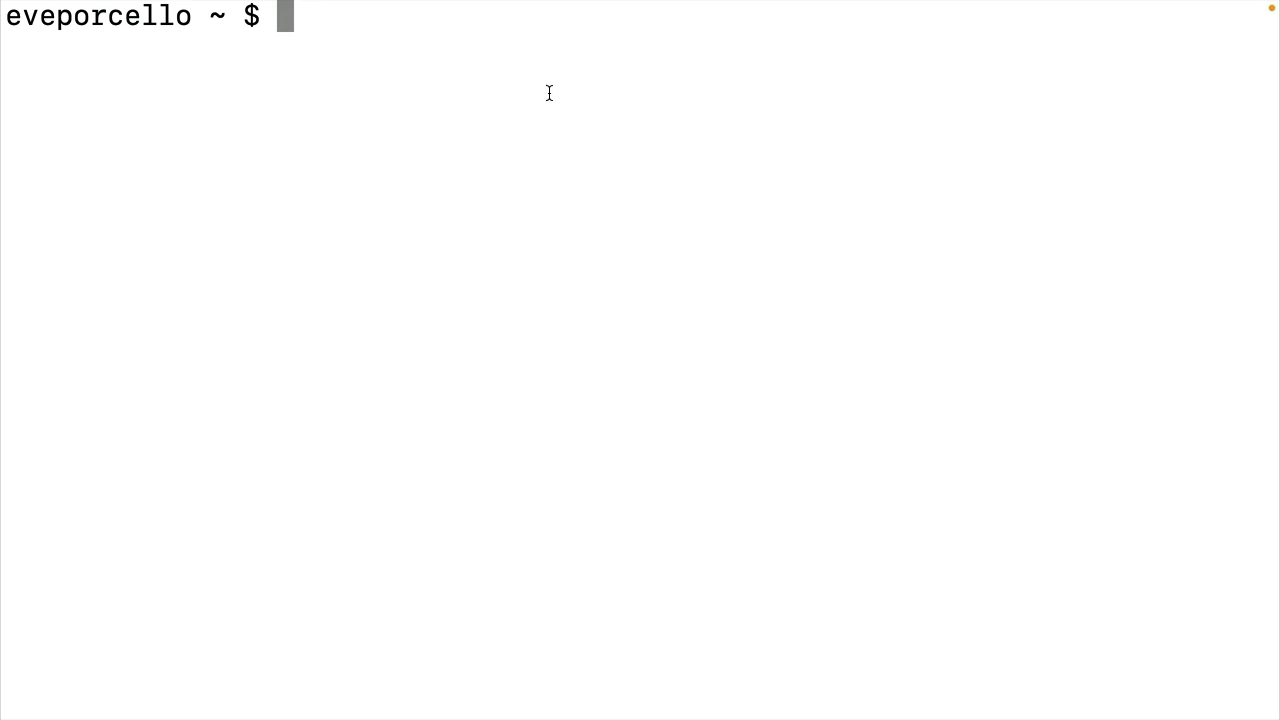
text(curl -X)
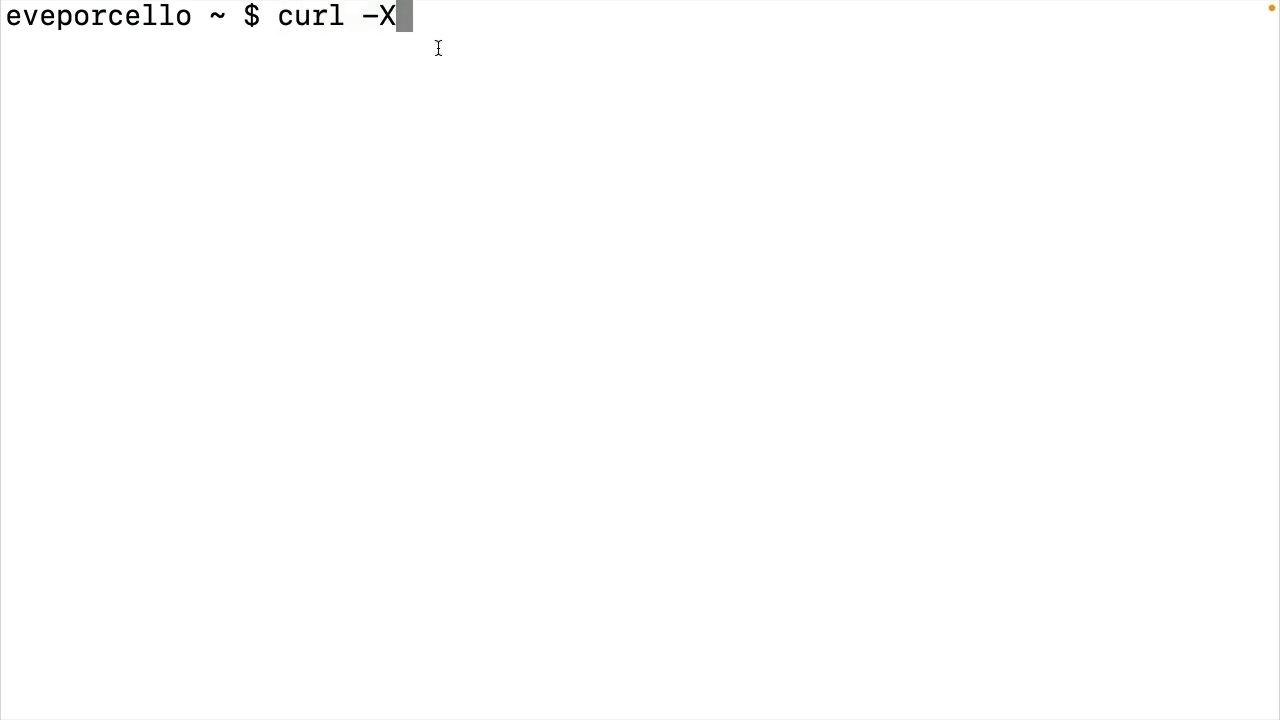
text(POST)
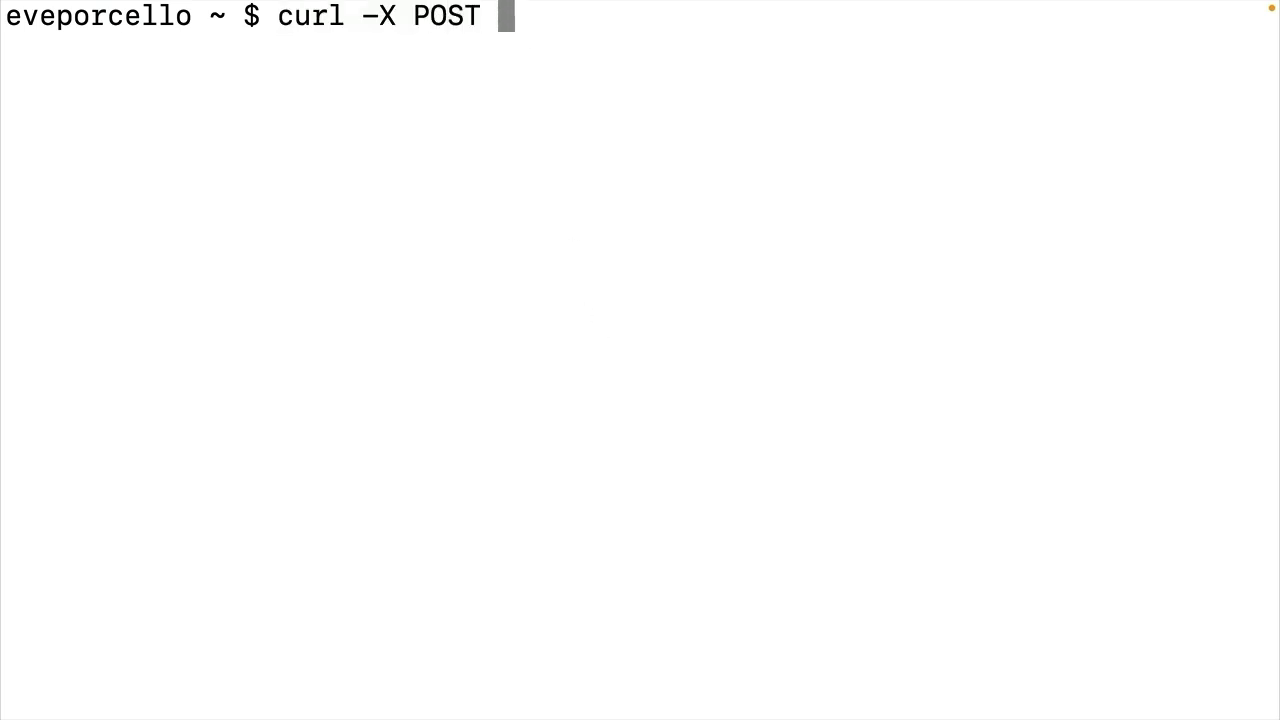
text(http://)
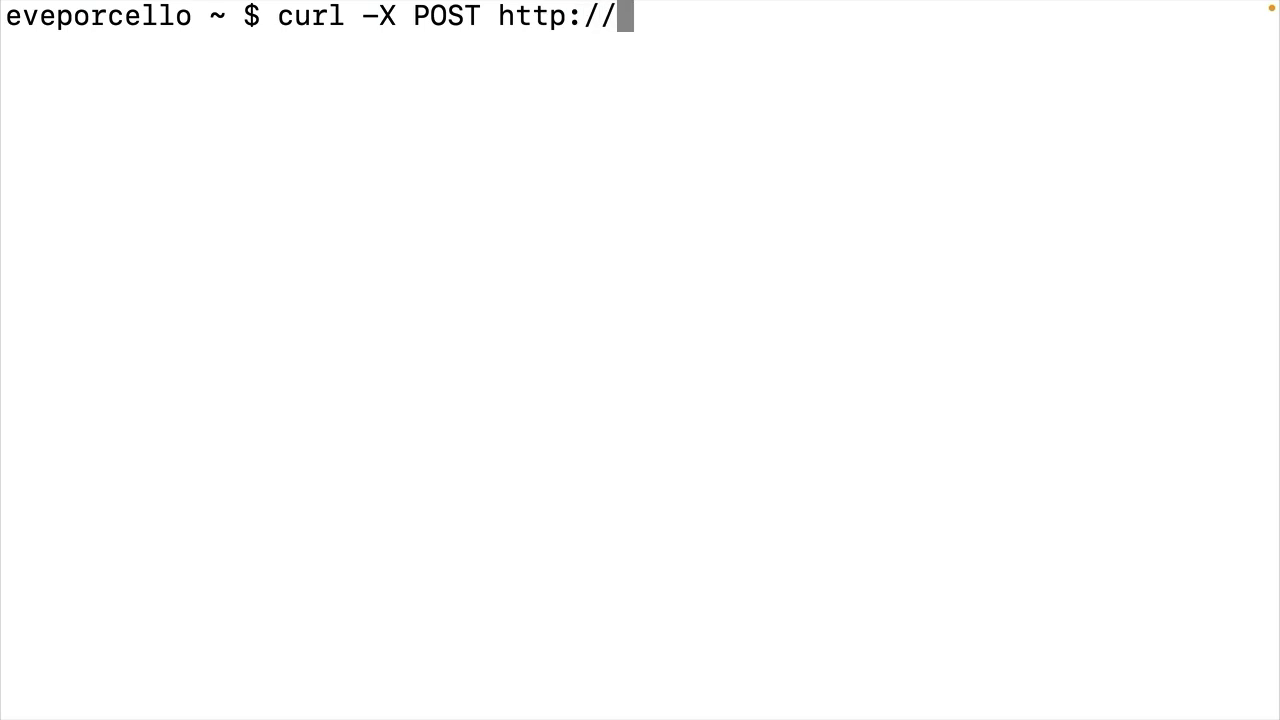
text(localhost:8)
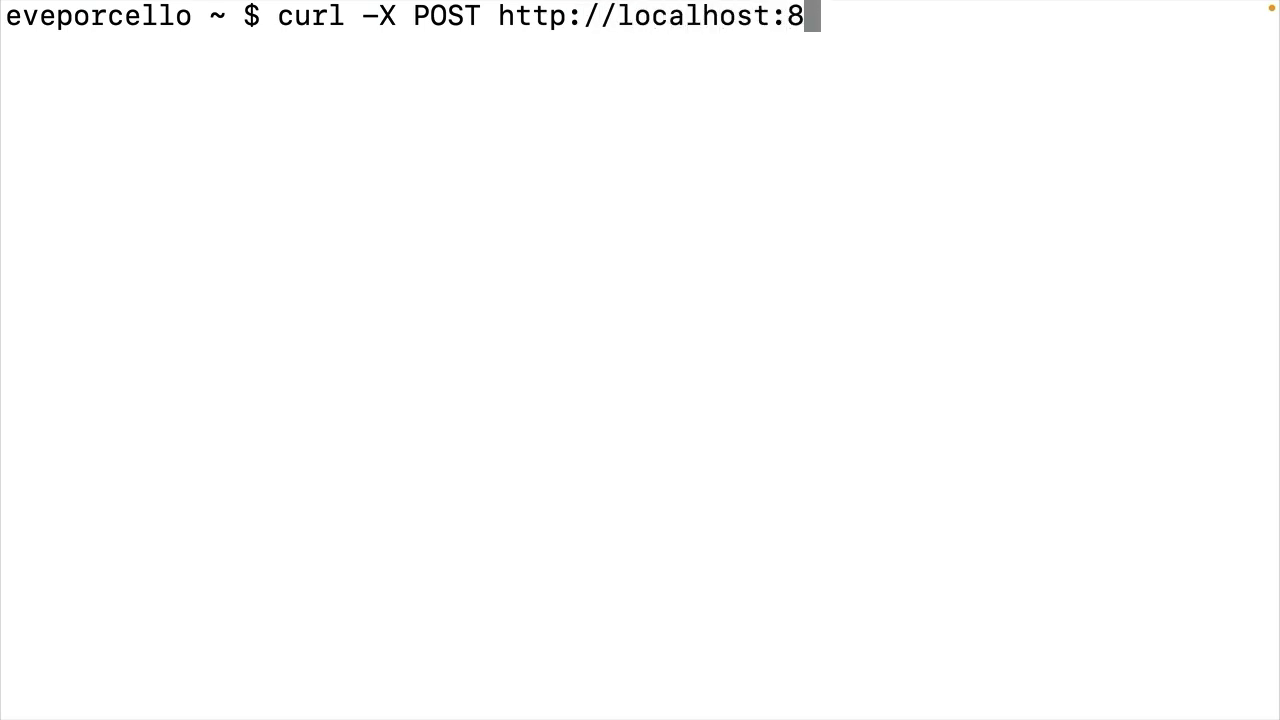
text(000/tree)
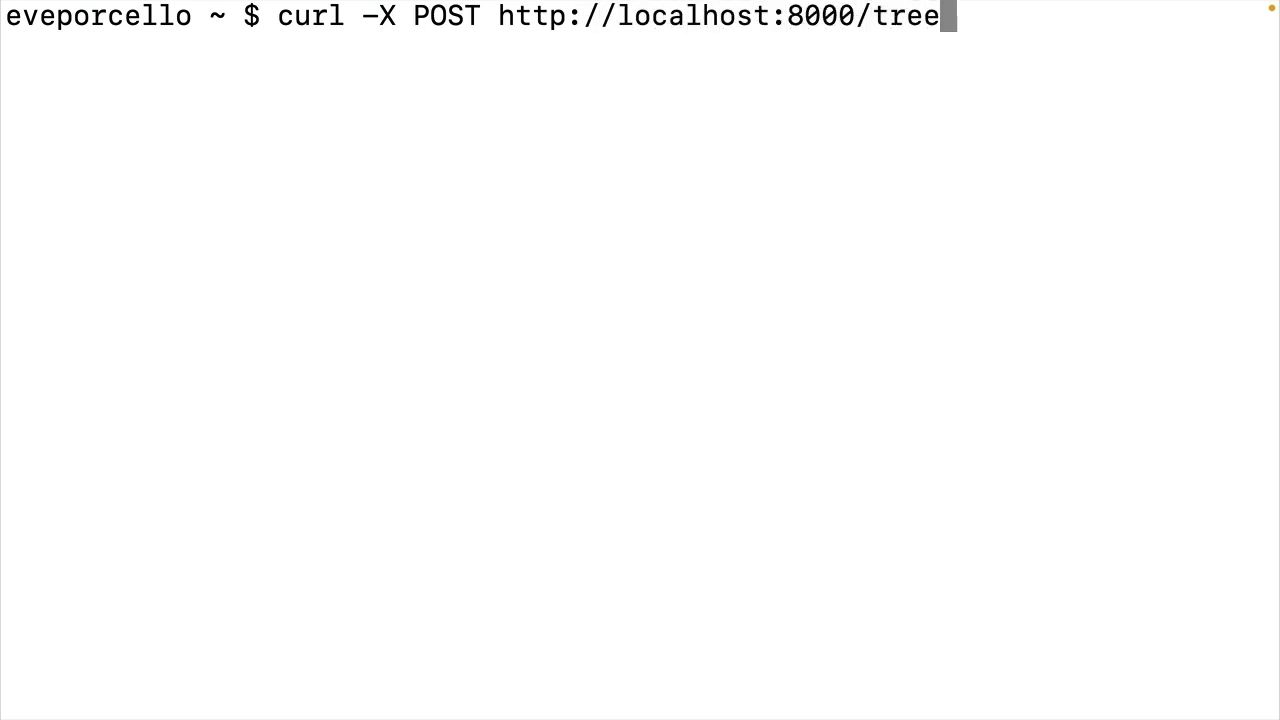
text(s \)
text(-H)
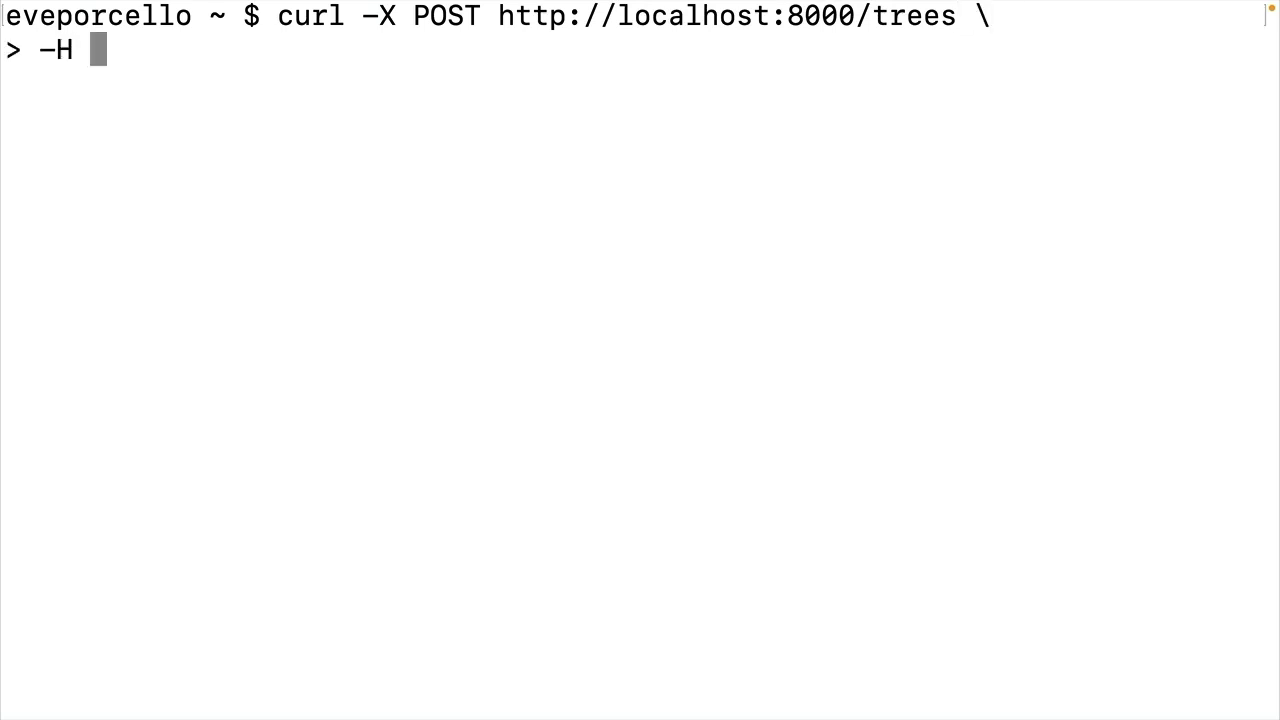
text("Content-)
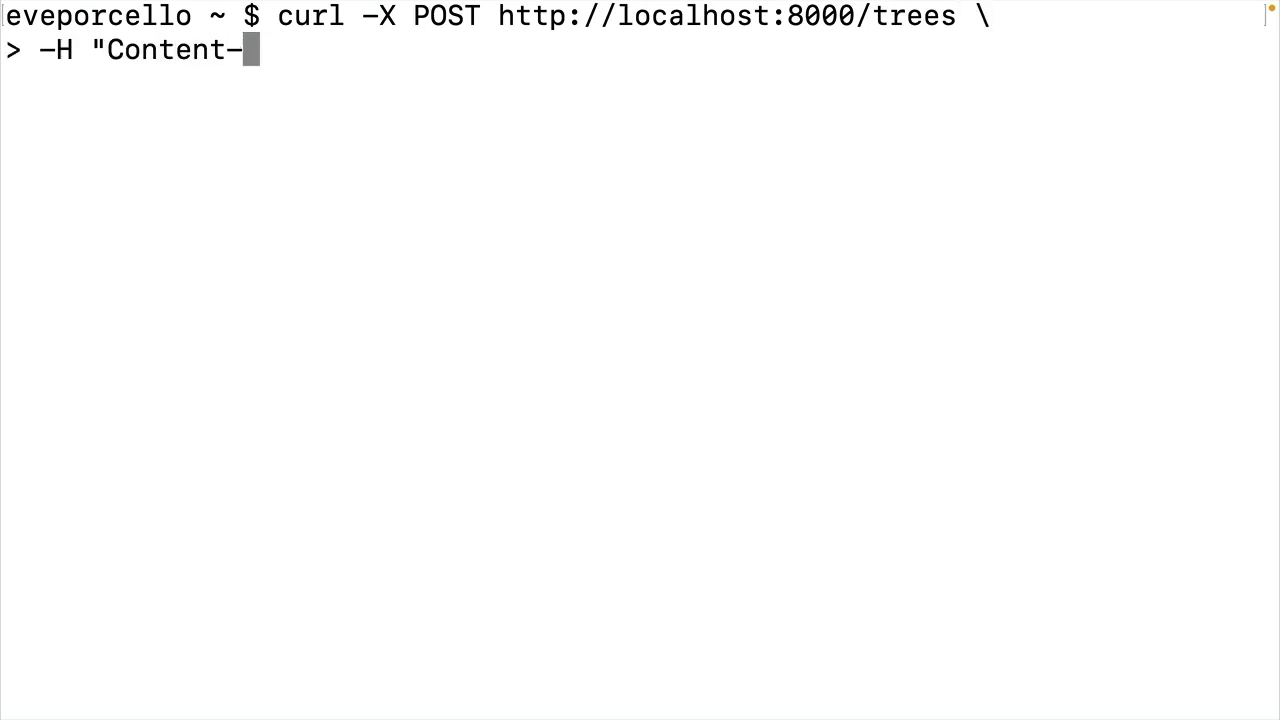
text(Type: app)
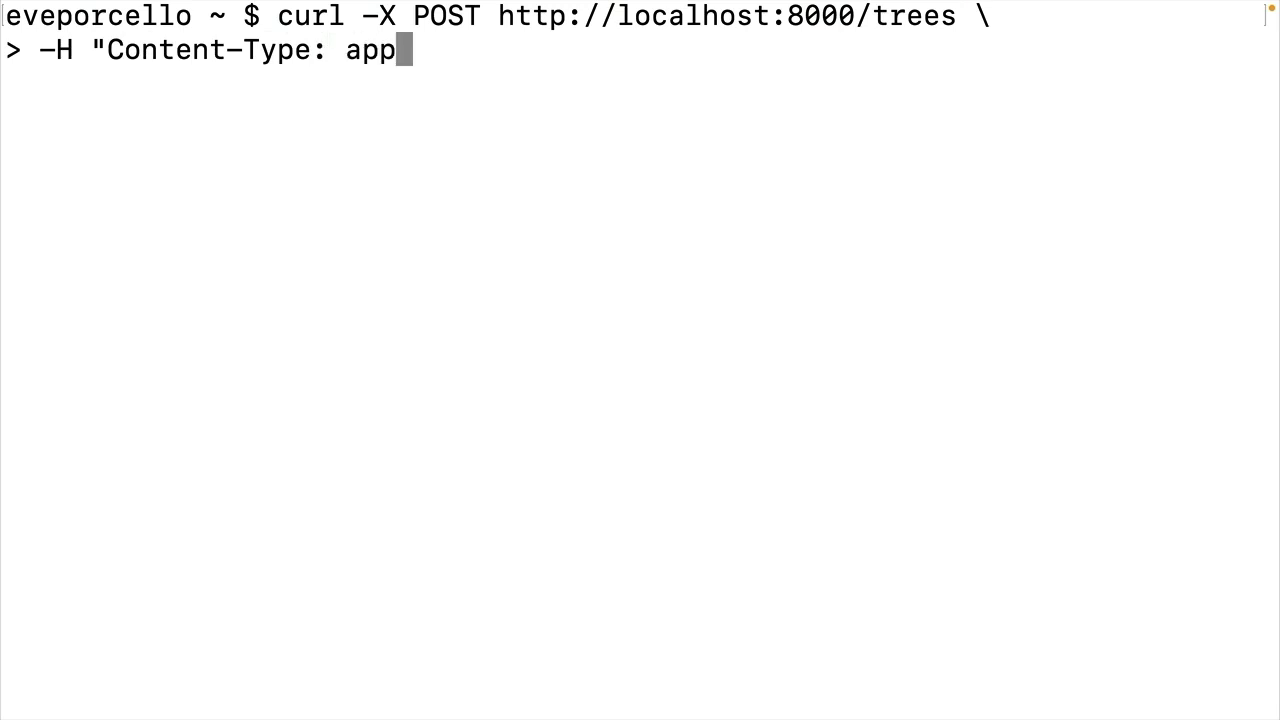
text(lication/json" \)
text(-d)
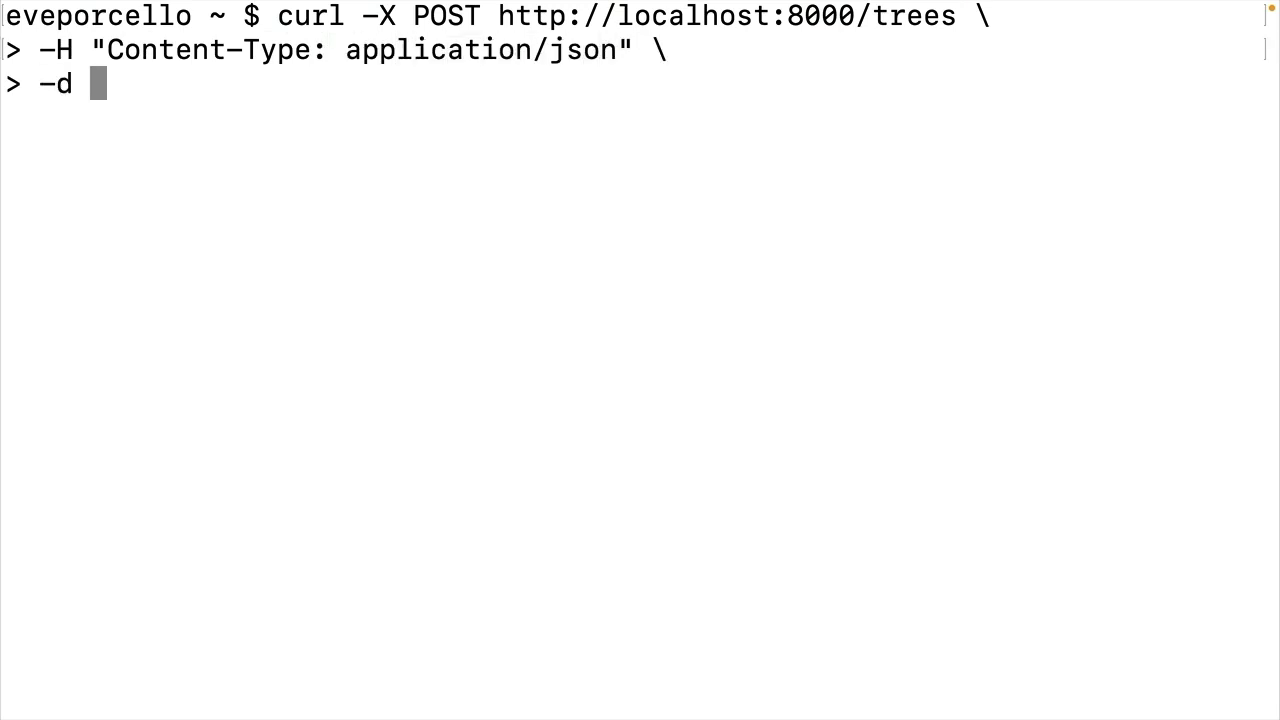
Add tree data id 2, Willow, age 100, Juniper Park, and run the request.
text({"id": "2"})
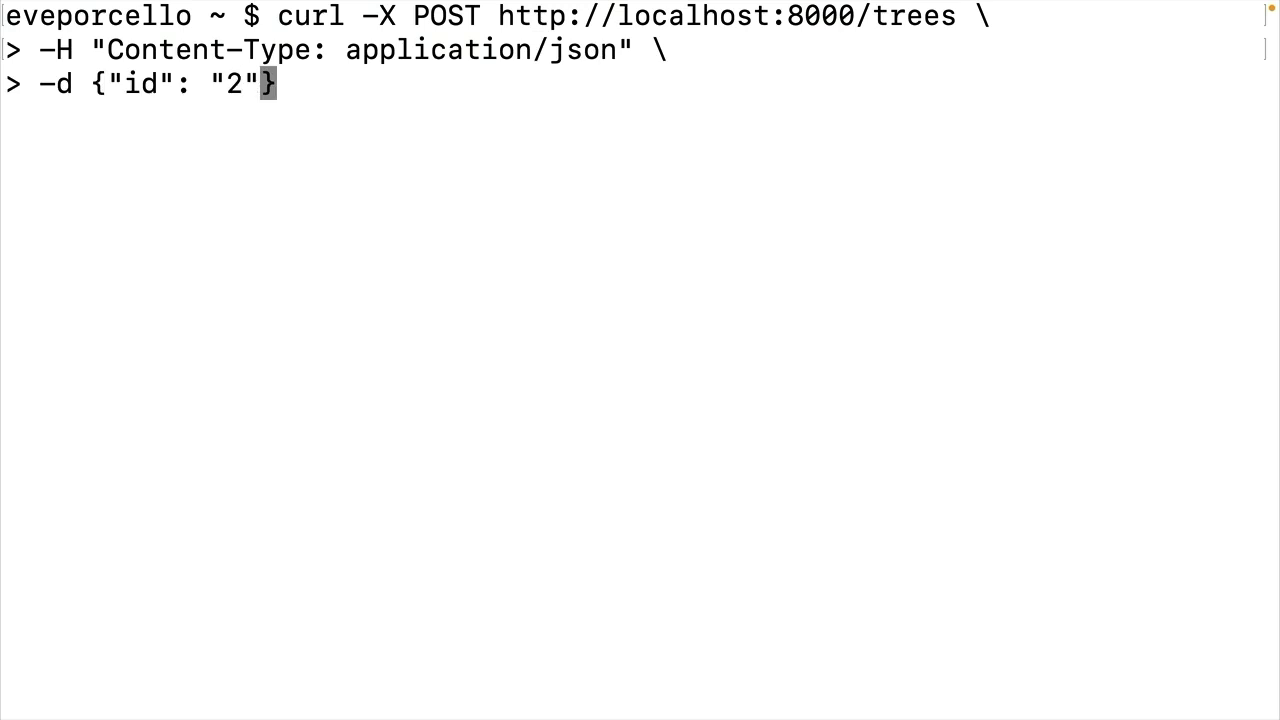
text(, "s)
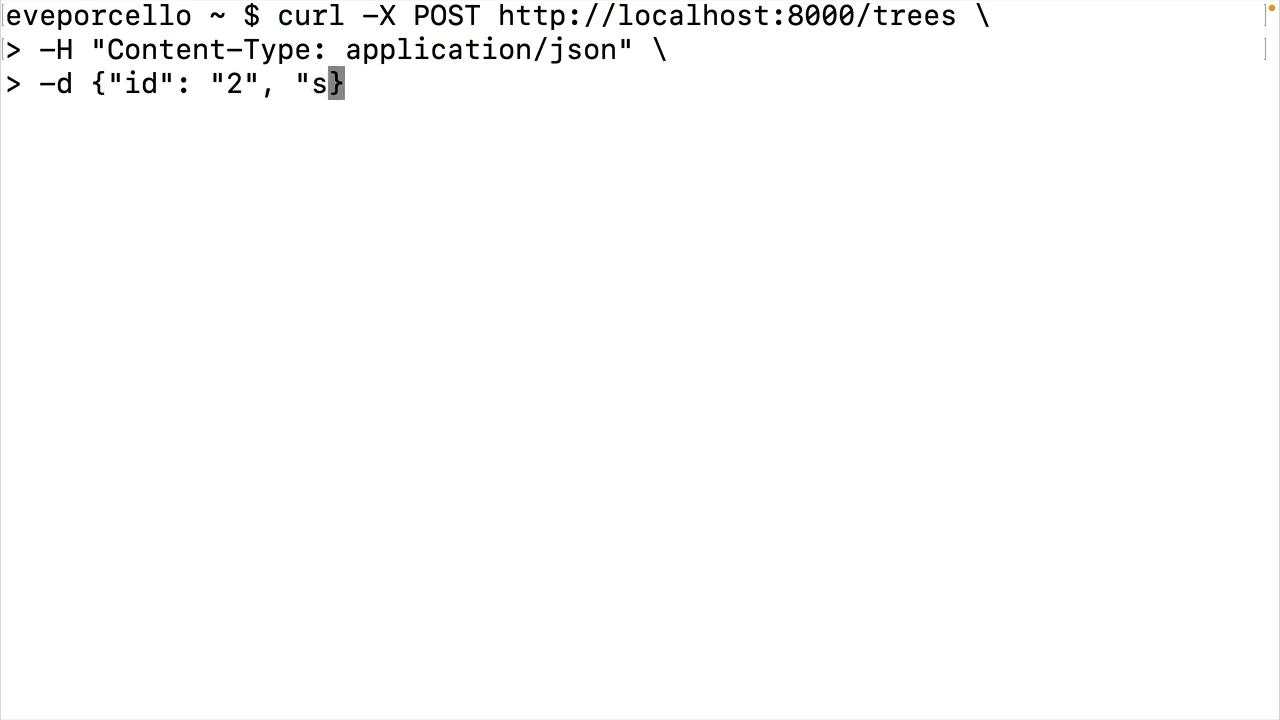
text(pecies": ")
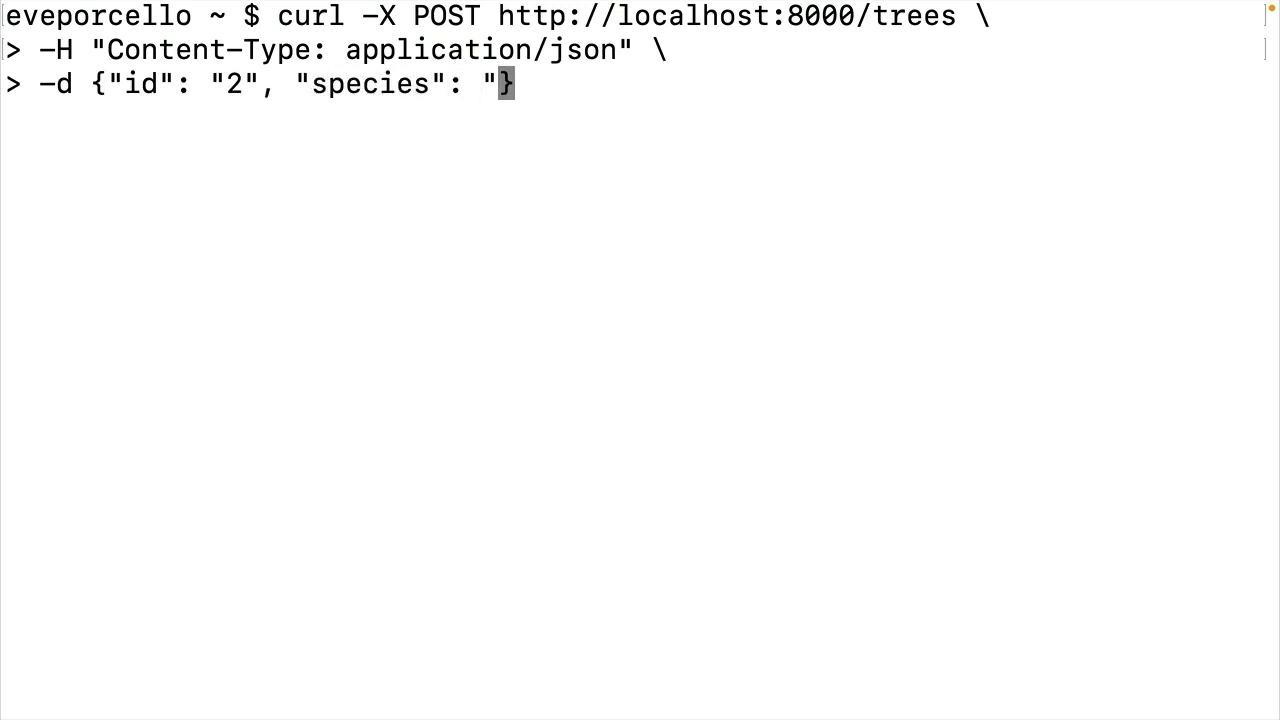
text(Willow)
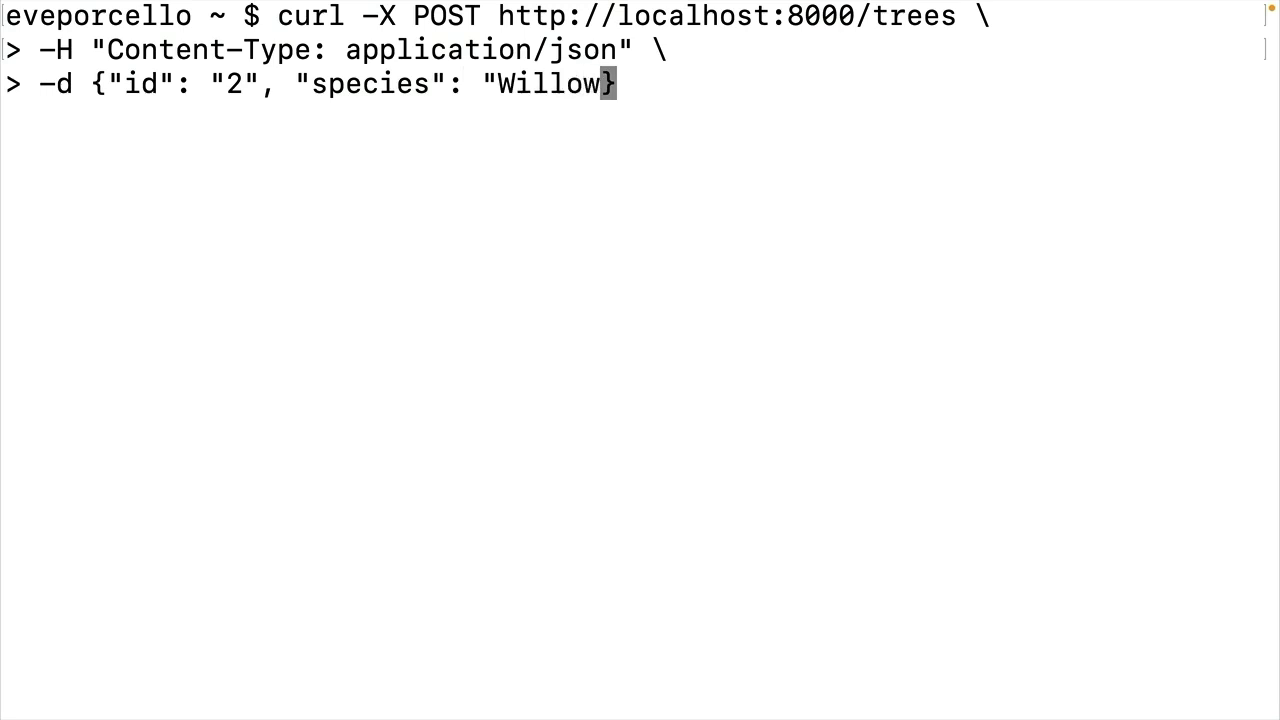
text(", a)
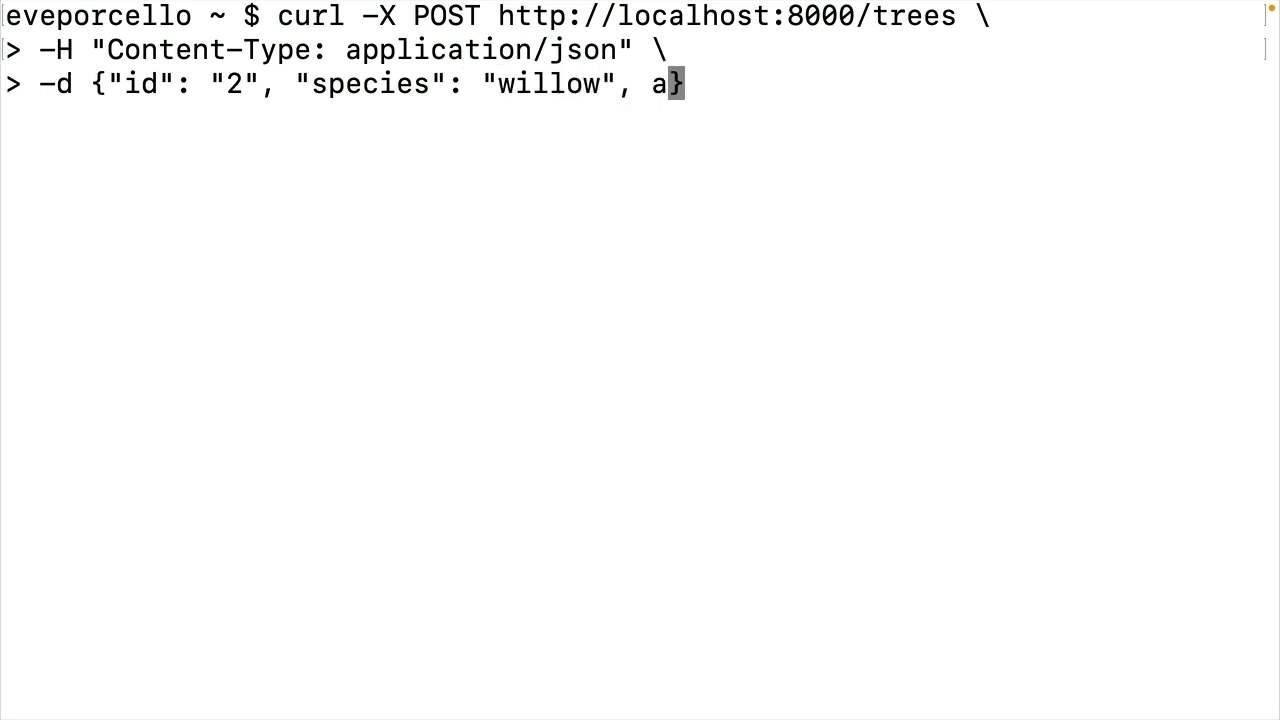
text(ge: 100, ")
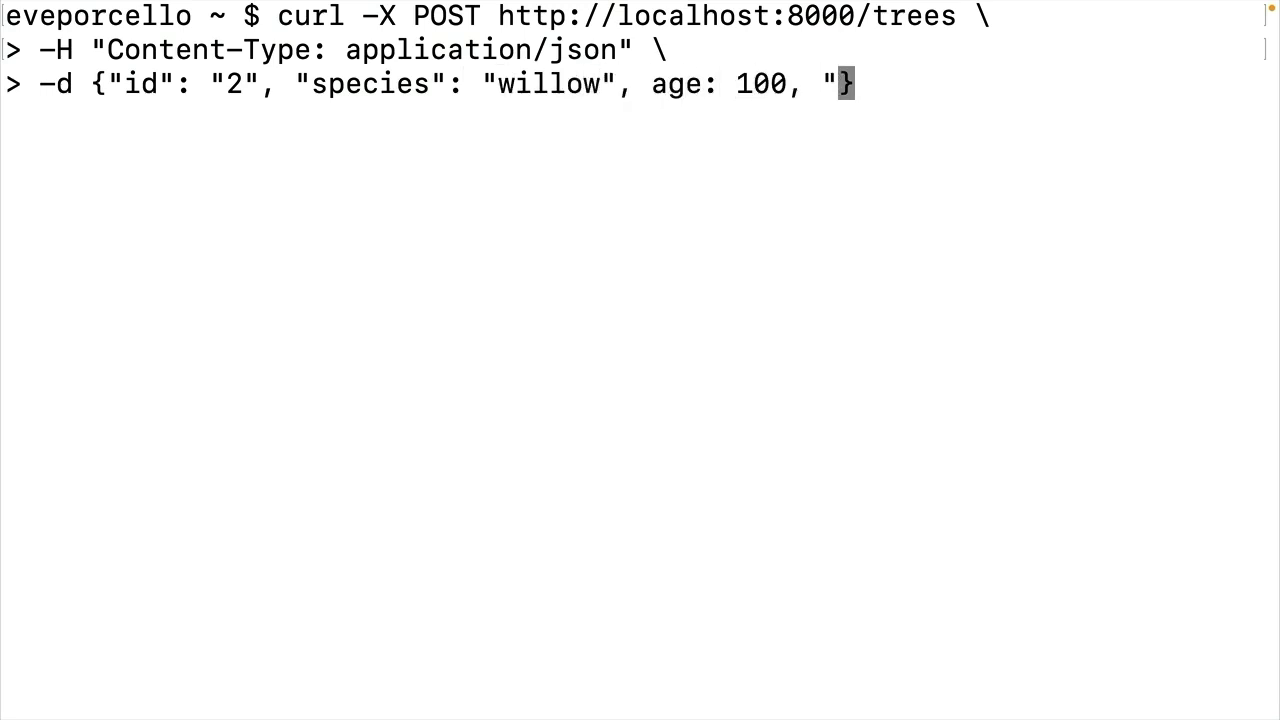
text(location":)
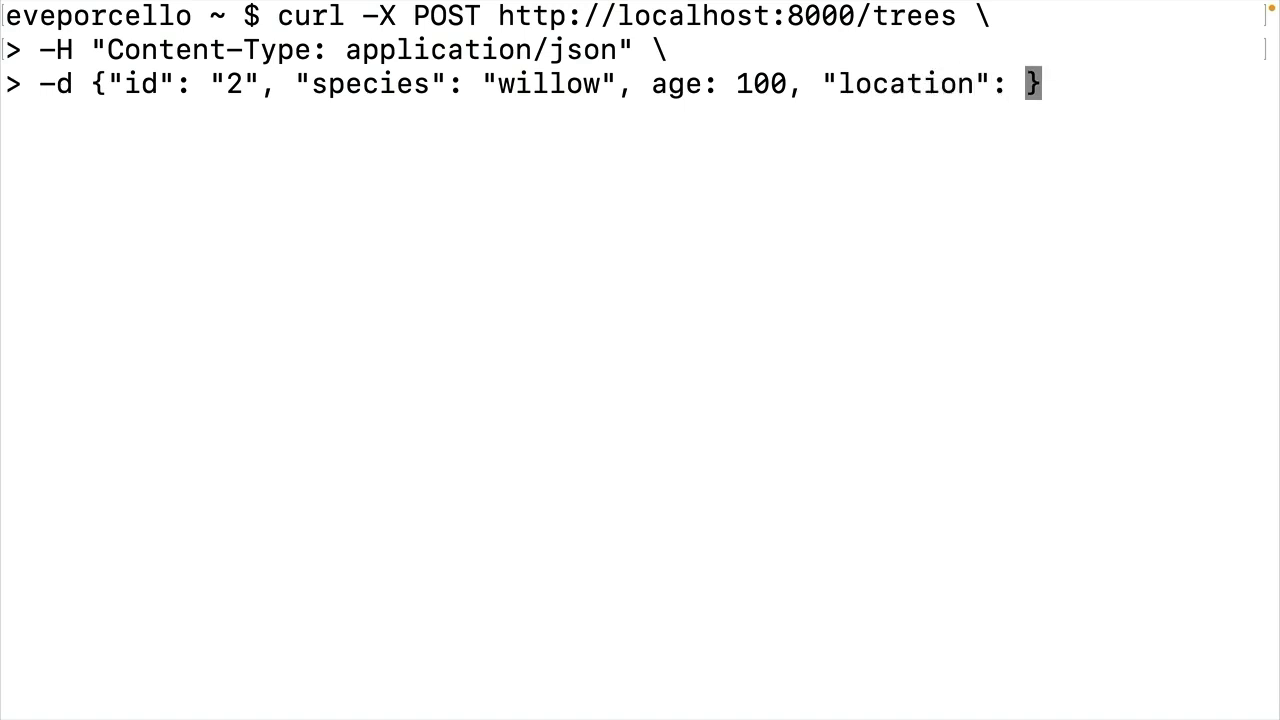
text("Juniper Park)
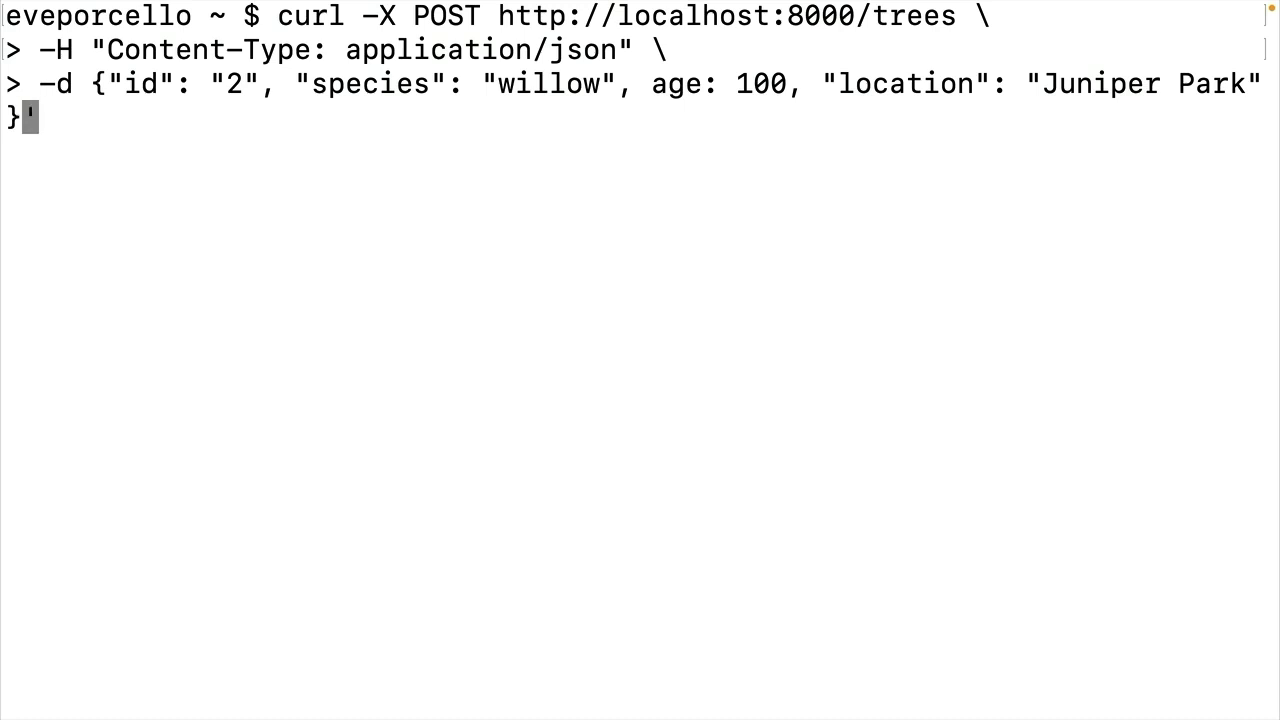
key(Return)
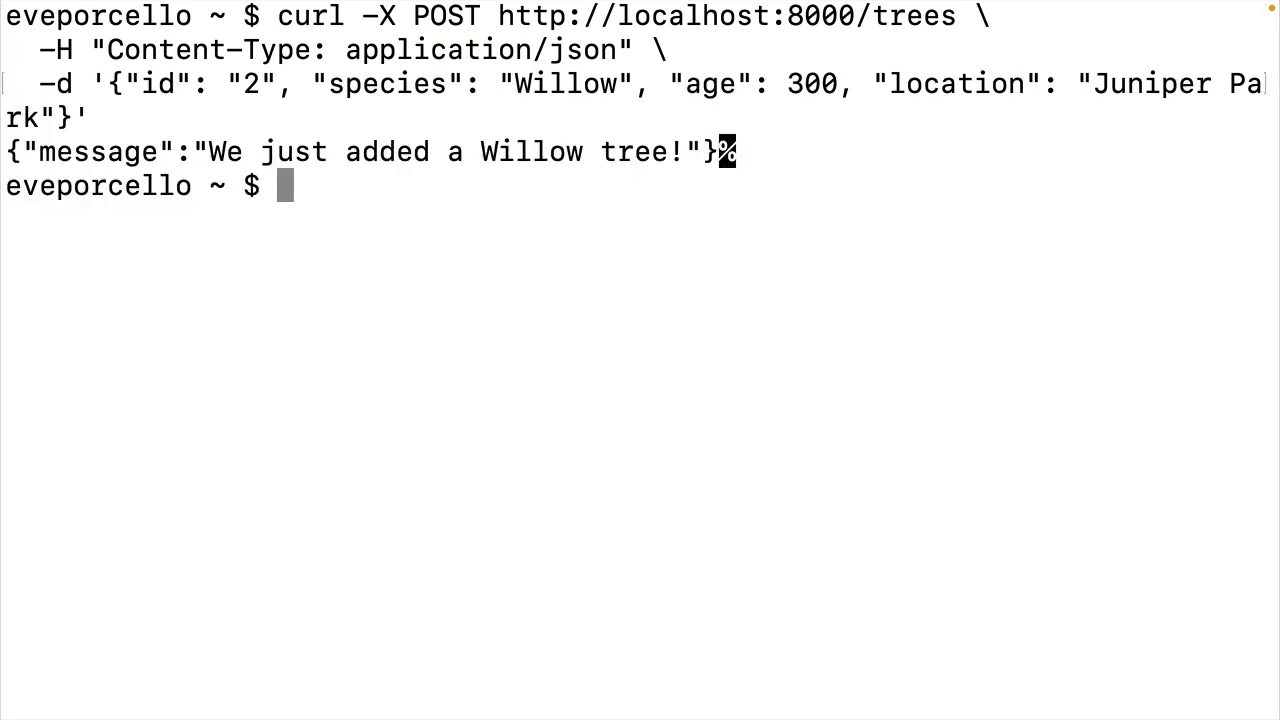
mouse_move(460, 375)
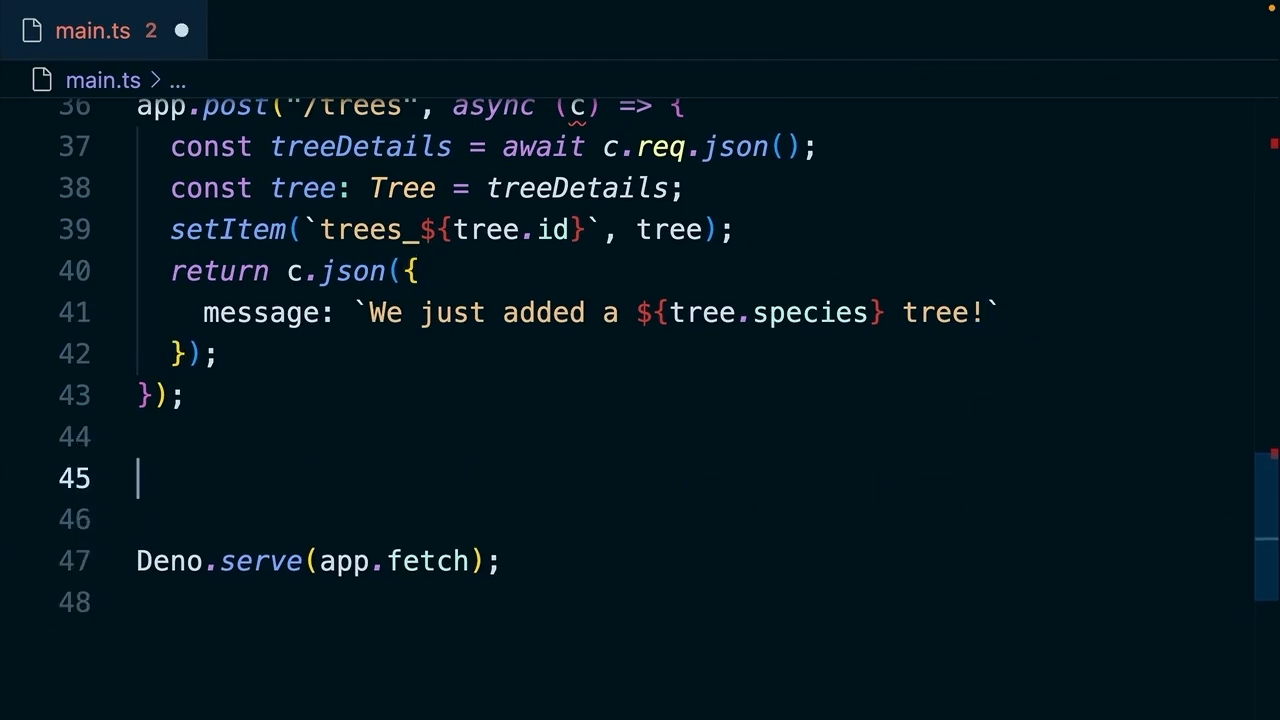
Start an async GET /trees/:id route that reads id from c.req.param.
text(app.get(`/tree`)
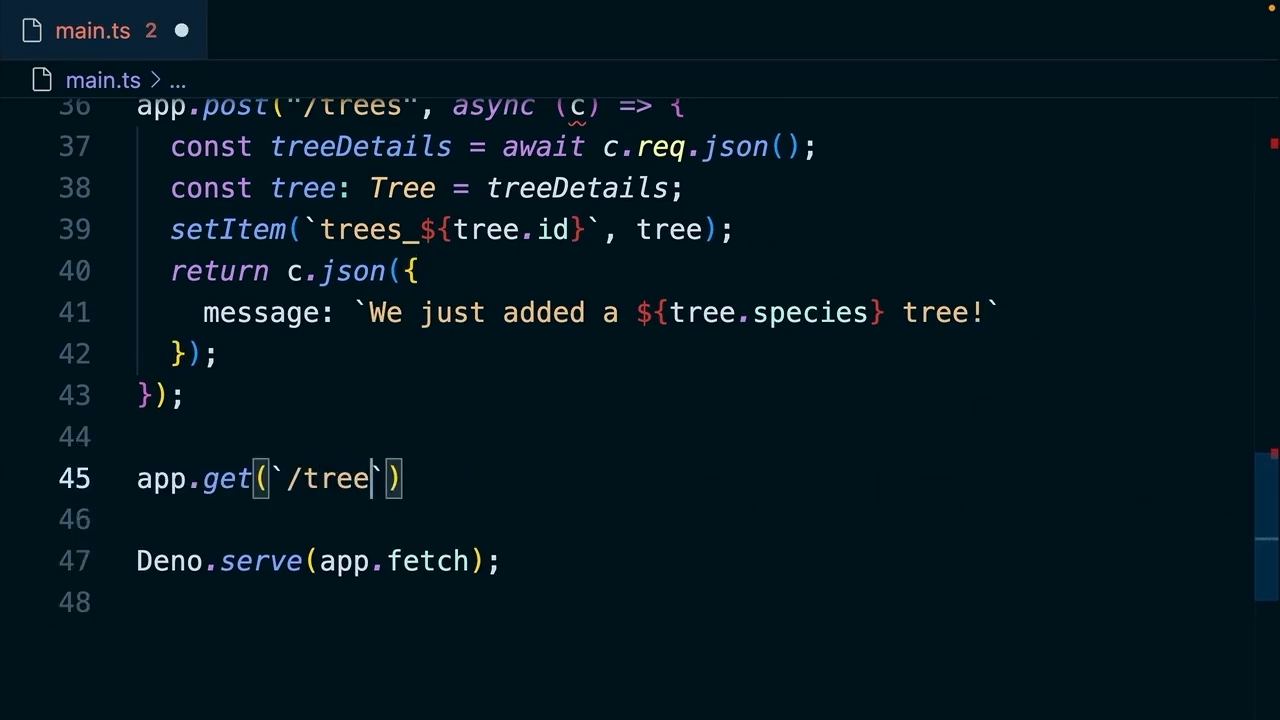
text(s/:id)
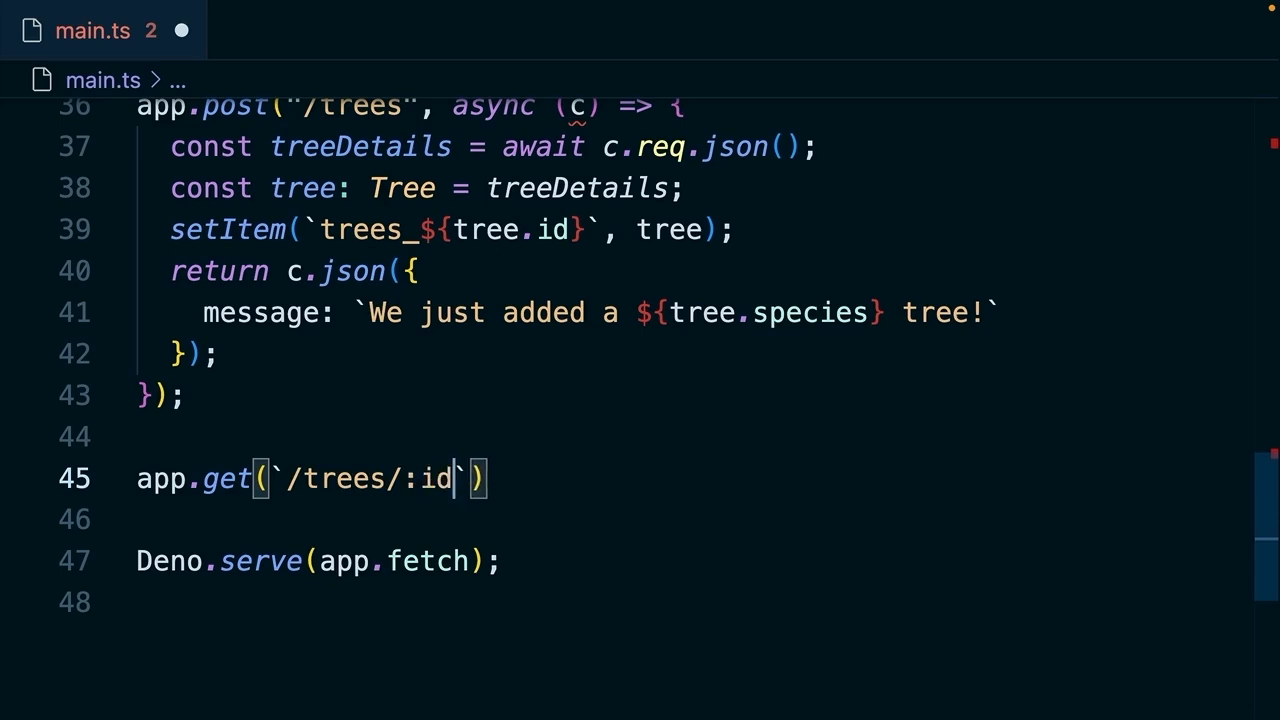
text(, async(c) => {)
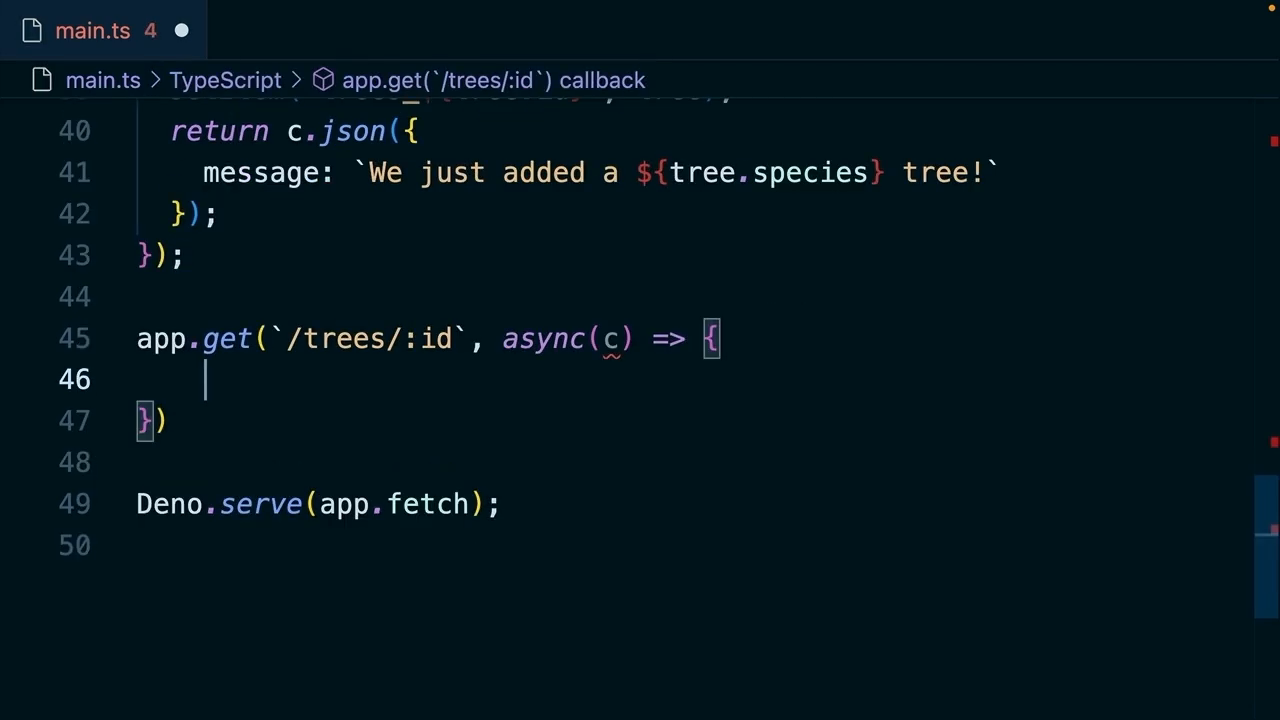
text(const id =)
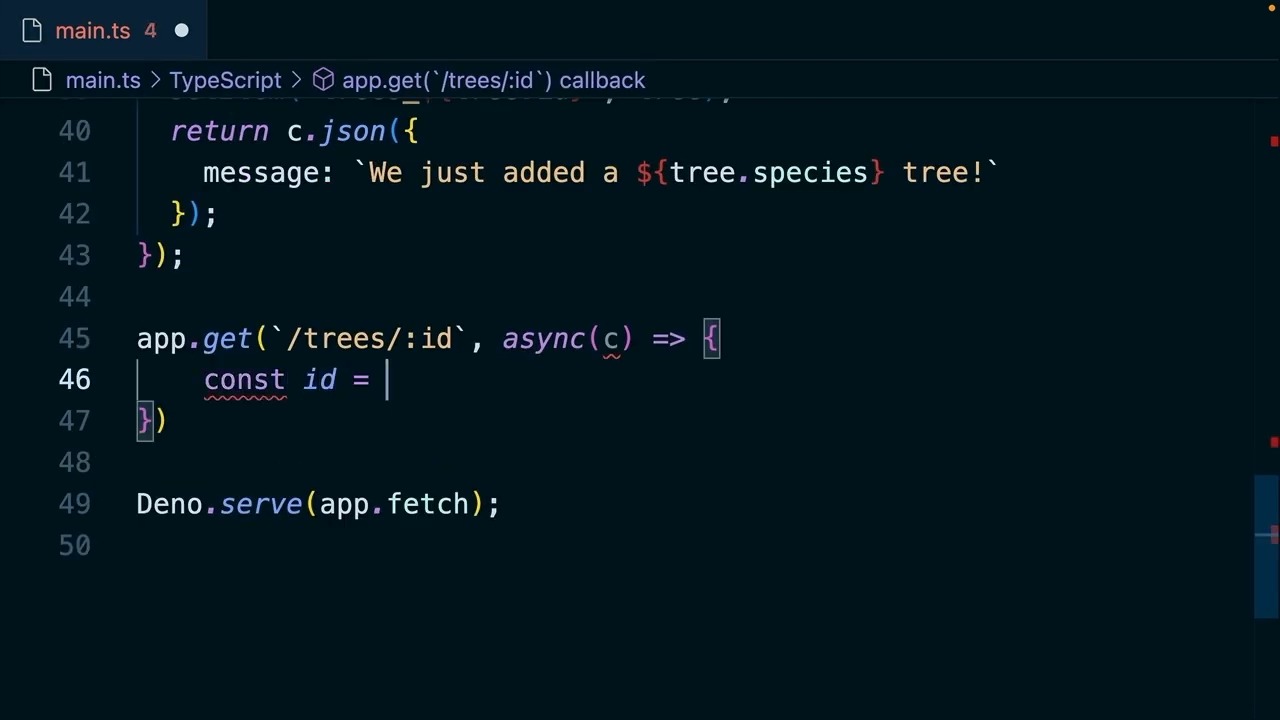
text(await)
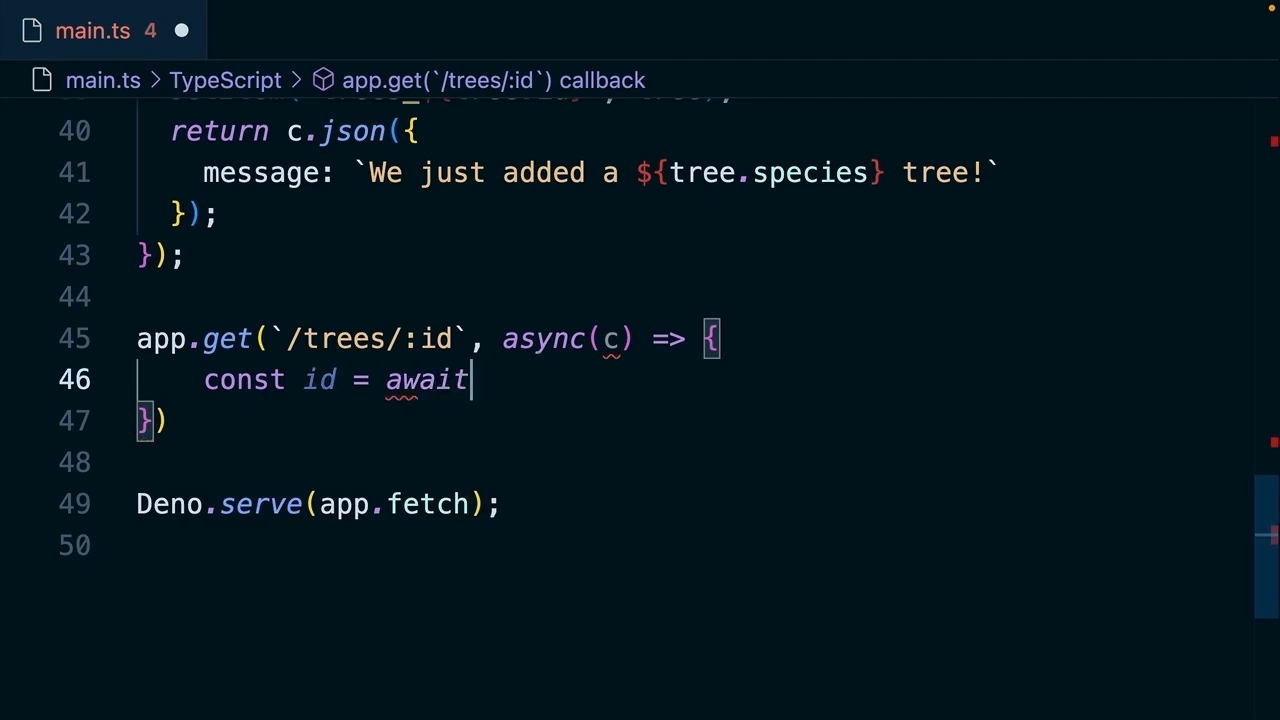
text(c.re)
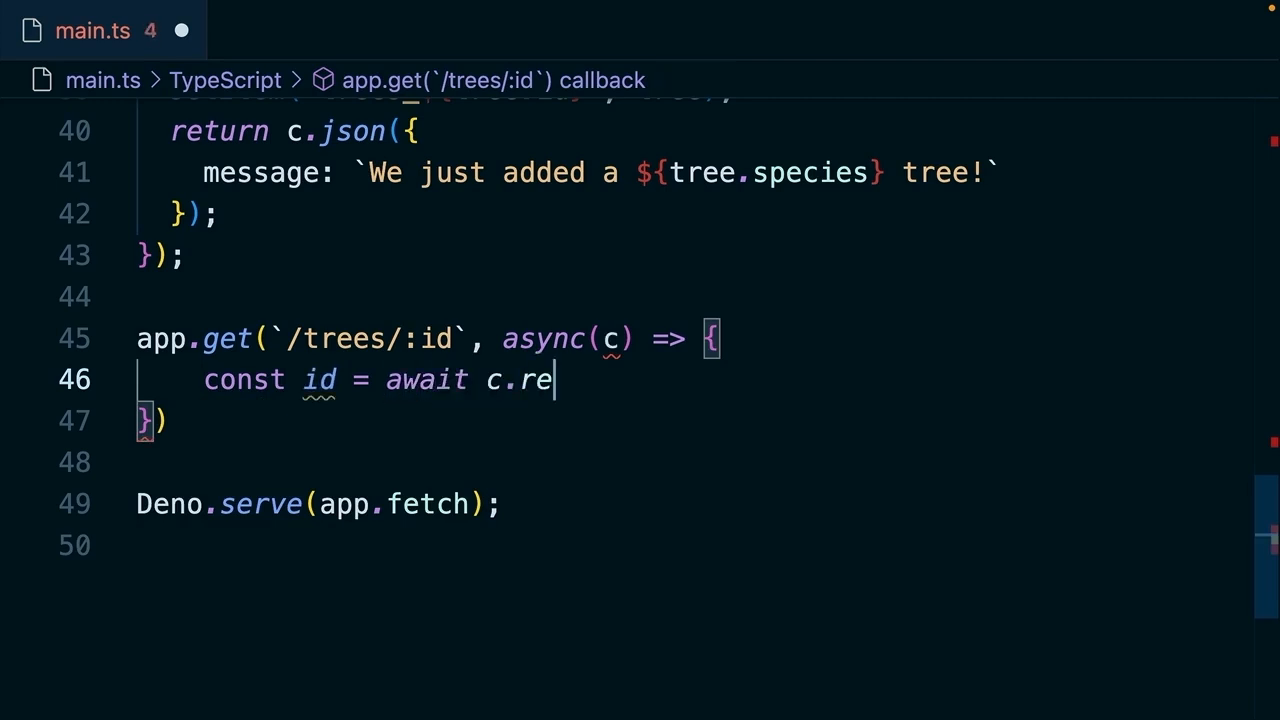
text(q.param(''))
text(const )
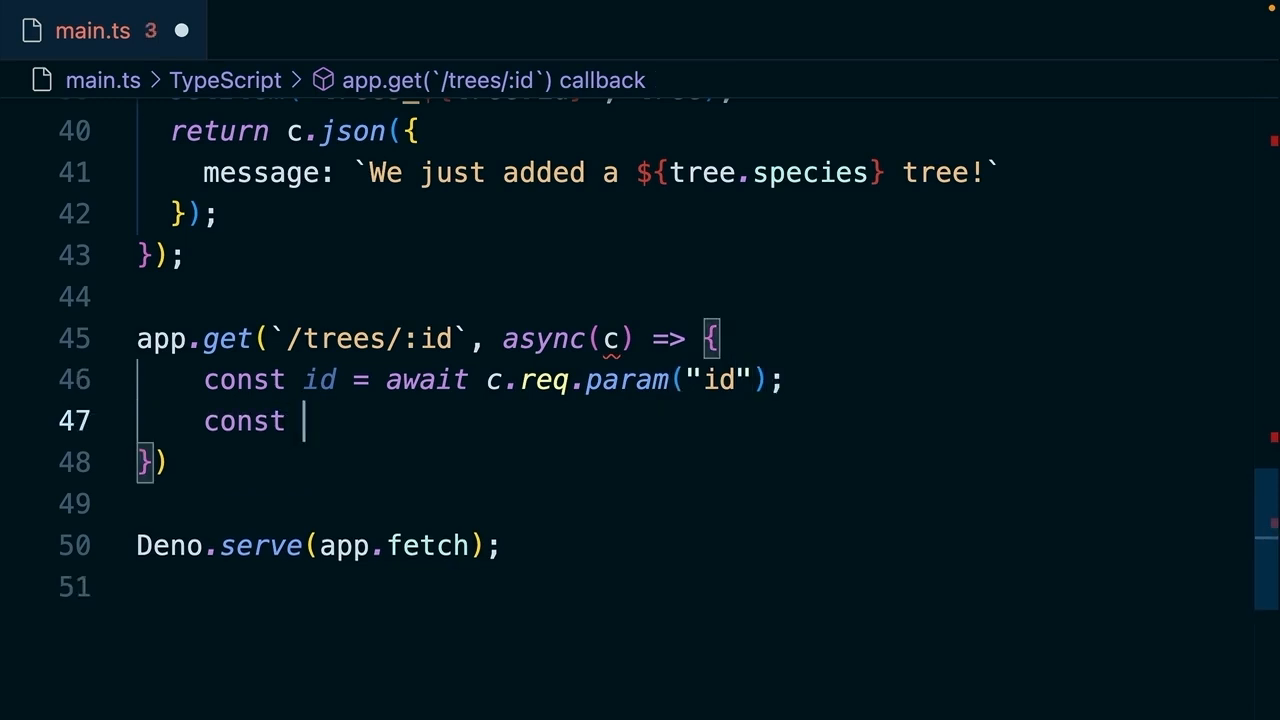
Fetch the tree with getItem(trees_id), returning 'not found' 404 or the tree JSON.
text(tree)
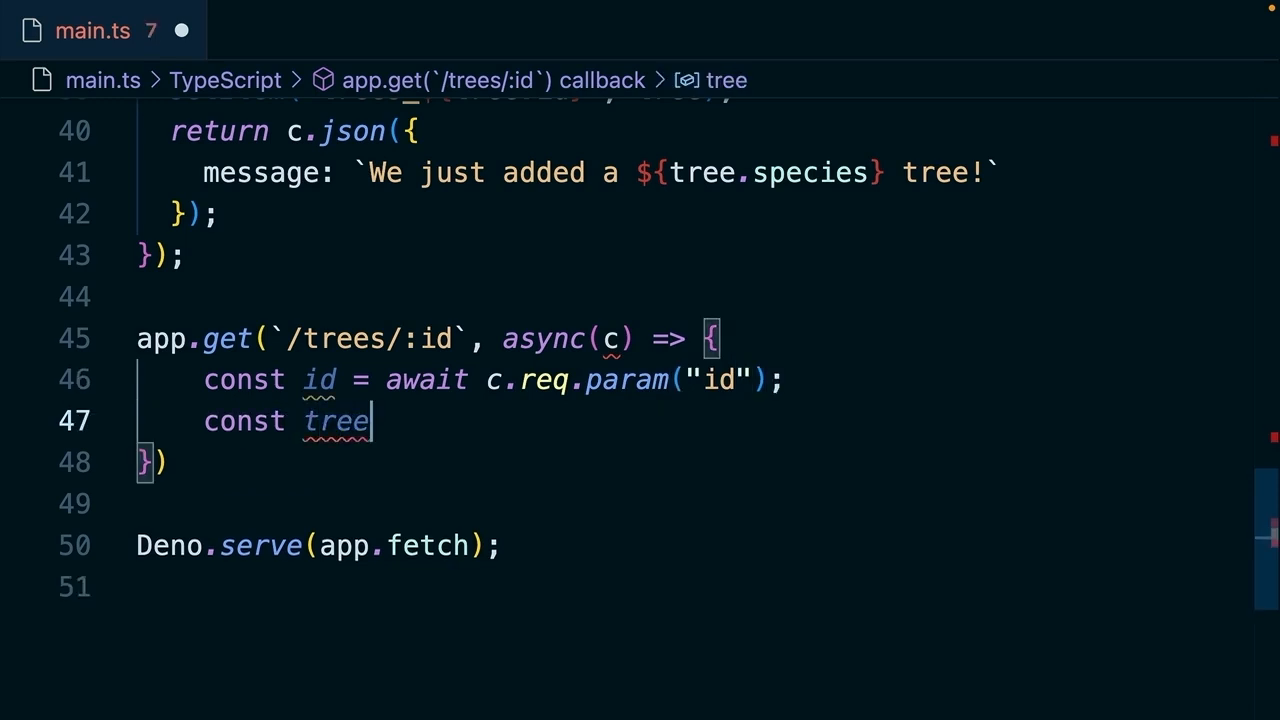
text(= getItem(`)
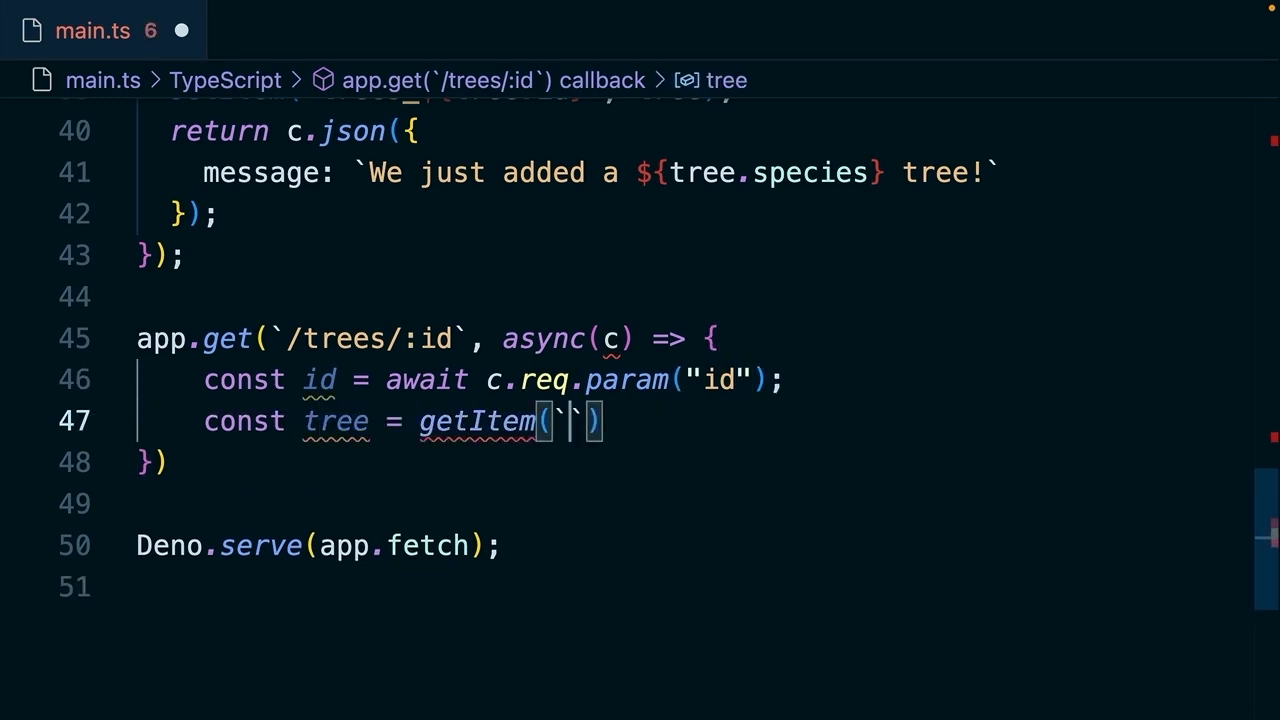
text(trees_${id)
text(if)
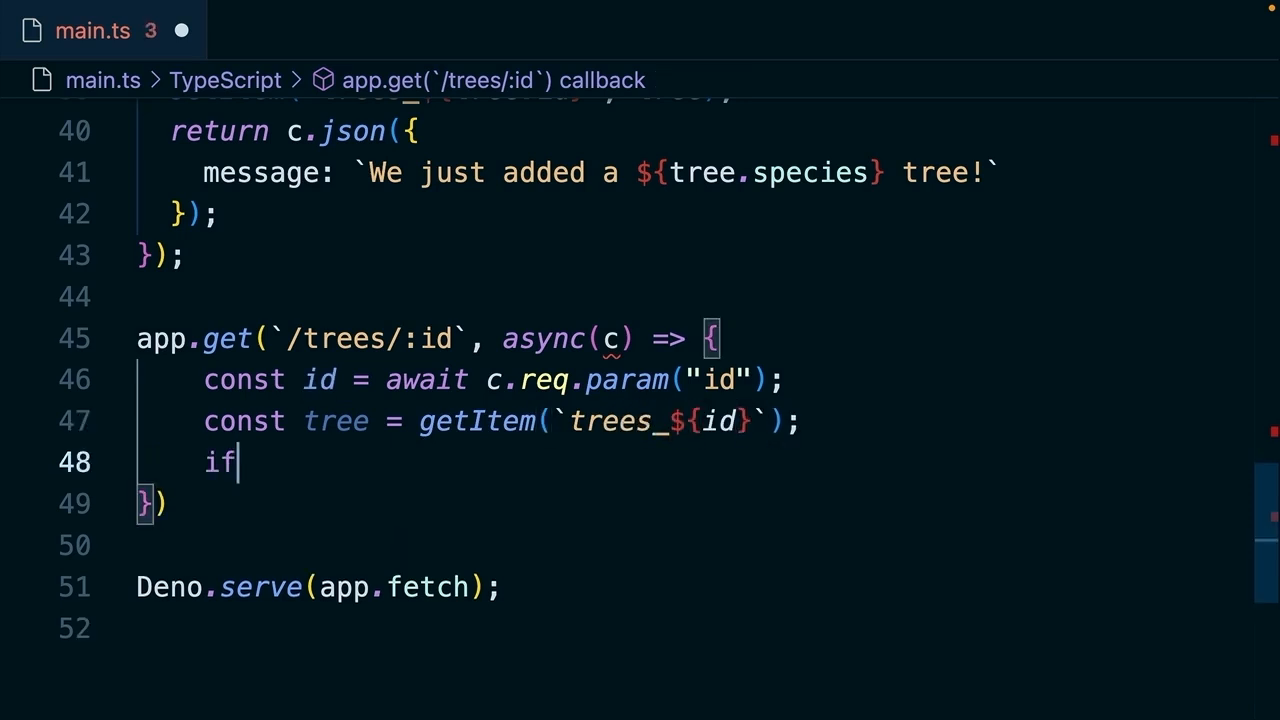
text((!tree) {)
text(return c.json({message: "Tree)
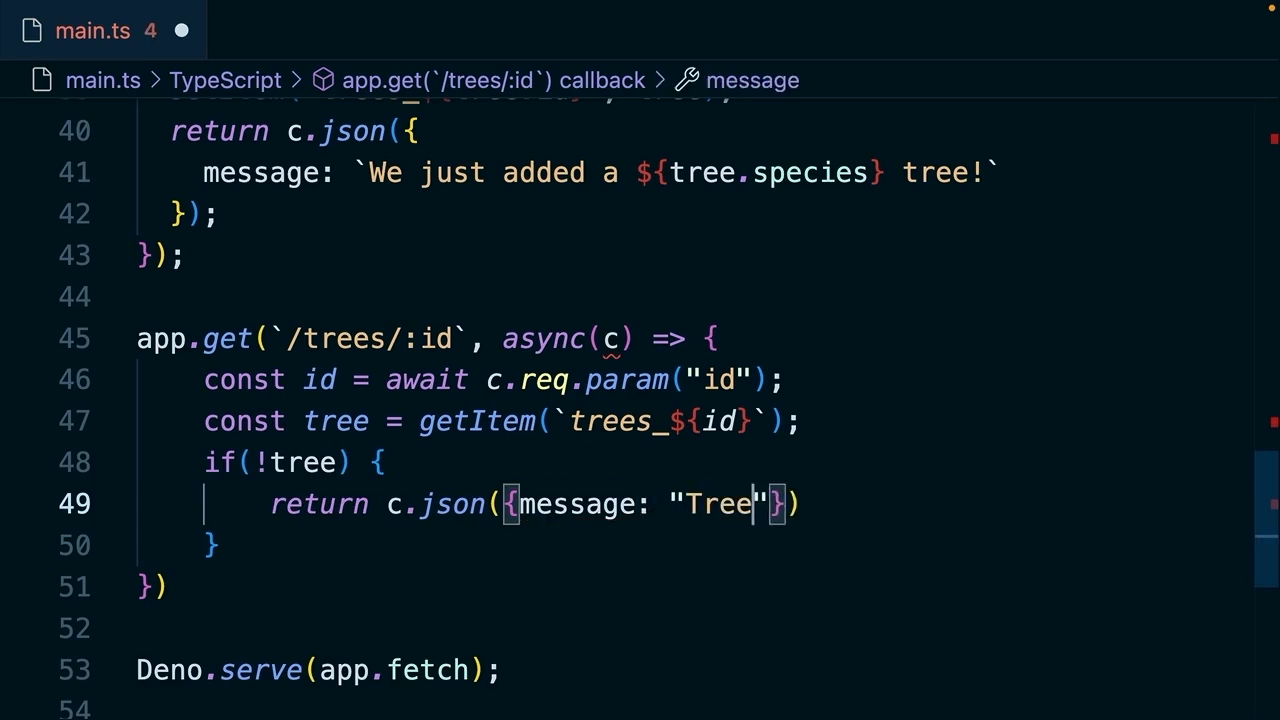
text(not found)
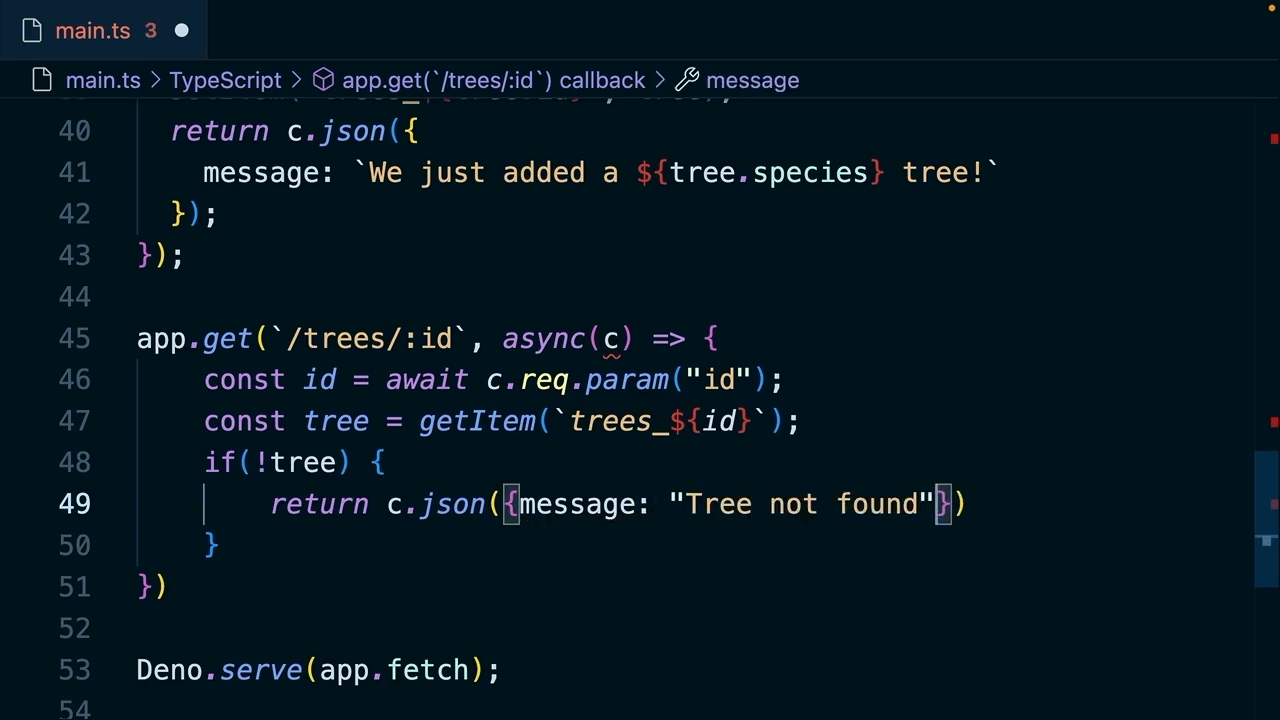
text(, 404)
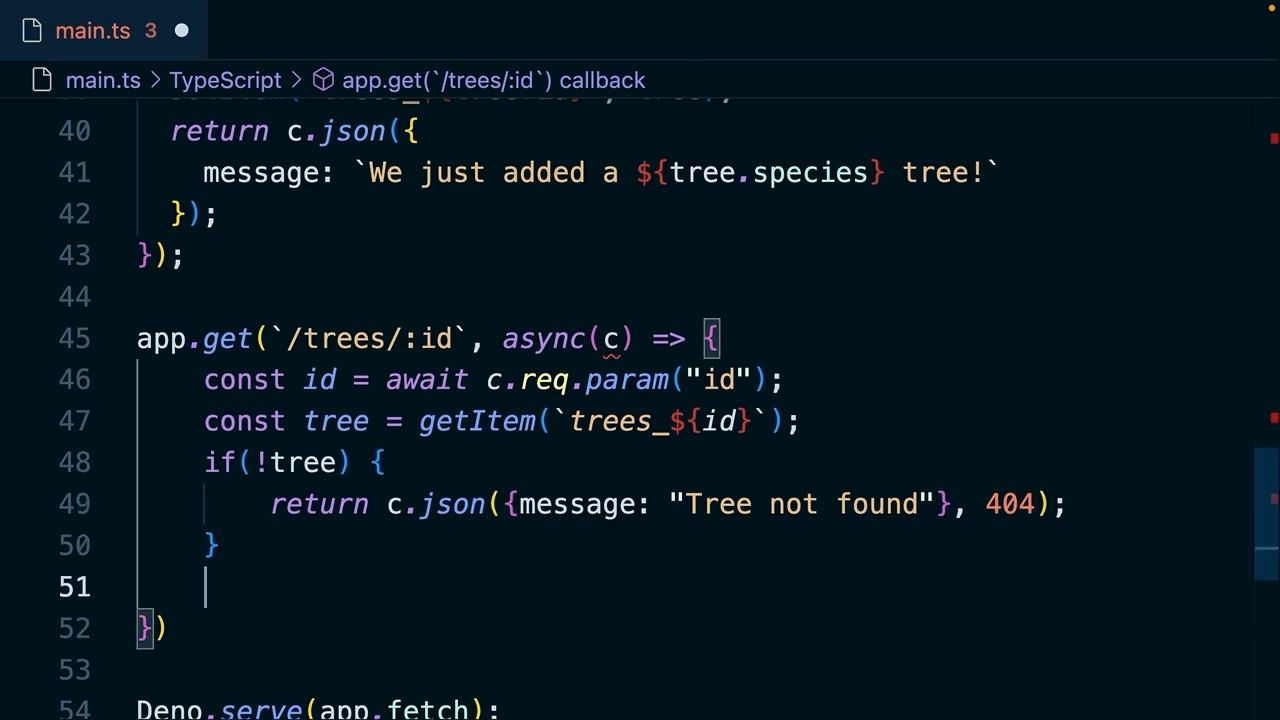
text(return)
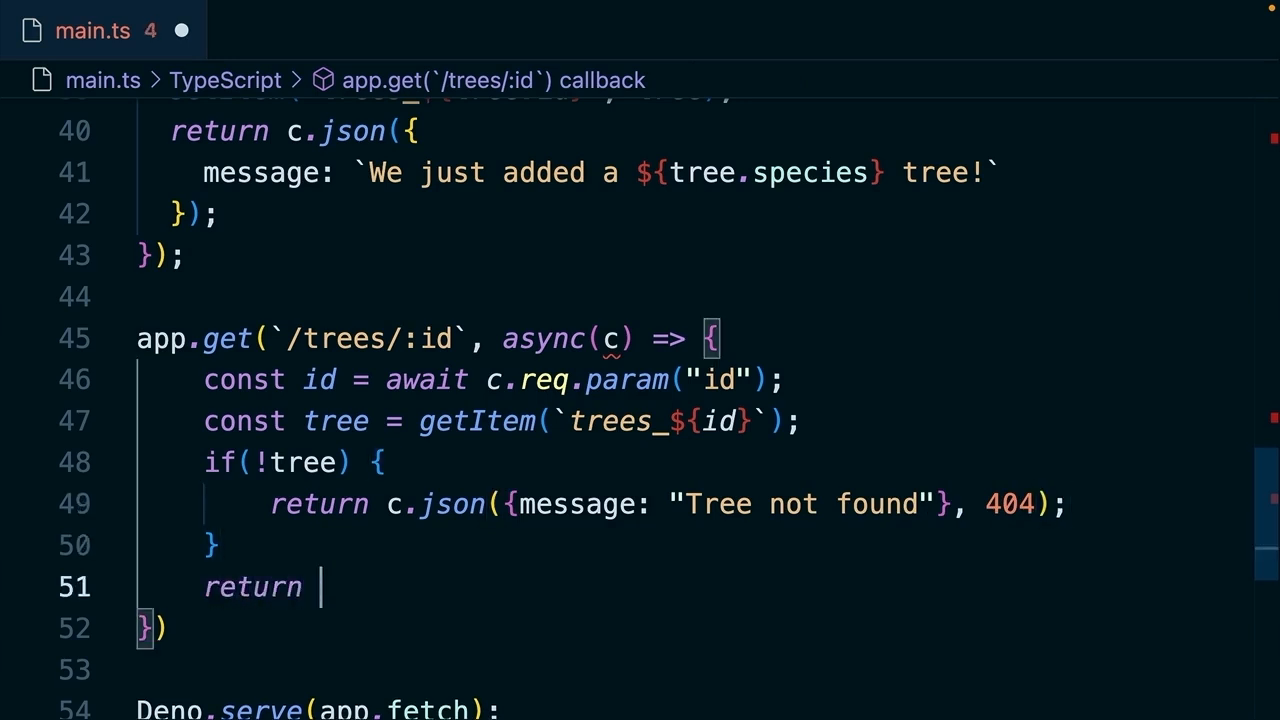
text(c.json(tree);)
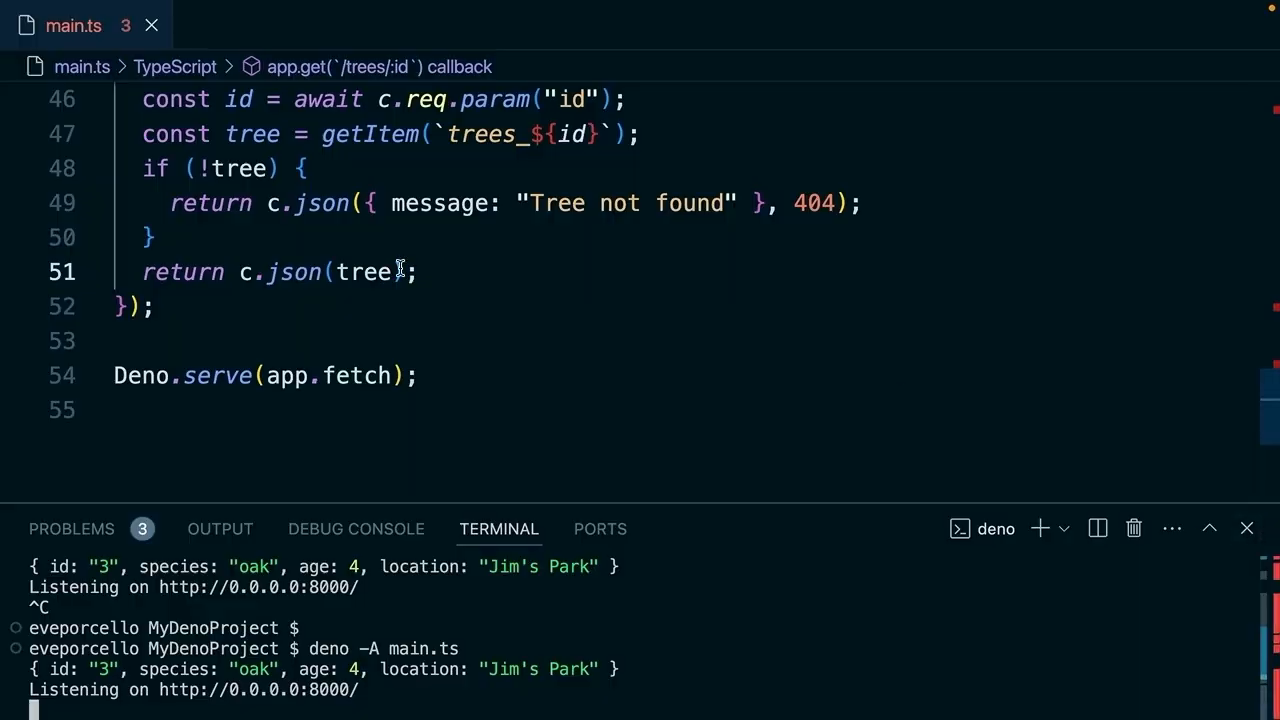
Below the GET route, start app.put("/trees/:id") reading the id parameter.
key(Enter)
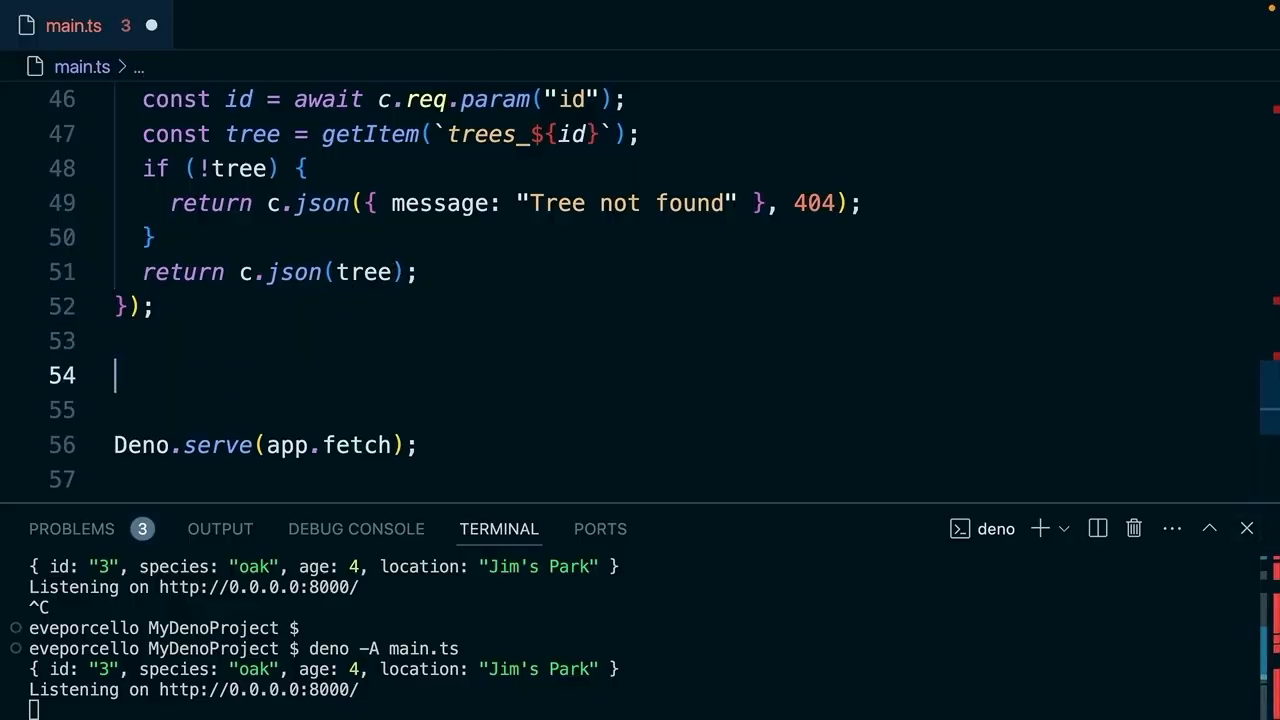
text(app.put())
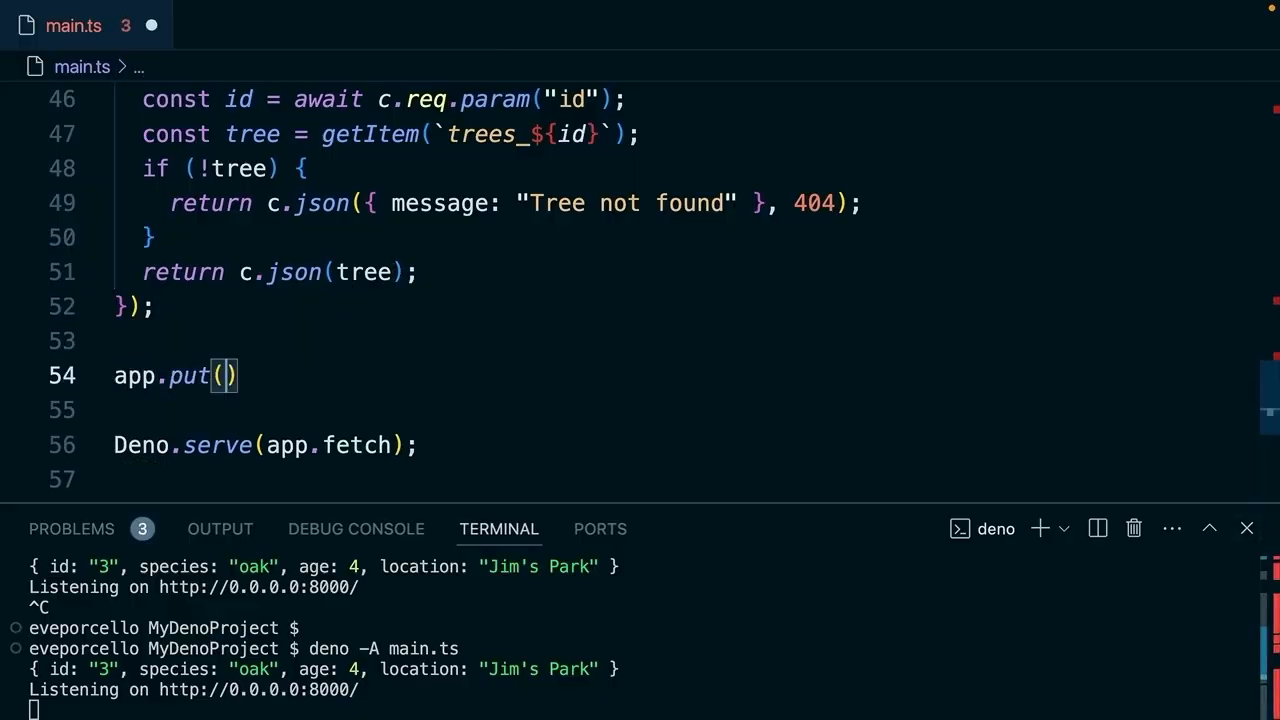
text("/trees/:id", async (c)
text(const id = c.)
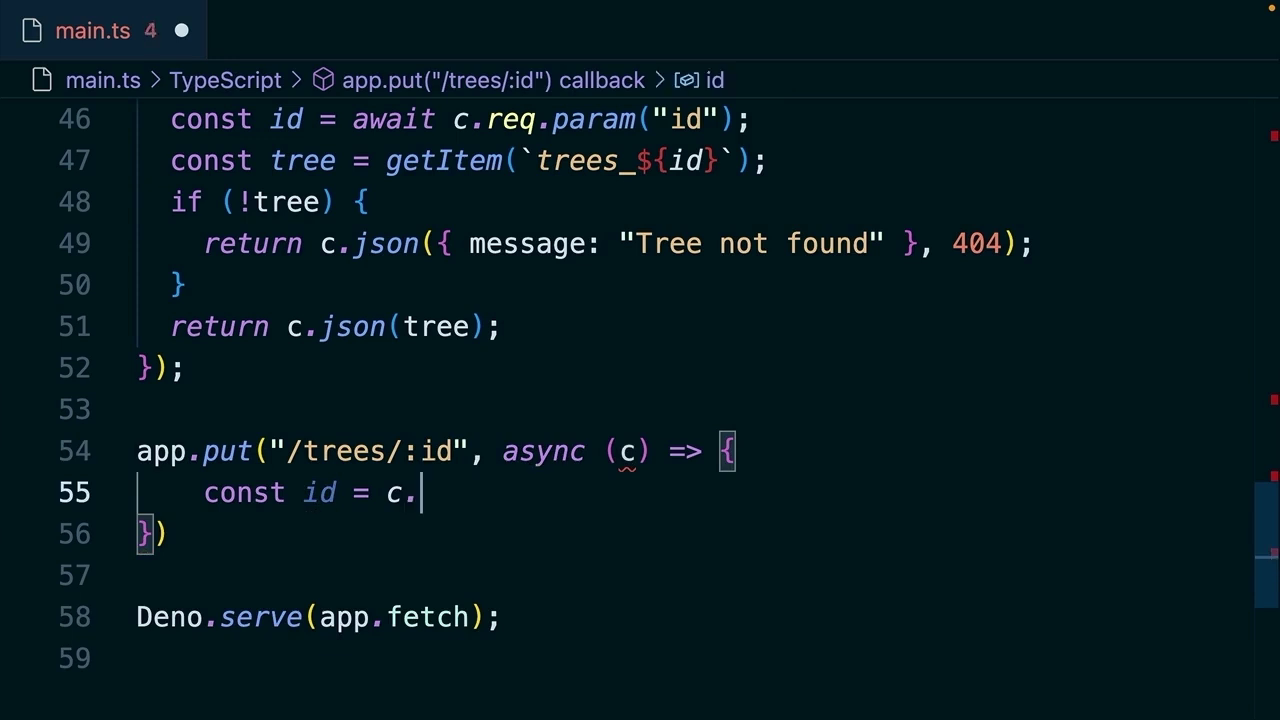
text(req.par)
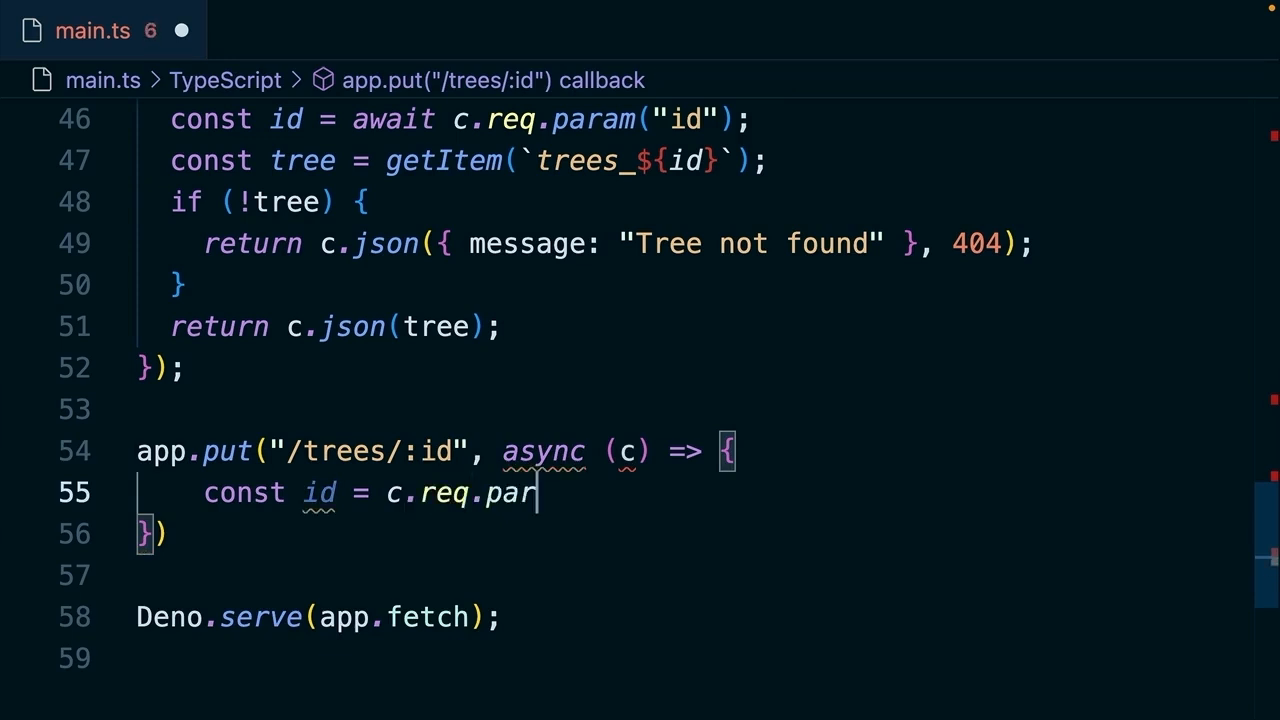
text(am("id");)
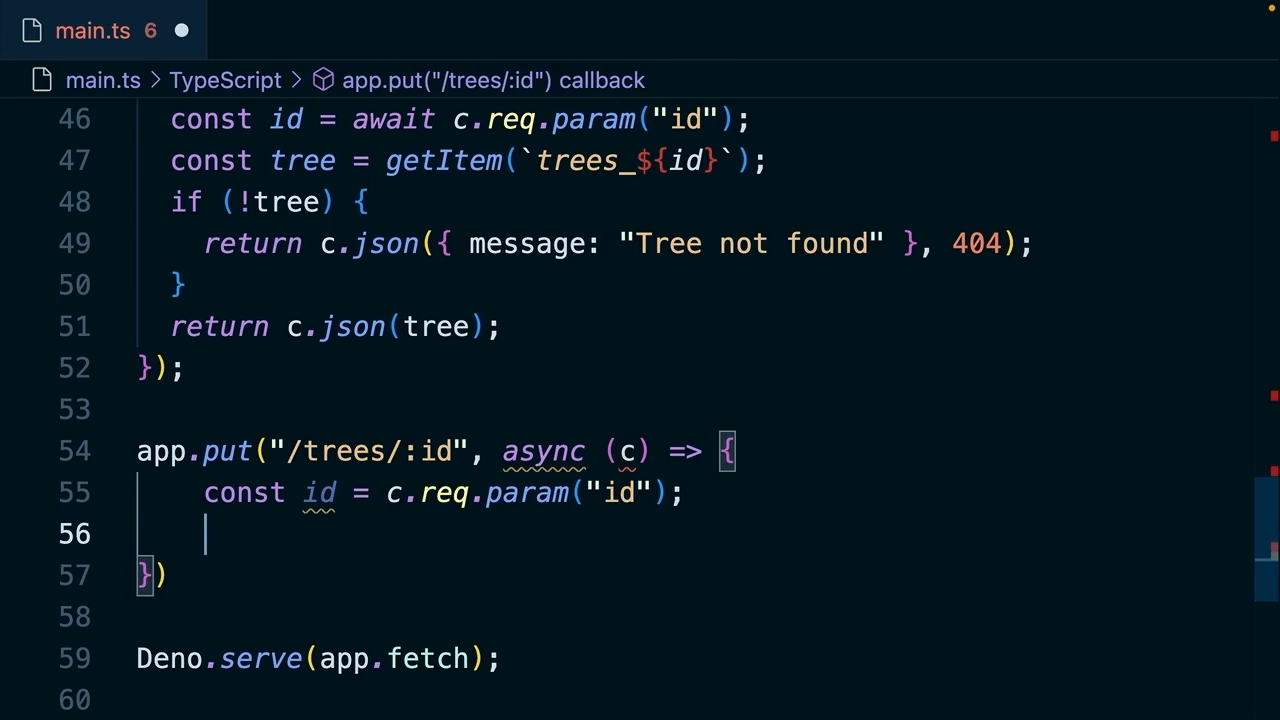
Read species, age and location from the JSON body into updatedTree: Tree.
text(const {species, age, locatio)
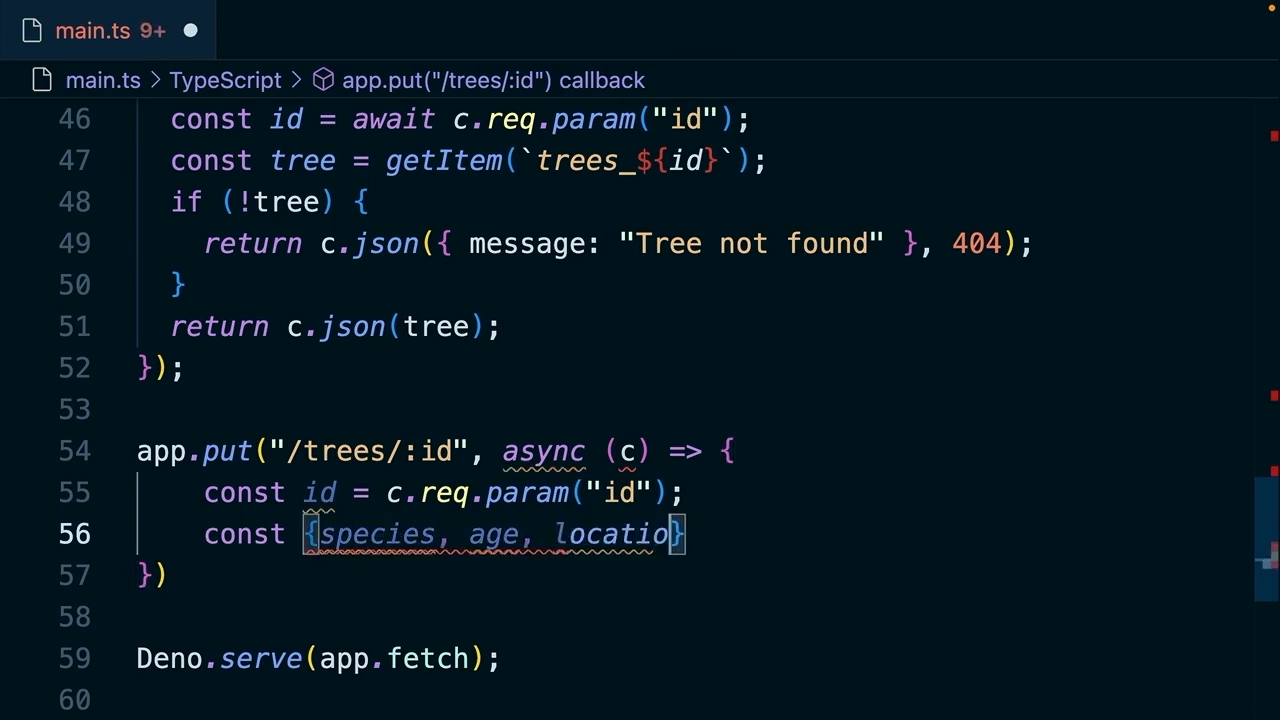
text(n)
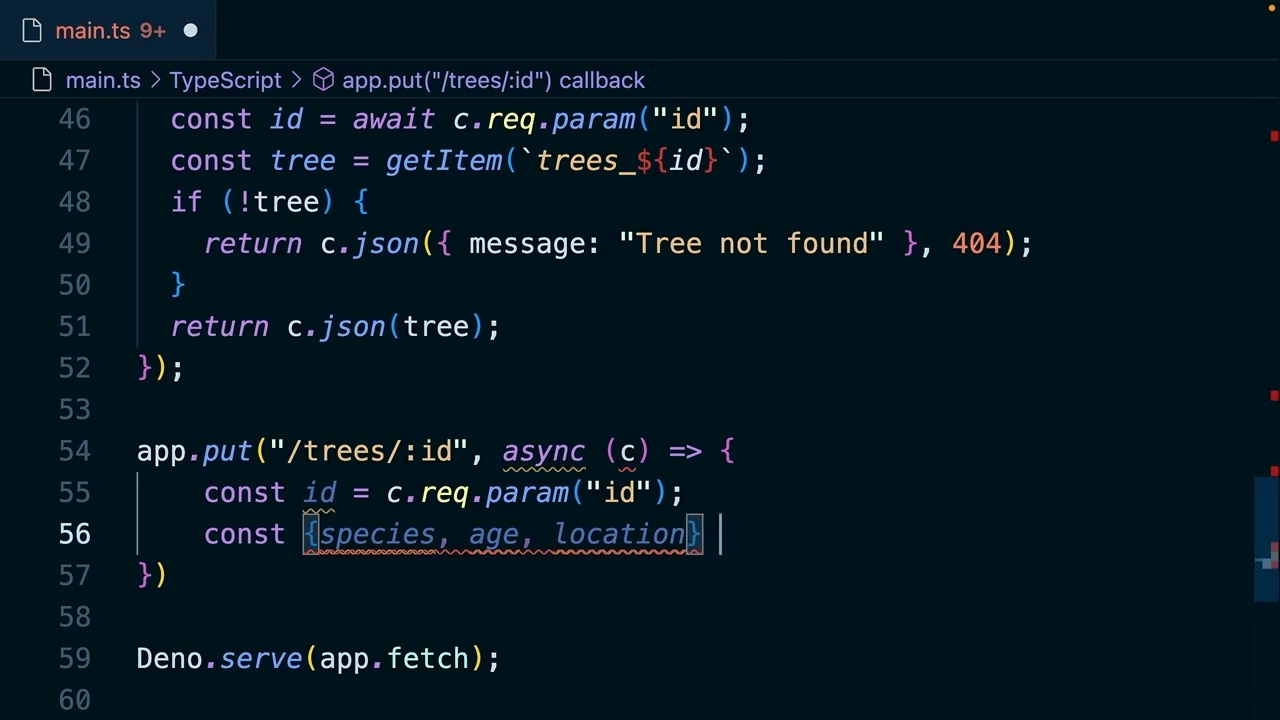
text(= await)
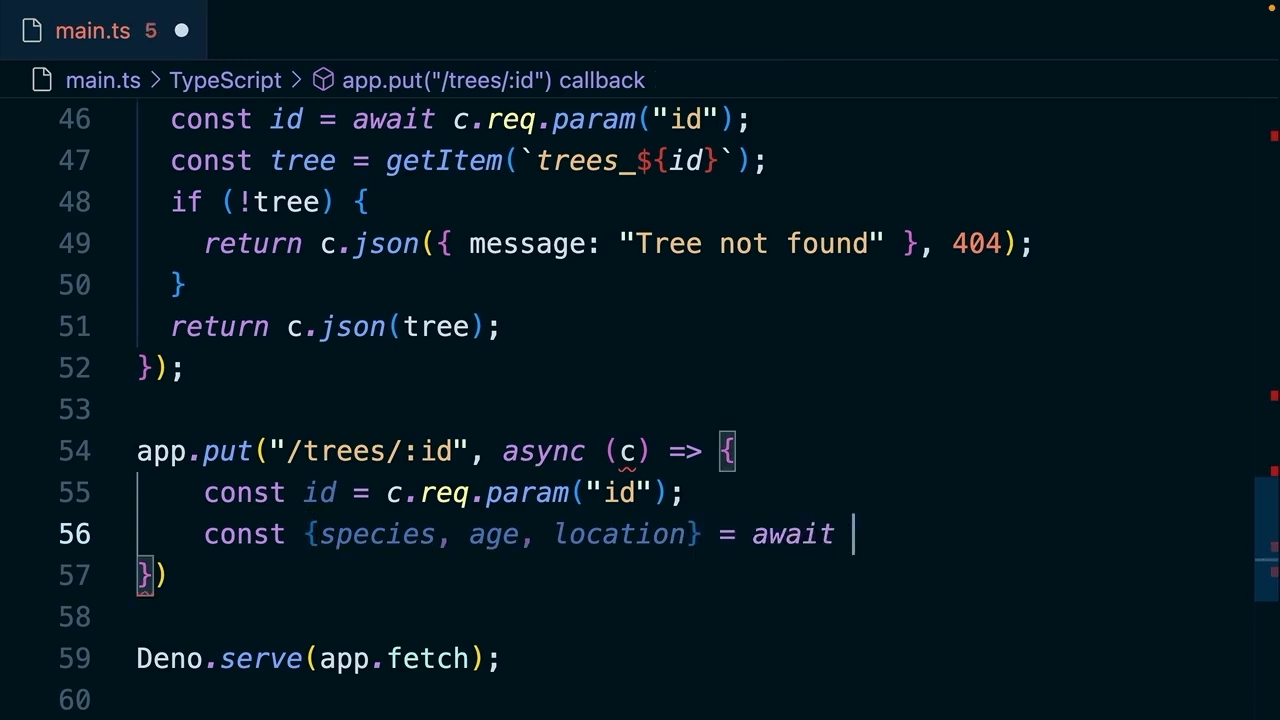
text(c.req)
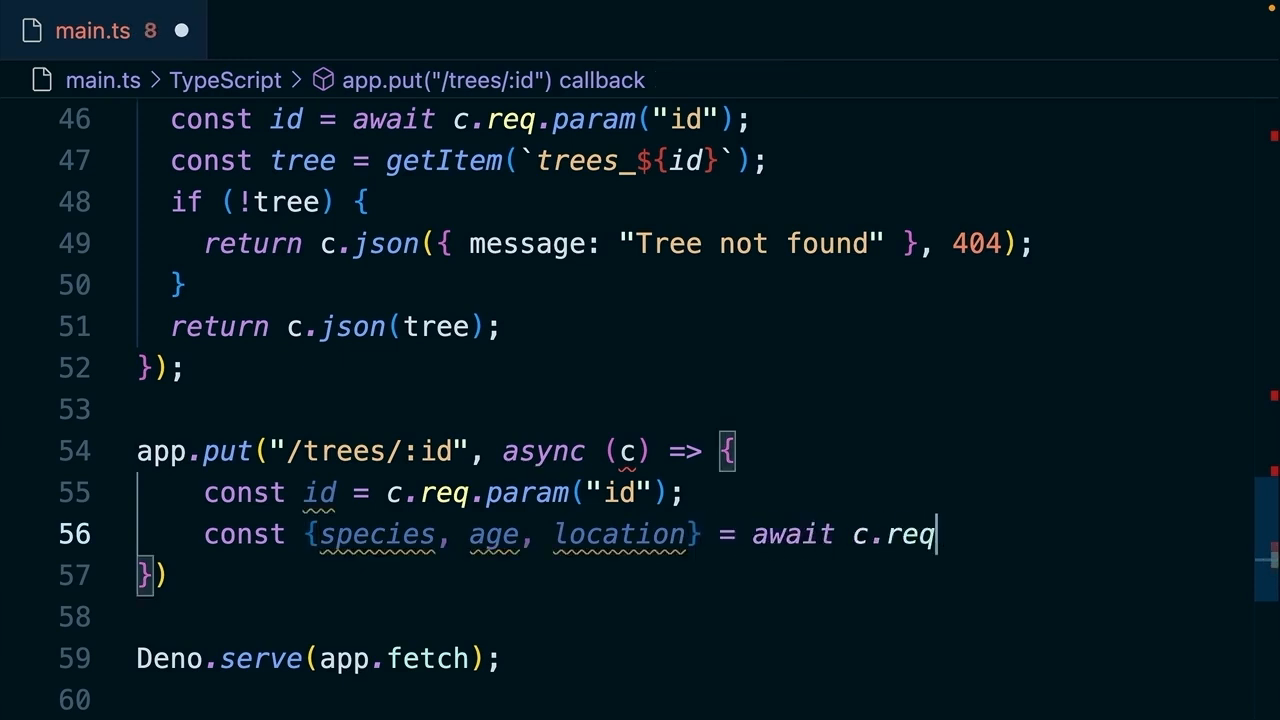
text(.json();)
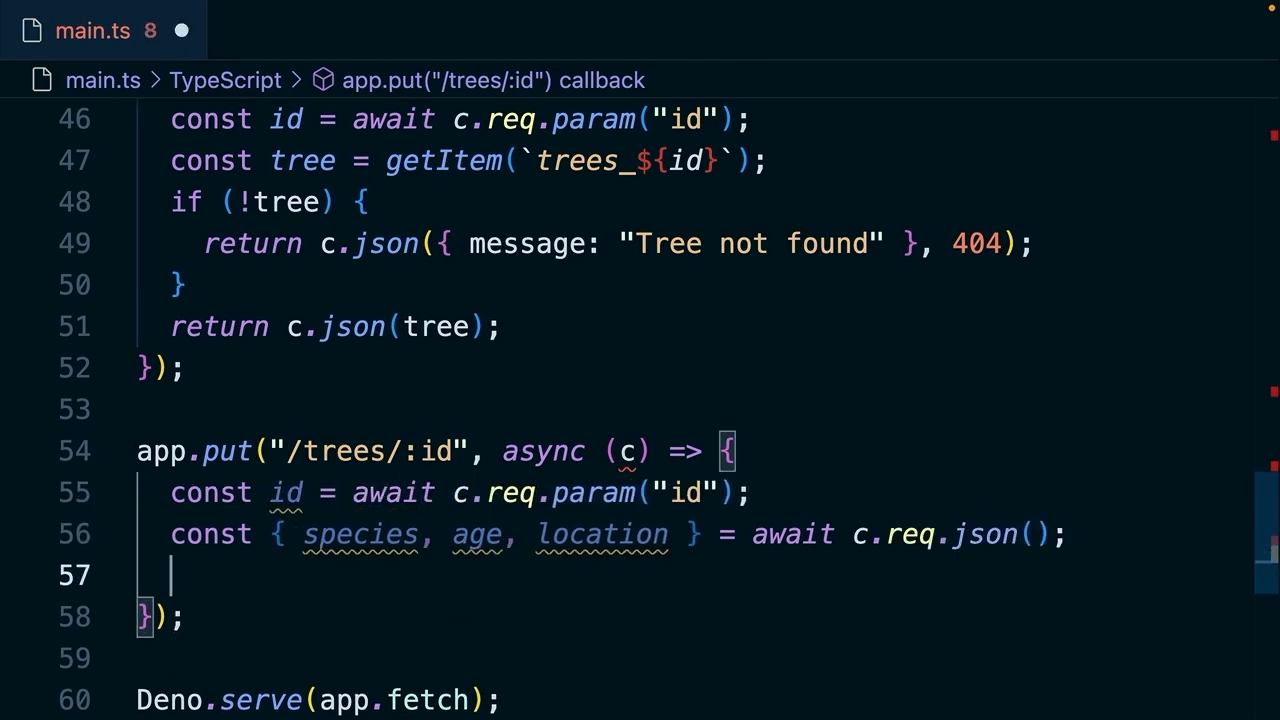
text(const)
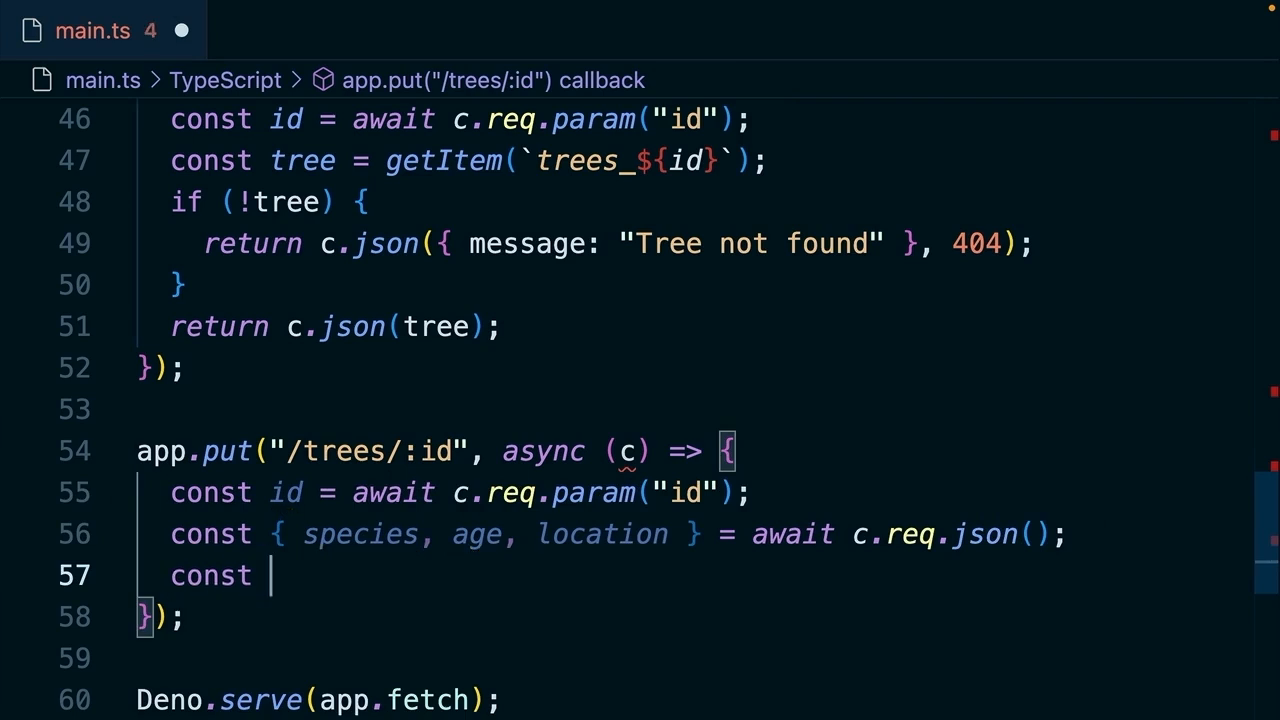
text(updatedTree)
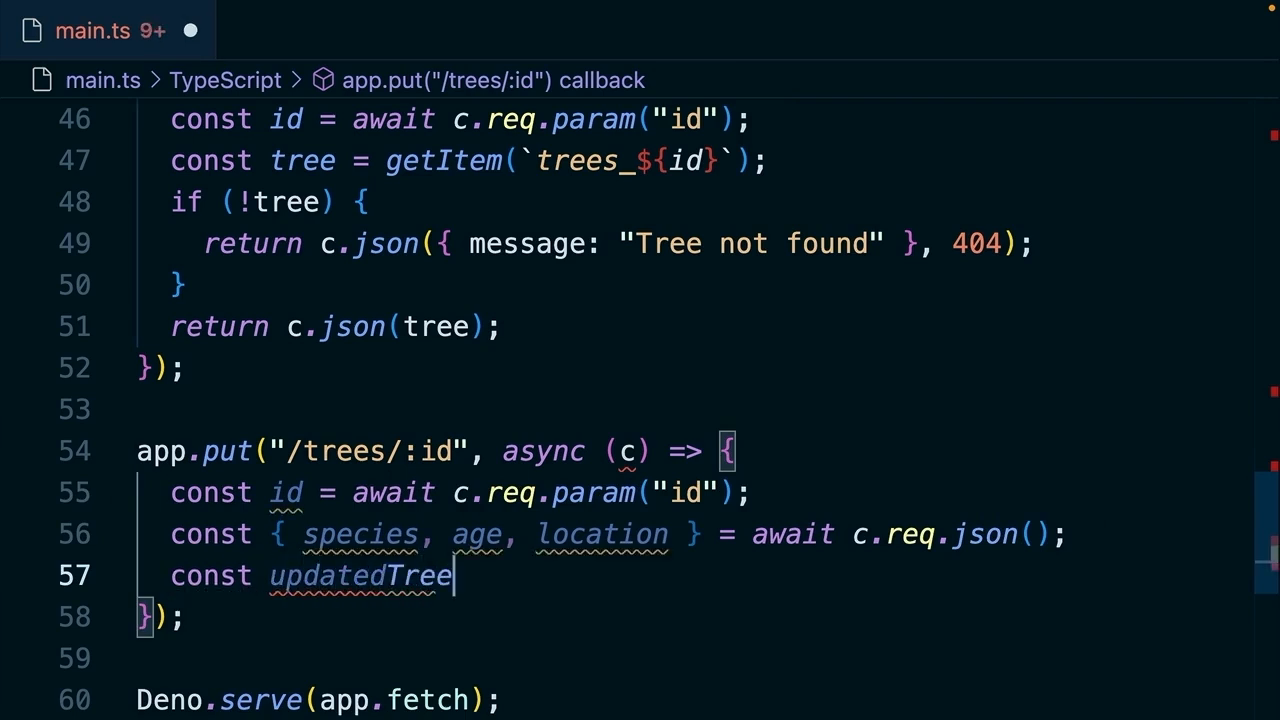
text(: Tree = {id, })
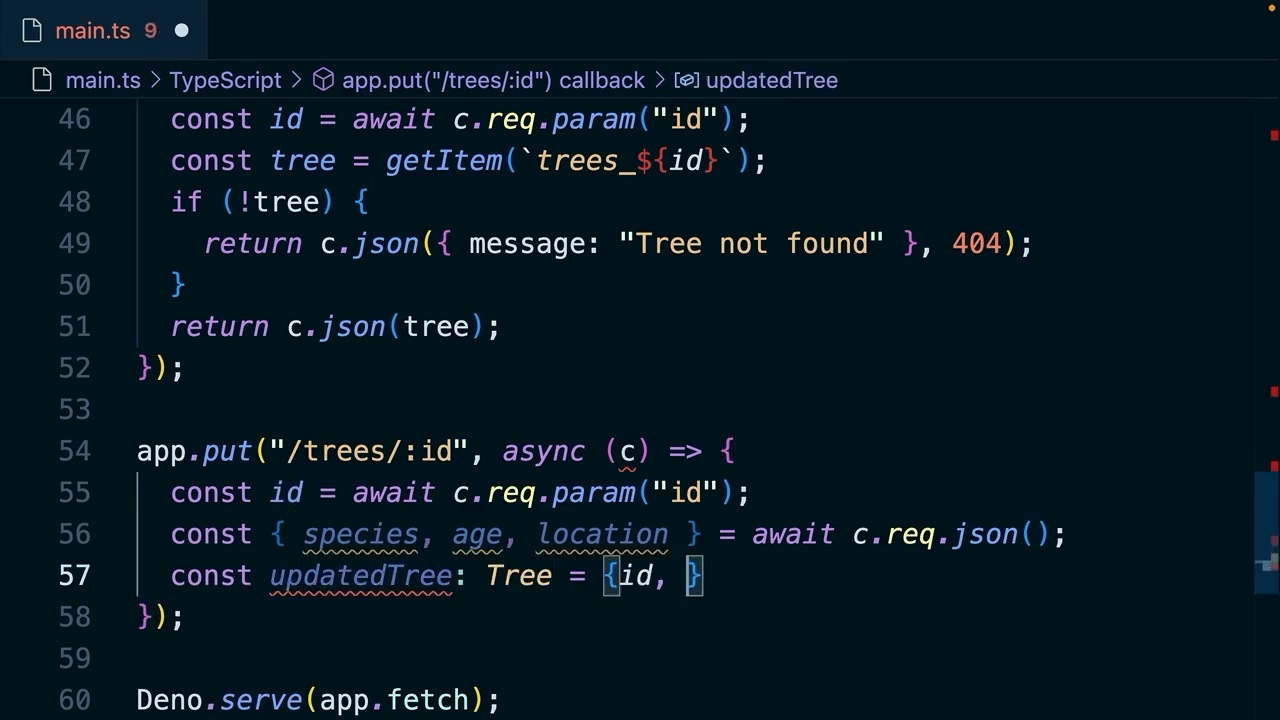
text(species,)
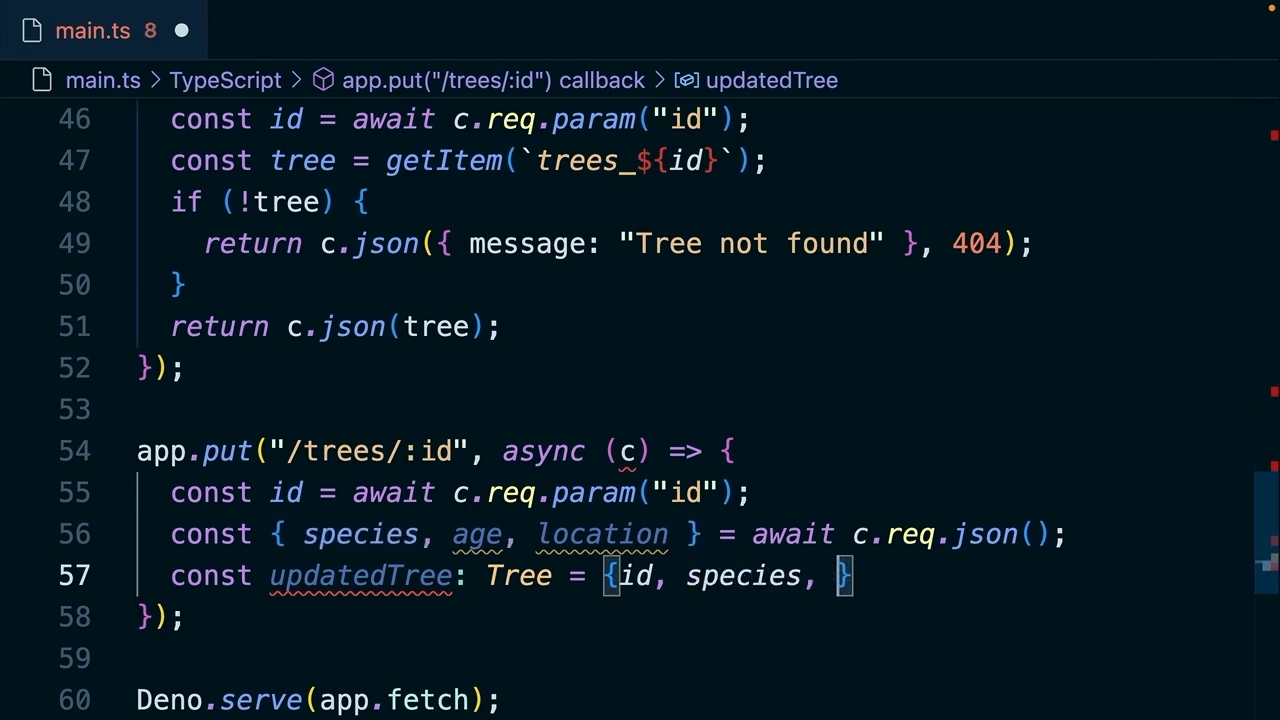
text(age, location)
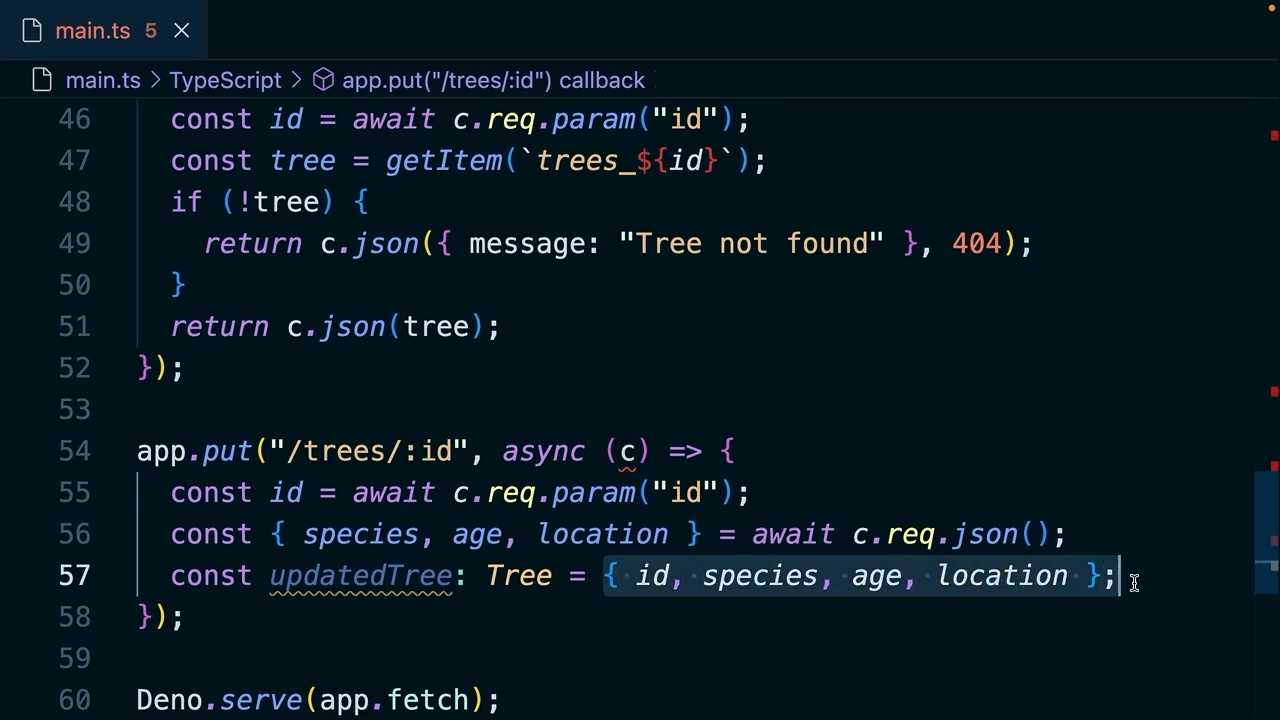
Save updatedTree under trees_${id} and return a 'has changed' message with species and age.
scroll(up, 3)
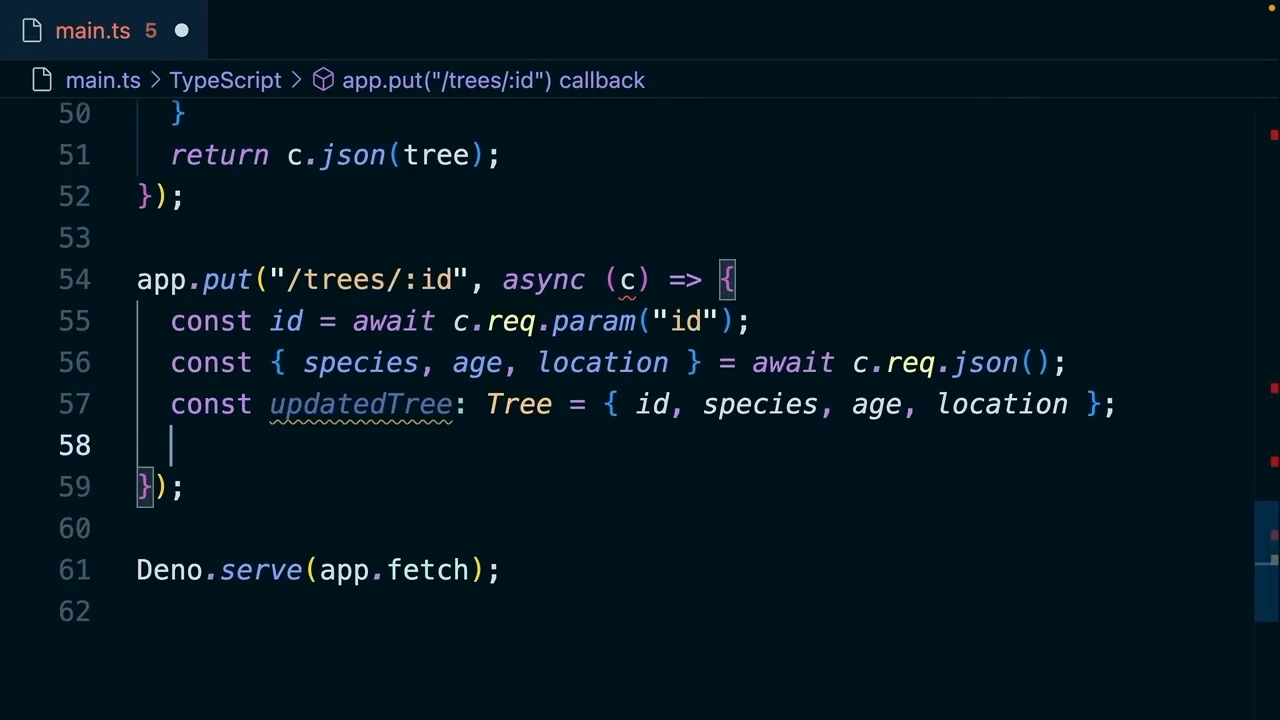
text(setItem(`)
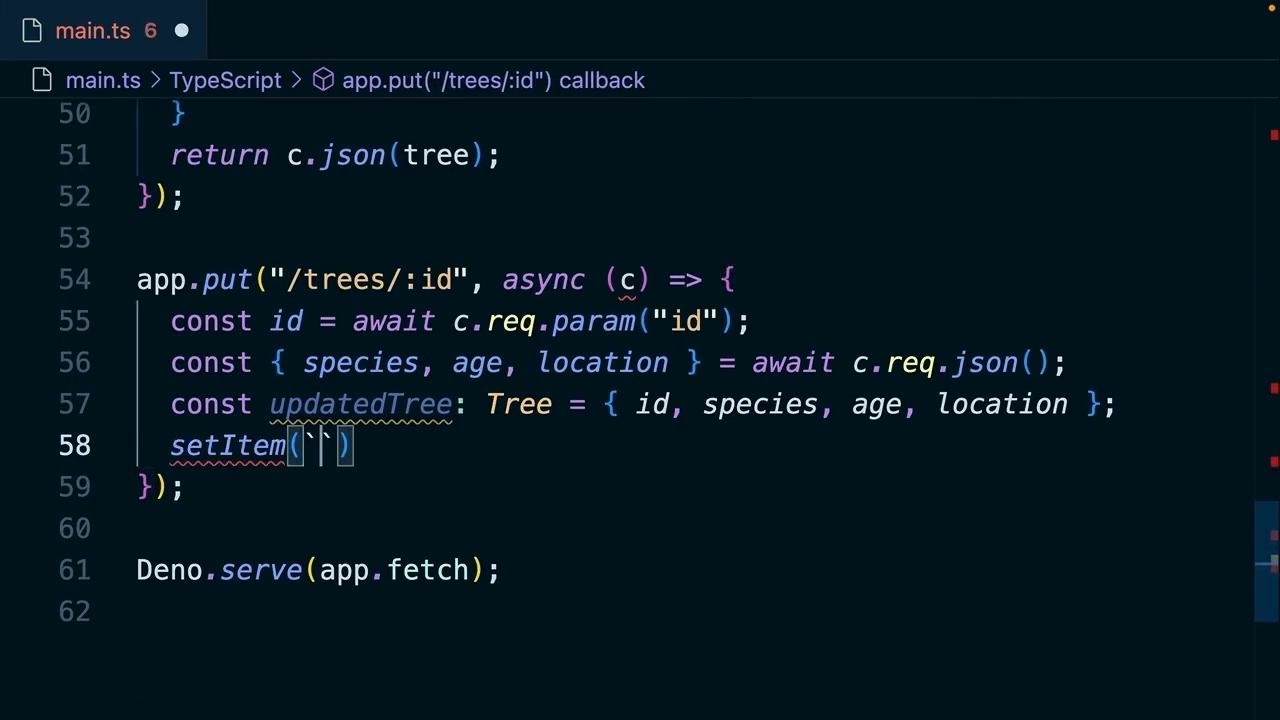
text(trees_${d)
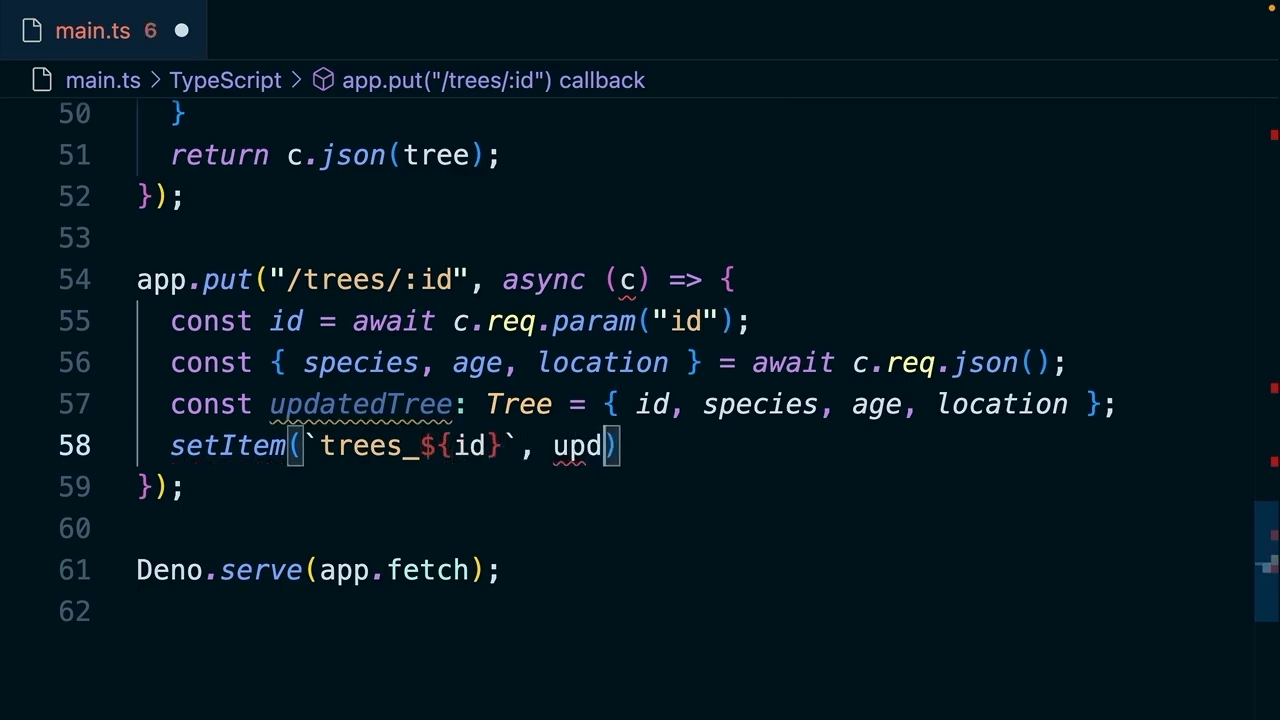
text(atedTree)
text(return)
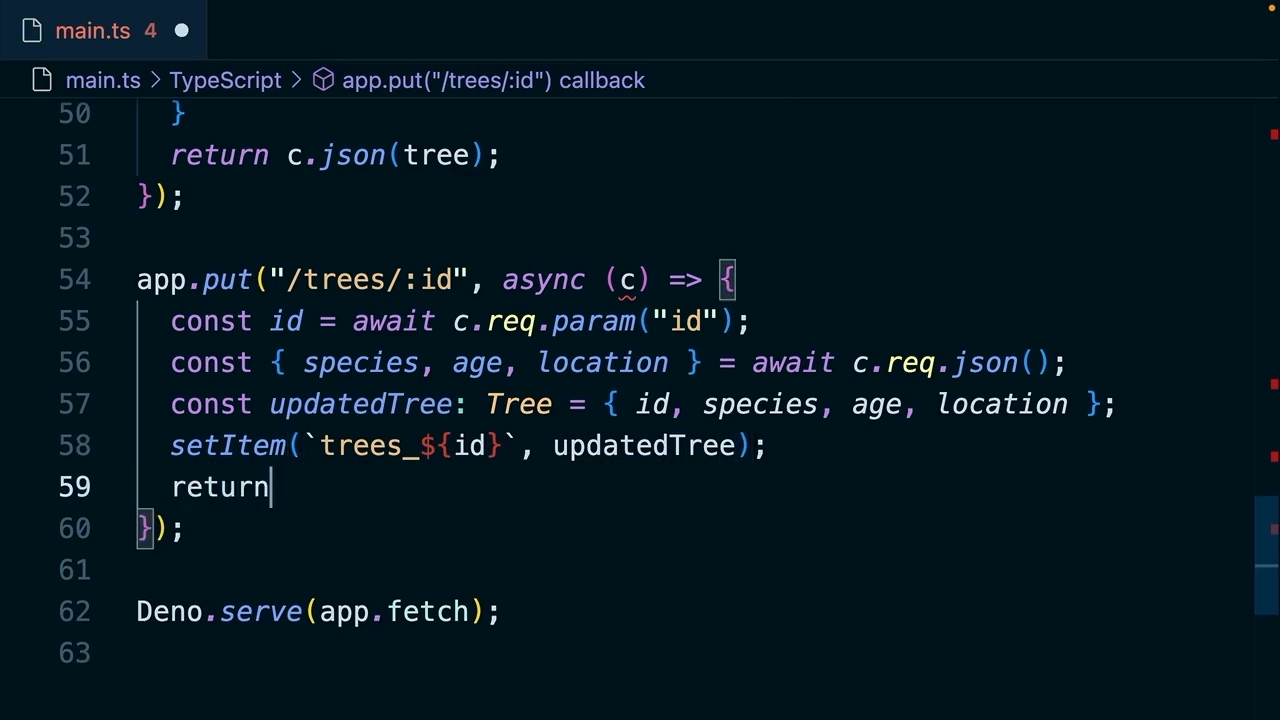
text(c.json())
text(message: `Tree )
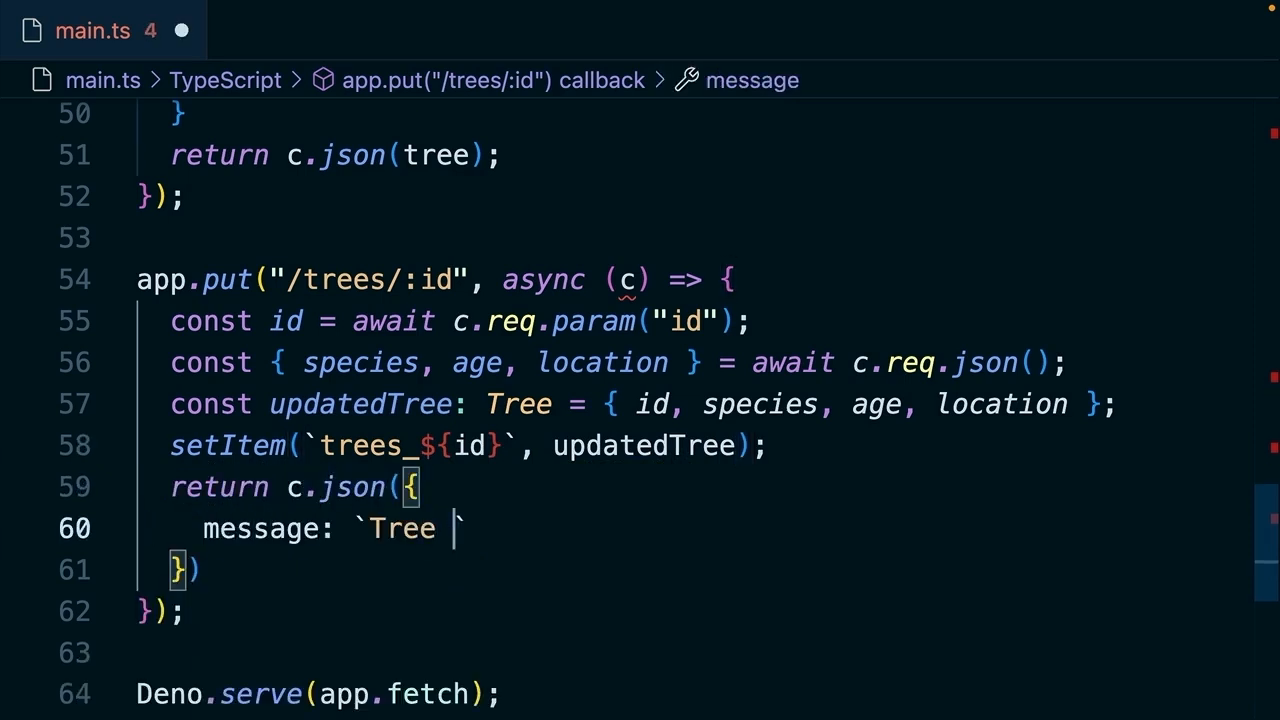
text(has changed, ${location}, $)
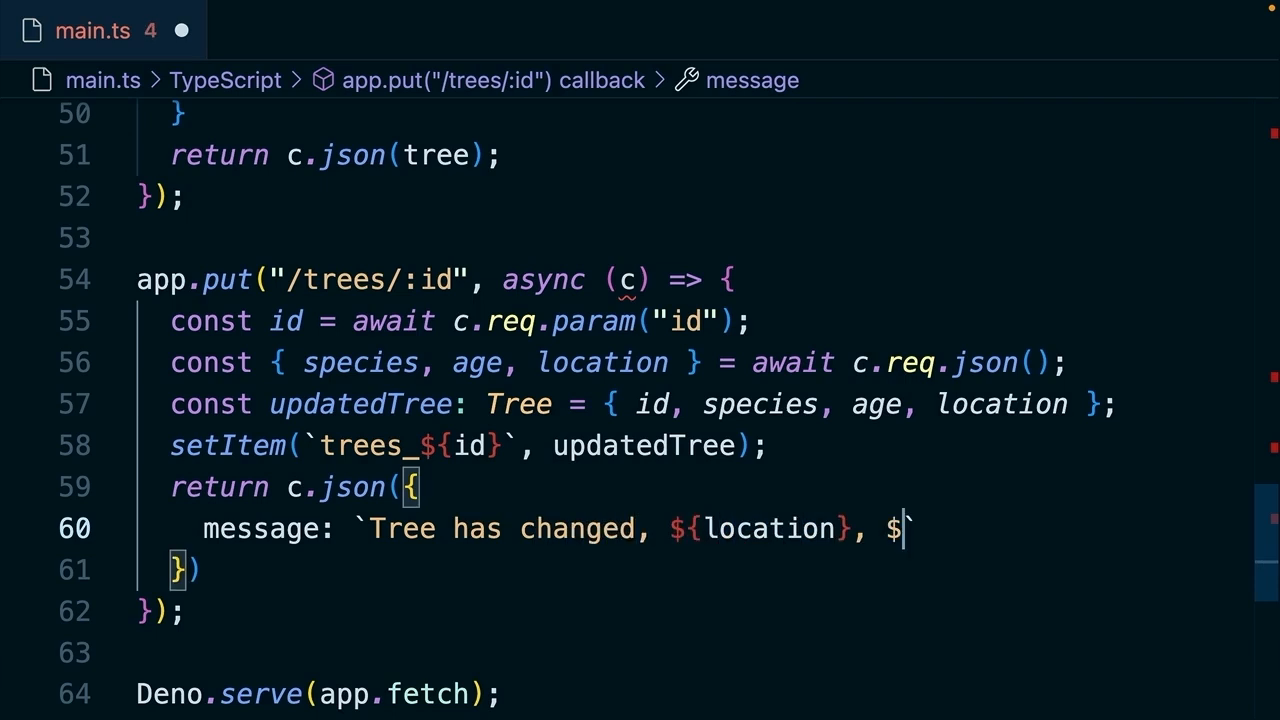
text({species})
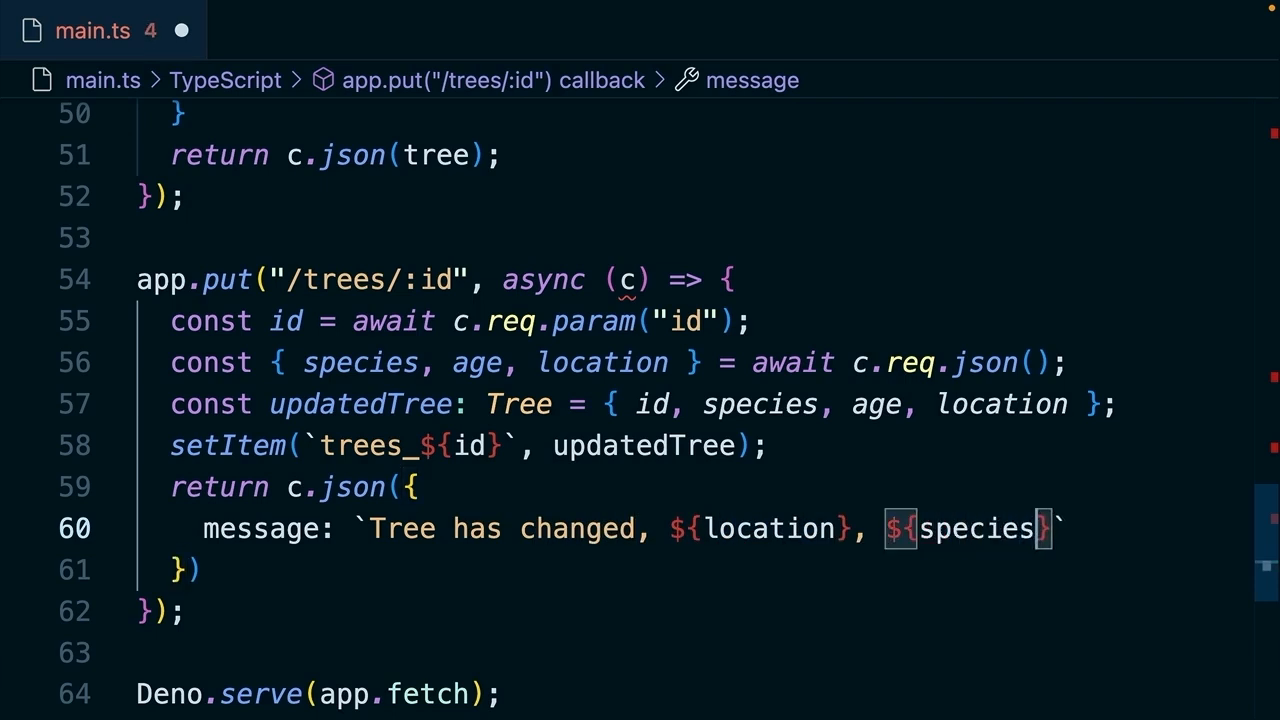
text(,)
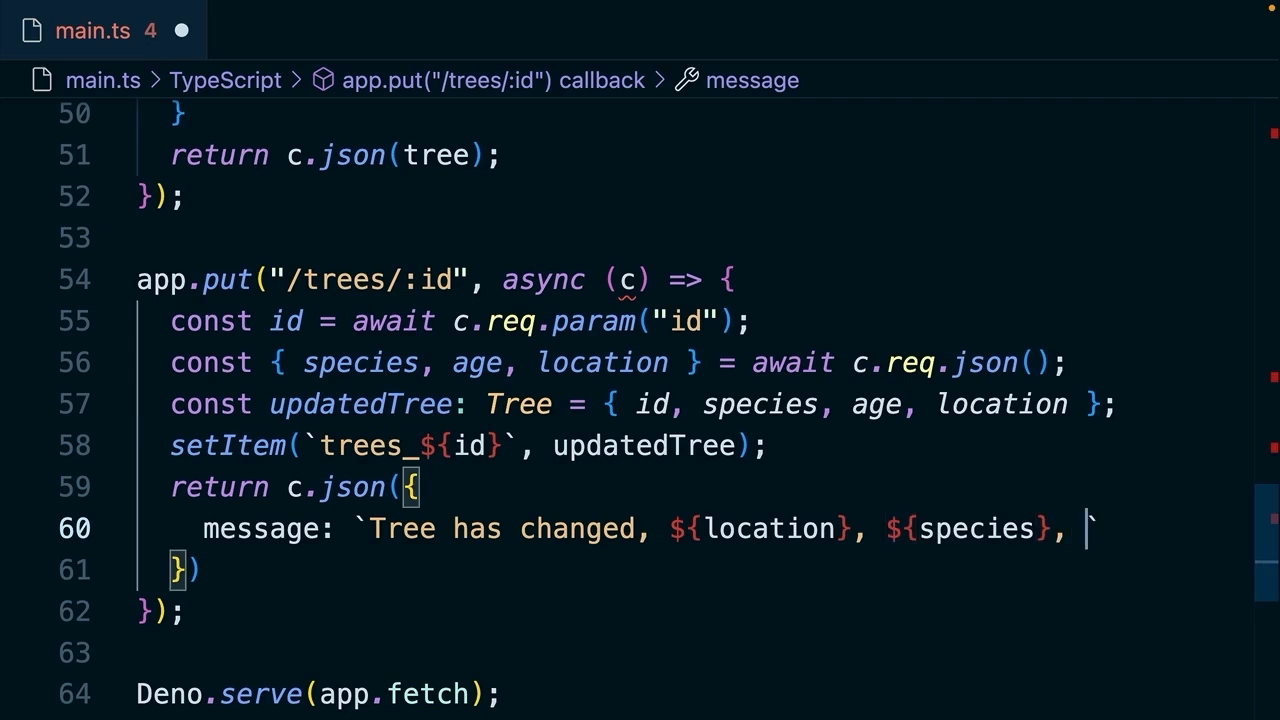
text(${age})
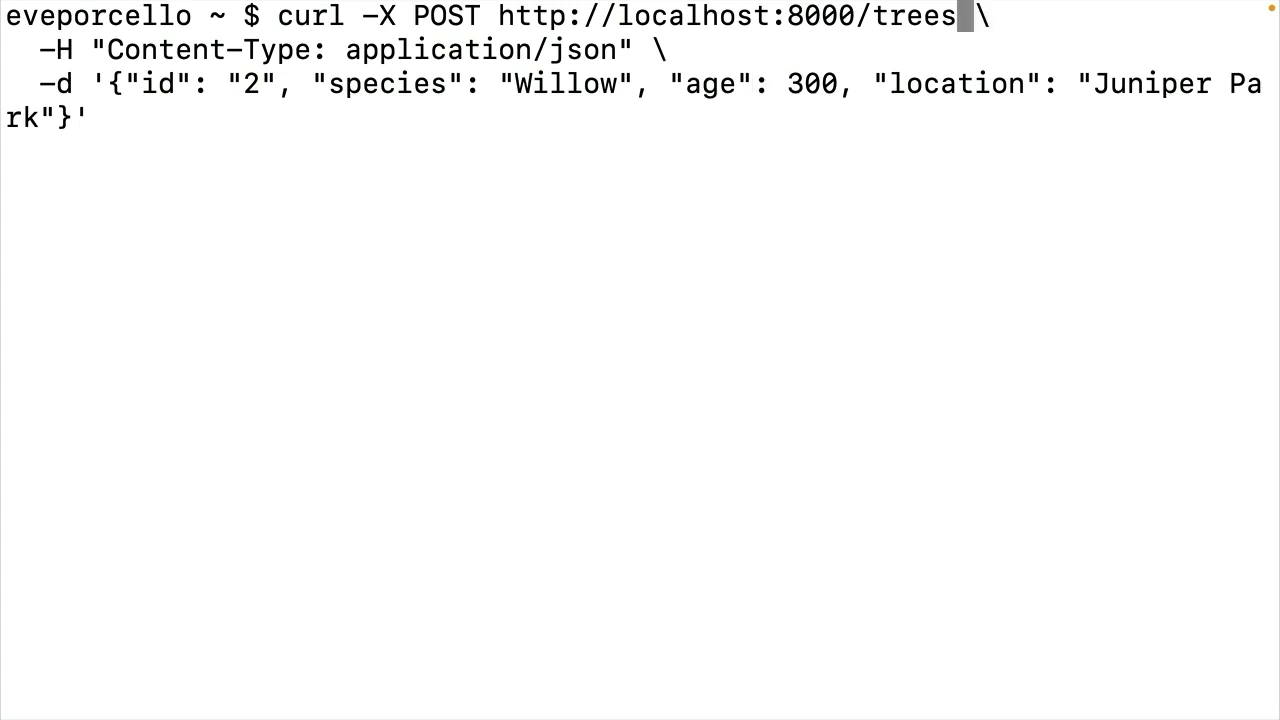
Edit the curl into a PUT to /trees/2 with age 301 at Legacy Park, and send it.
text(/2)
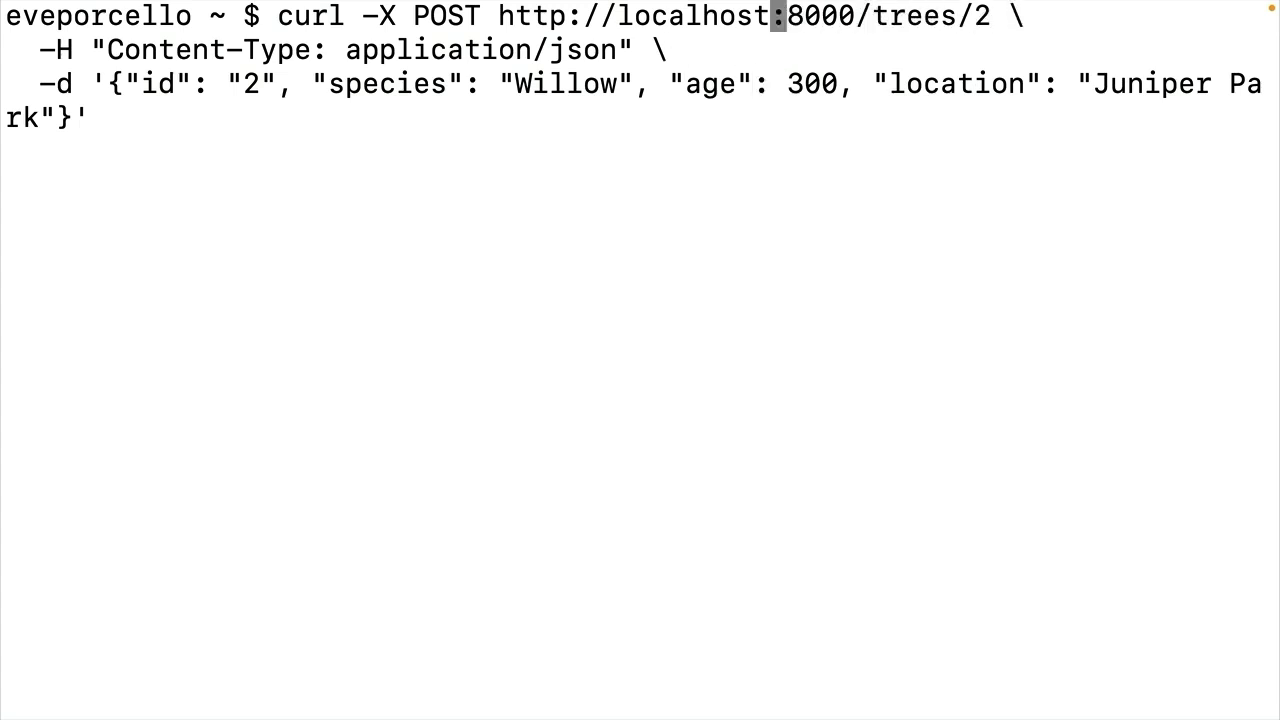
mouse_move(468, 16)
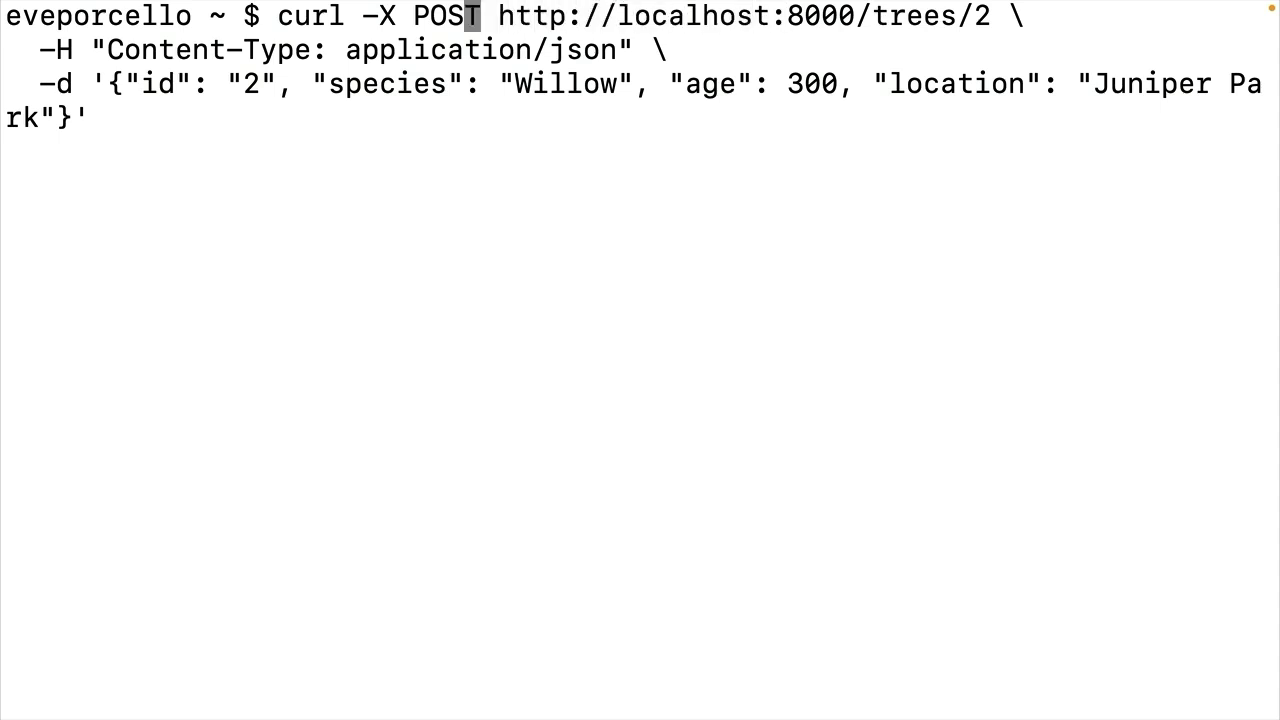
text(PUT)
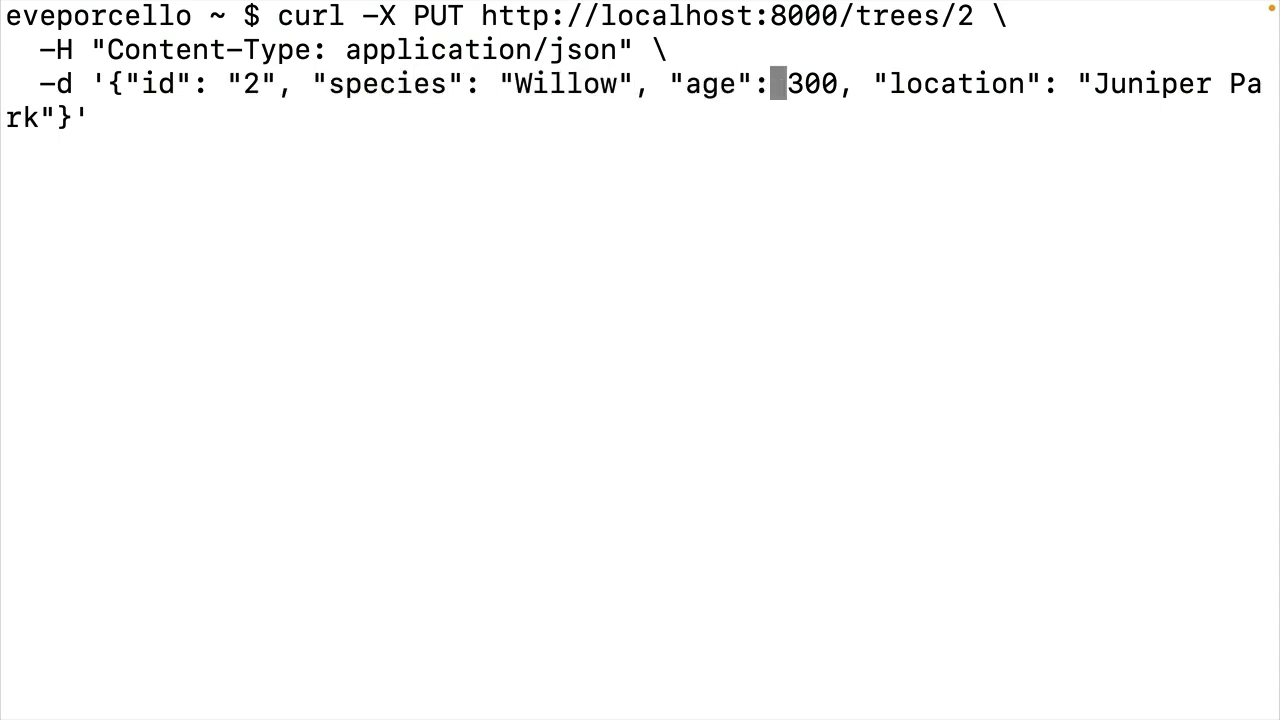
text(301)
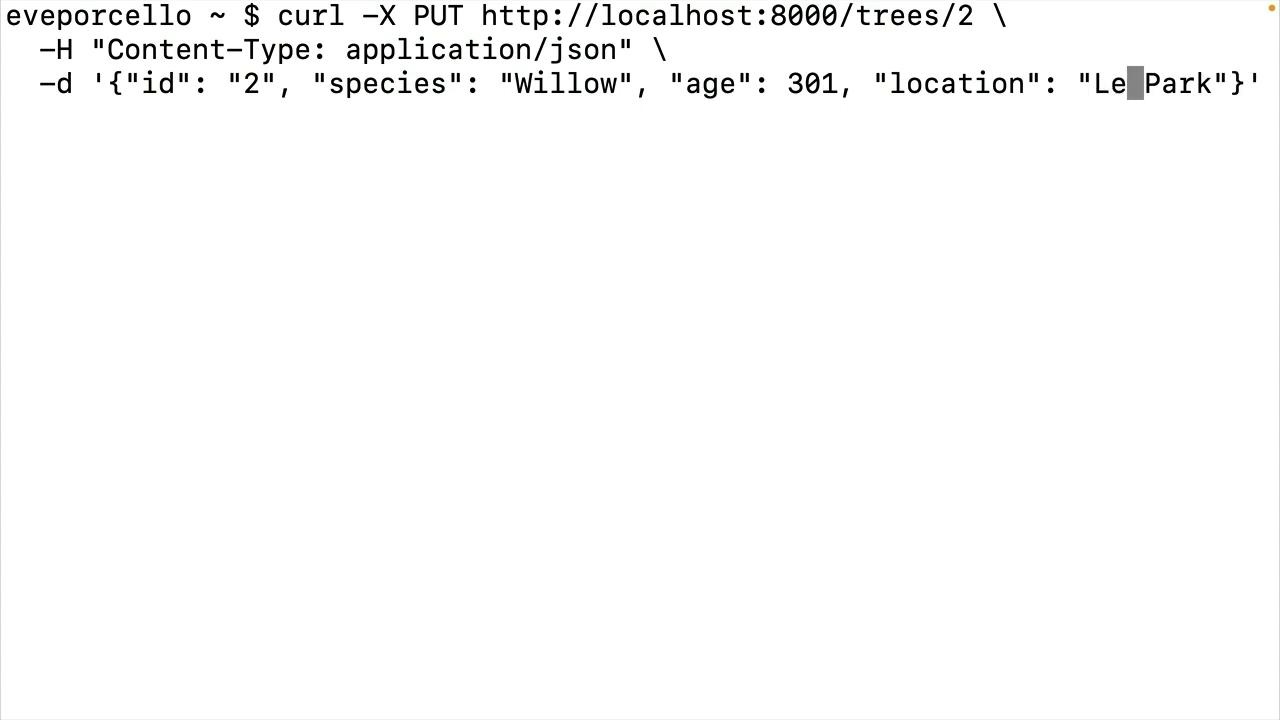
text(gacy)
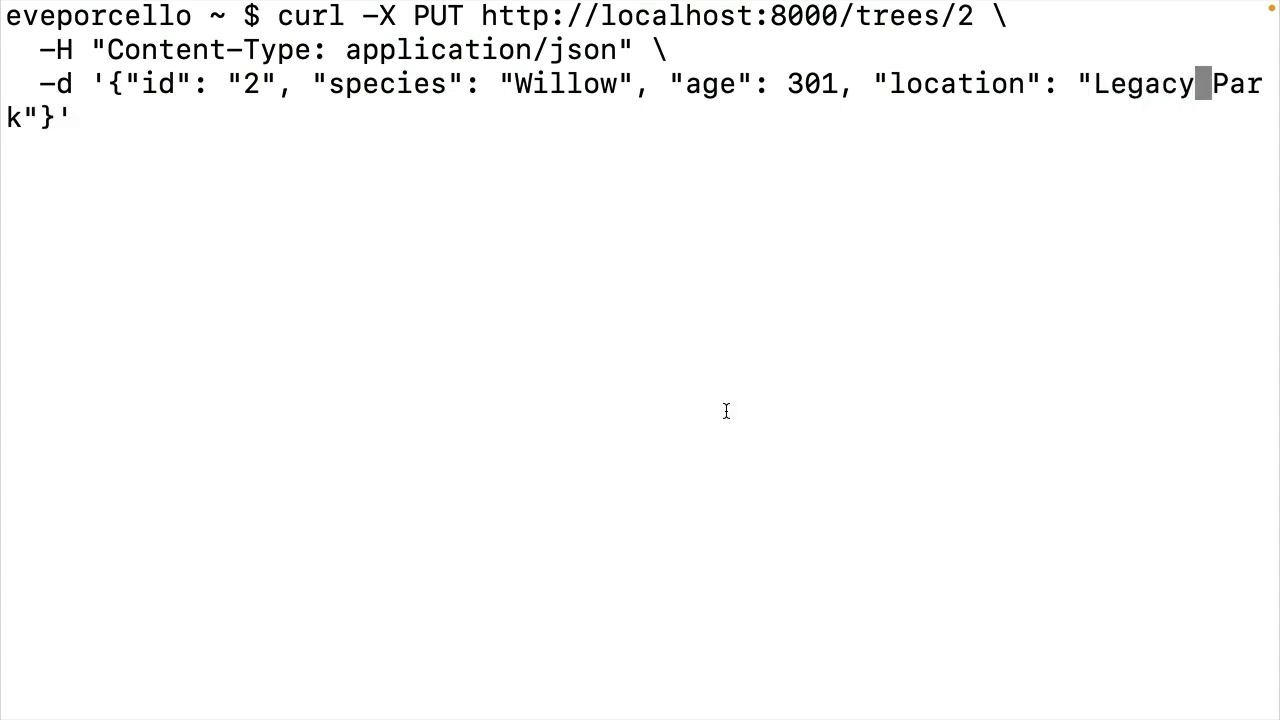
key(Return)
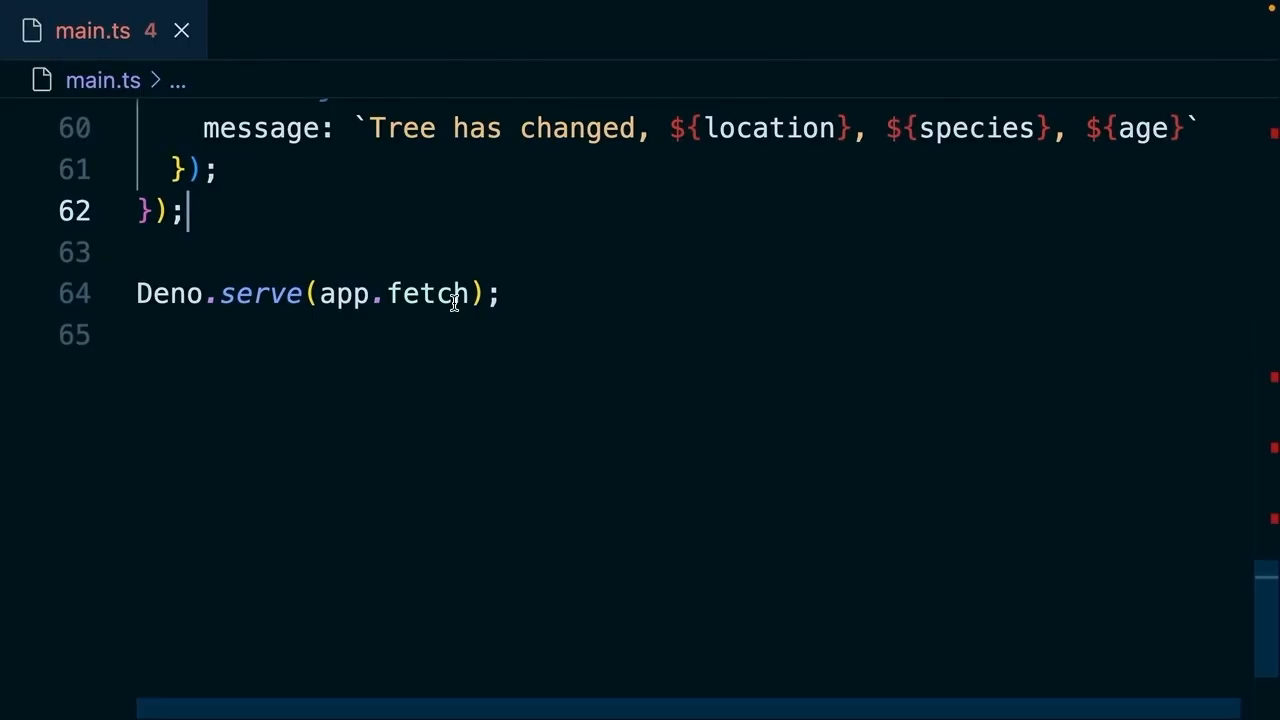
Type app.delete("/trees/:id") with an async handler awaiting c.req.param("id").
text(app.)
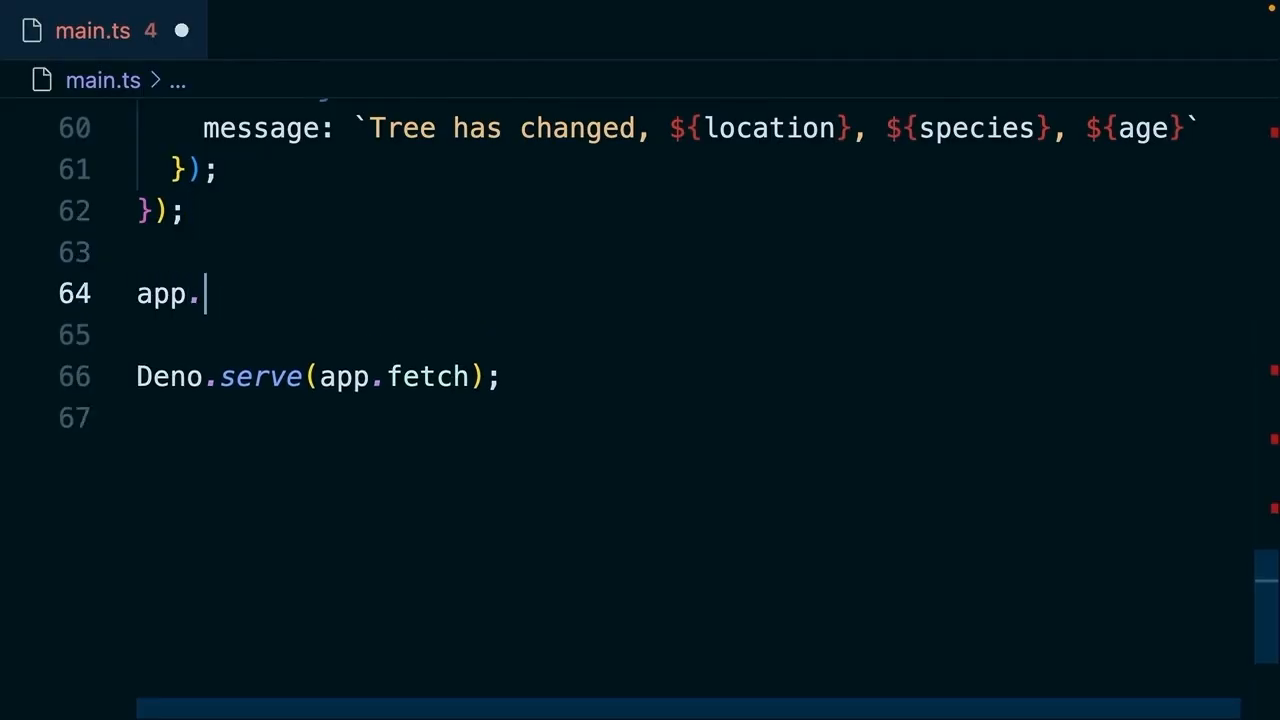
text(delete("/t"))
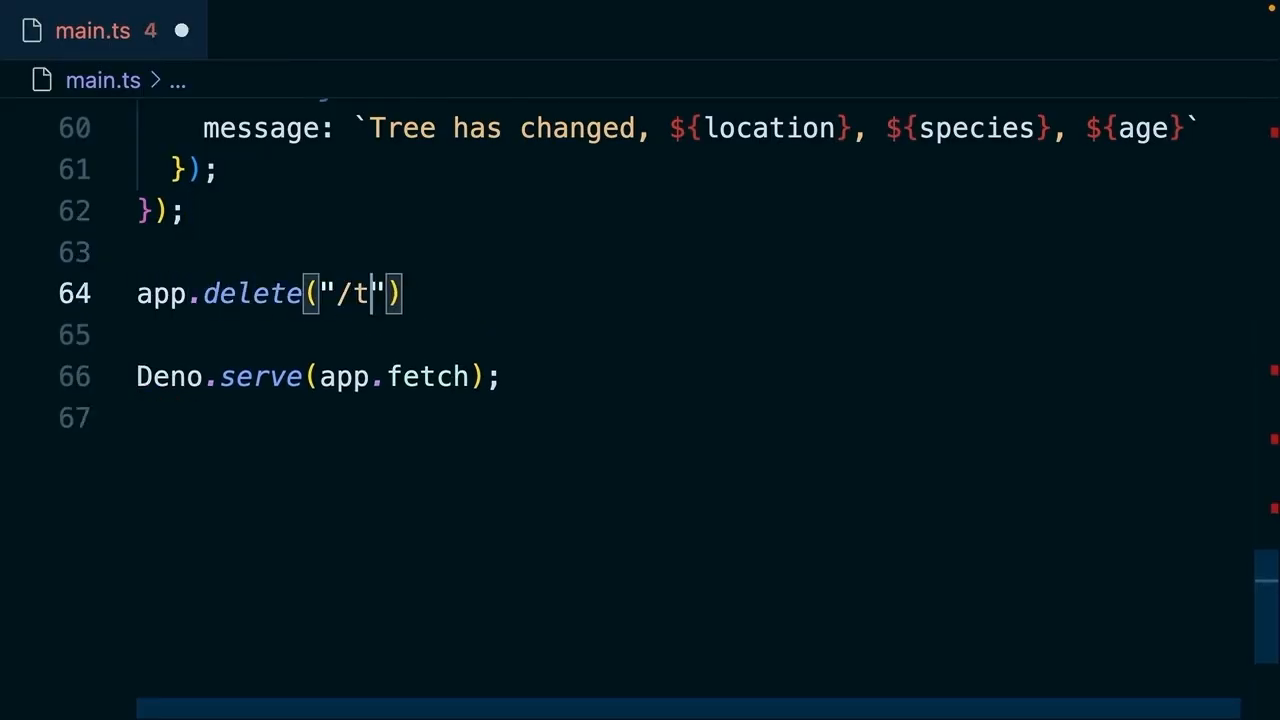
text(rees/:id", async())
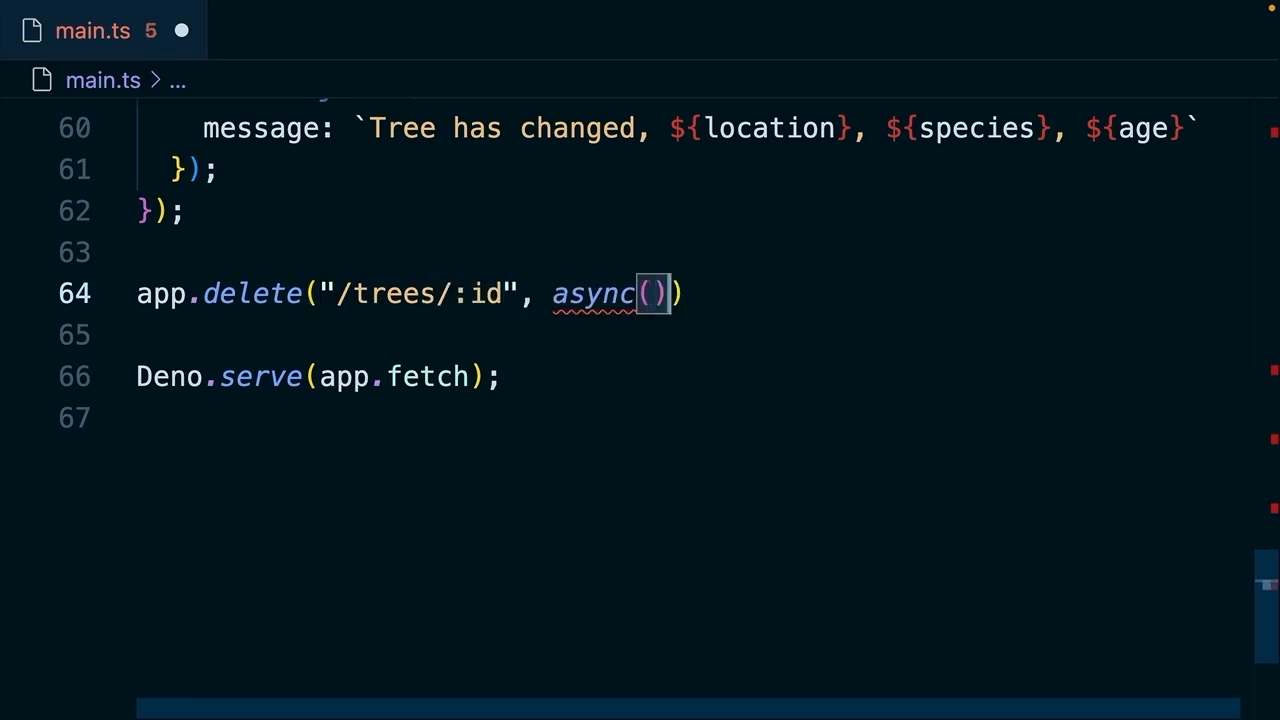
text(=> {)
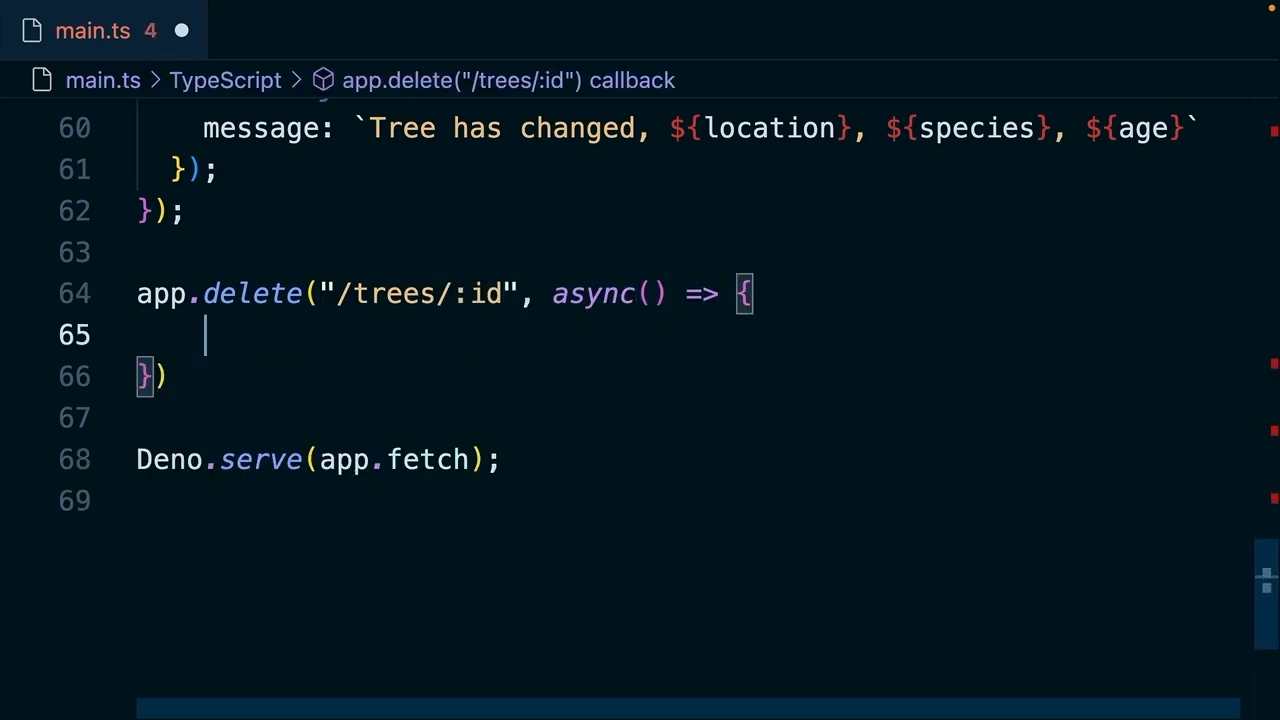
text(c)
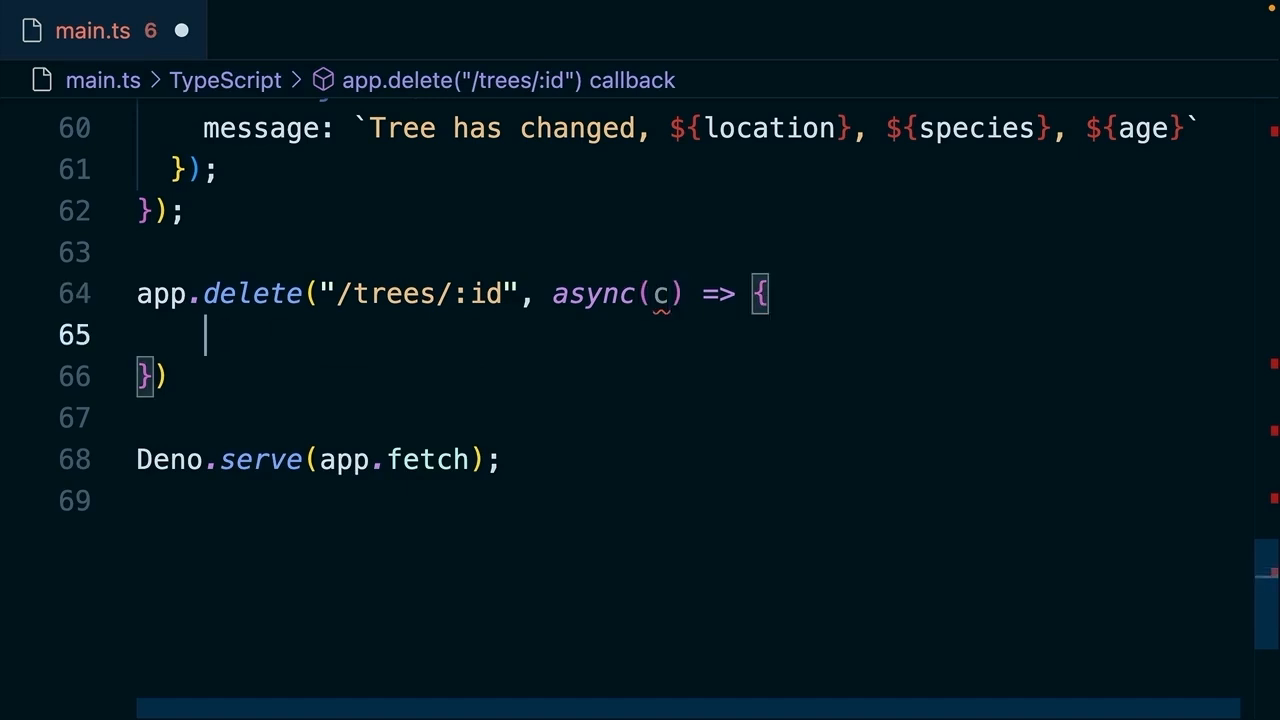
text(const id =)
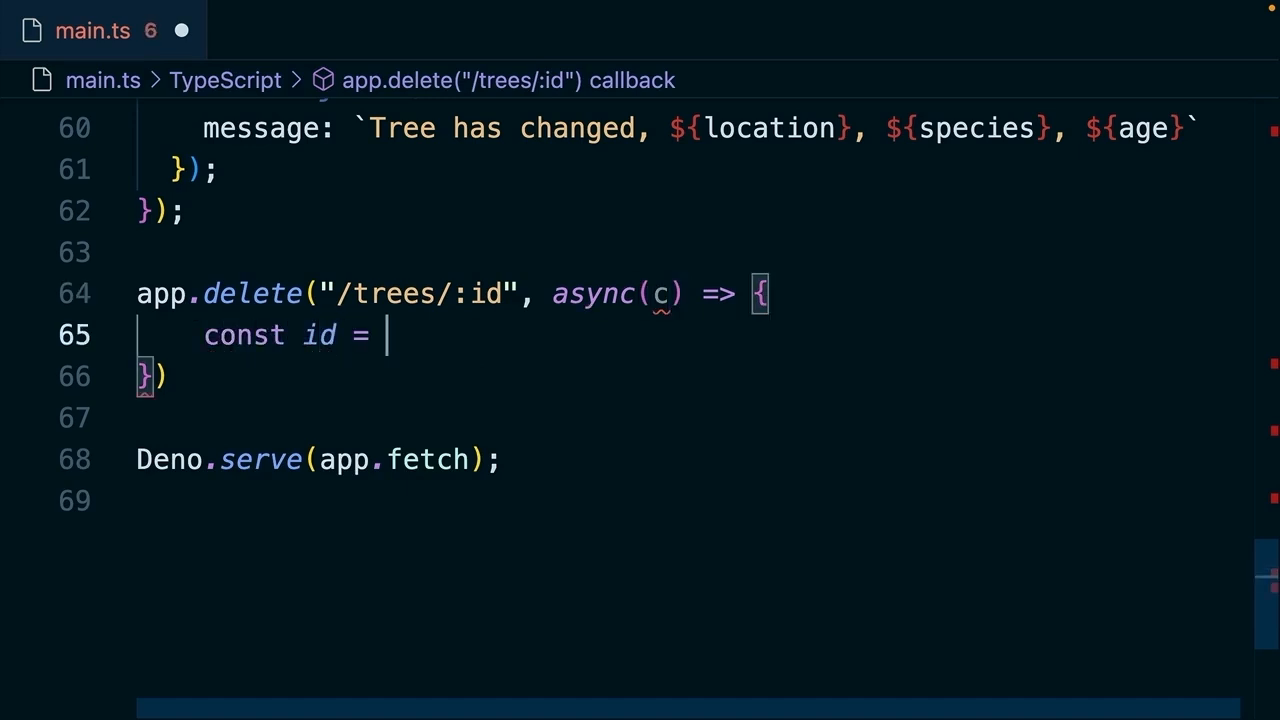
text(await c.req.param("id");)
text(const)
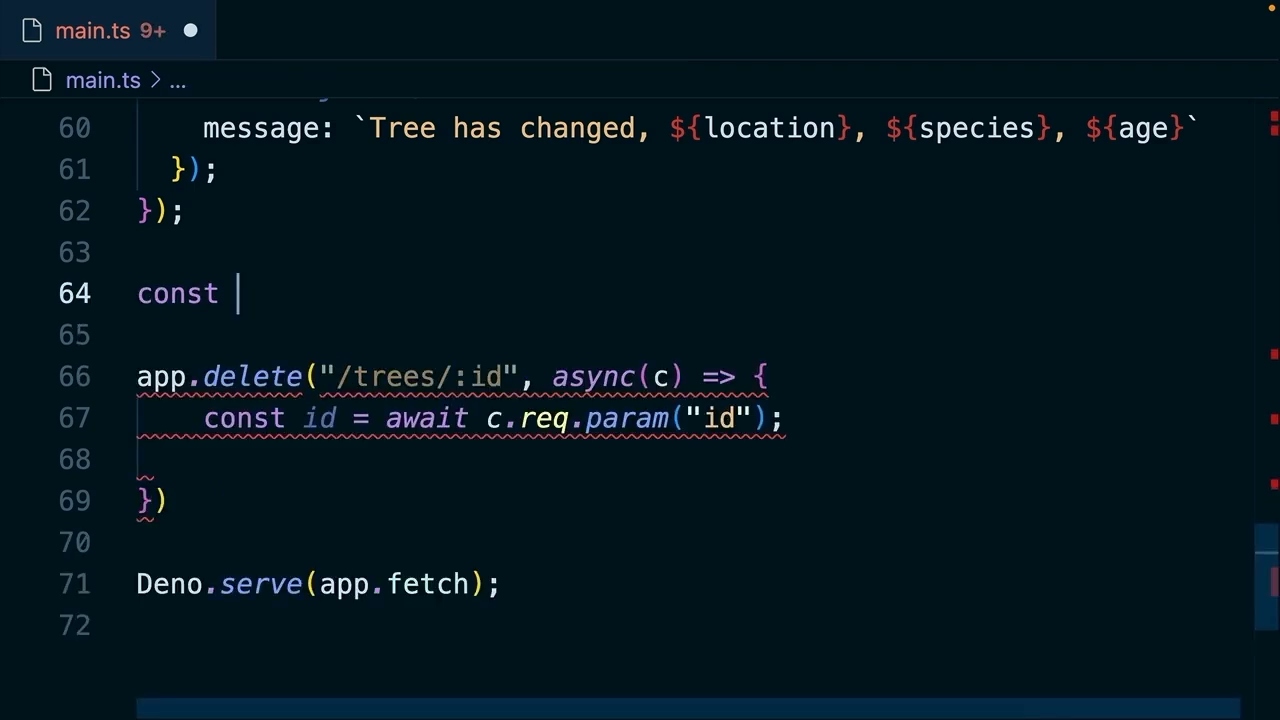
Write a deleteItem(key: string) helper that calls localStorage.removeItem(key).
text(delete)
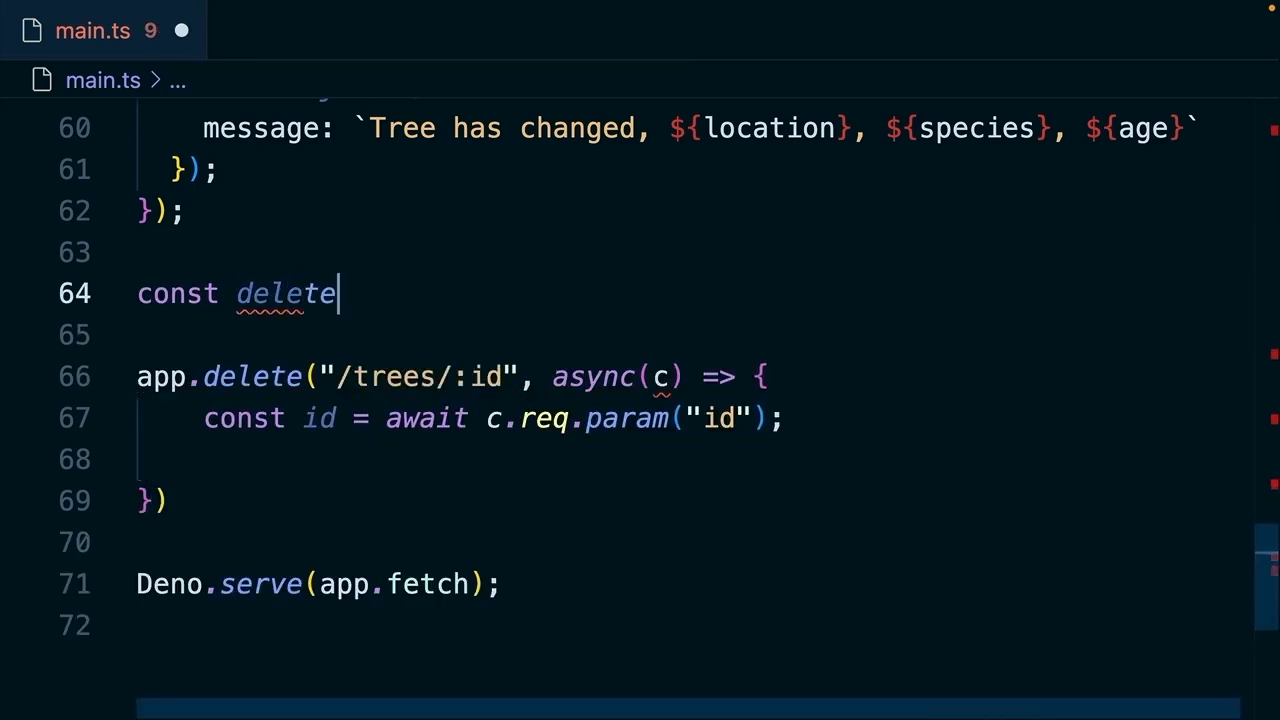
text(Item = ())
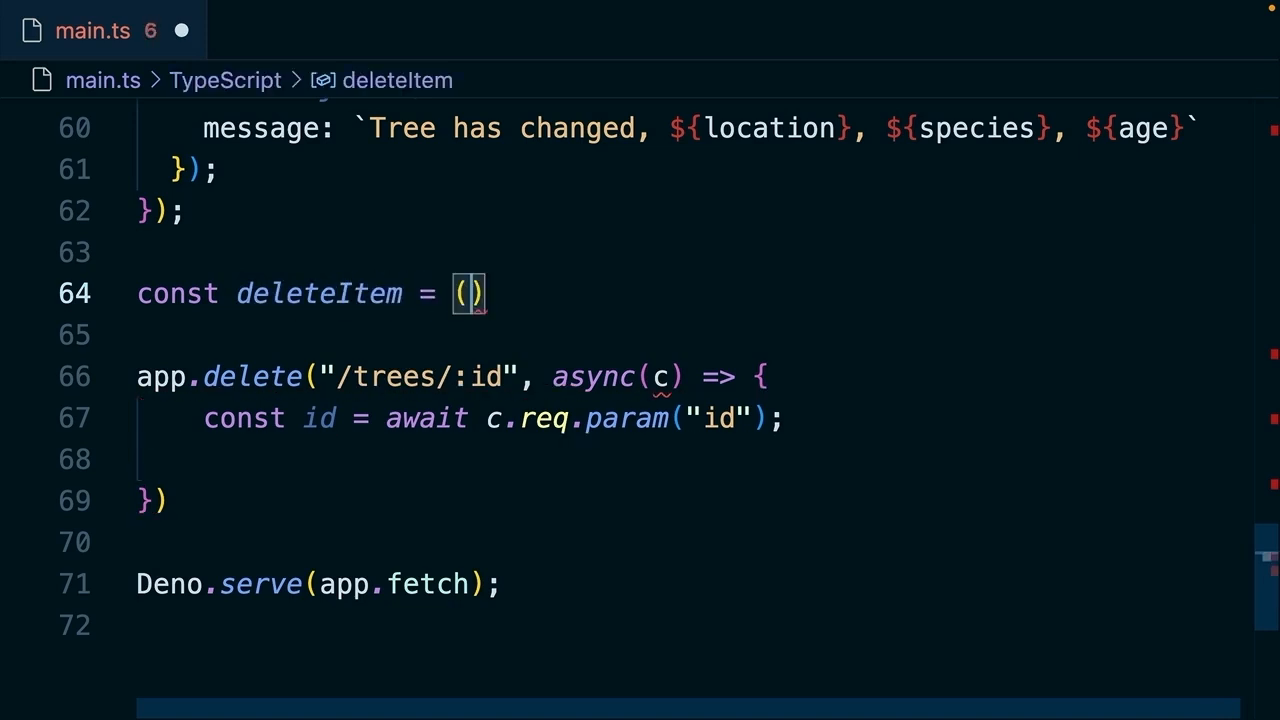
text(key: string)
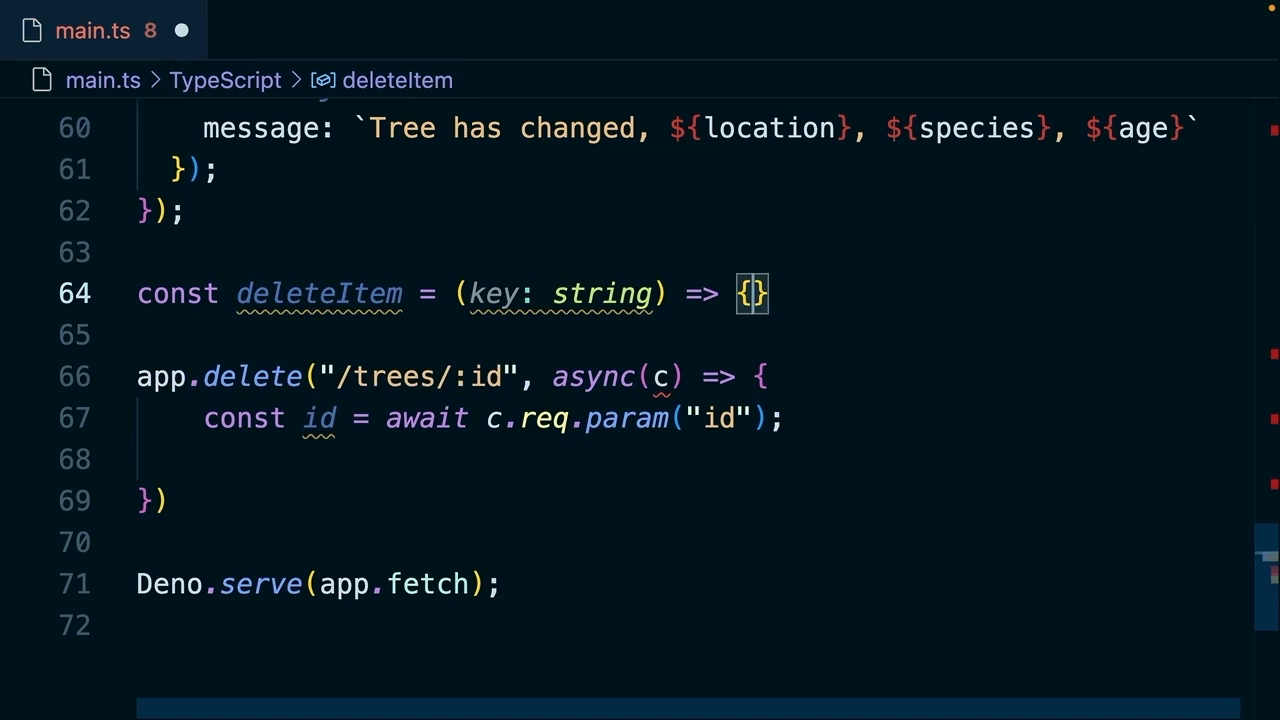
text(localStorage.)
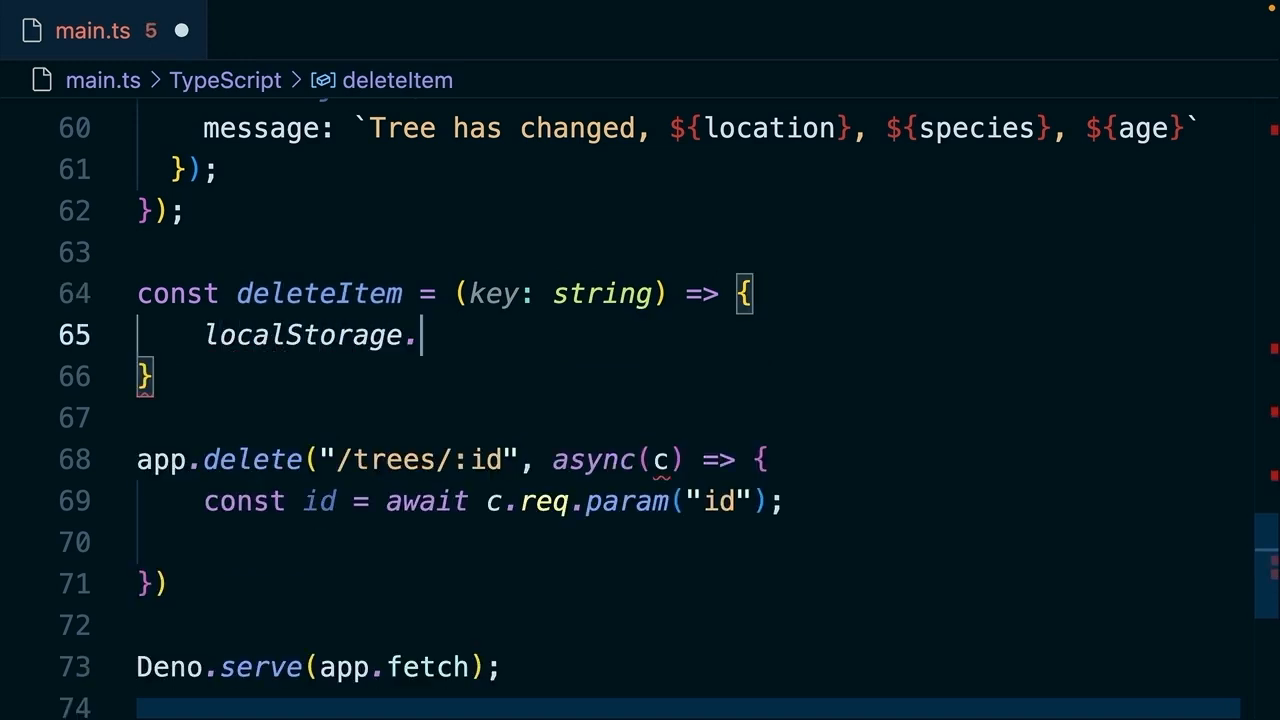
text(removeItem(key);)
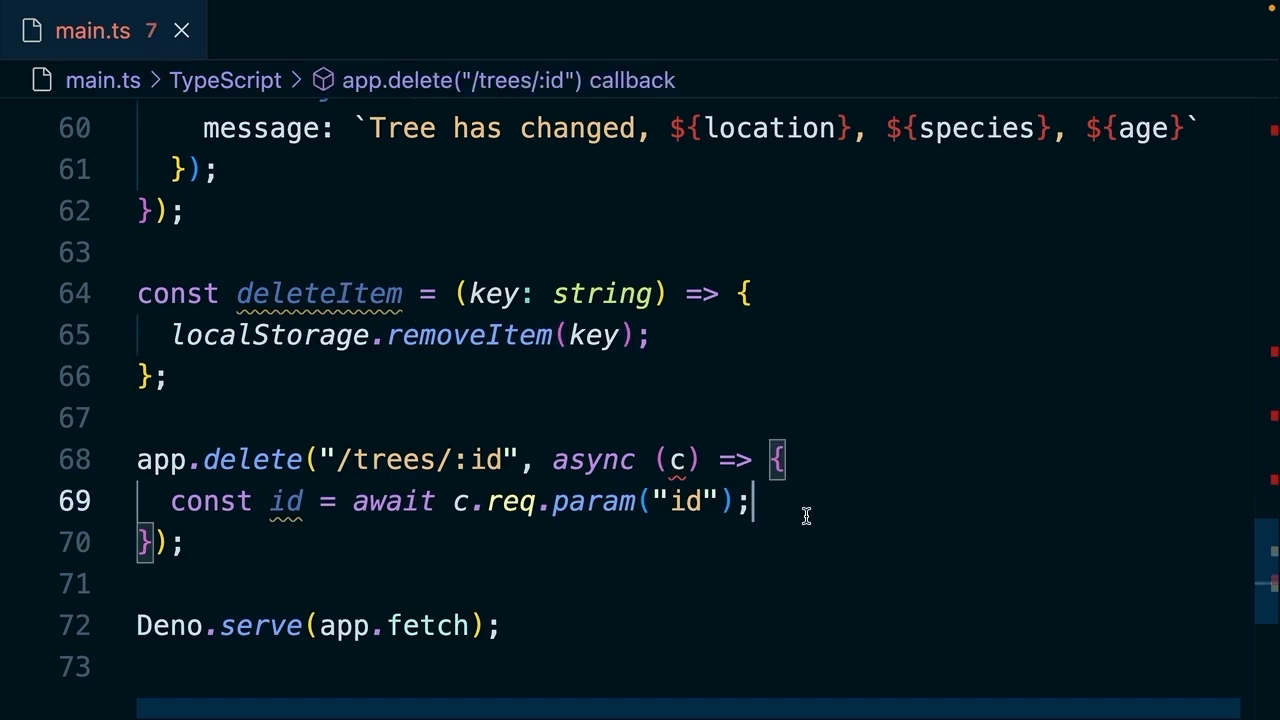
Call deleteItem(`trees_${id}`) and return the JSON message 'Tree ${id} has been cut down'.
text(deleteItem)
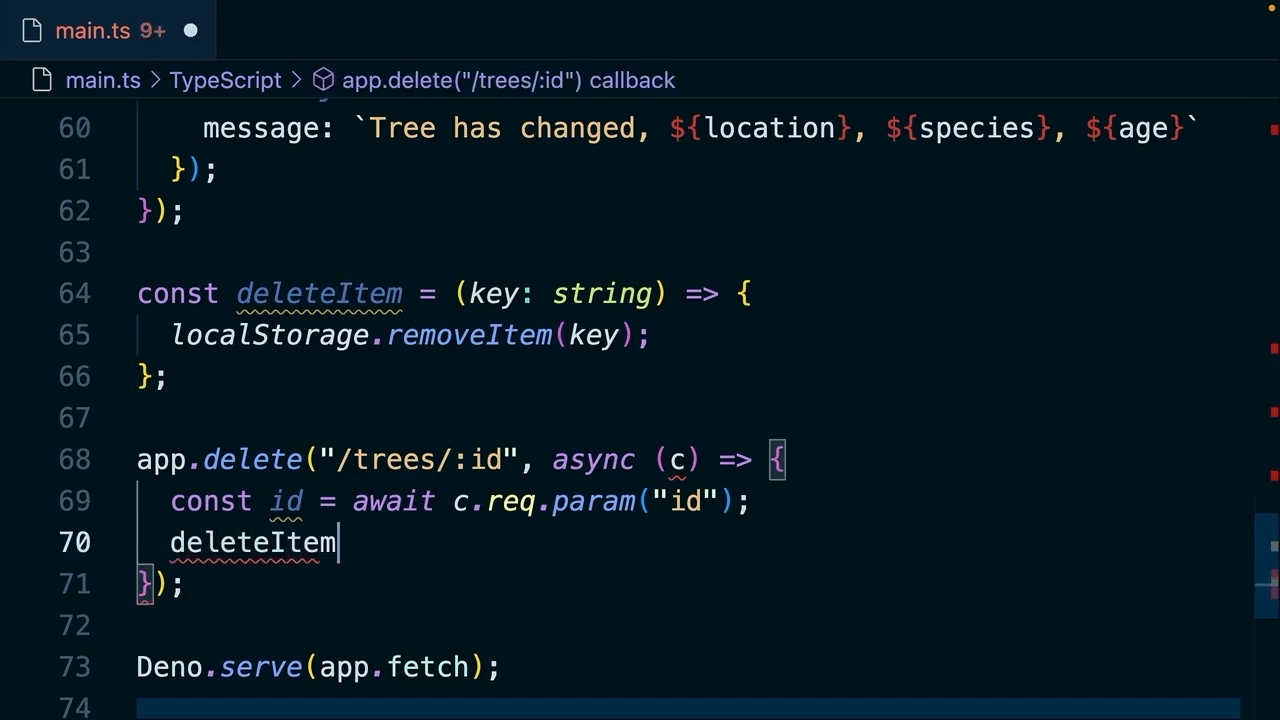
text((`trees_${}`);)
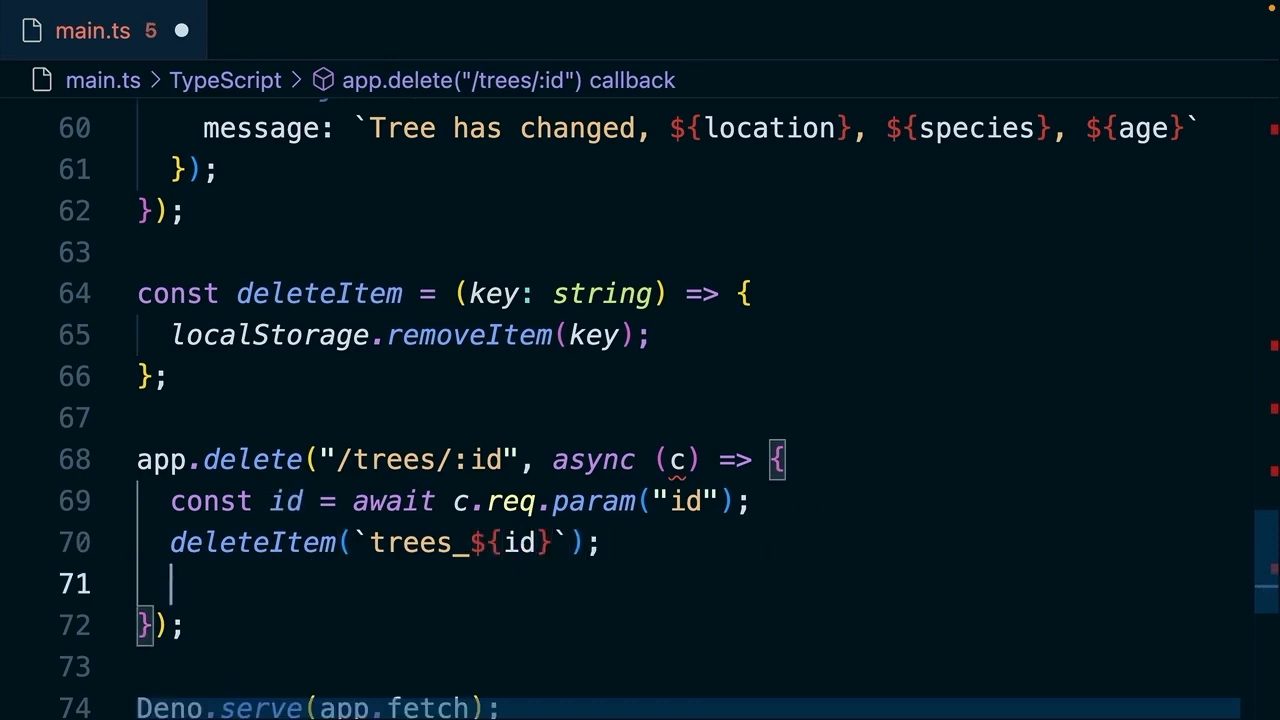
text(return c)
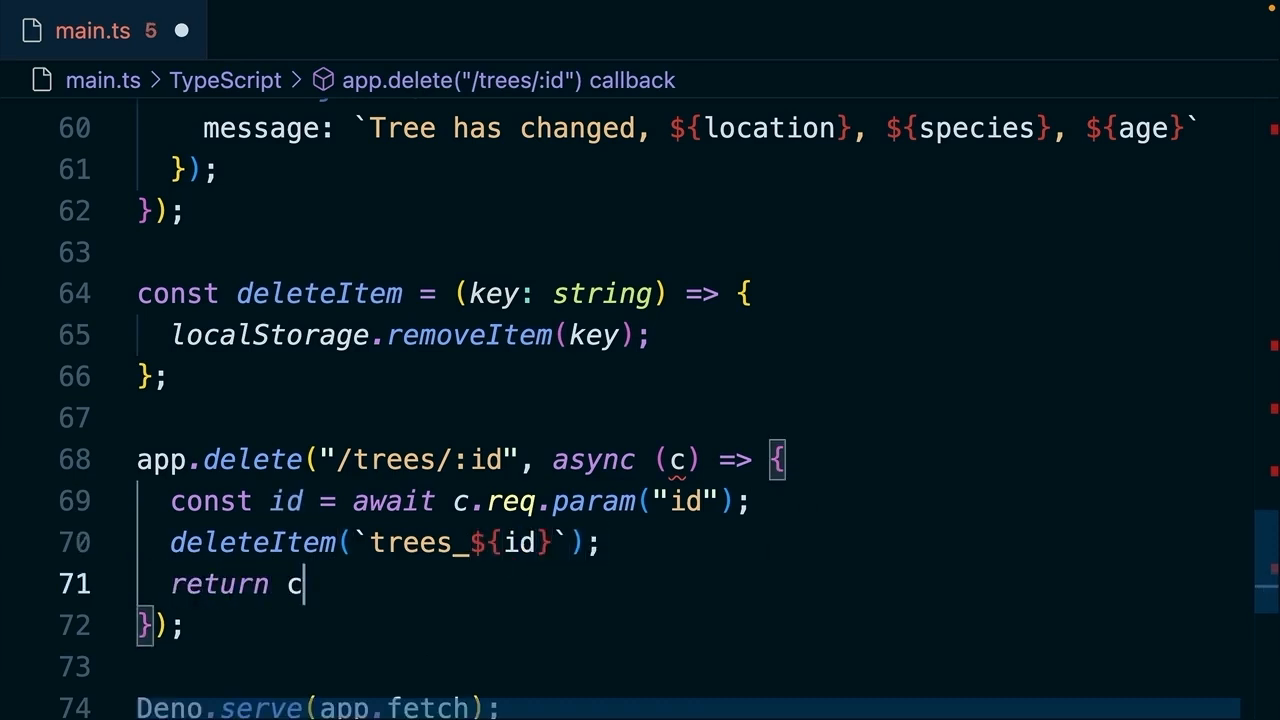
text(.json({}))
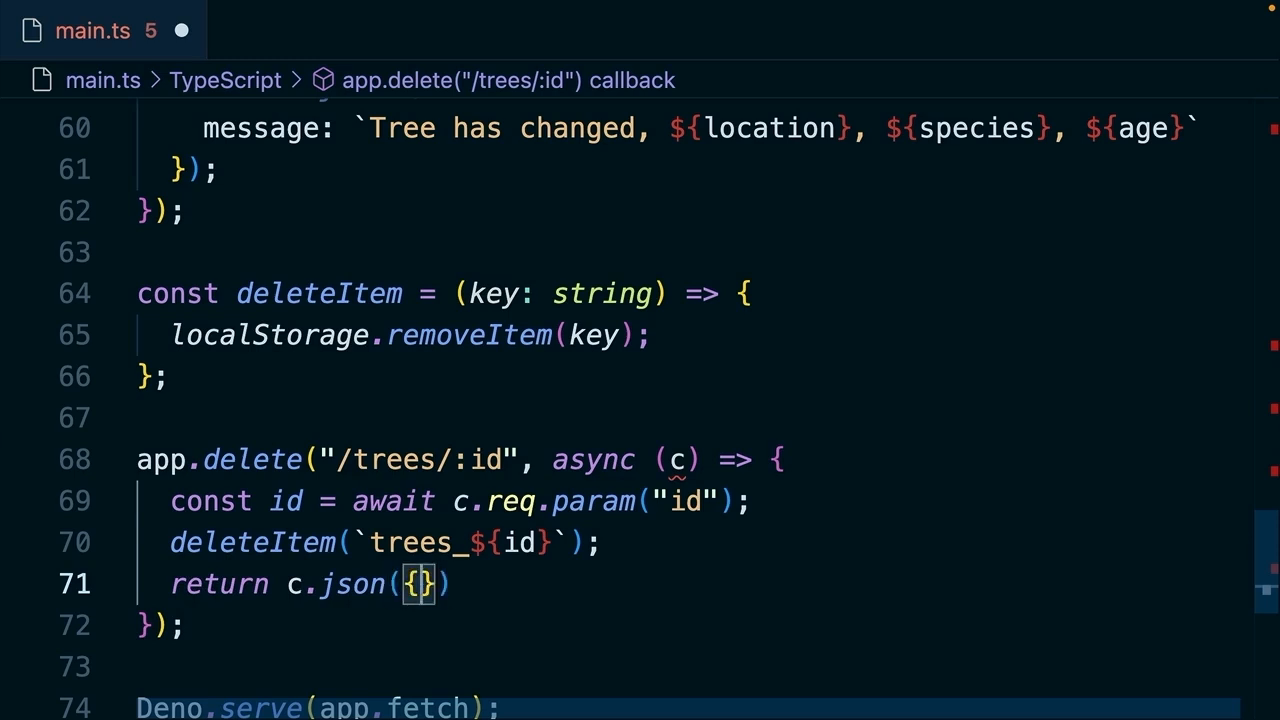
text(message: `Tree)
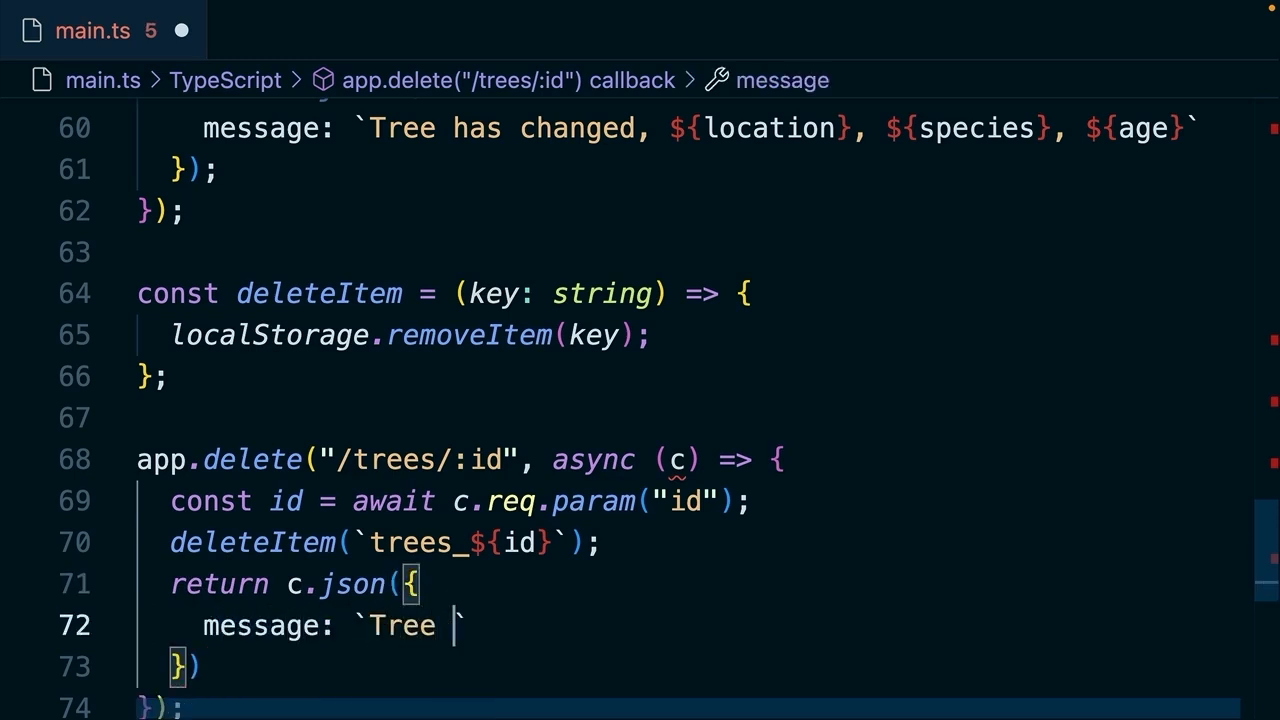
text(${id} h)
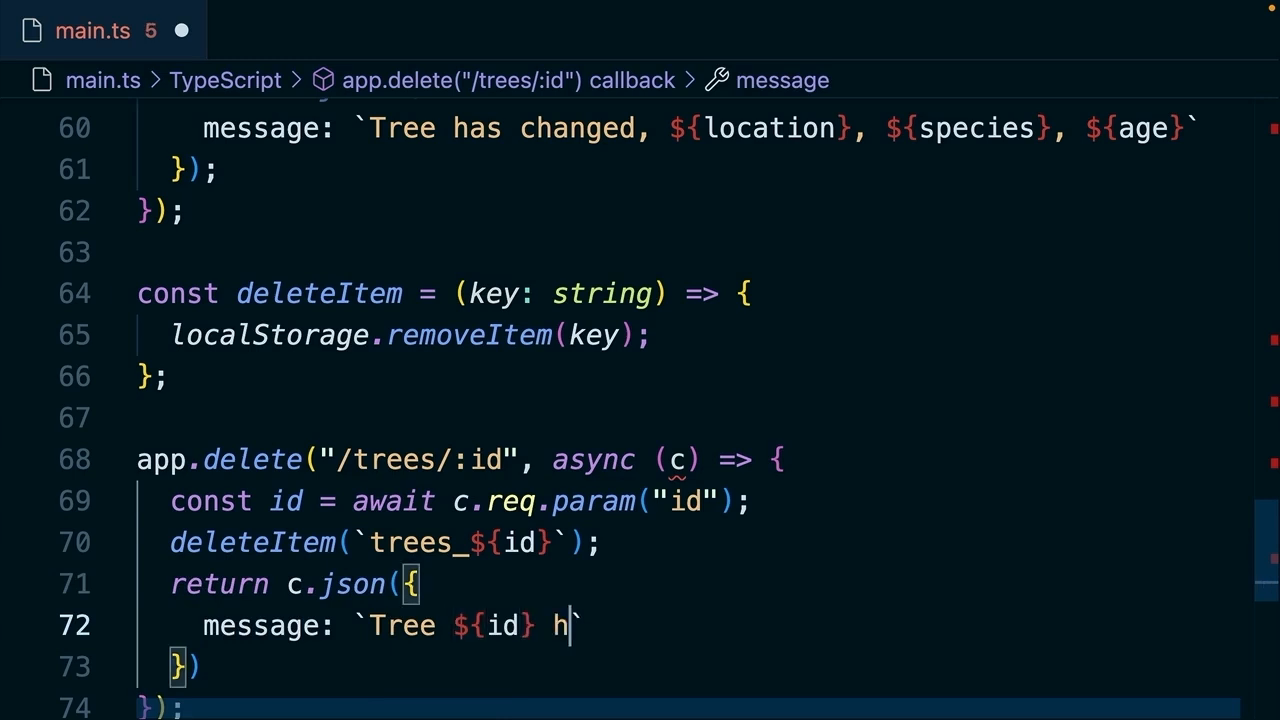
text(as been cut down)
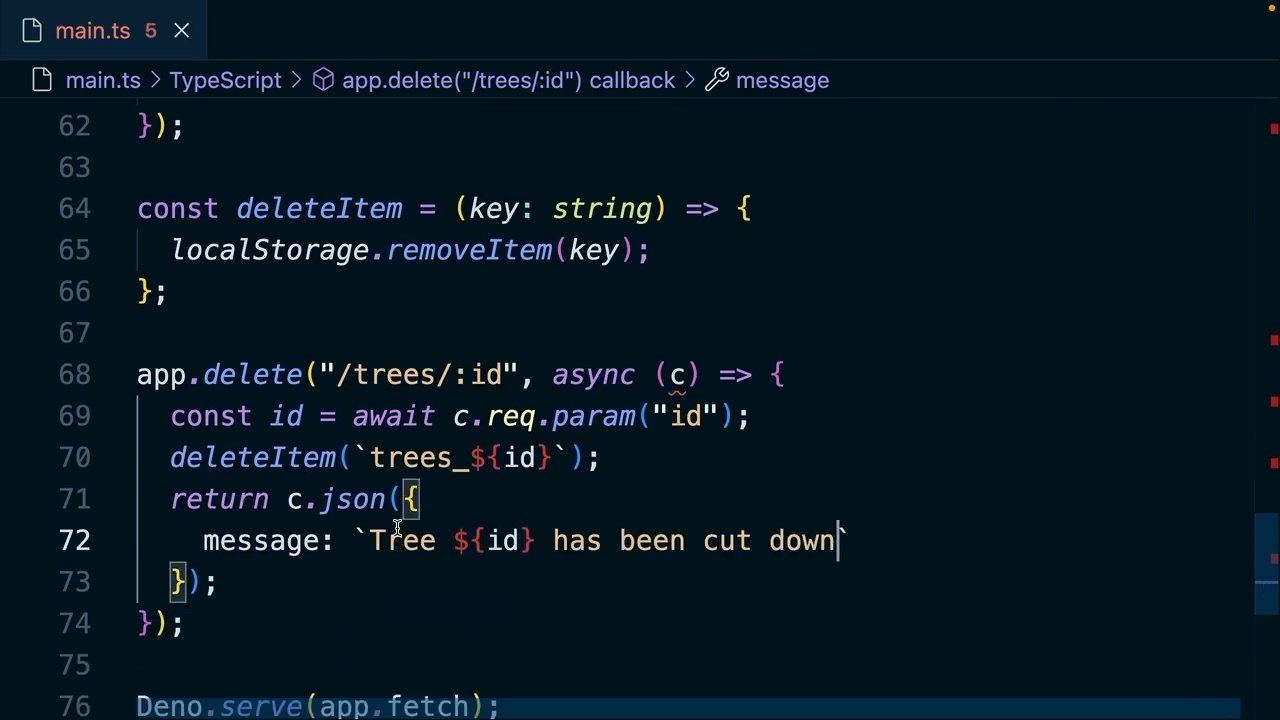
click(598, 490)
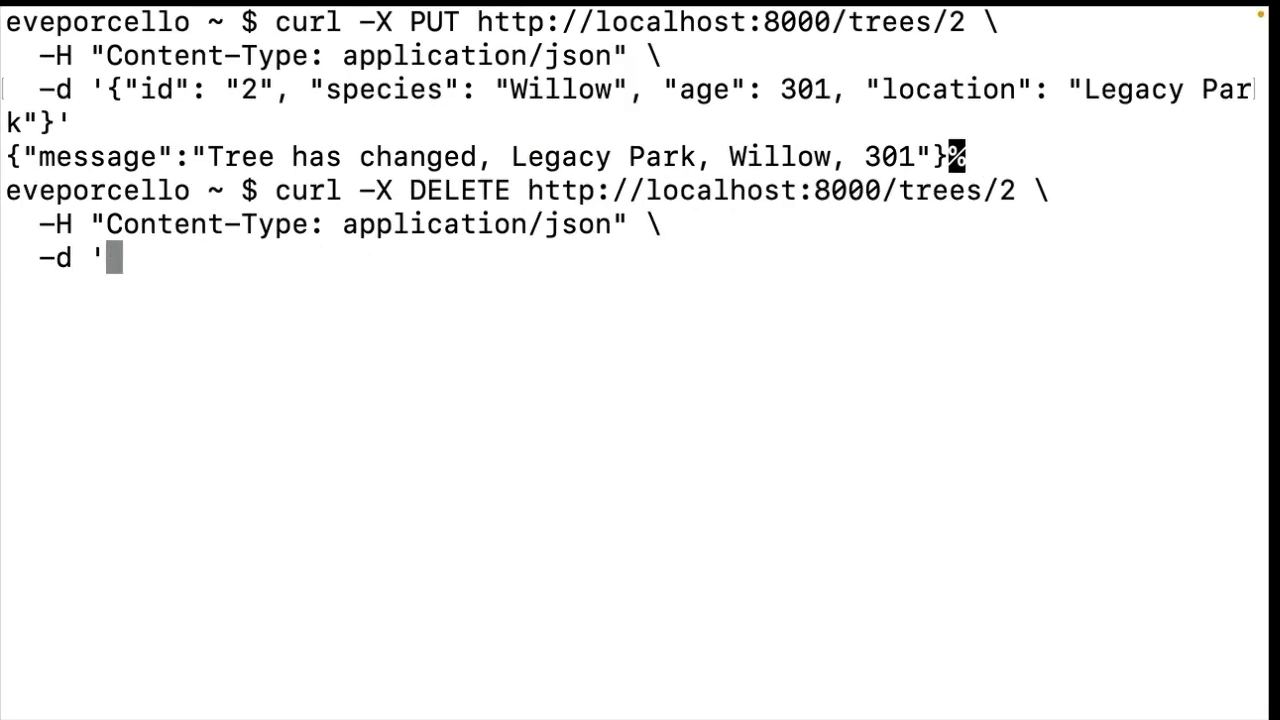
Remove the -d request body line from the DELETE curl for tree 2.
key(BackSpace)
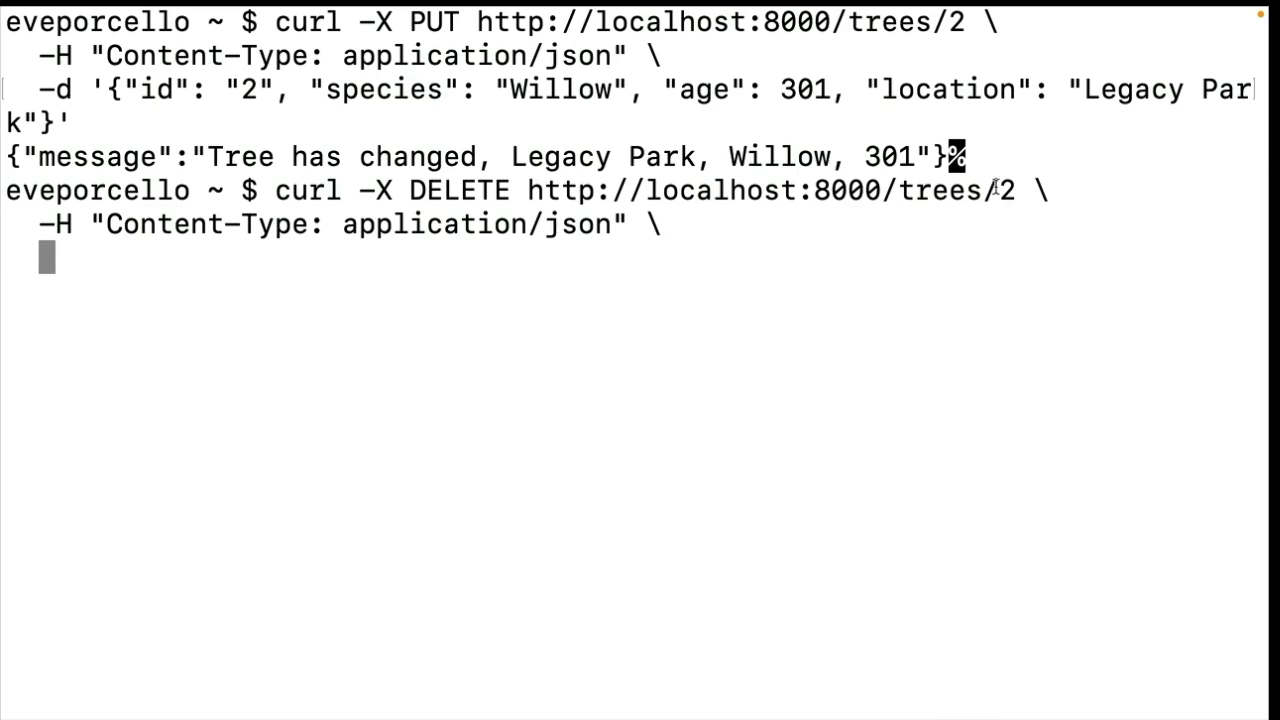
key(Return)
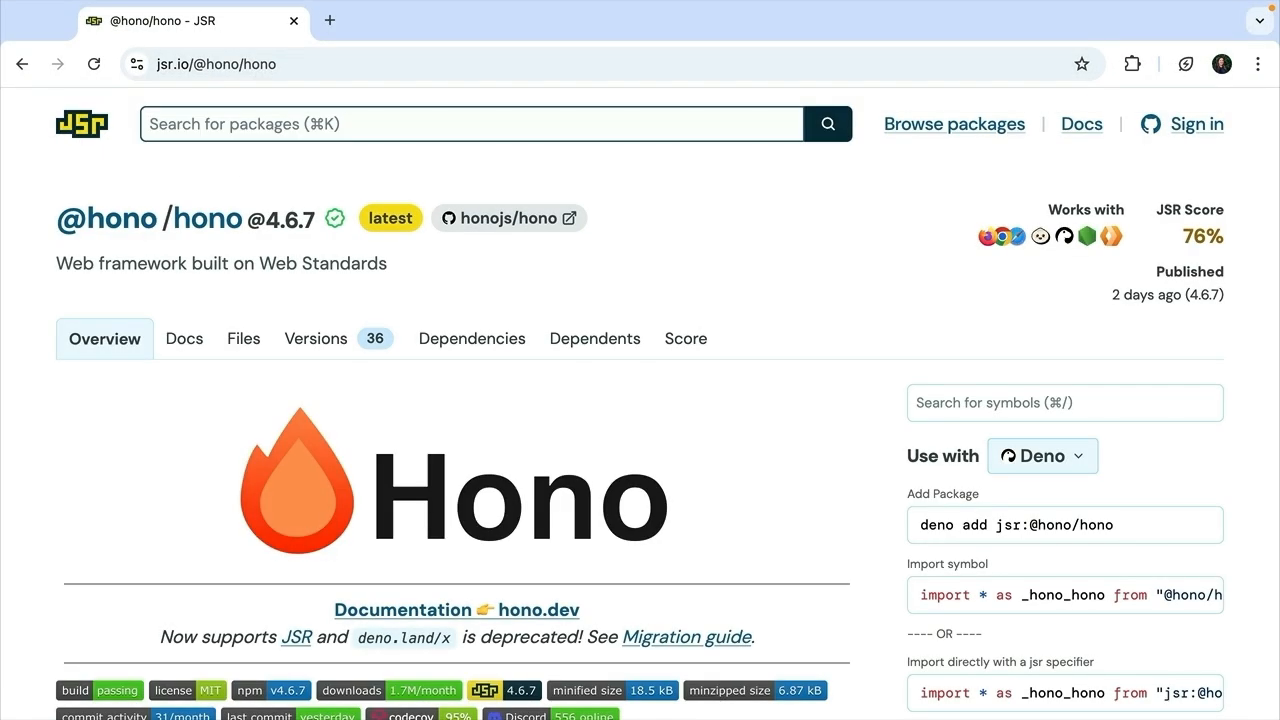
mouse_move(407, 268)
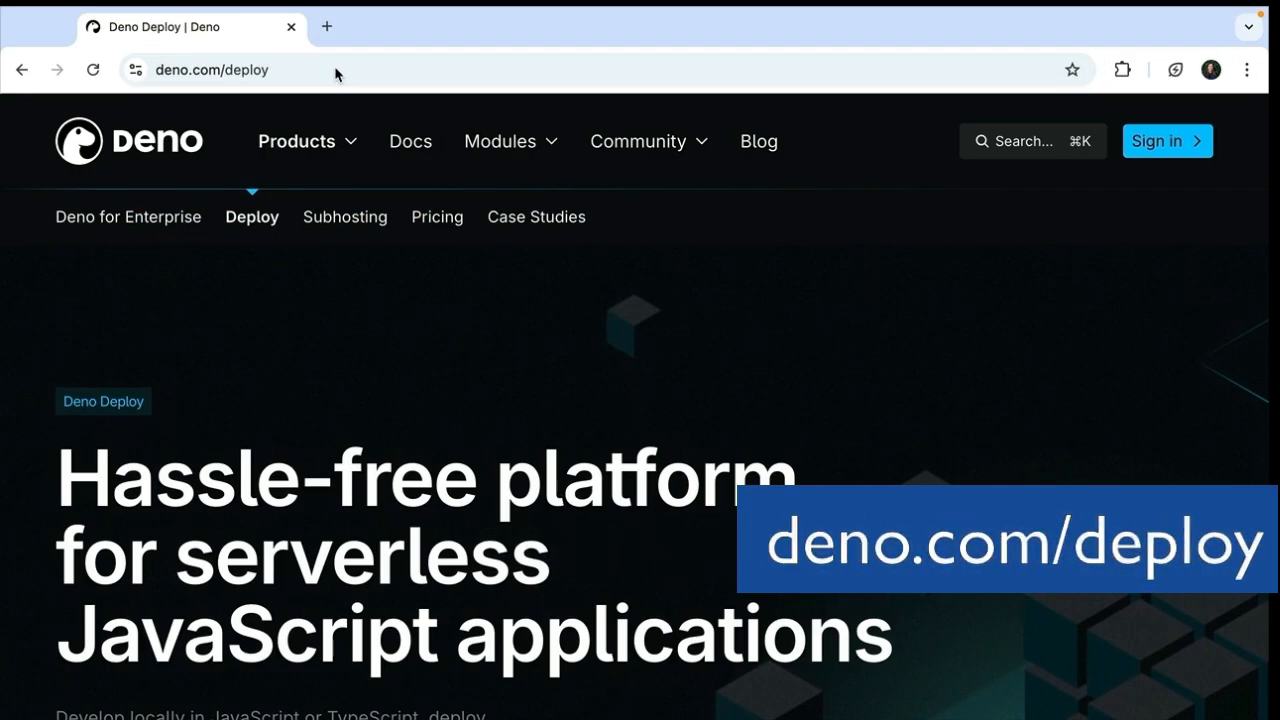
mouse_move(405, 245)
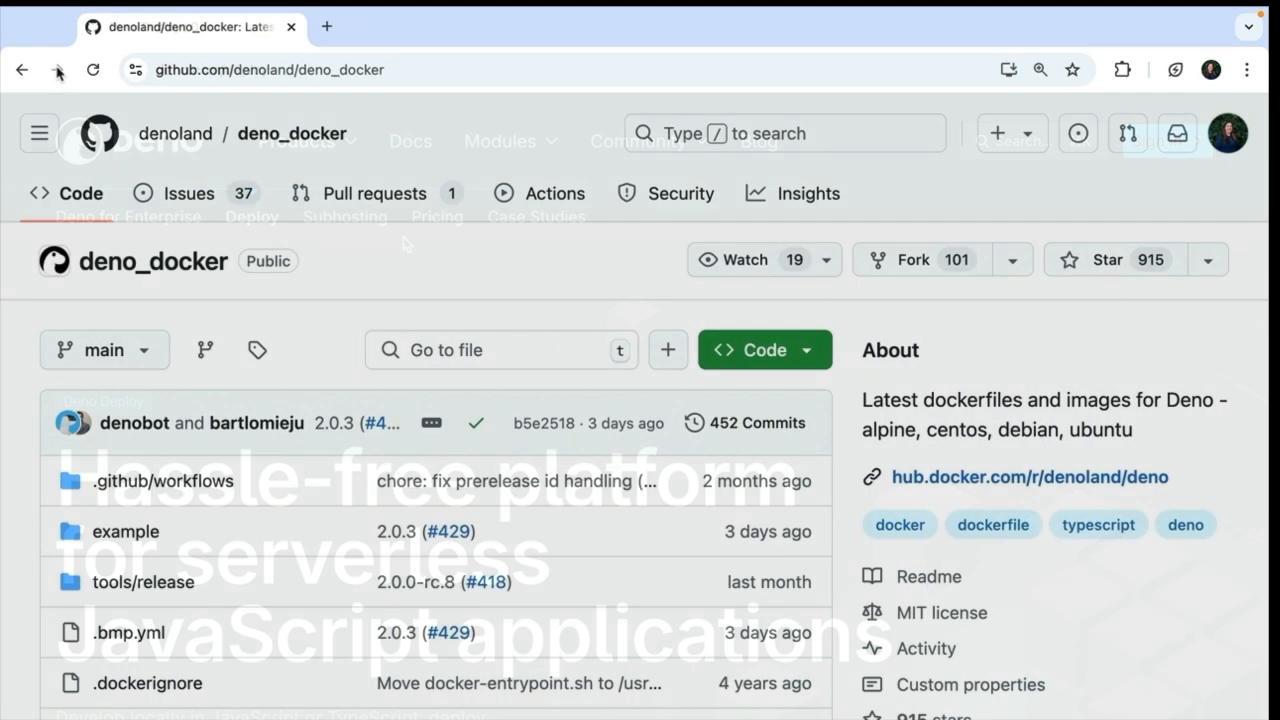
Scroll the deno_docker repository page down to the README listing Deno images.
scroll(down, 3)
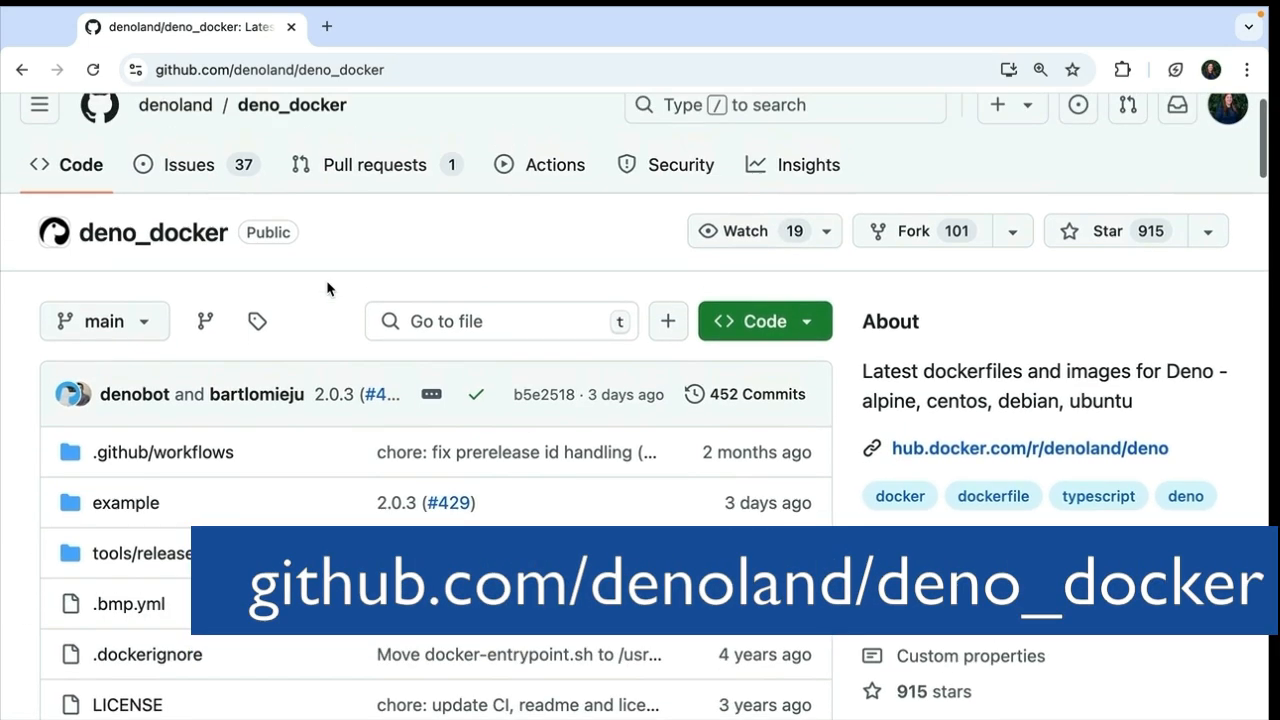
scroll(down, 3)
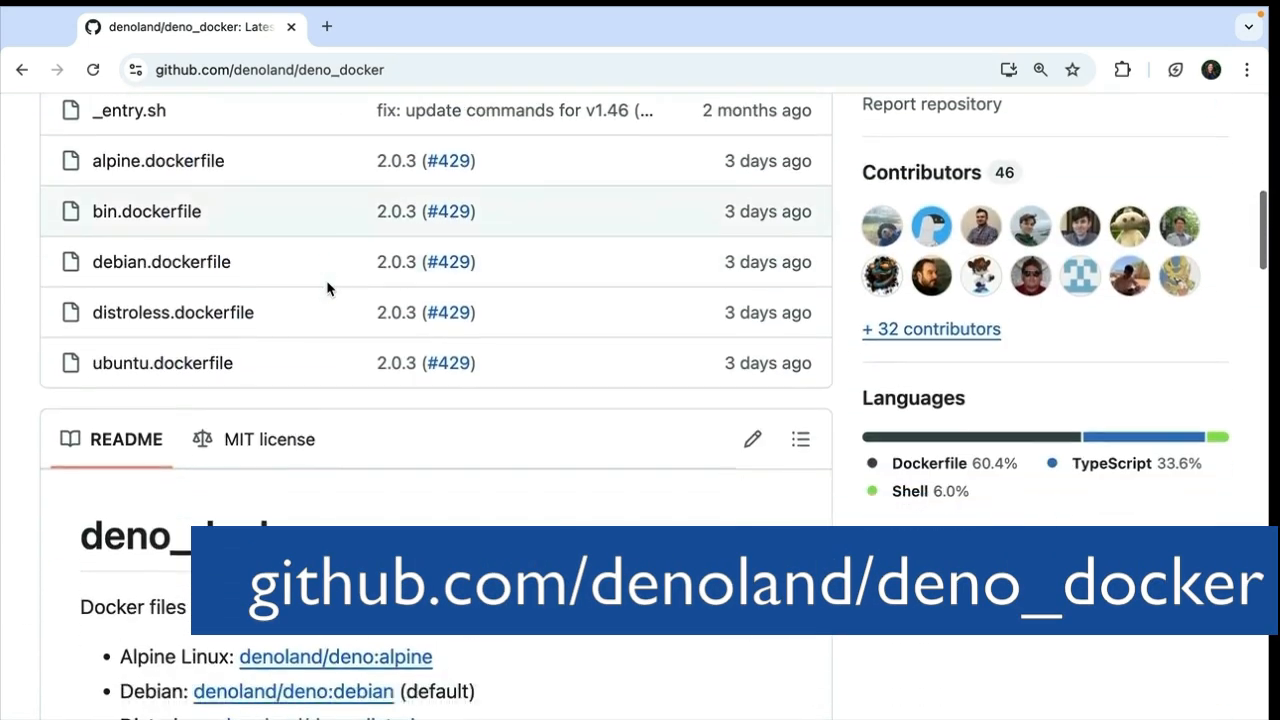
scroll(down, 3)
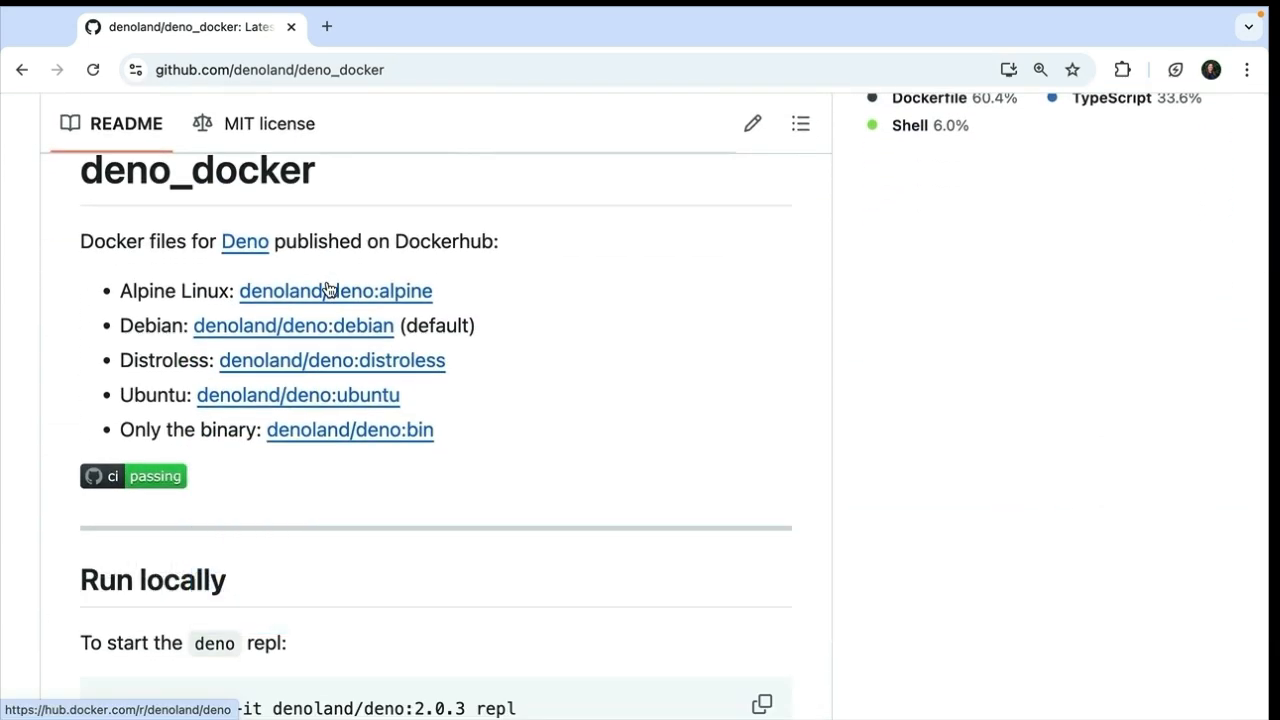